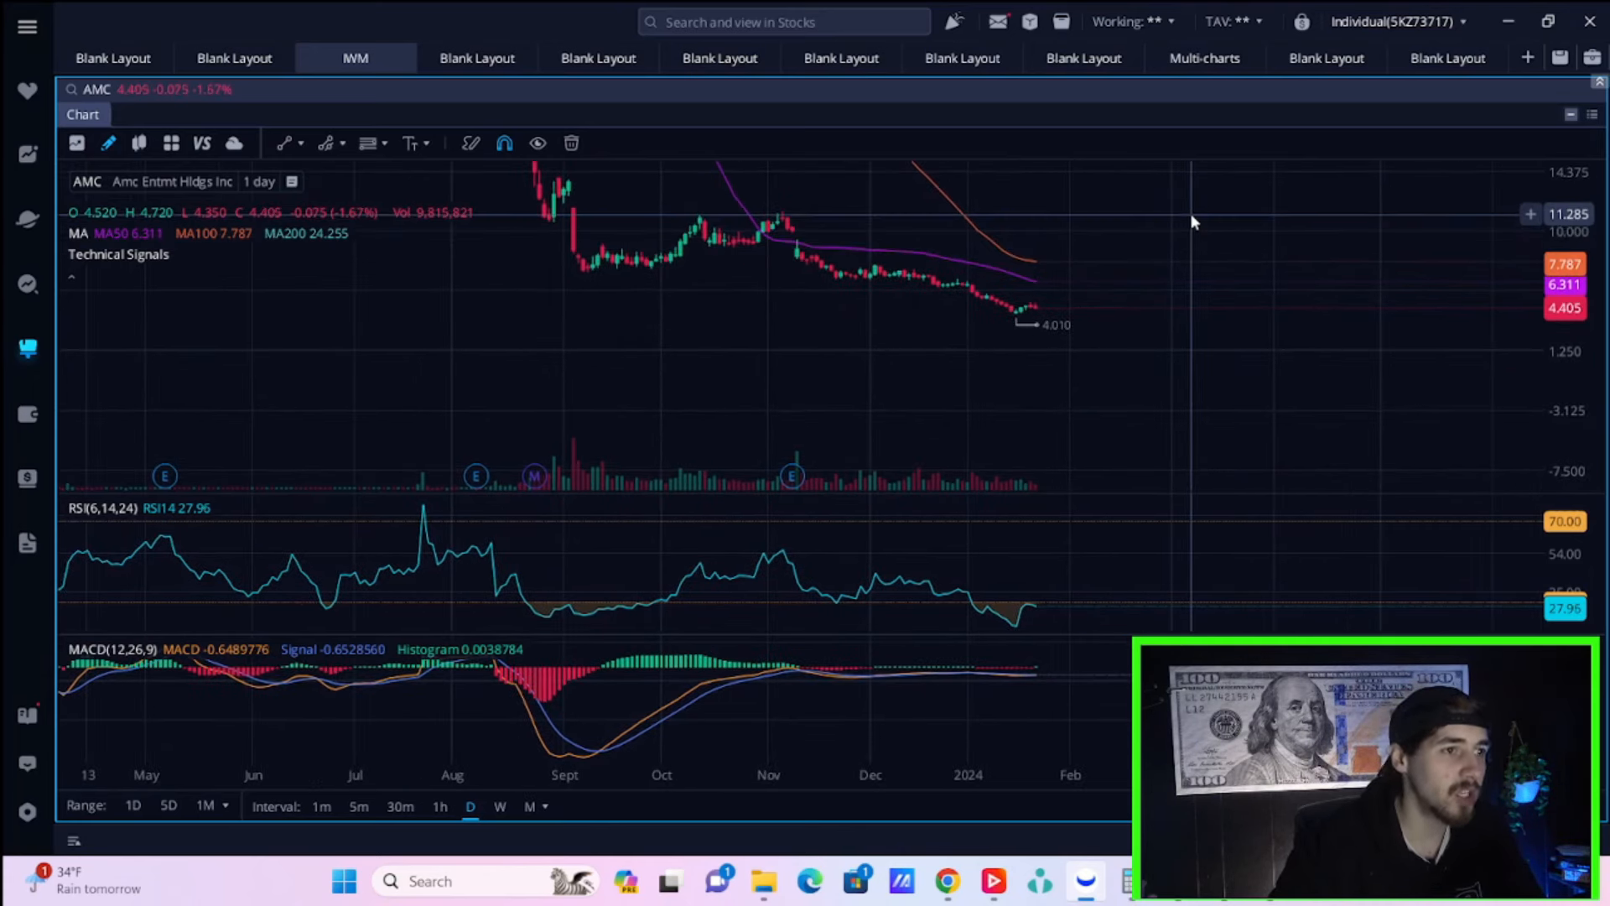
pyautogui.moveTo(946, 881)
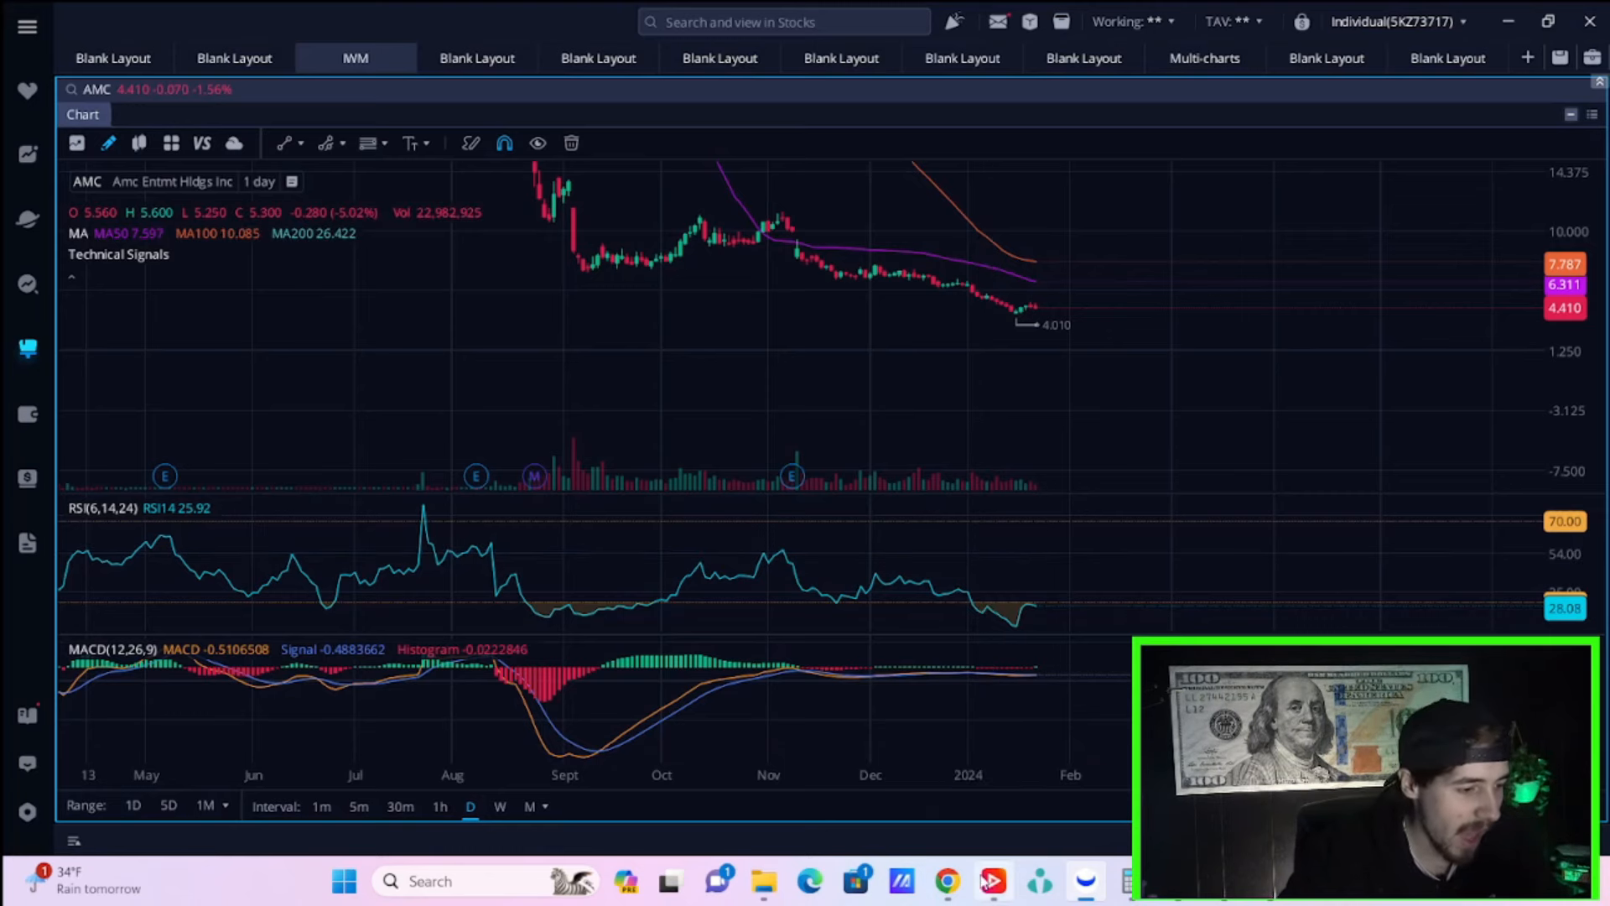
# Step: Finish reviewing the AMC chart and move to Ortex's AMC short-interest overview
pyautogui.click(946, 881)
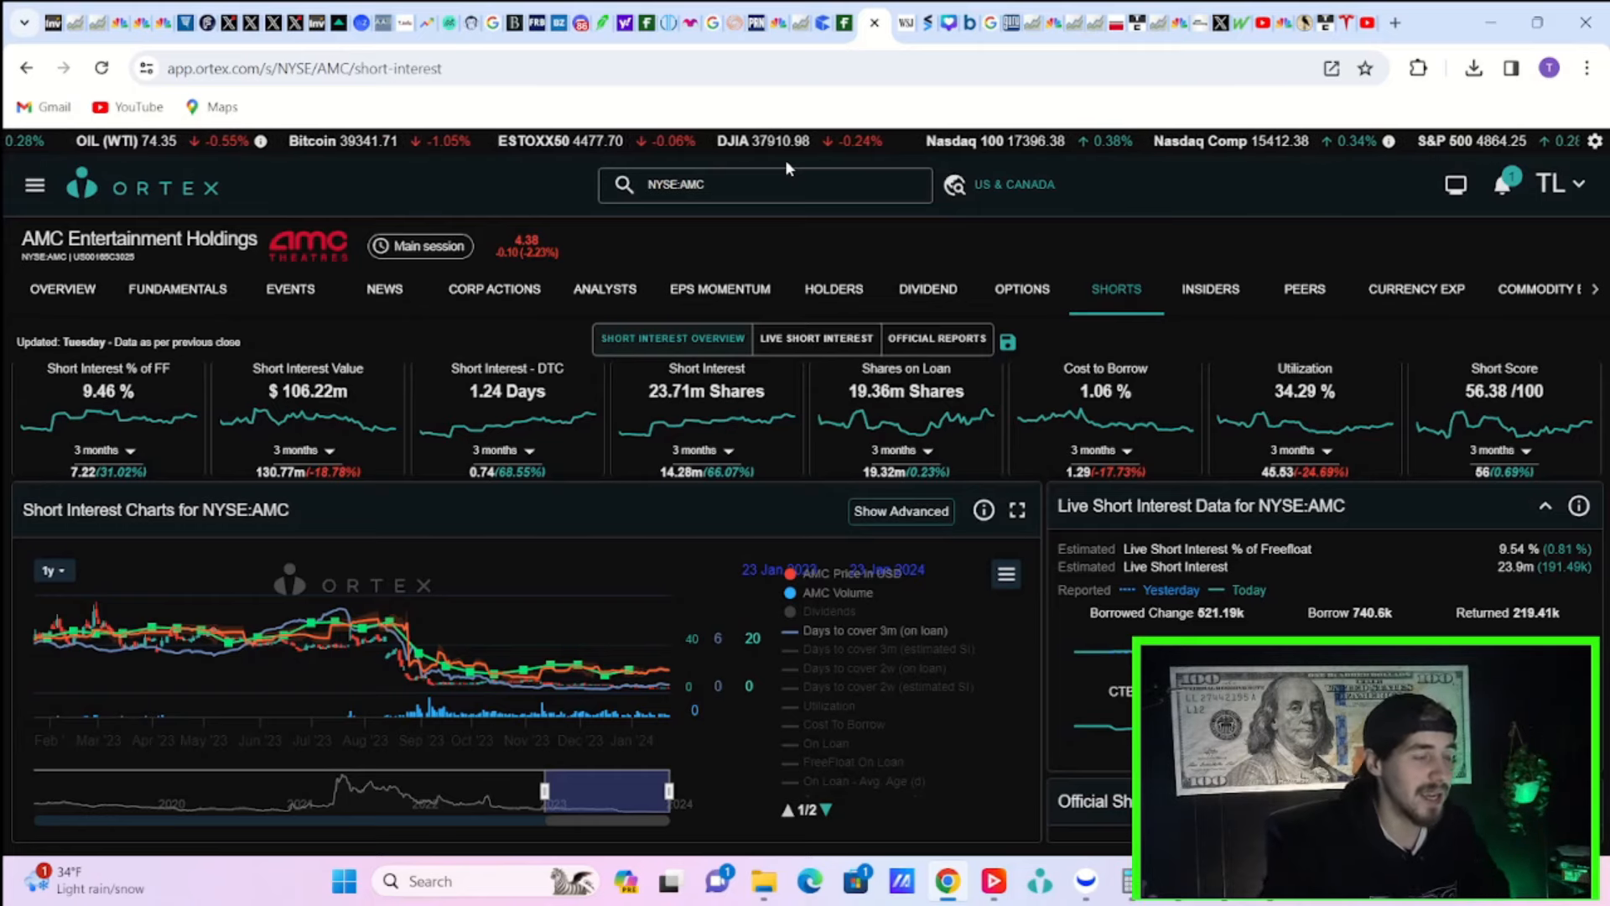
pyautogui.moveTo(1017, 407)
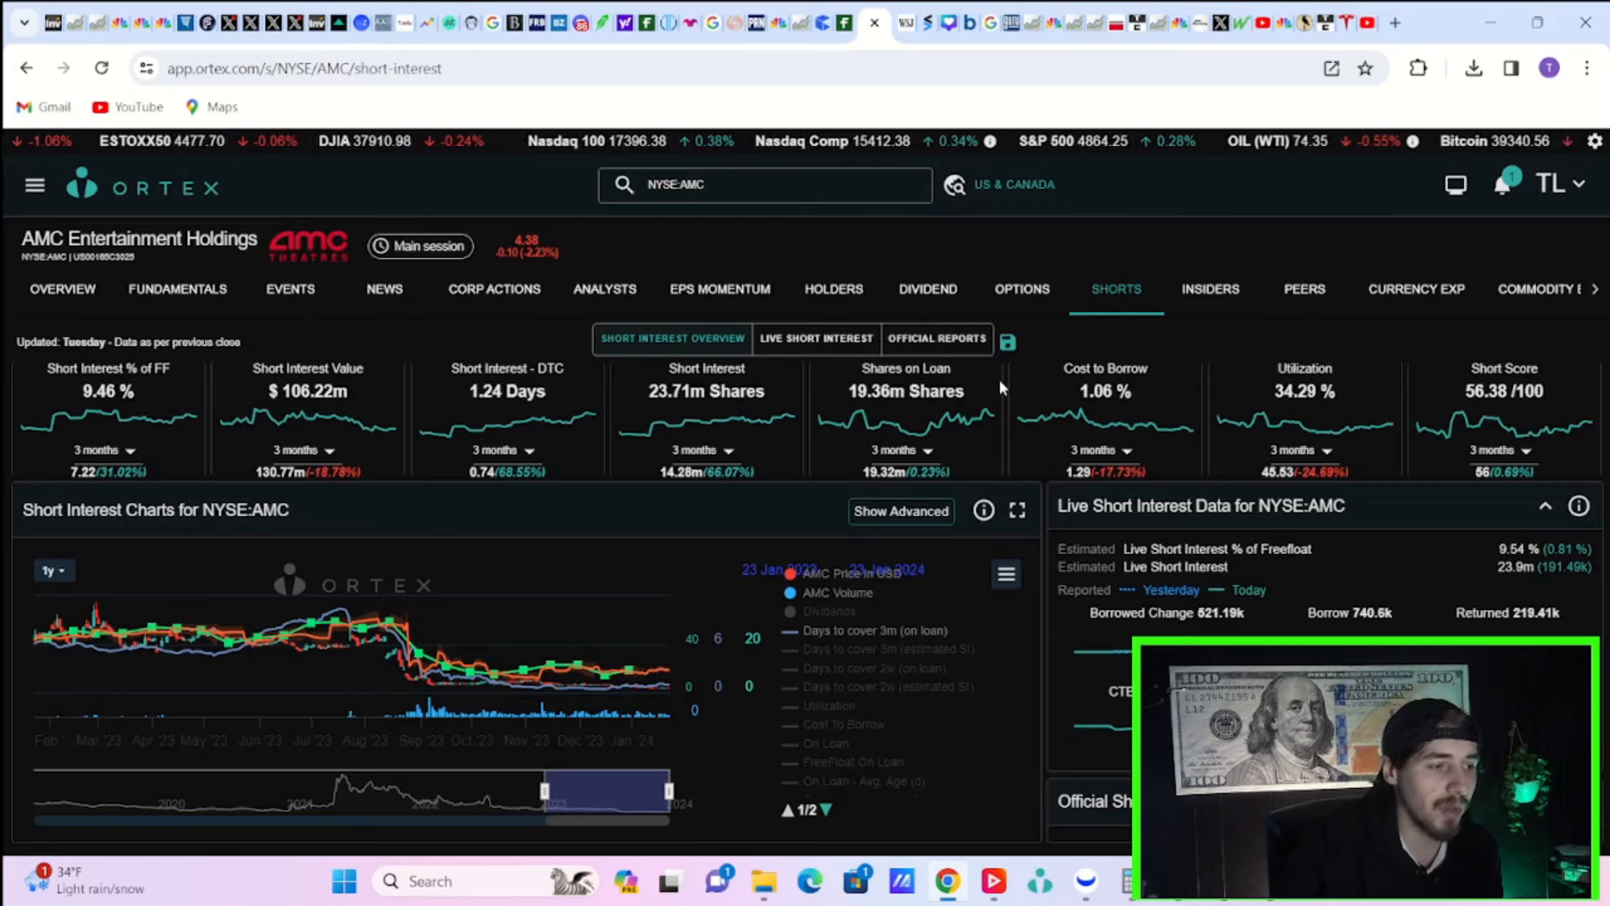
pyautogui.moveTo(1211, 436)
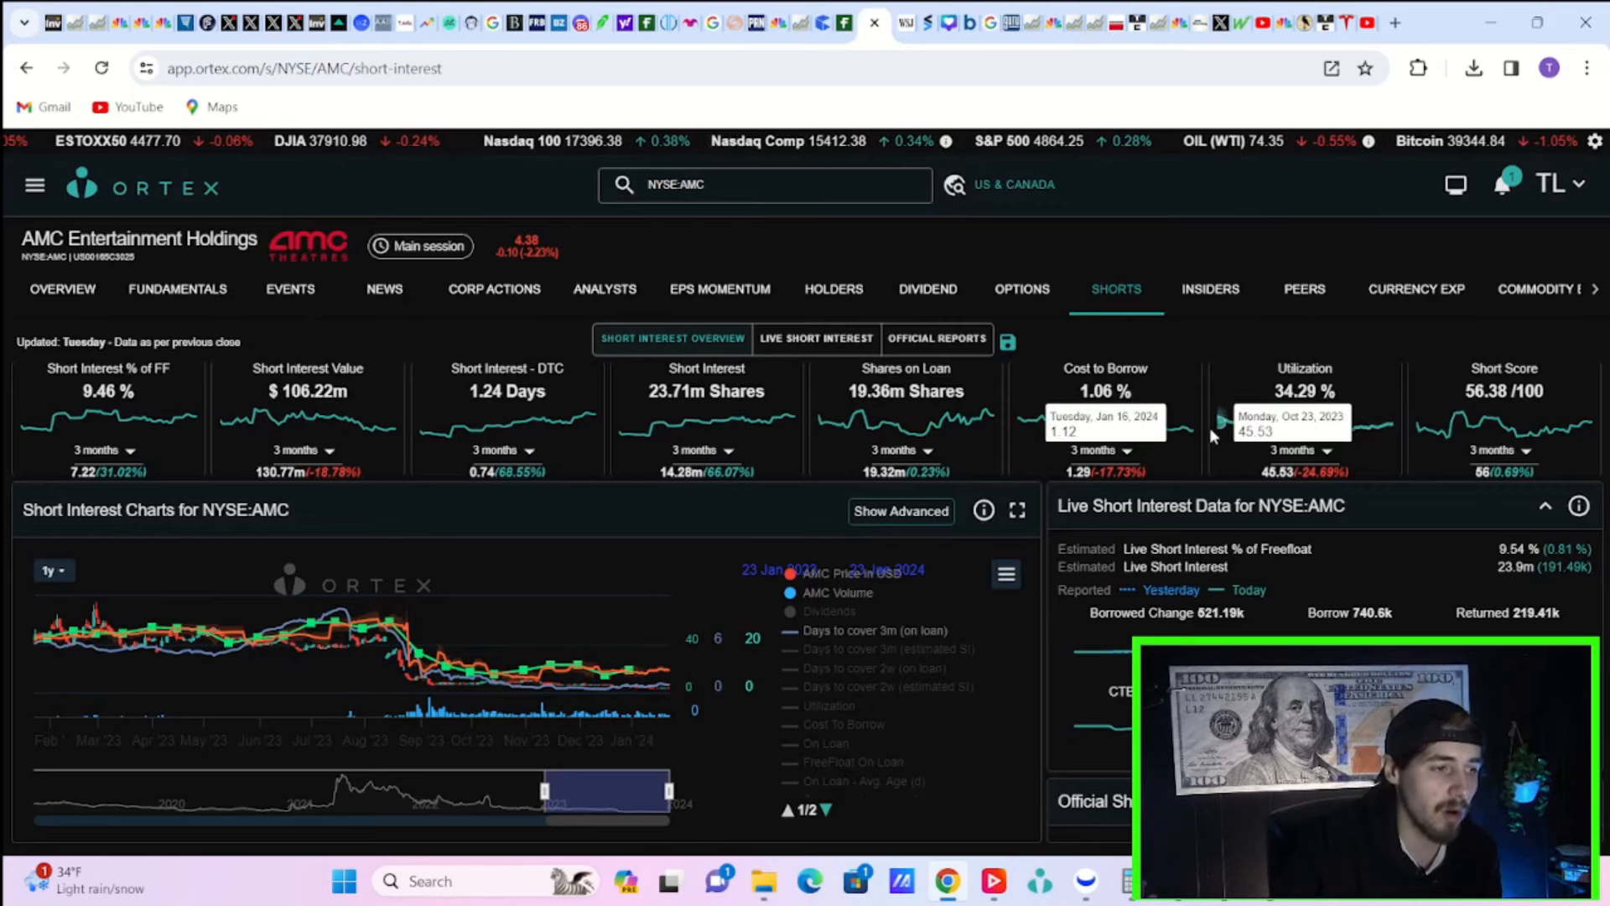
pyautogui.moveTo(1160, 426)
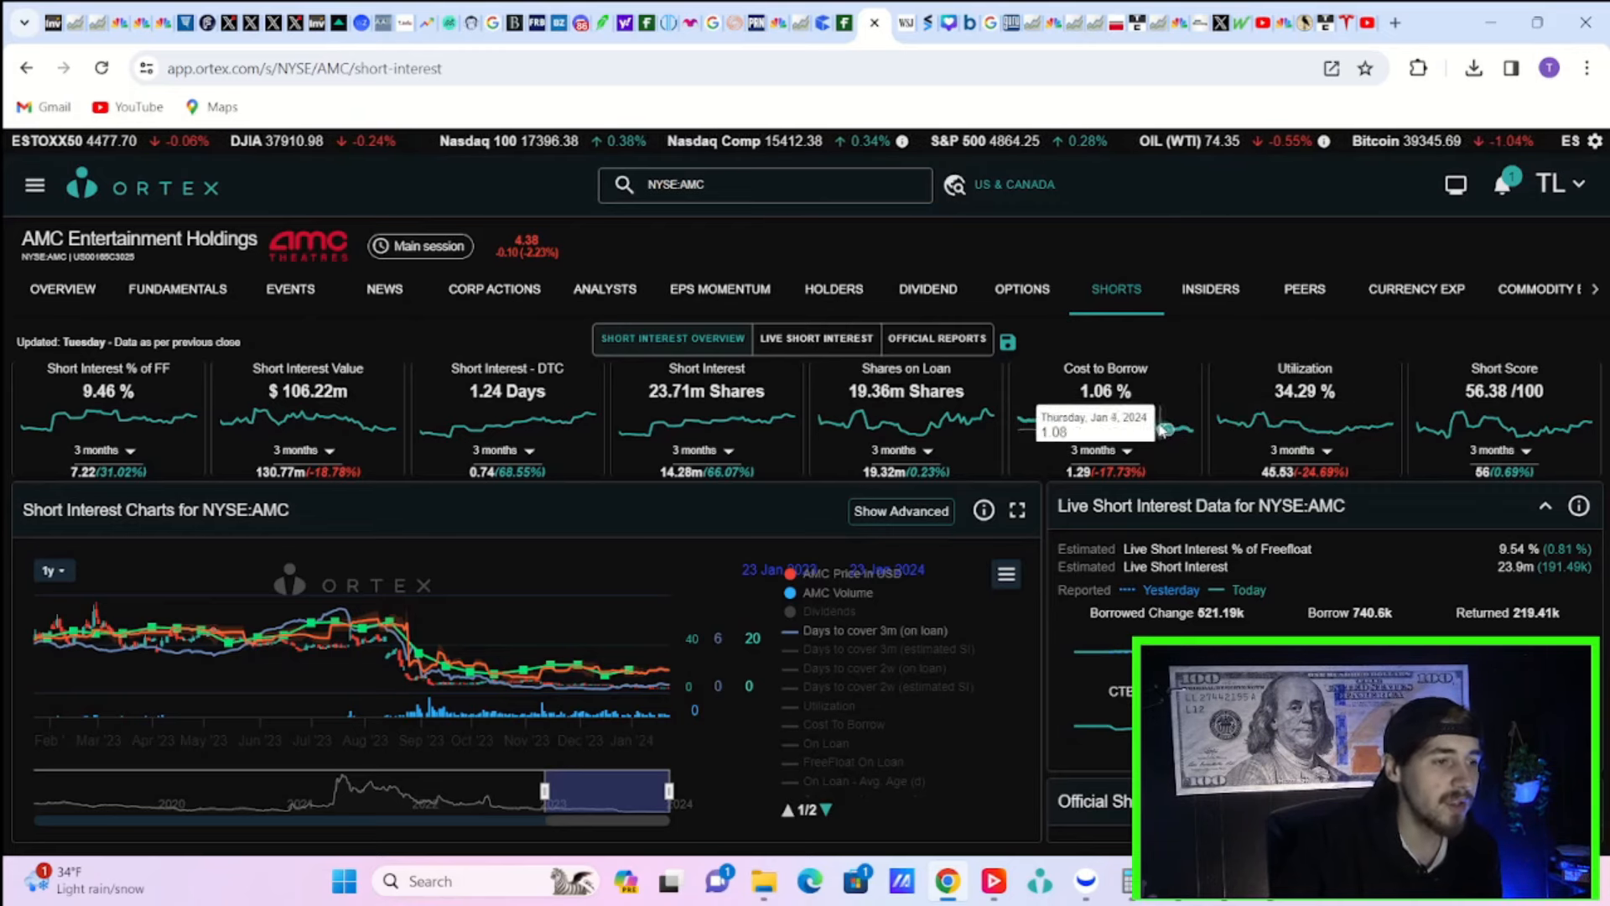
pyautogui.moveTo(1156, 426)
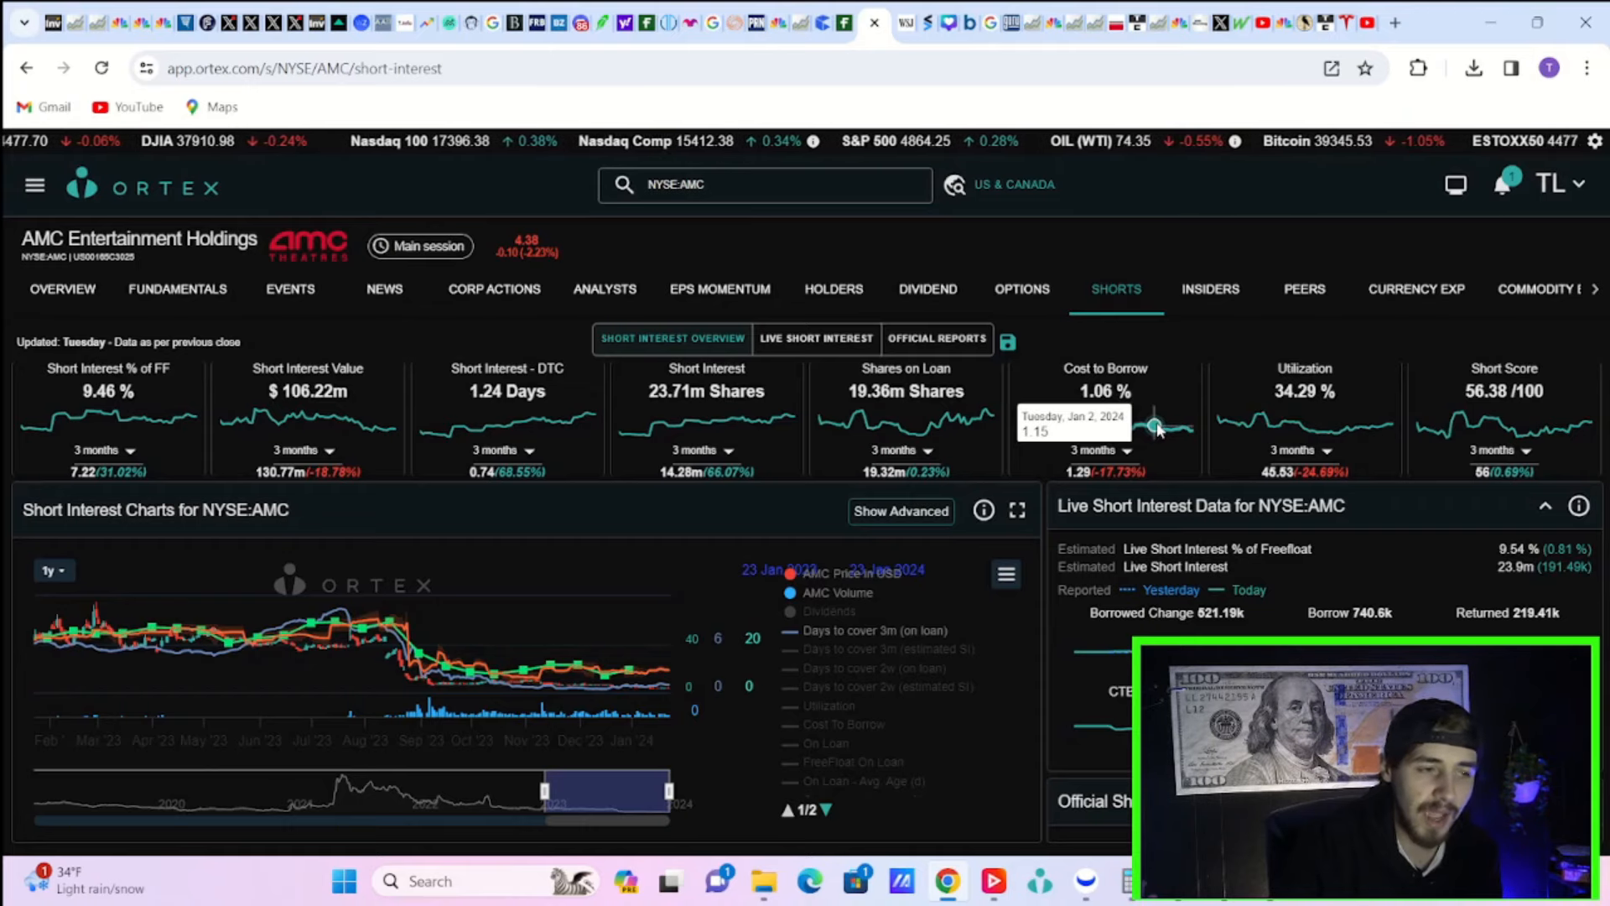
# Step: Review AMC's Ortex options data, then switch to the Stocktwits sentiment page
pyautogui.click(1021, 289)
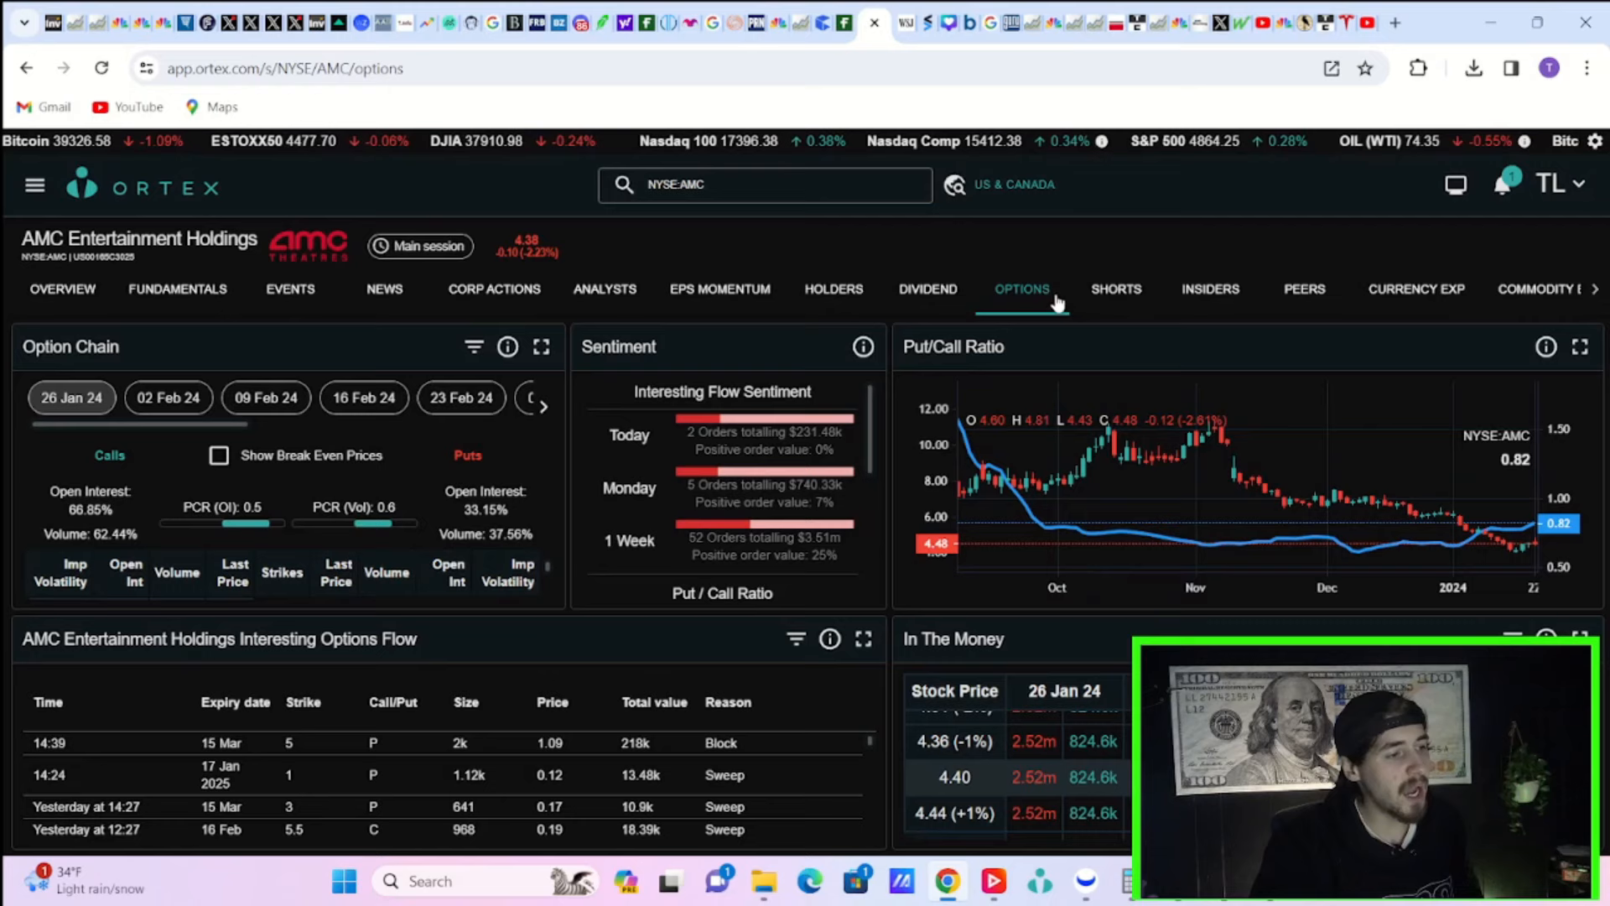
pyautogui.moveTo(255, 563)
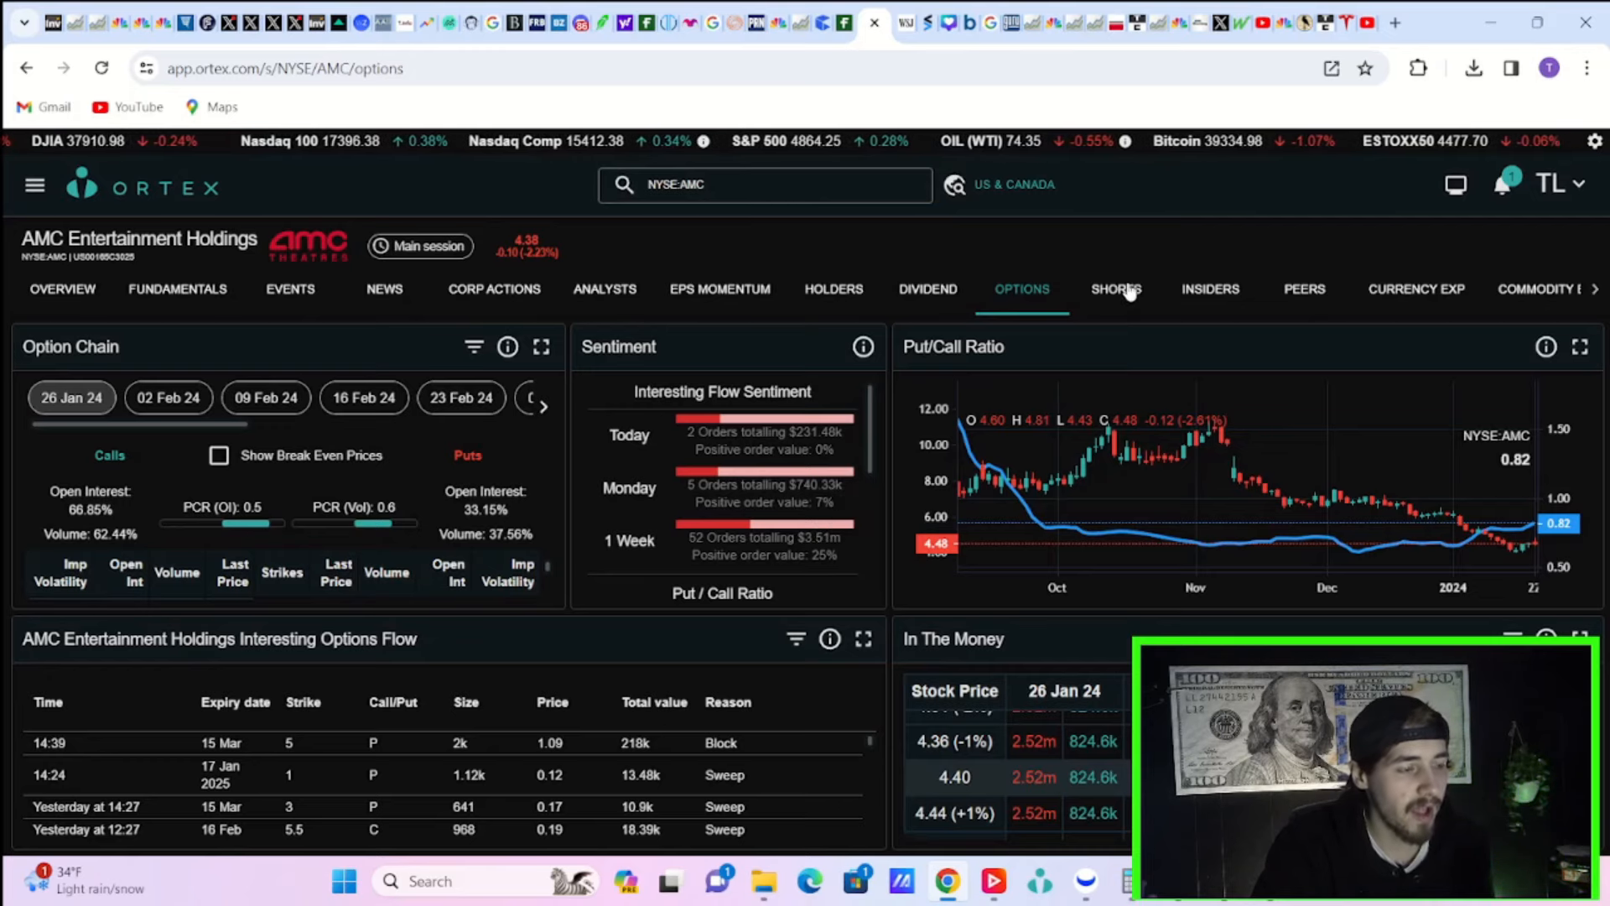
pyautogui.moveTo(888, 849)
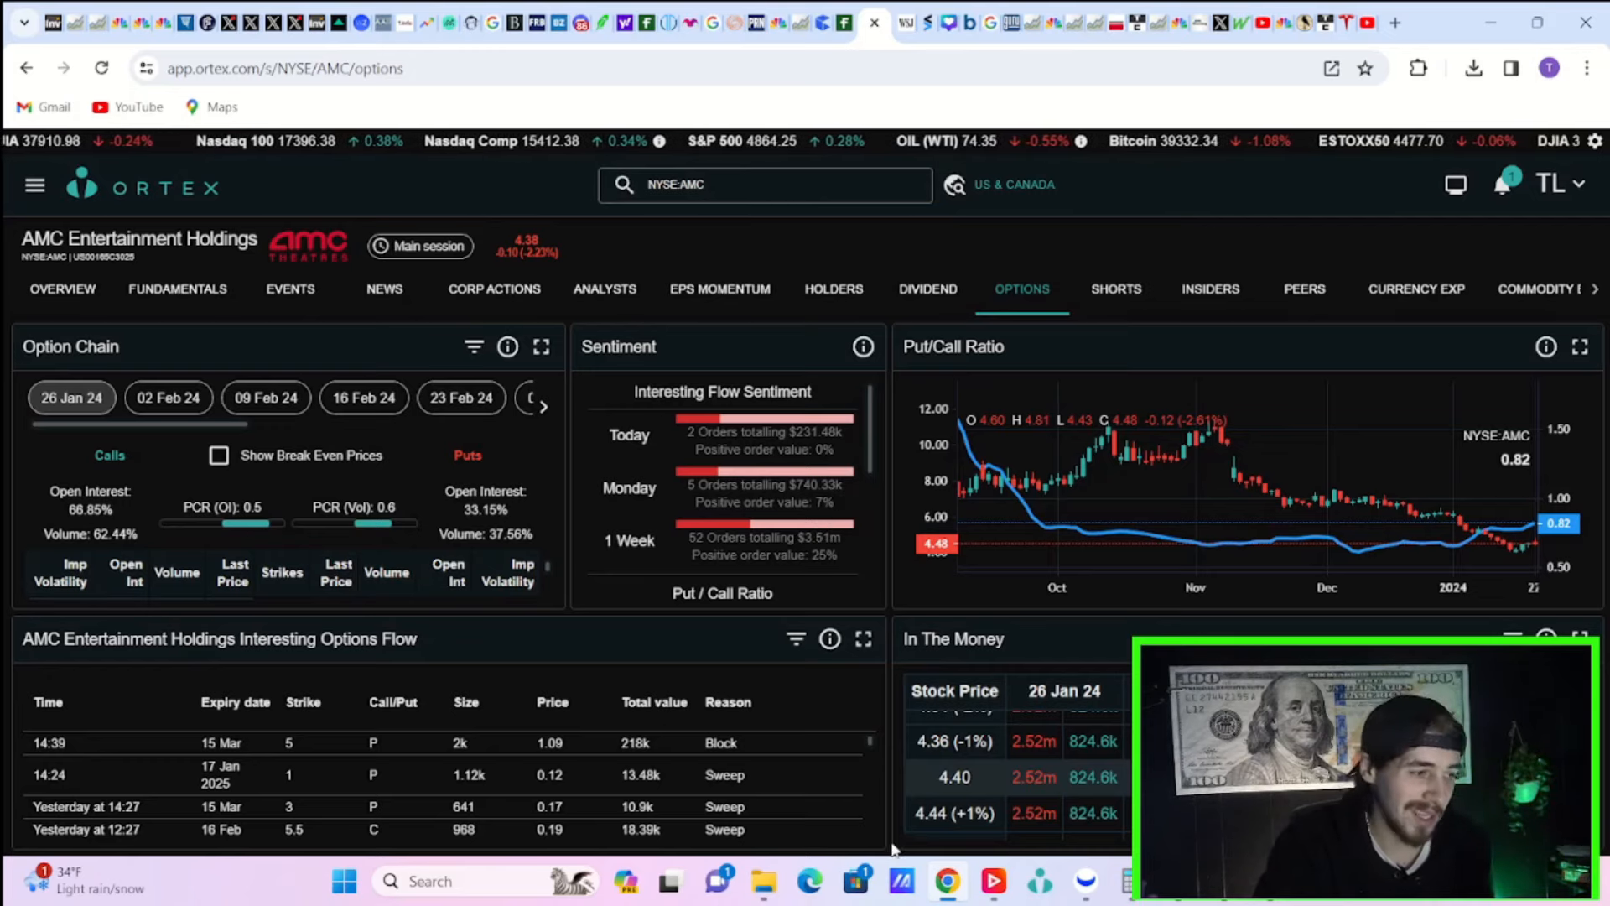
pyautogui.click(285, 67)
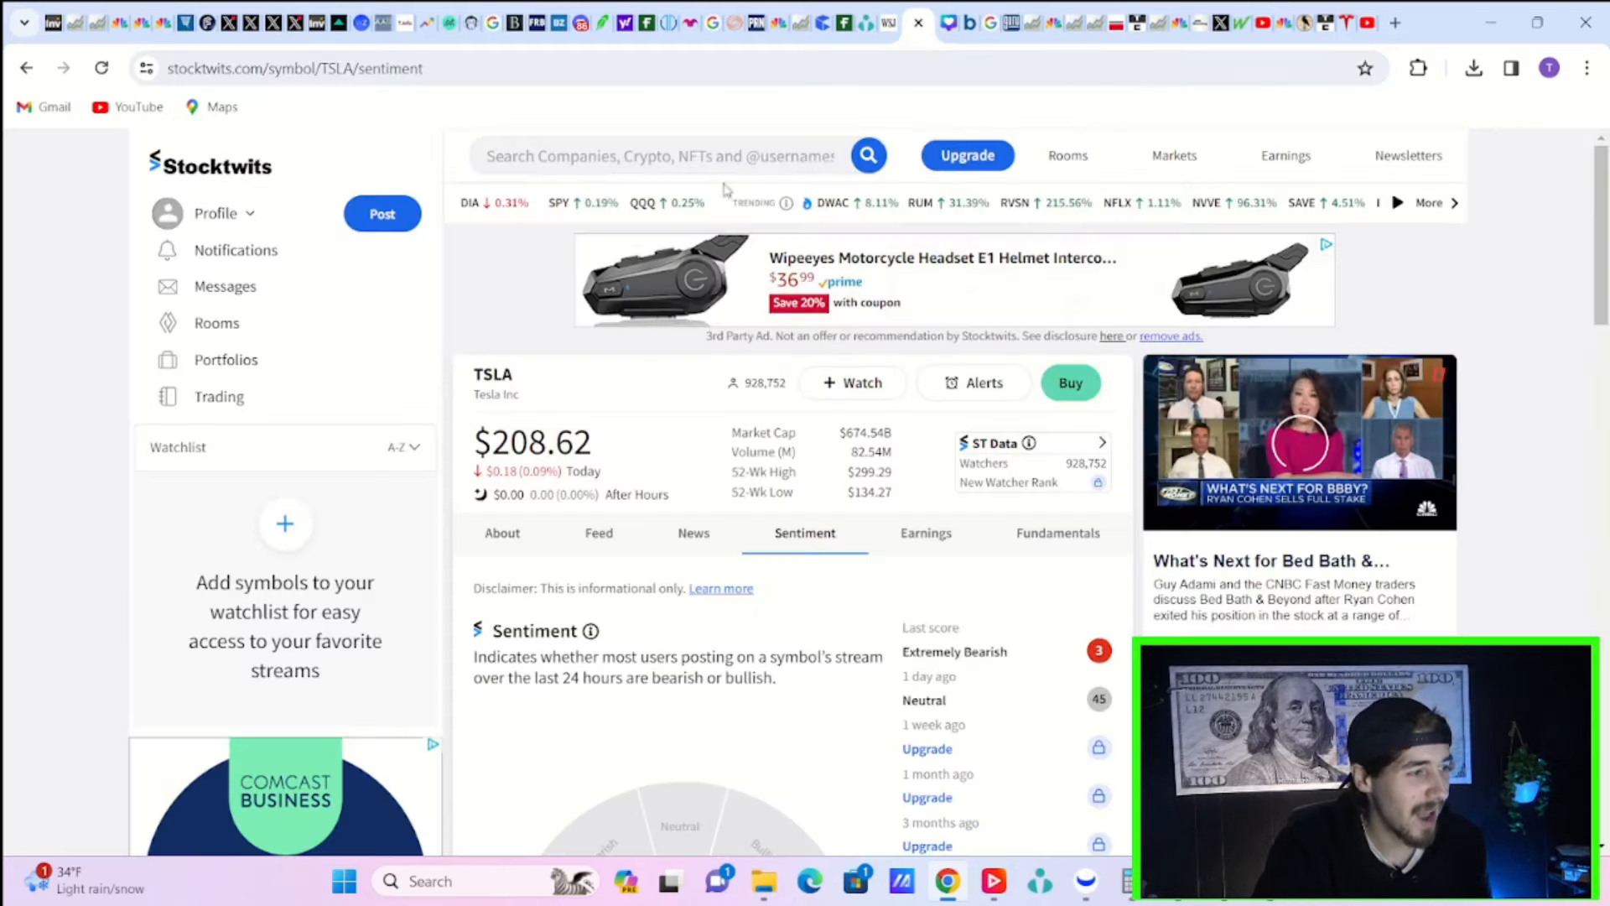
# Step: Search 'amc' and bring up the AMC Entertainment Holdings symbol page
pyautogui.click(658, 154)
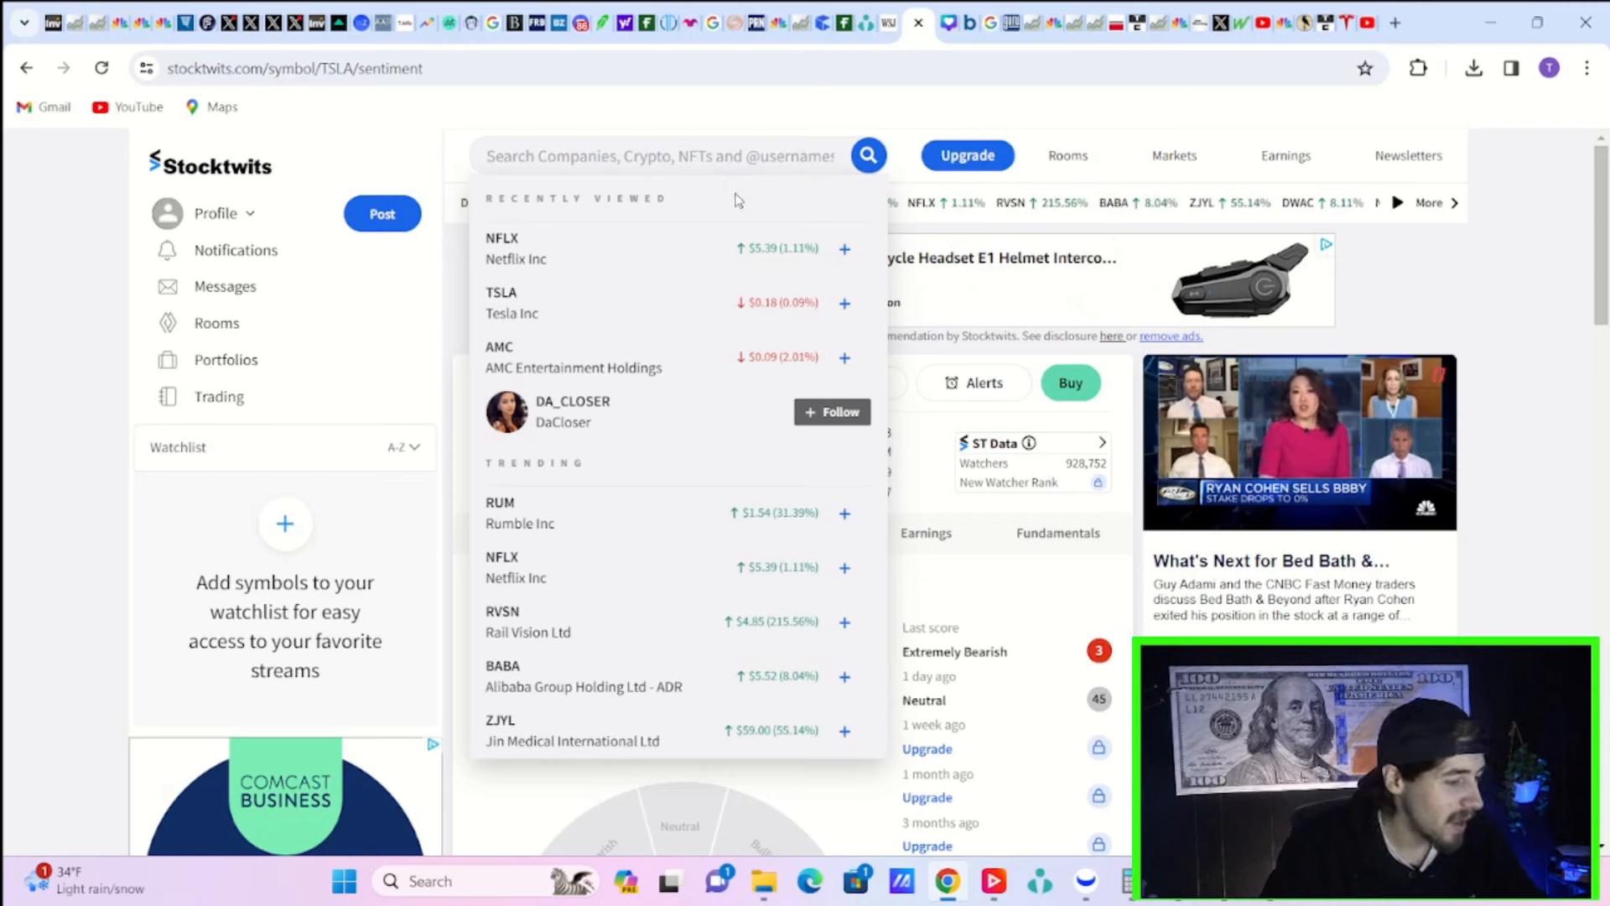
pyautogui.write('amc')
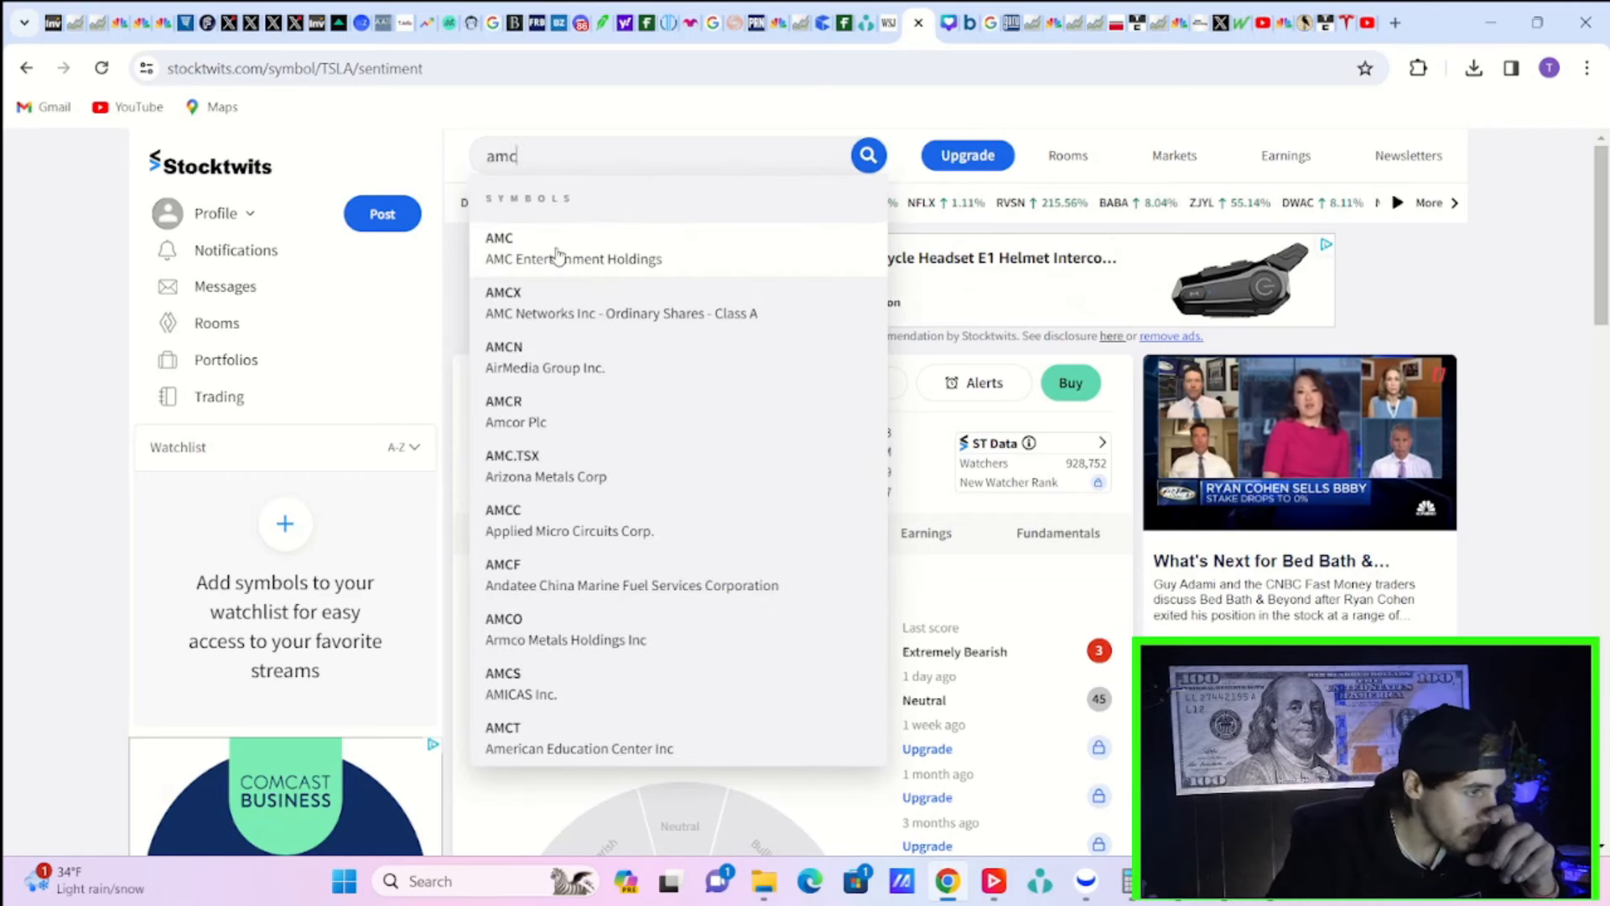
pyautogui.click(573, 248)
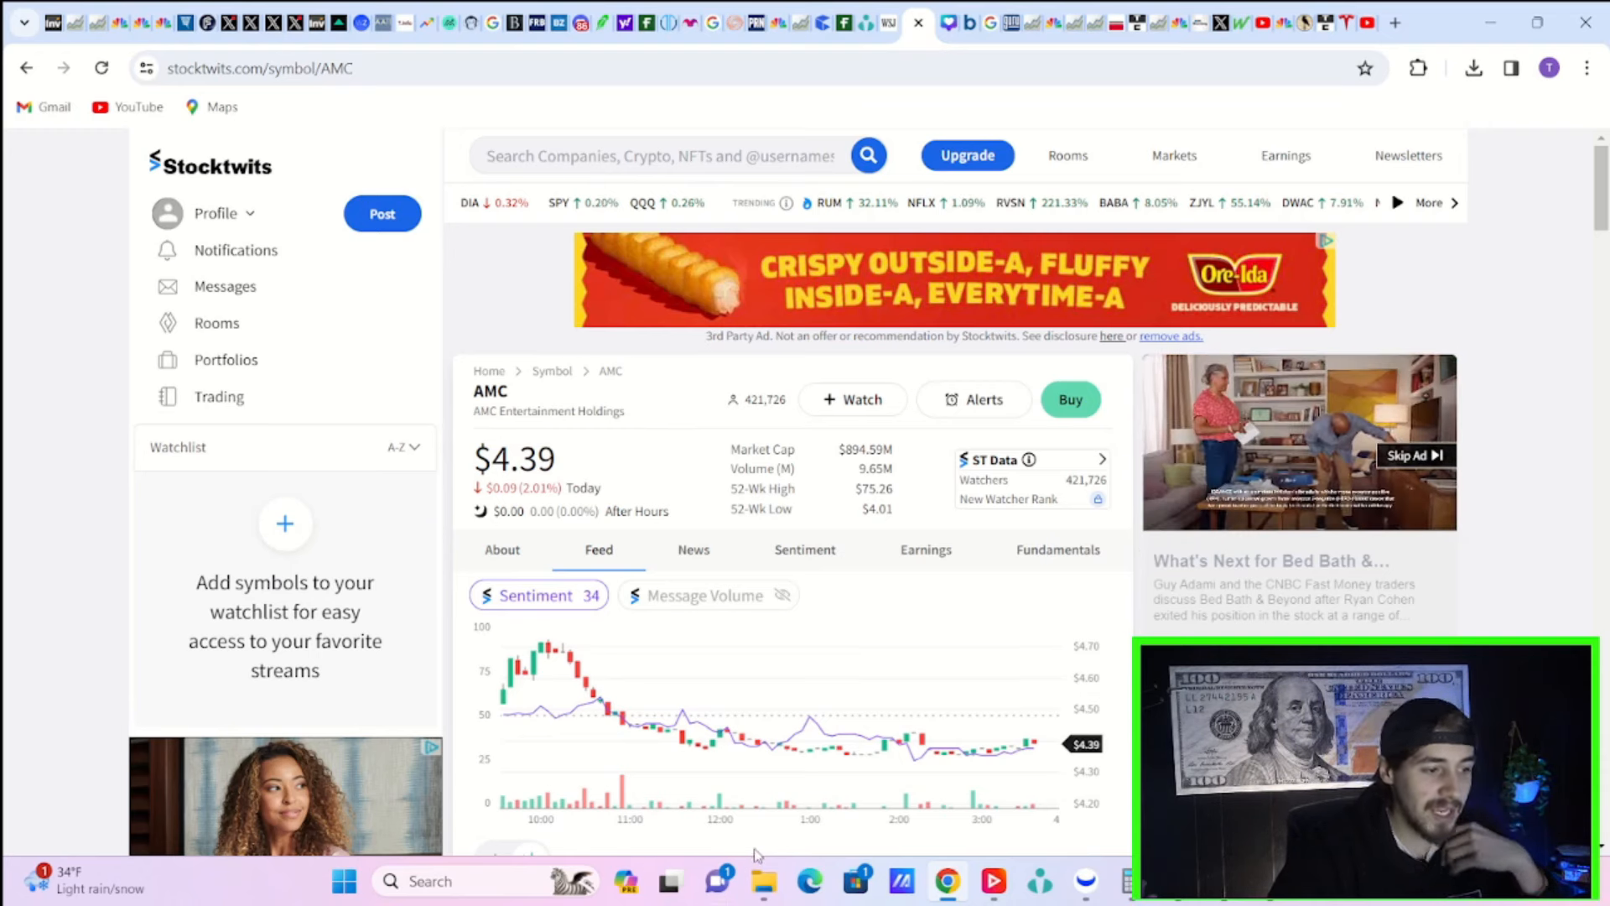
pyautogui.moveTo(798, 771)
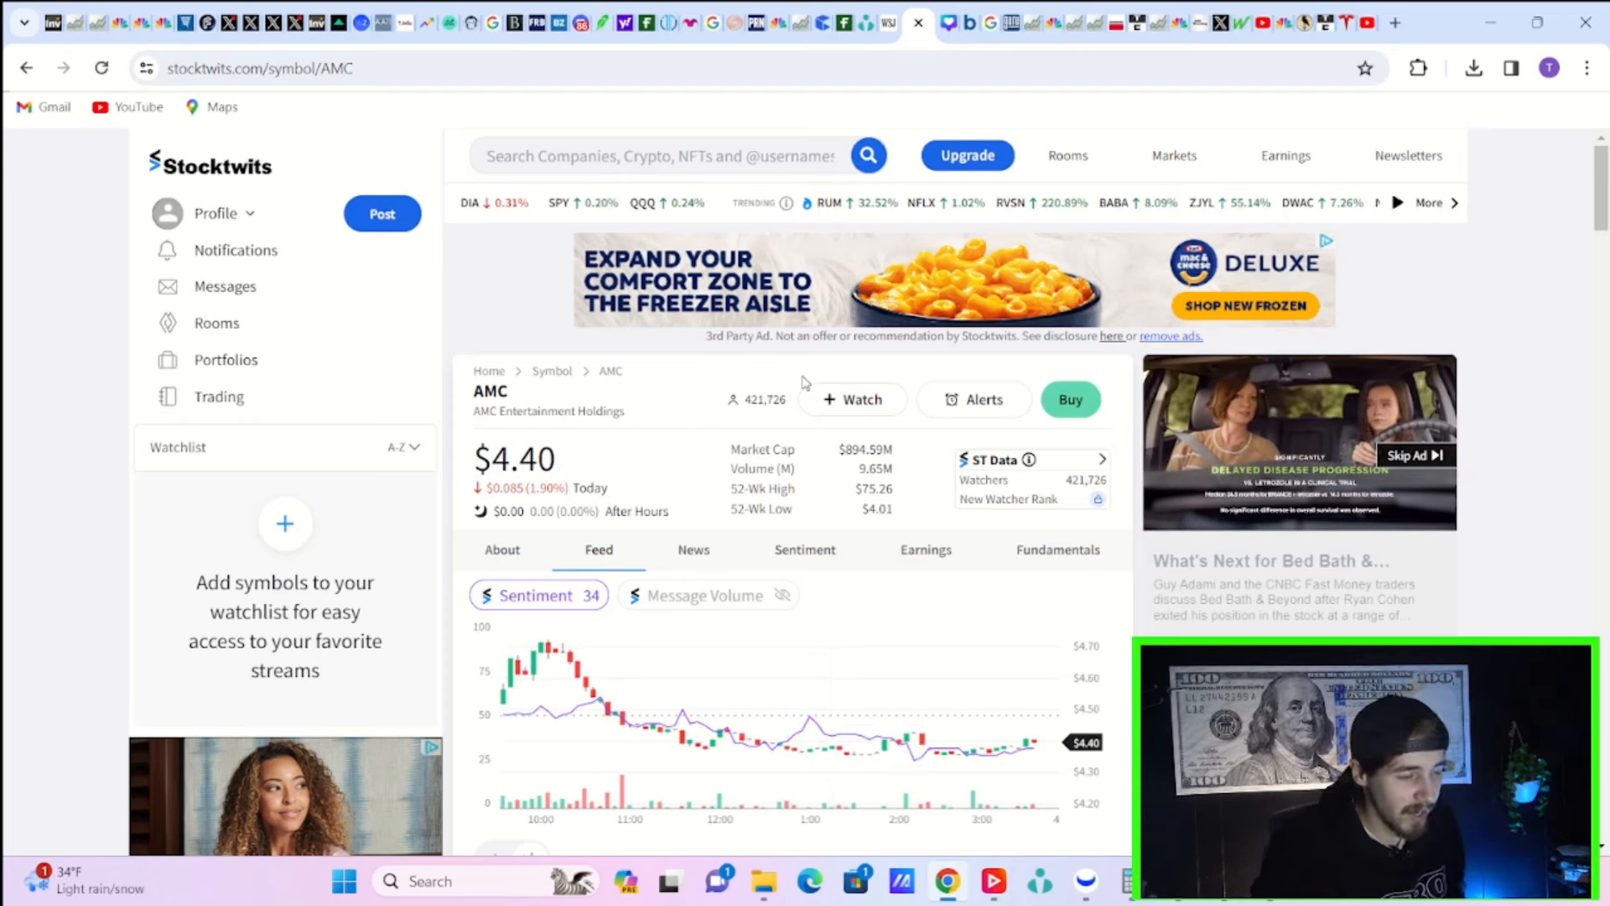
pyautogui.moveTo(840, 340)
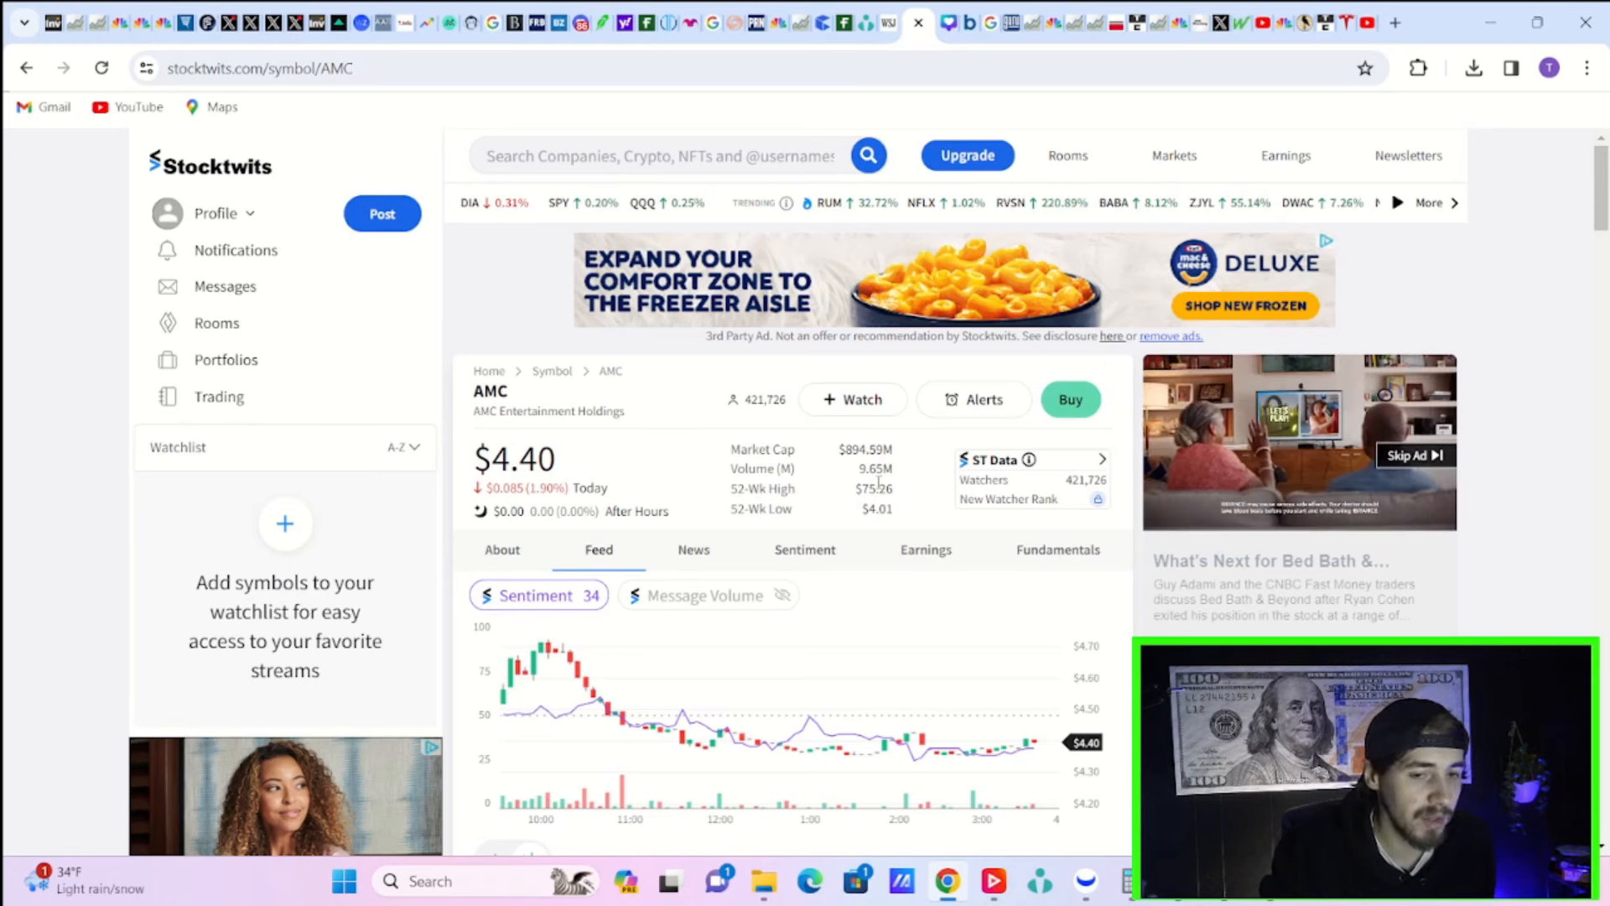
pyautogui.moveTo(865, 340)
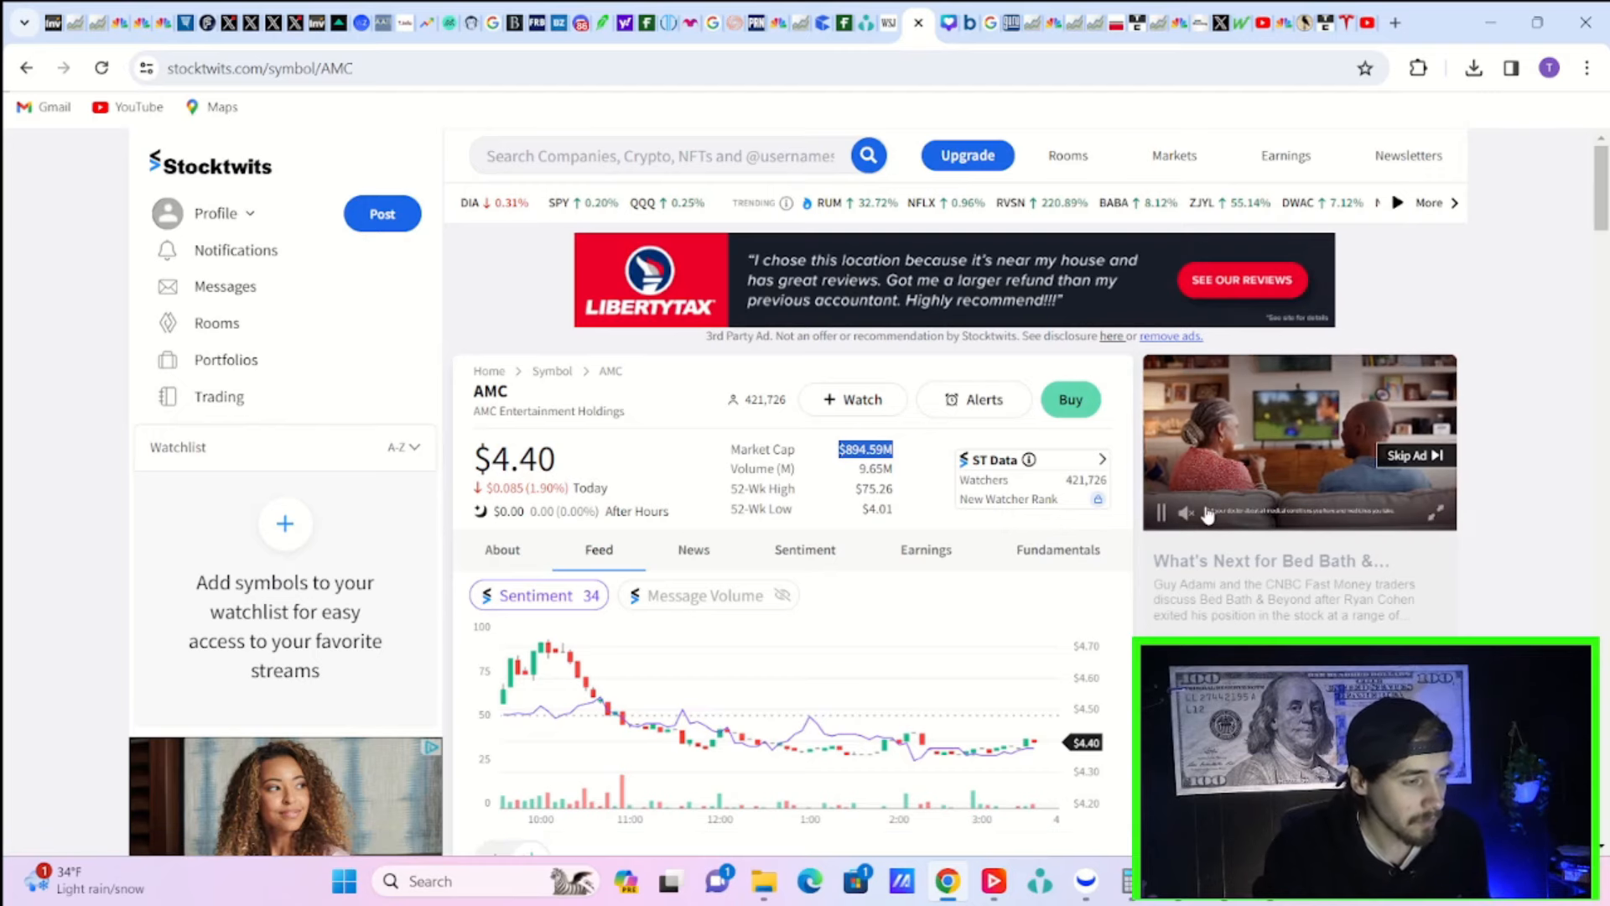
pyautogui.moveTo(664, 415)
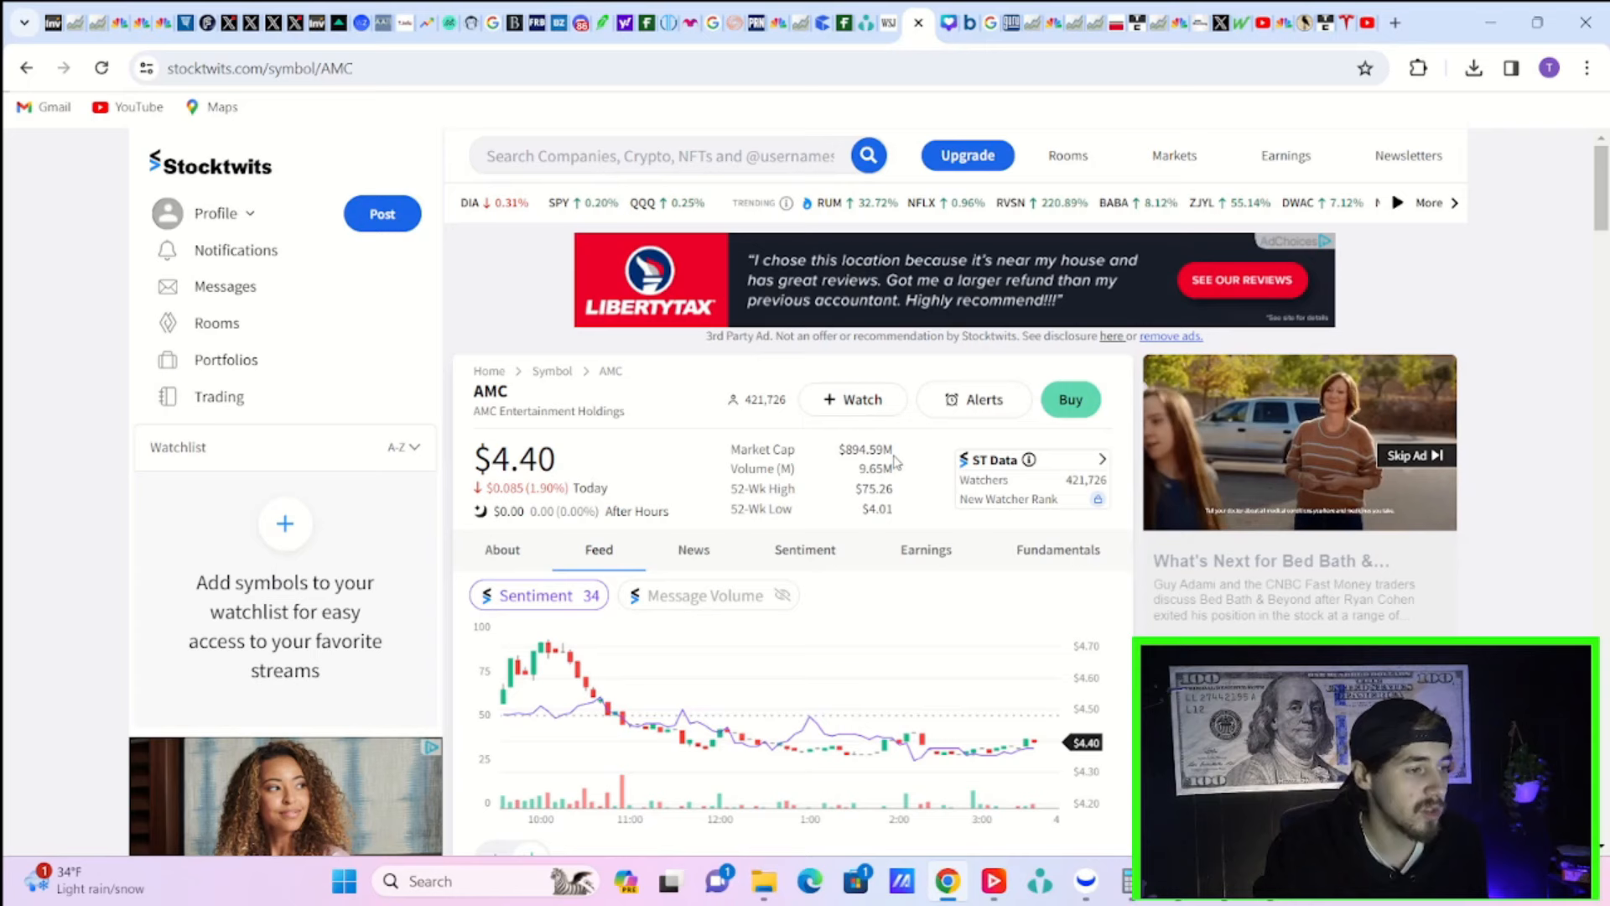
# Step: Scroll to the Sentiment and Message Volume cards and show AMC's full sentiment breakdown
pyautogui.doubleClick(864, 450)
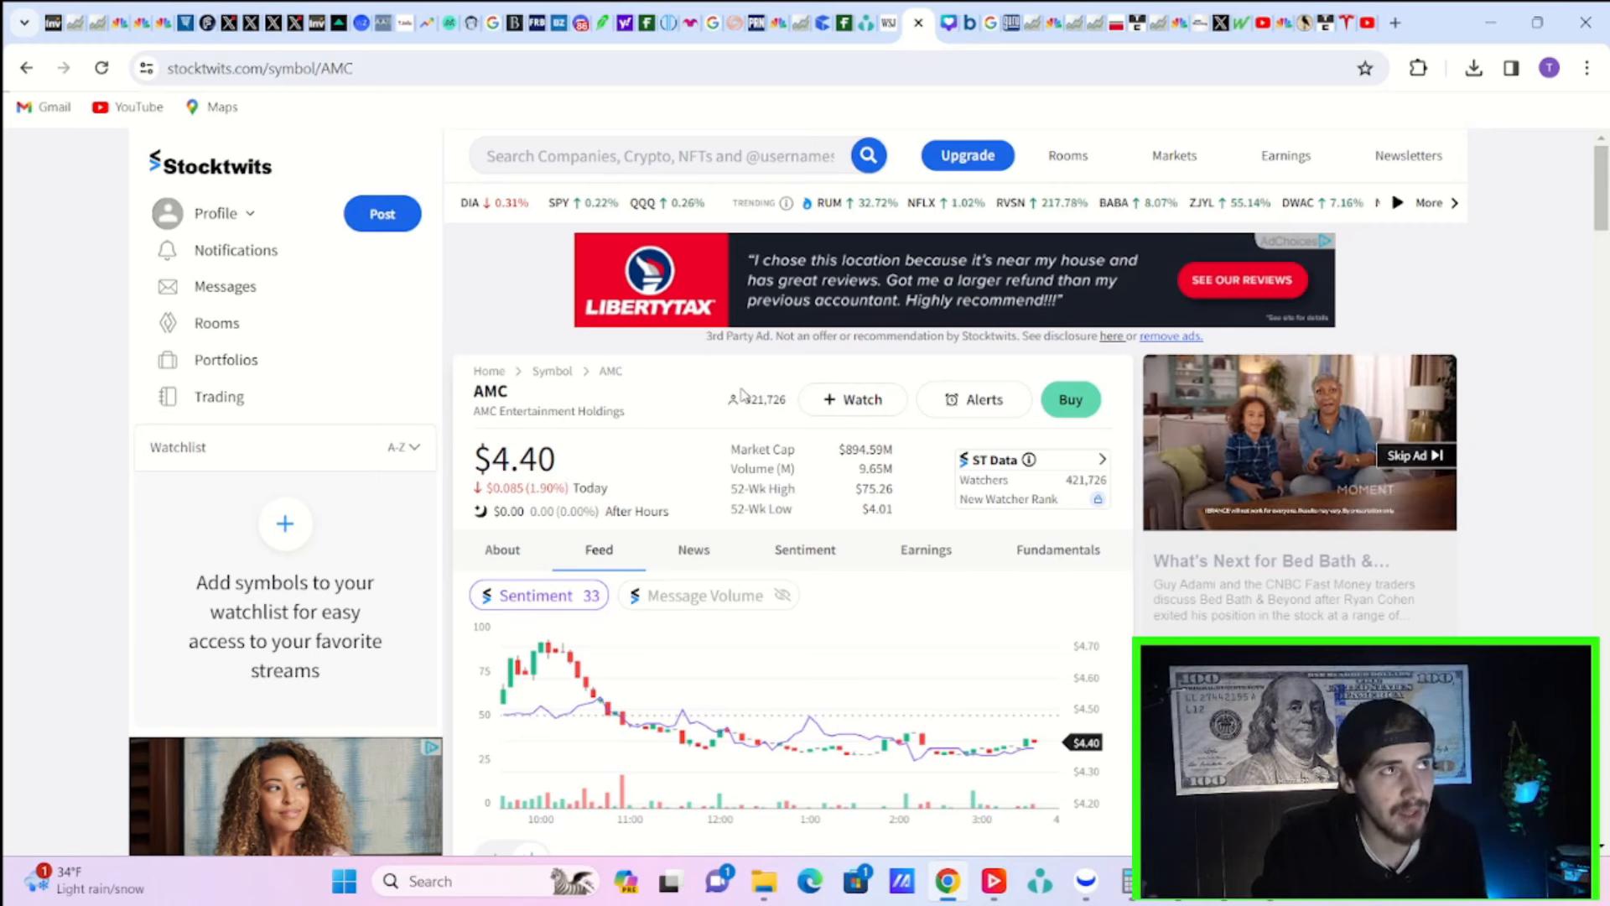
pyautogui.moveTo(636, 425)
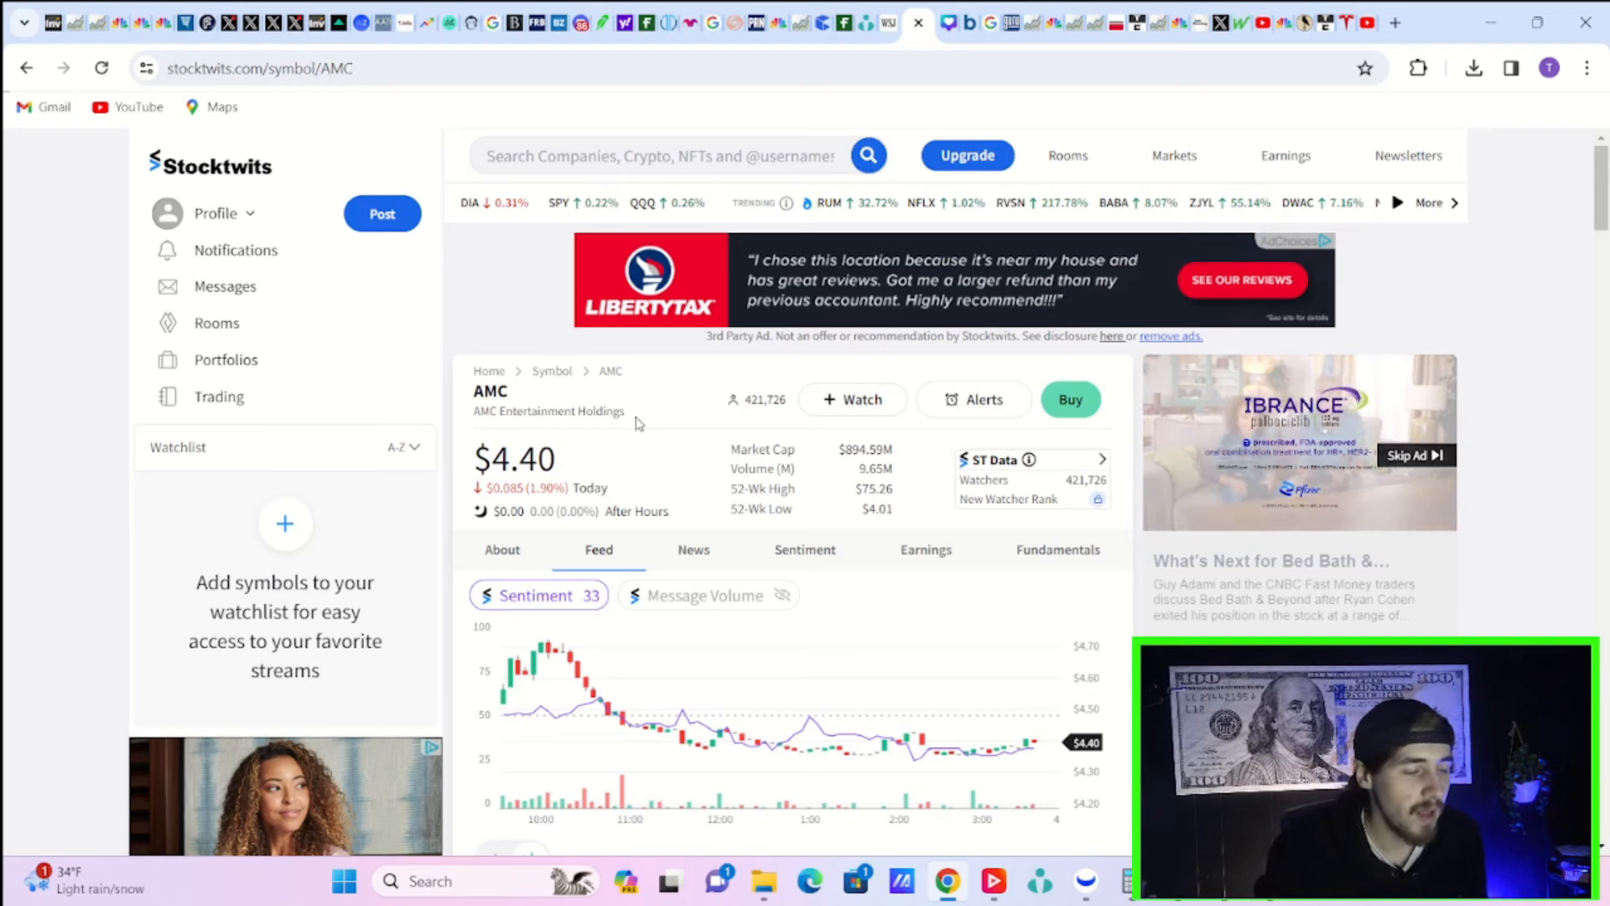
pyautogui.scroll(-3)
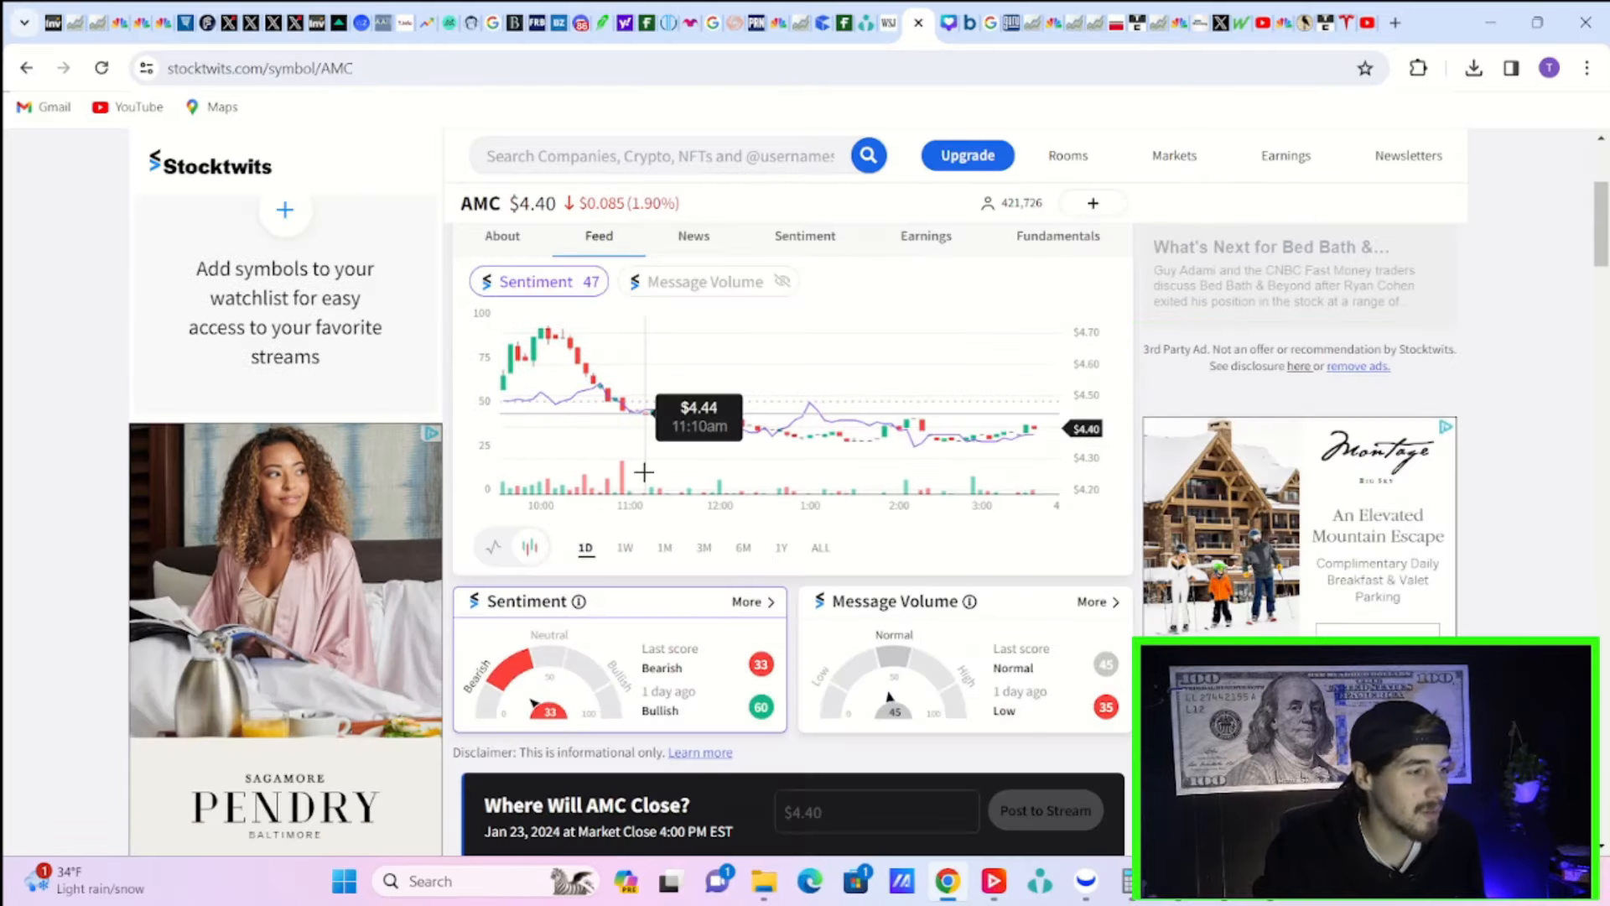
pyautogui.scroll(-3)
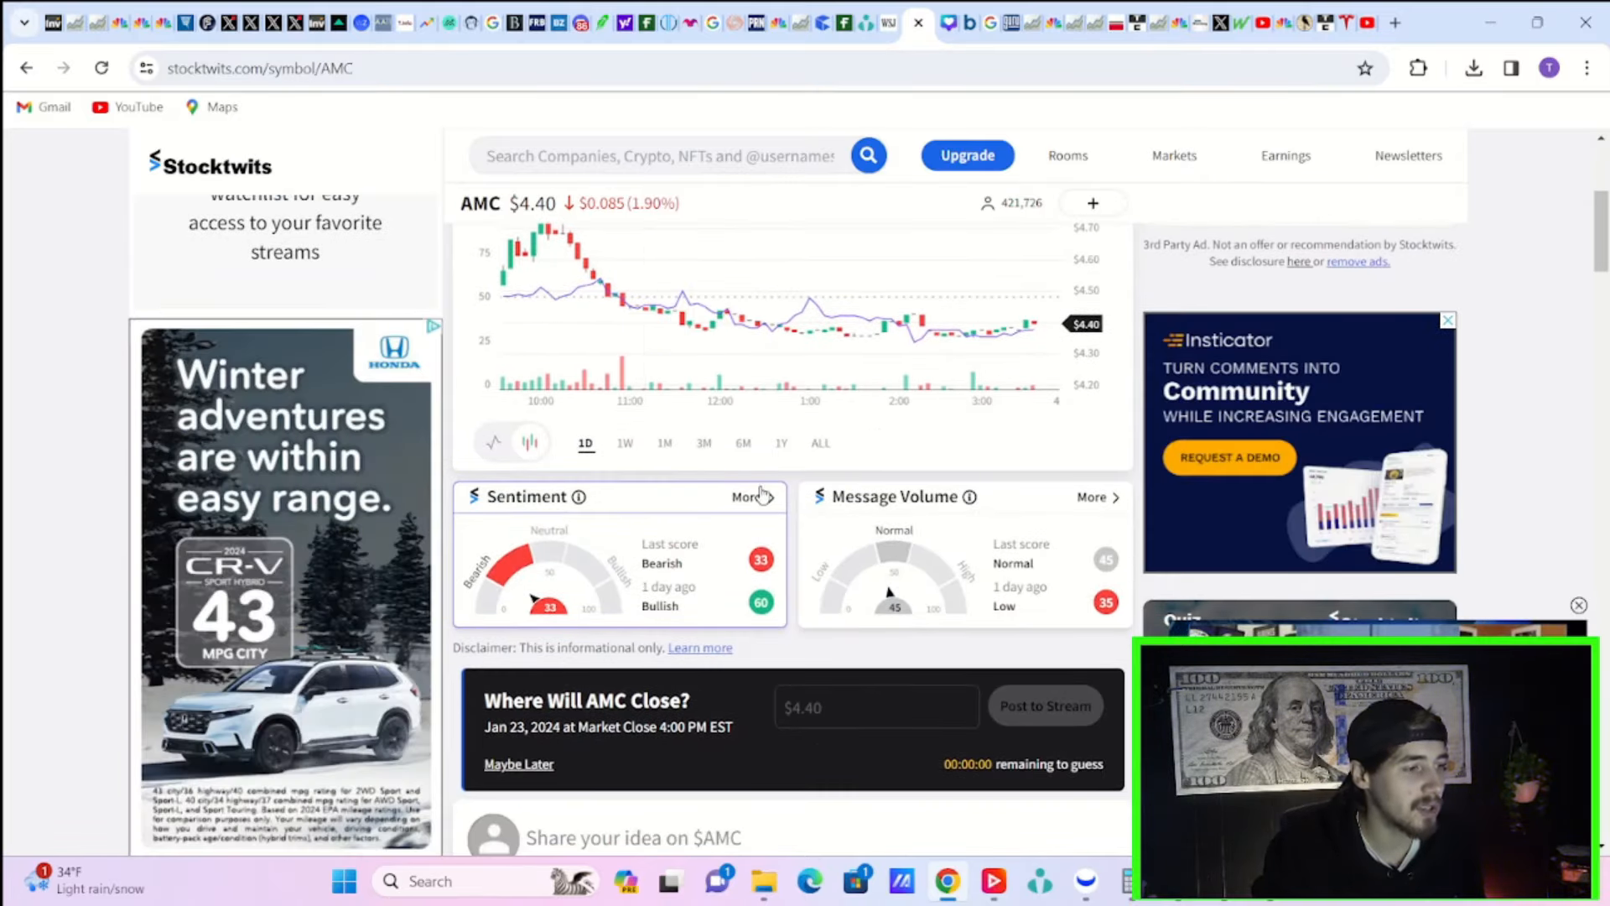
pyautogui.click(743, 496)
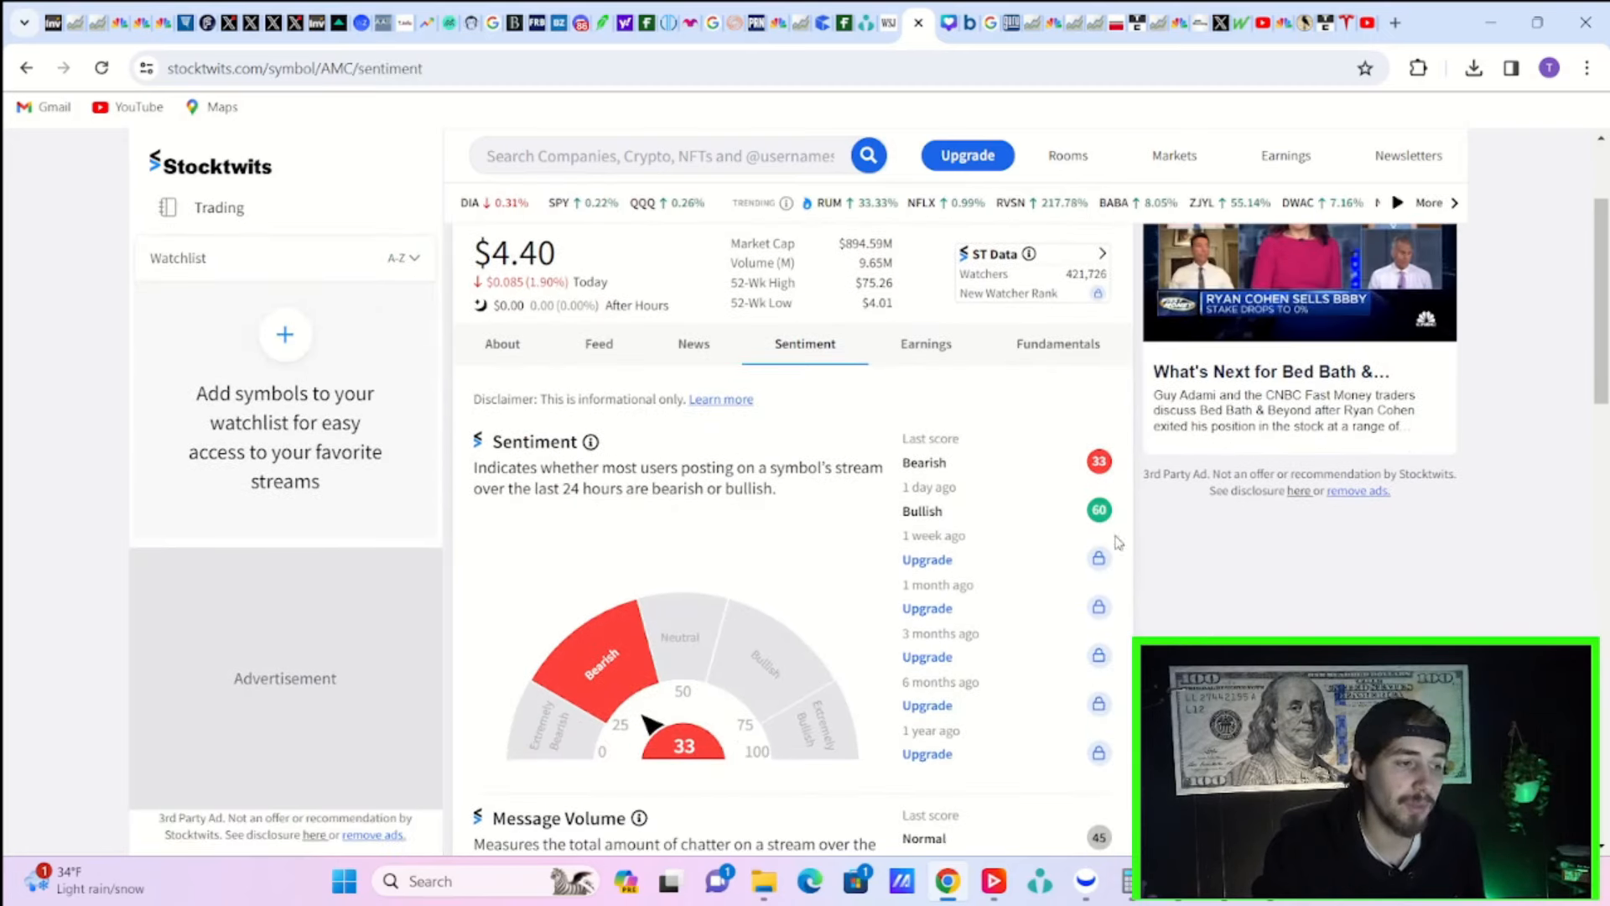
pyautogui.scroll(-3)
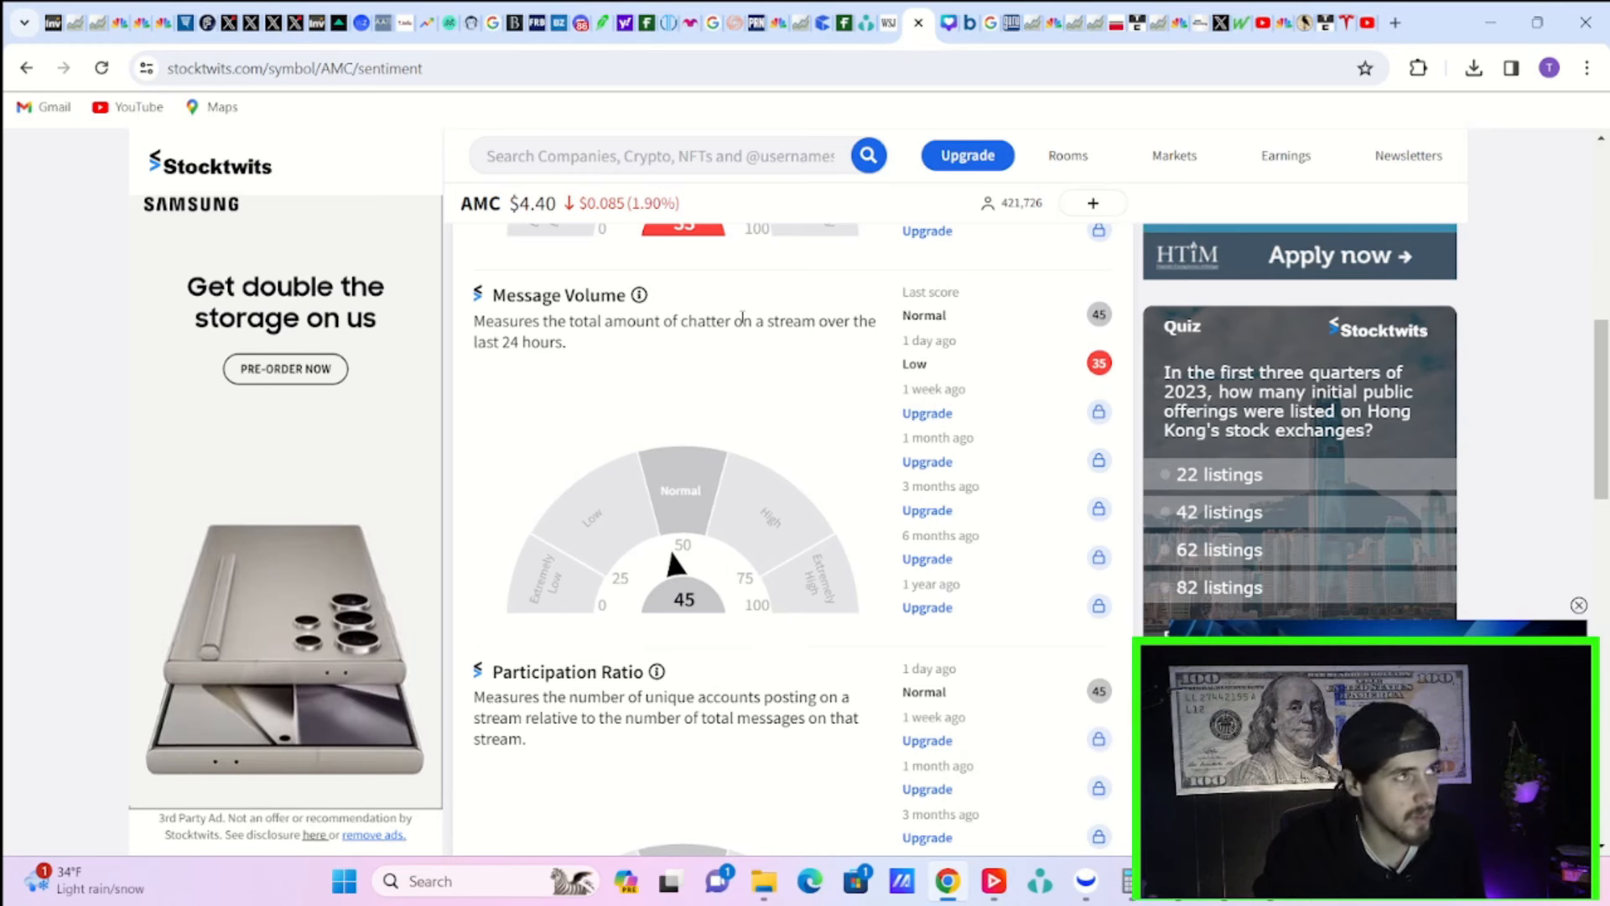
pyautogui.moveTo(1023, 465)
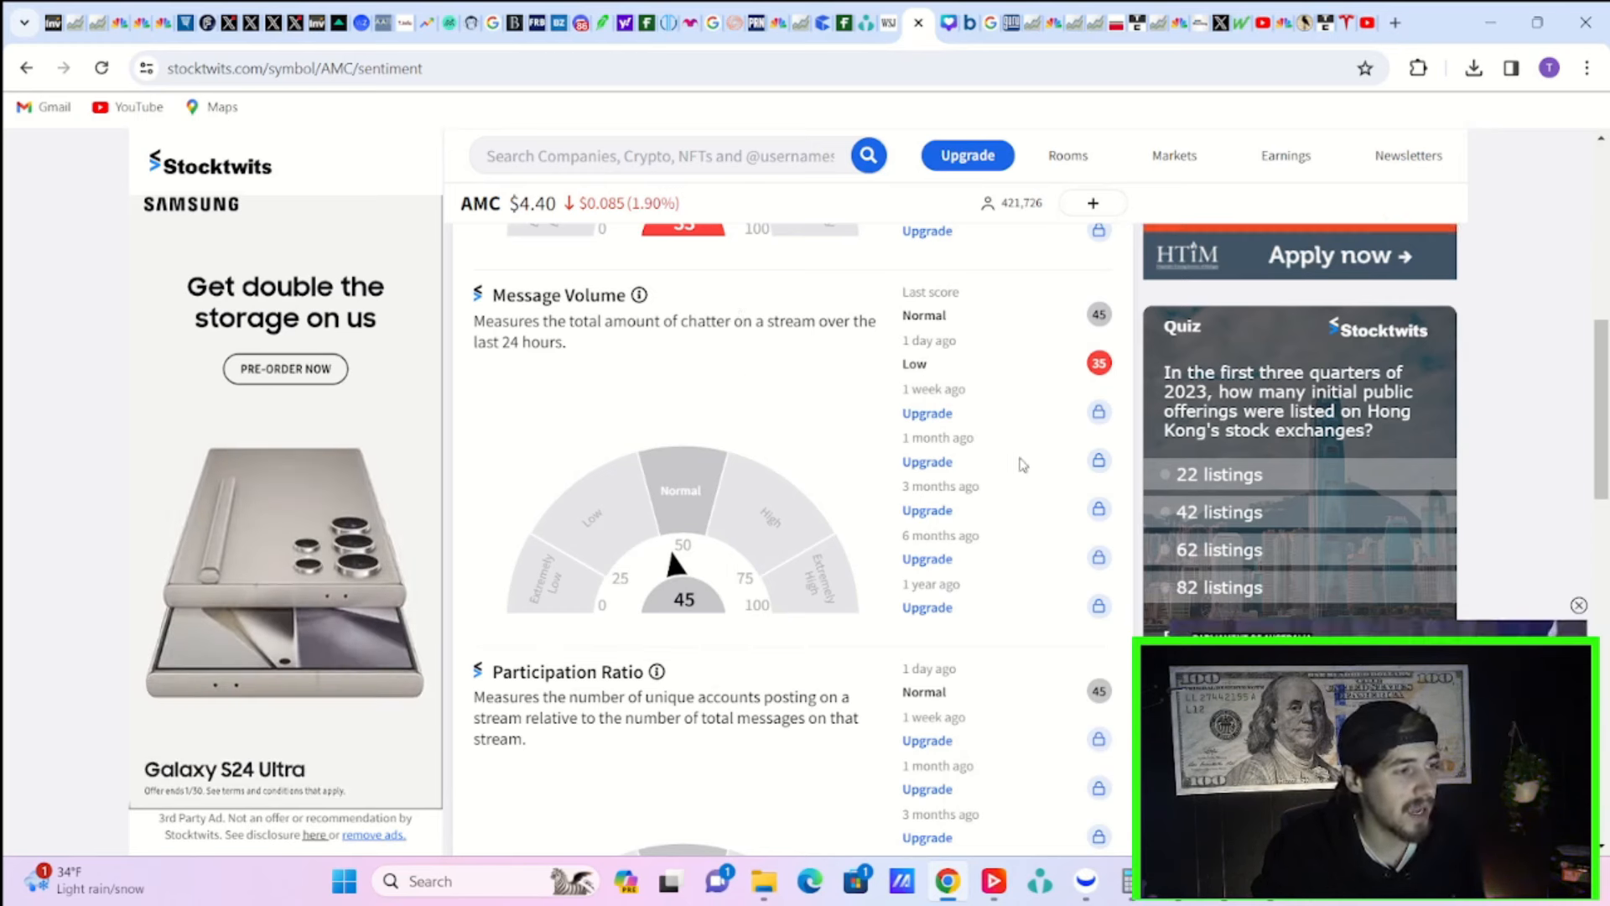
pyautogui.moveTo(935, 478)
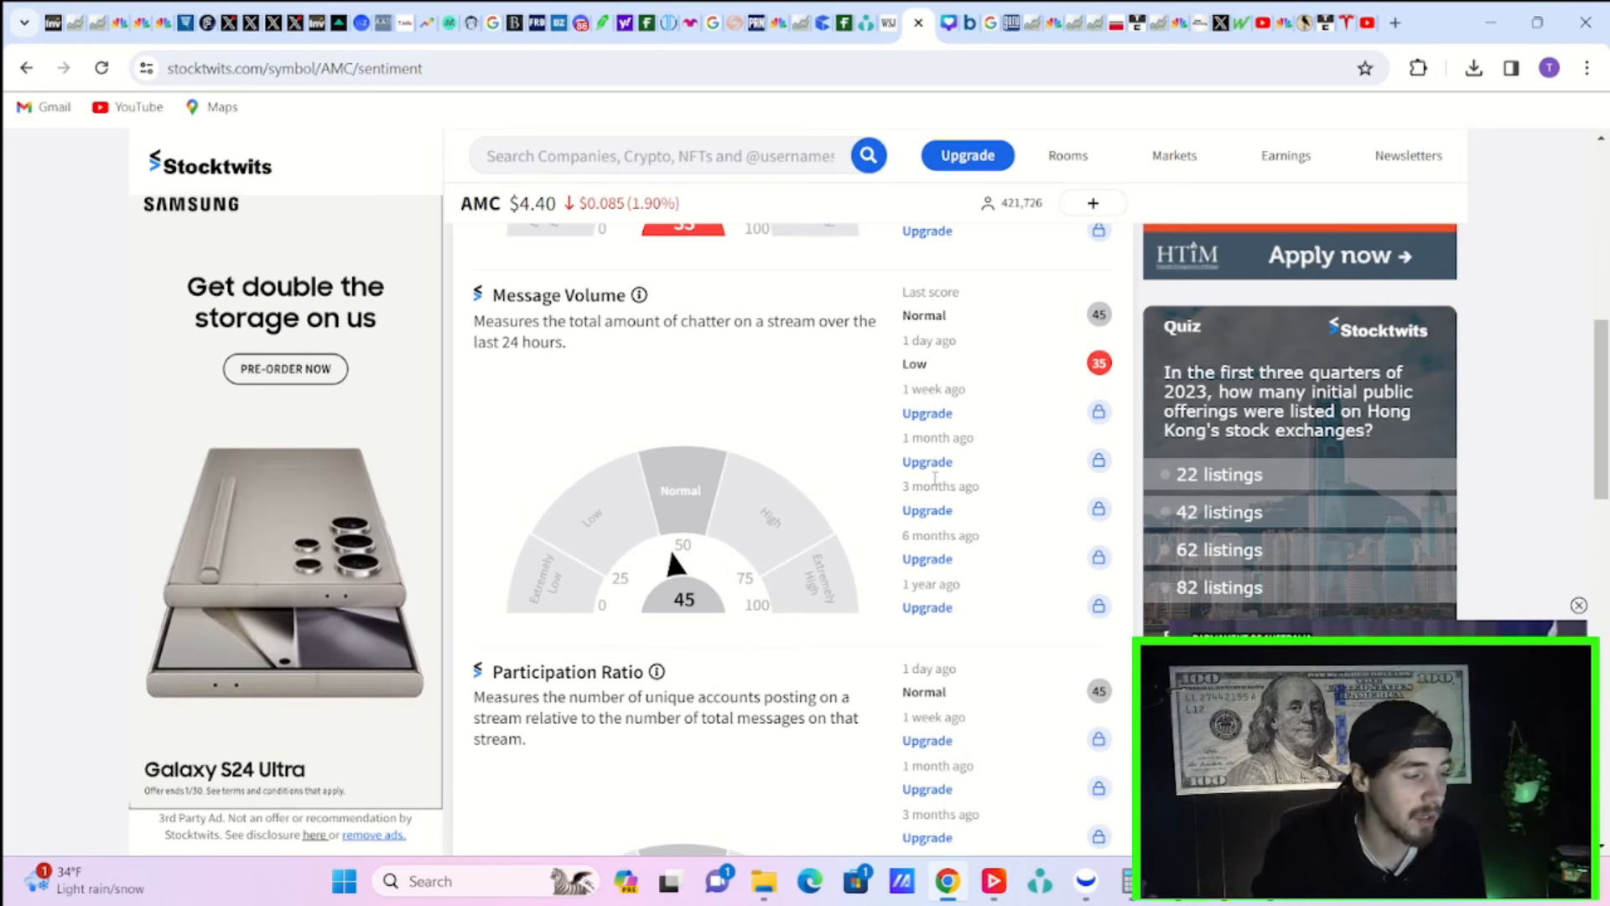
pyautogui.scroll(3)
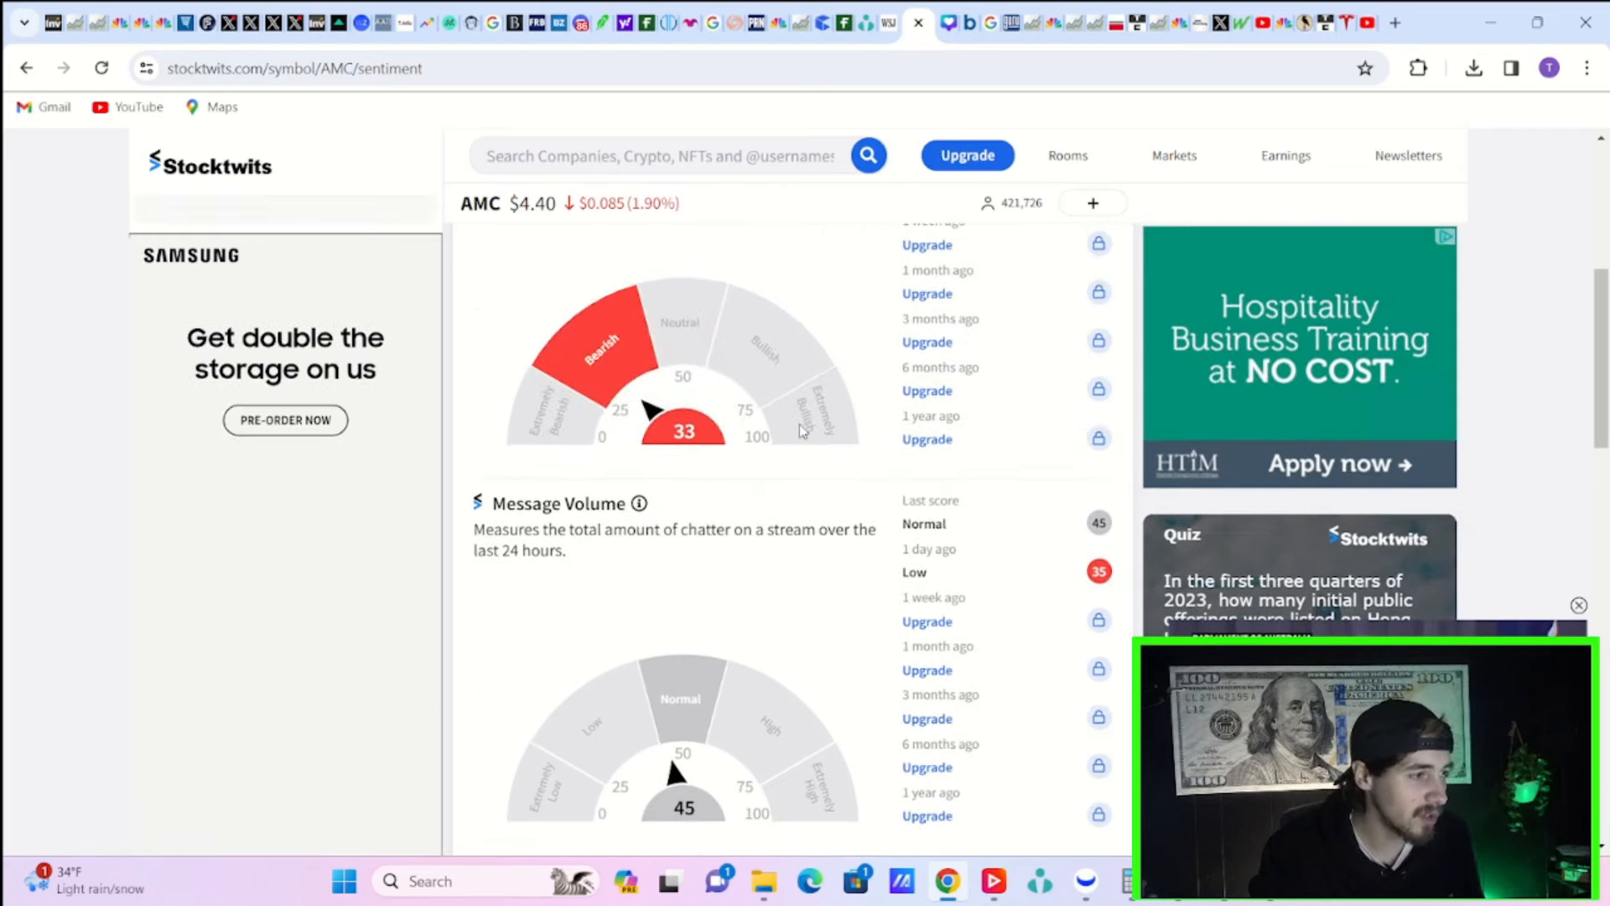
pyautogui.scroll(-3)
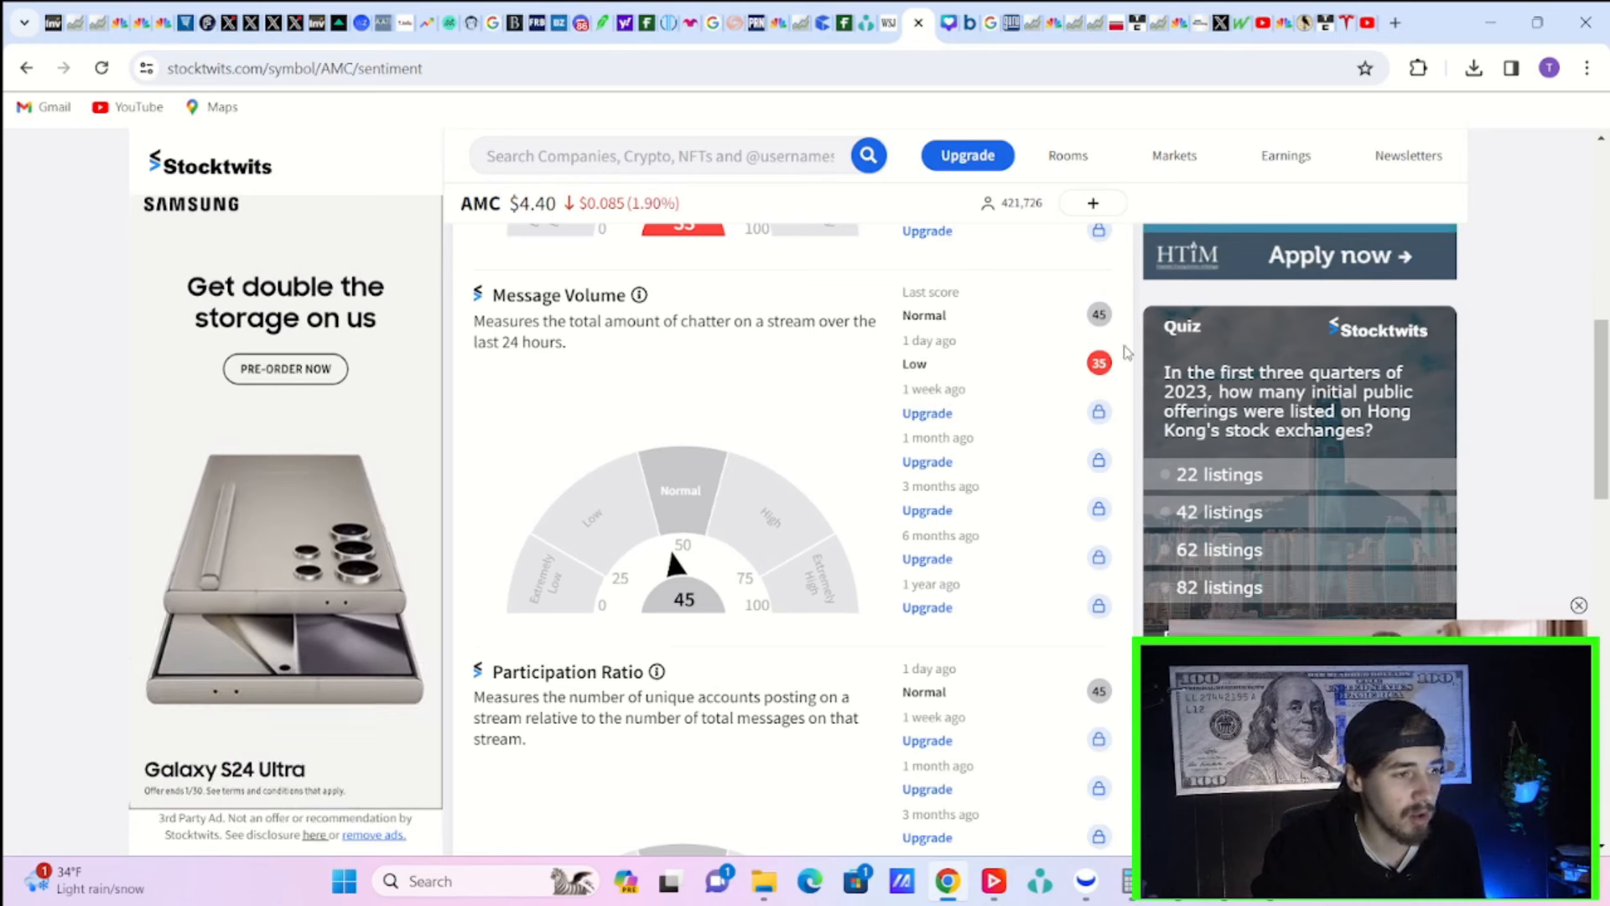
pyautogui.moveTo(1063, 337)
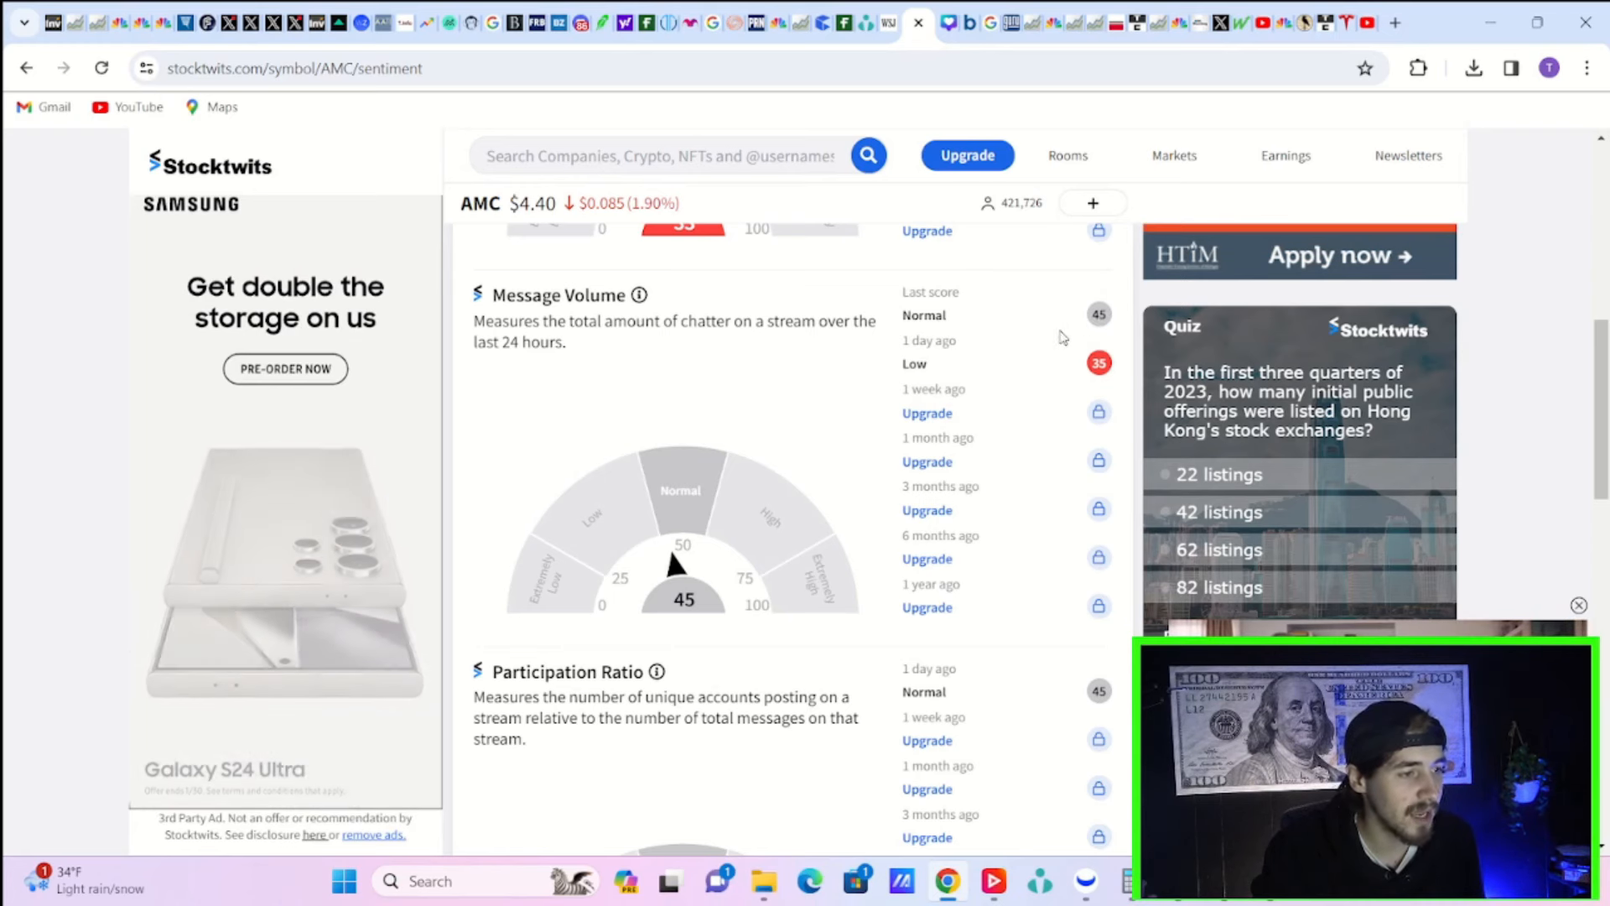
pyautogui.scroll(-3)
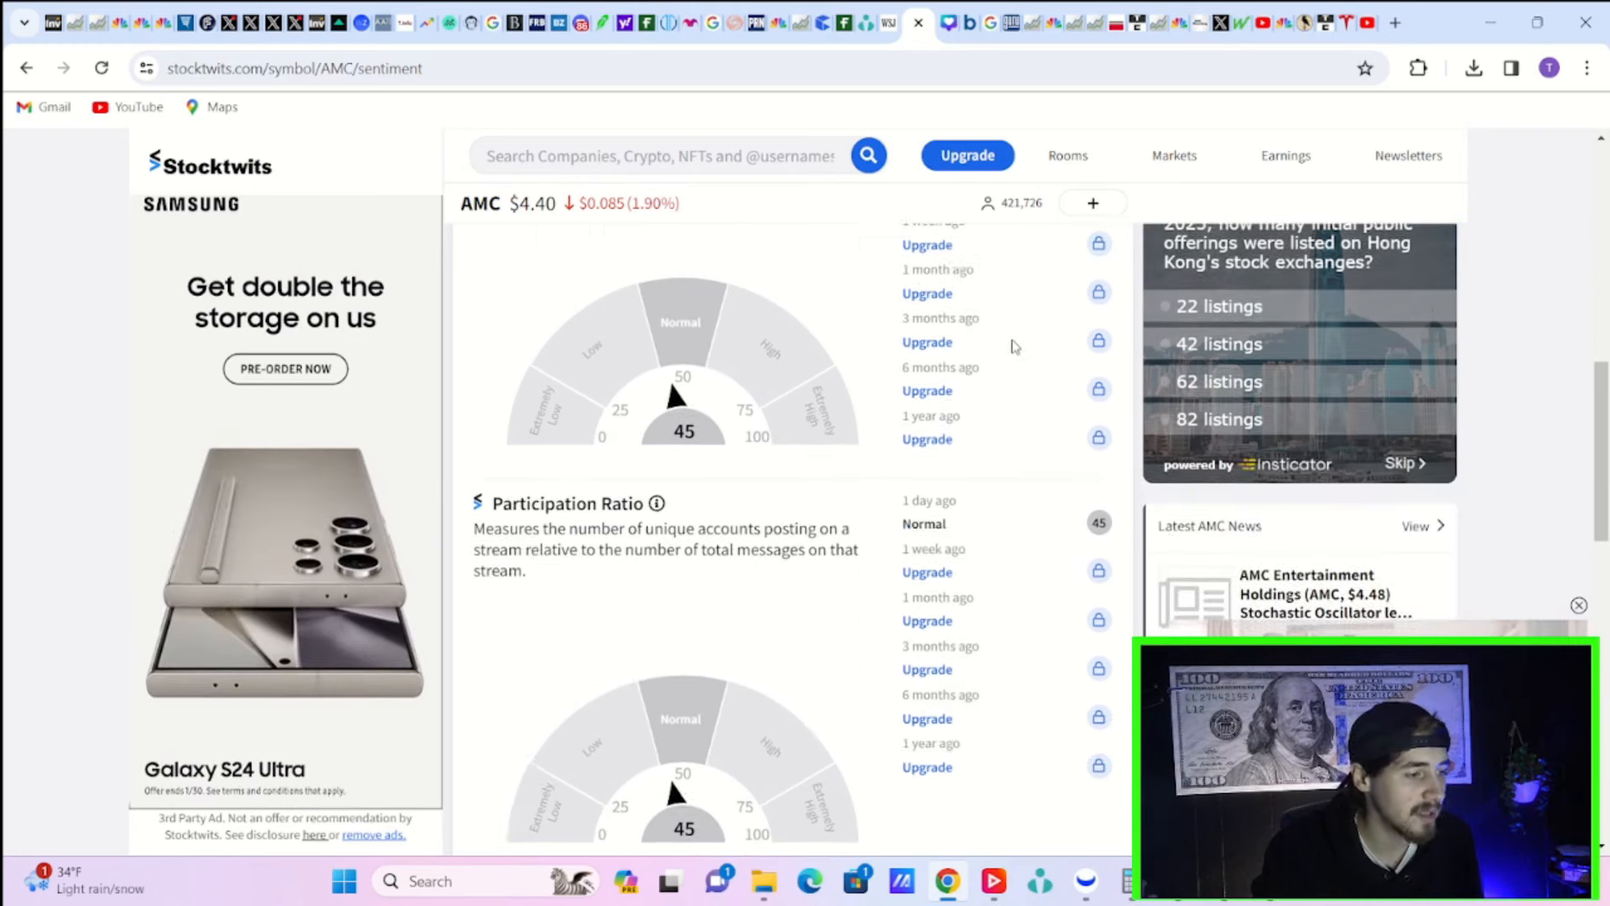
pyautogui.scroll(-3)
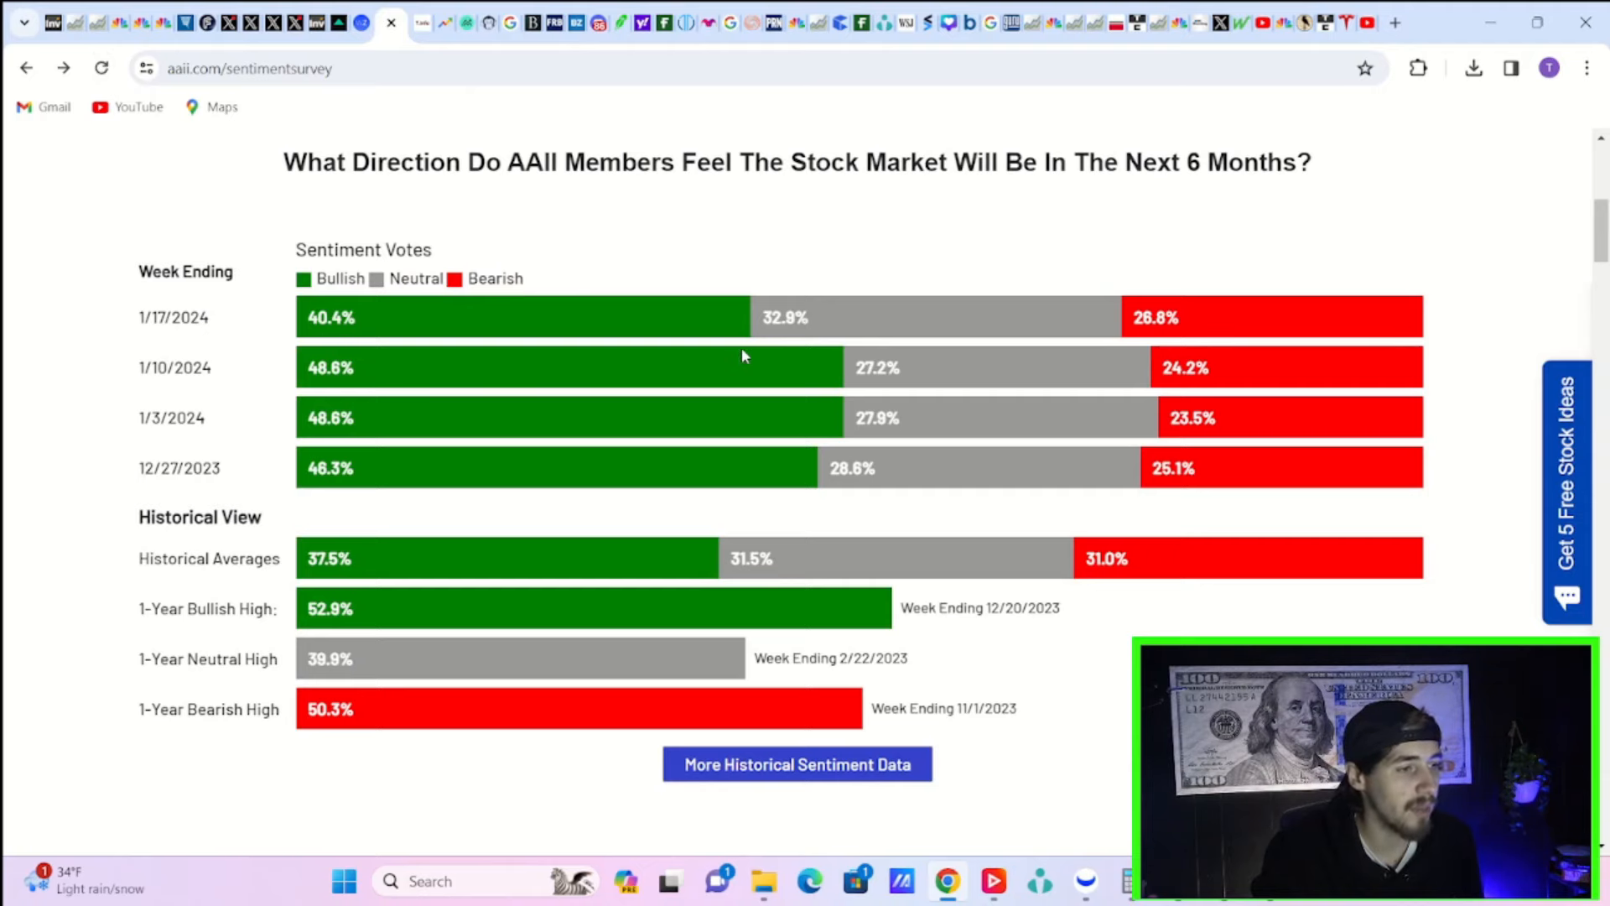
pyautogui.moveTo(658, 342)
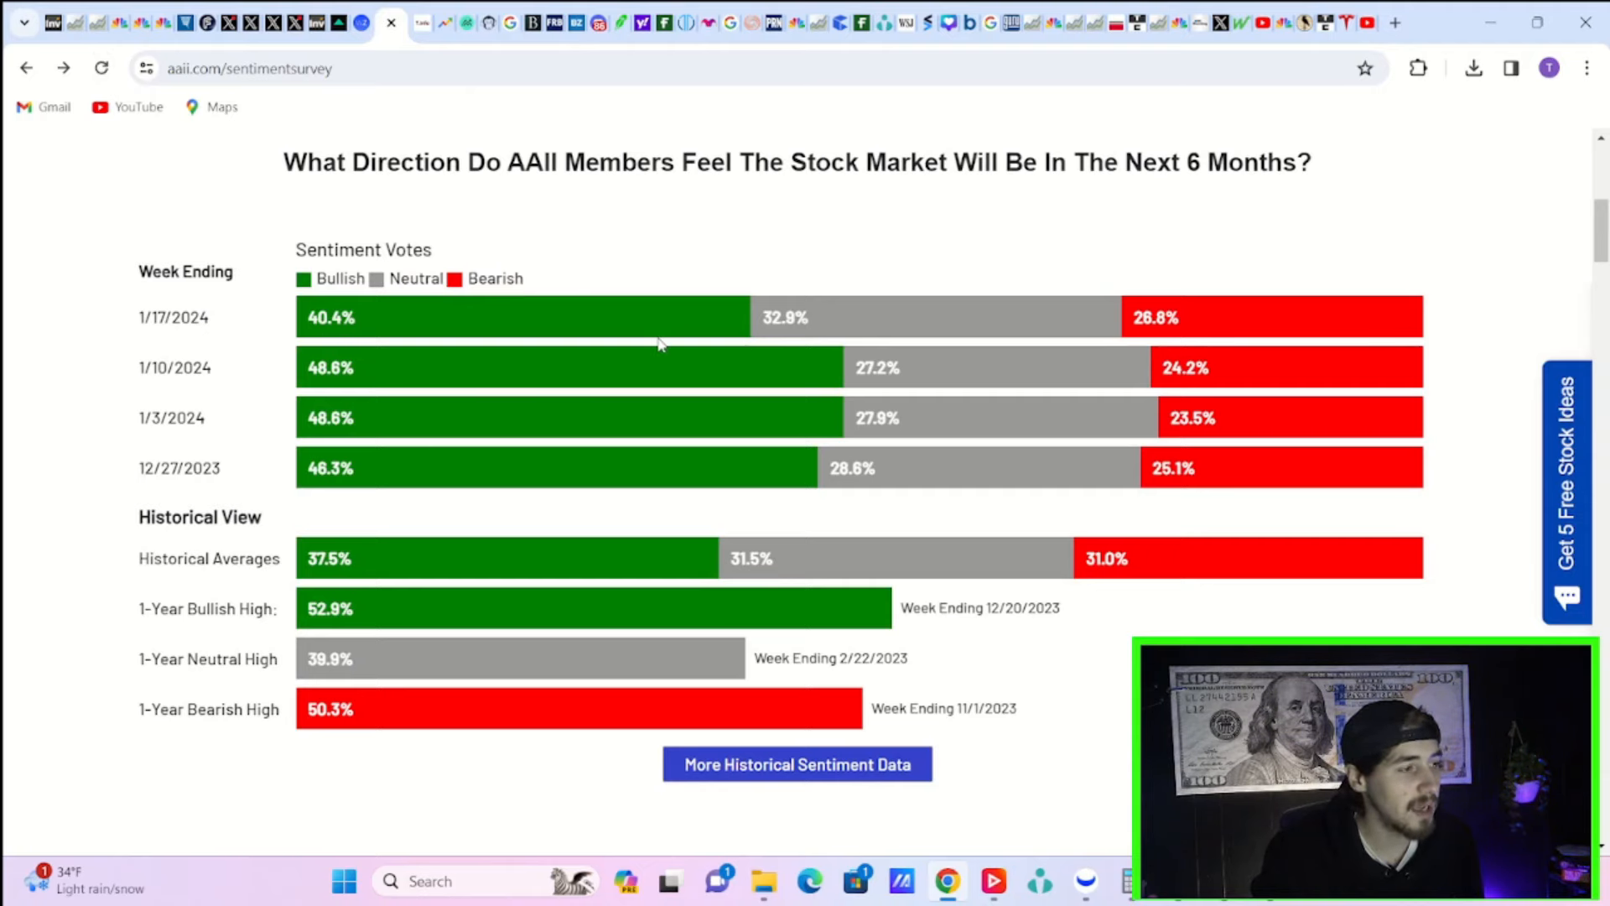
pyautogui.moveTo(676, 280)
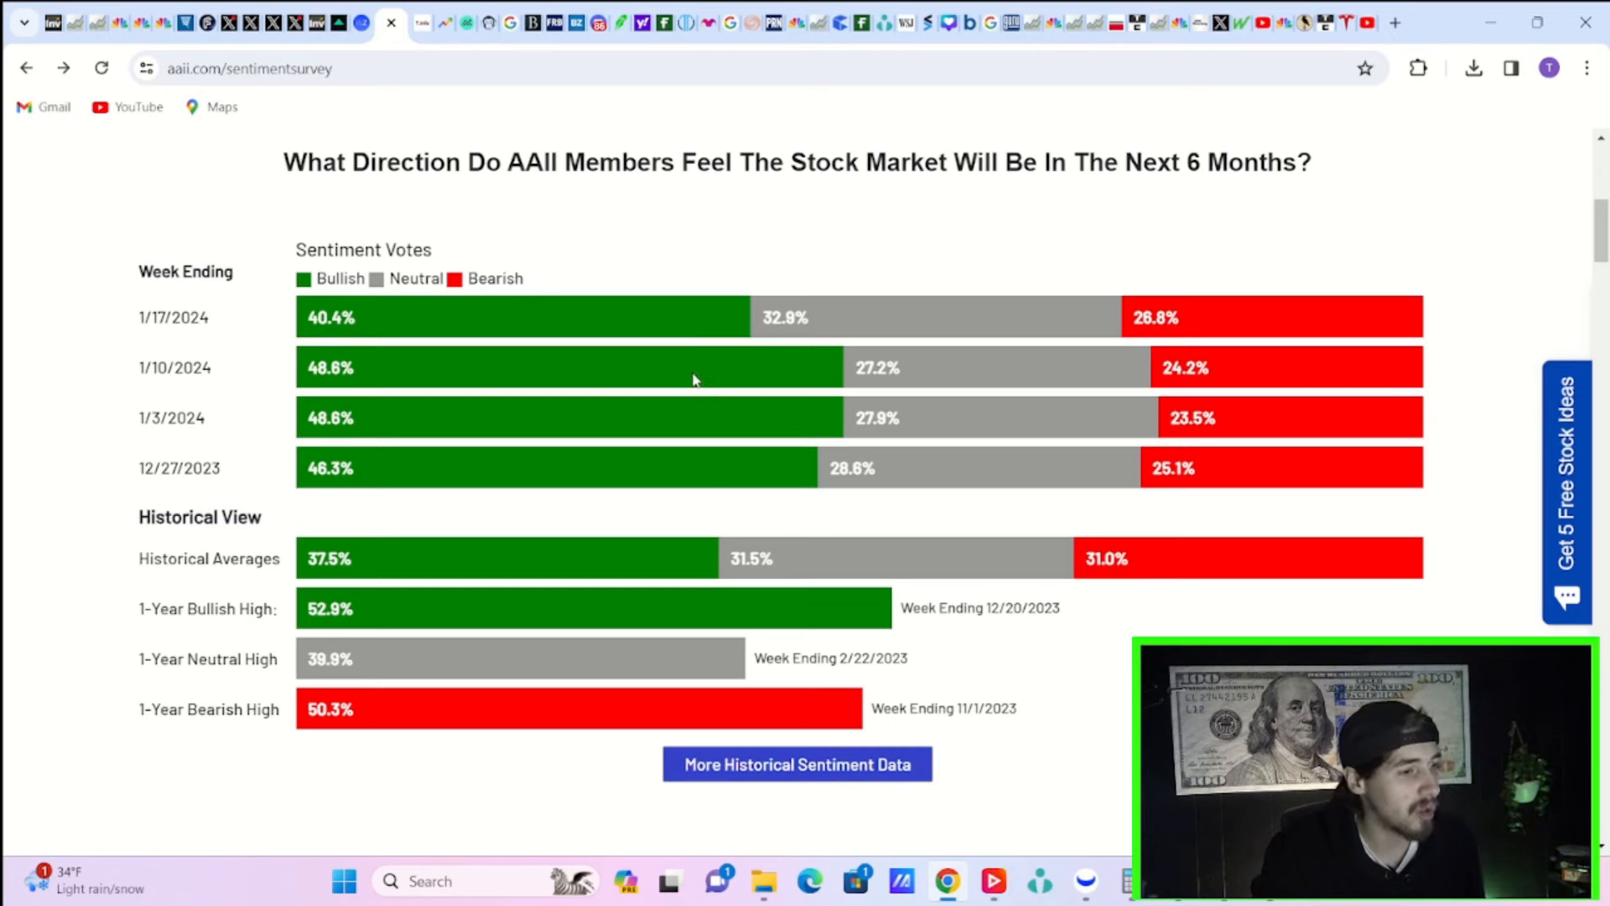
pyautogui.moveTo(1118, 303)
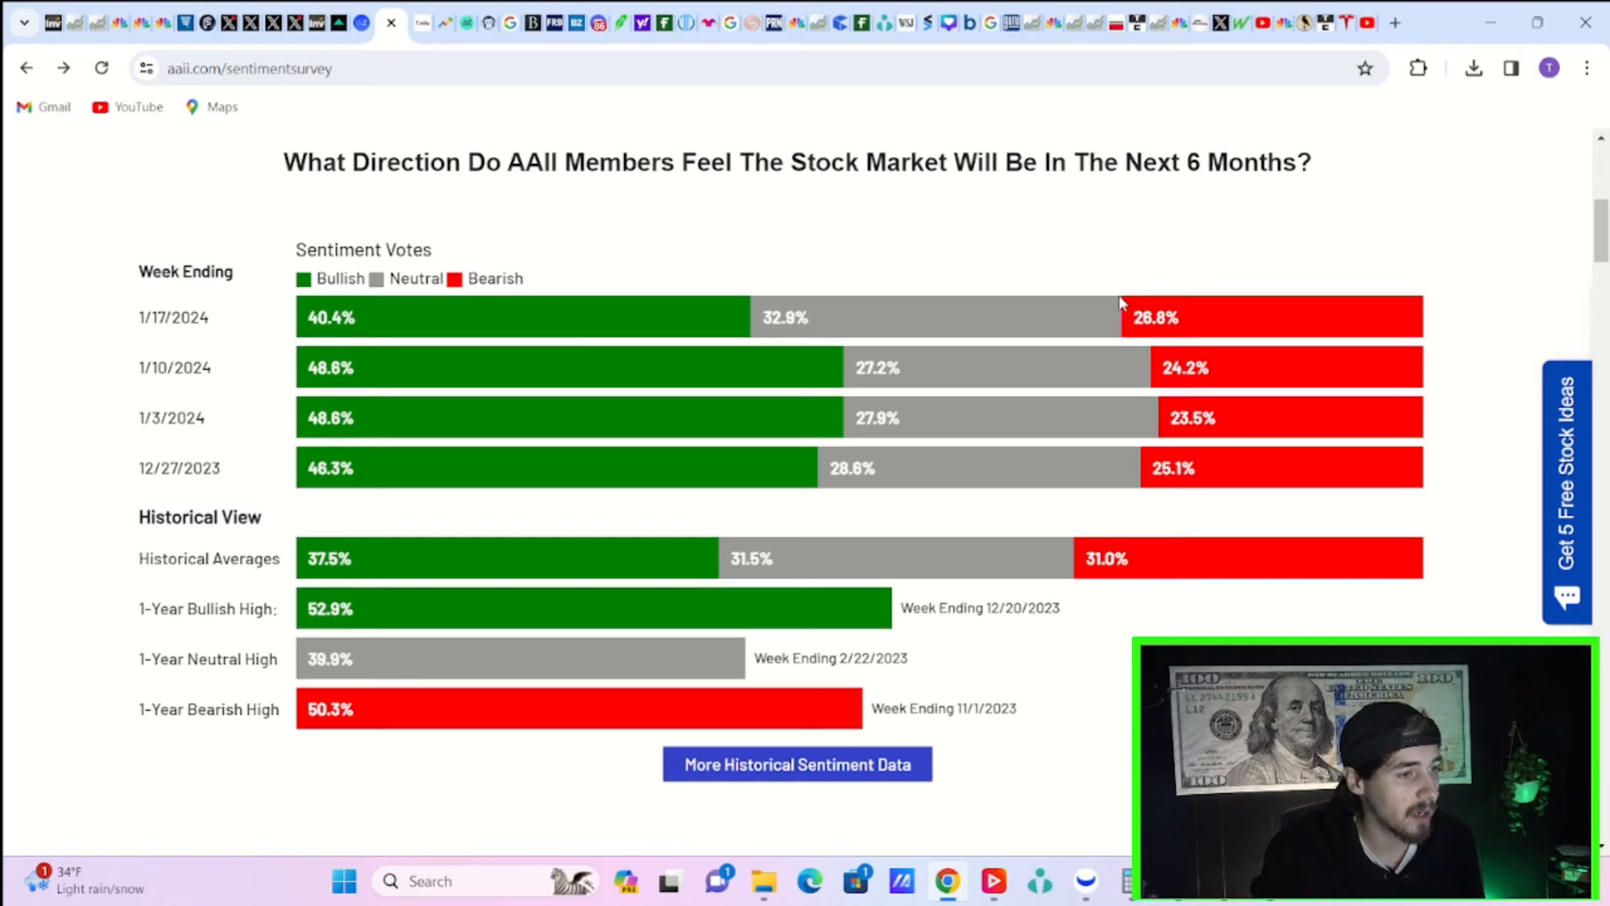
pyautogui.moveTo(1238, 317)
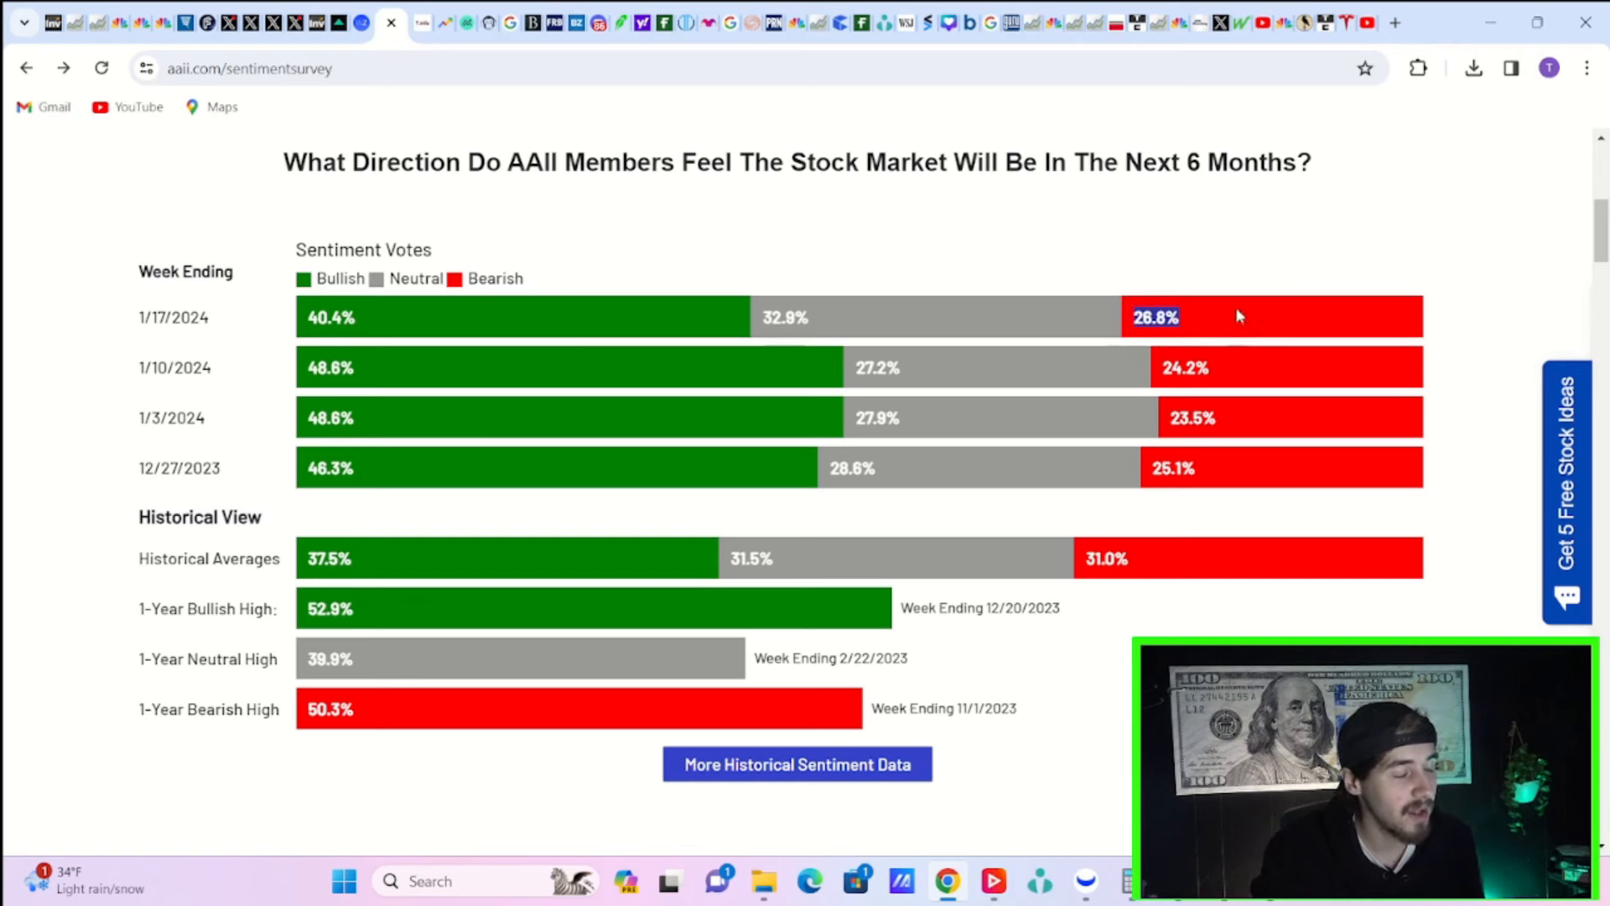
pyautogui.moveTo(1097, 285)
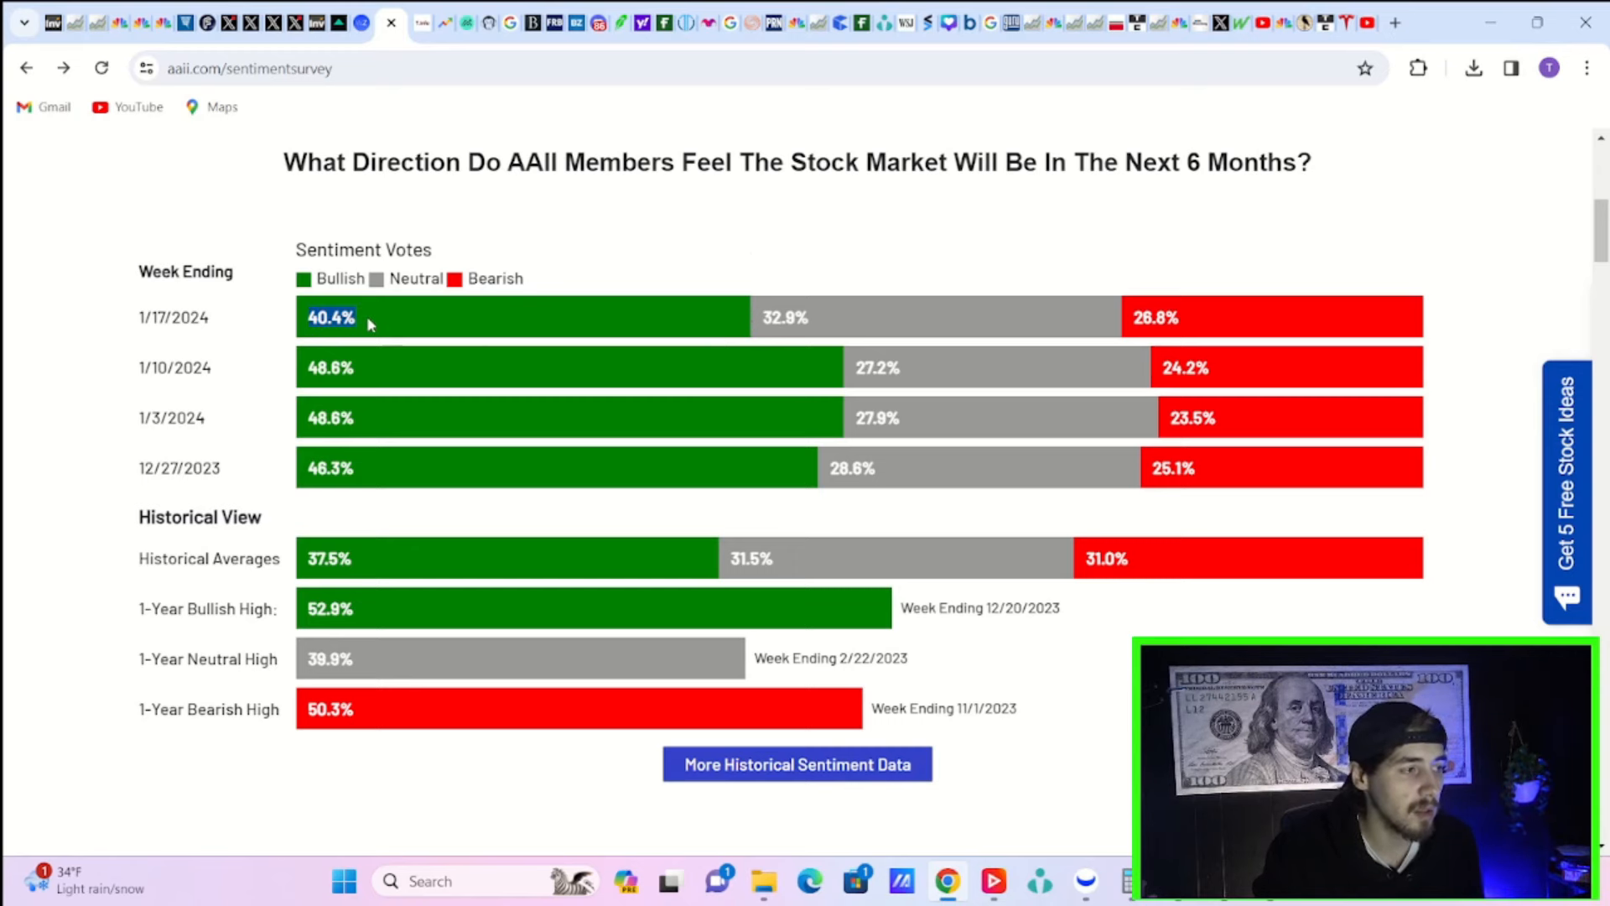
pyautogui.moveTo(1081, 307)
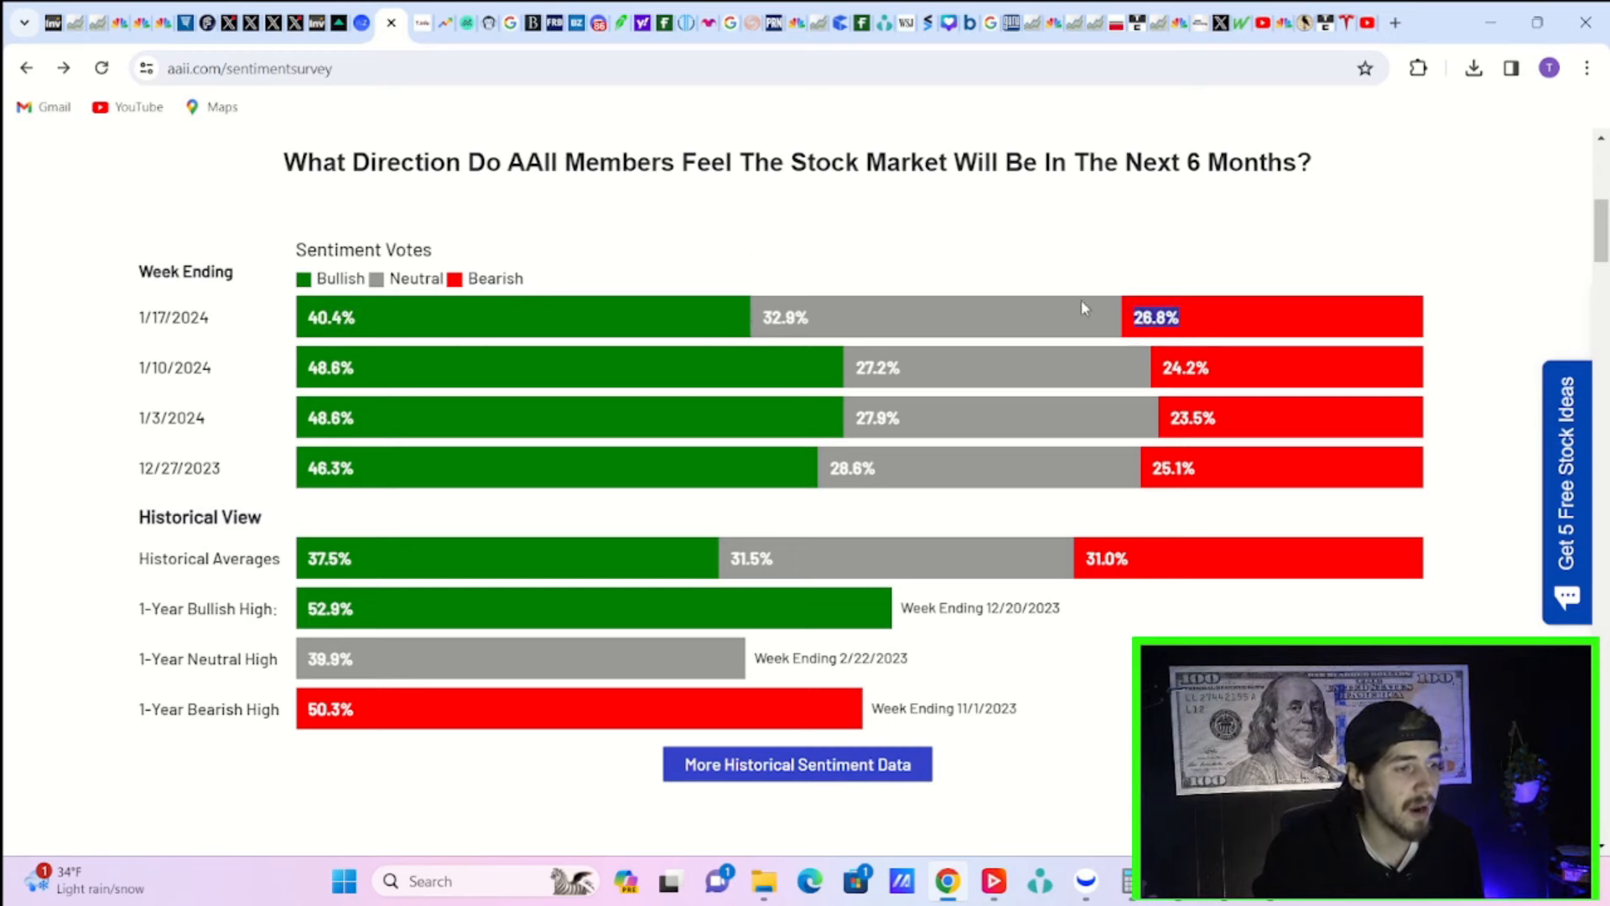
pyautogui.moveTo(1103, 266)
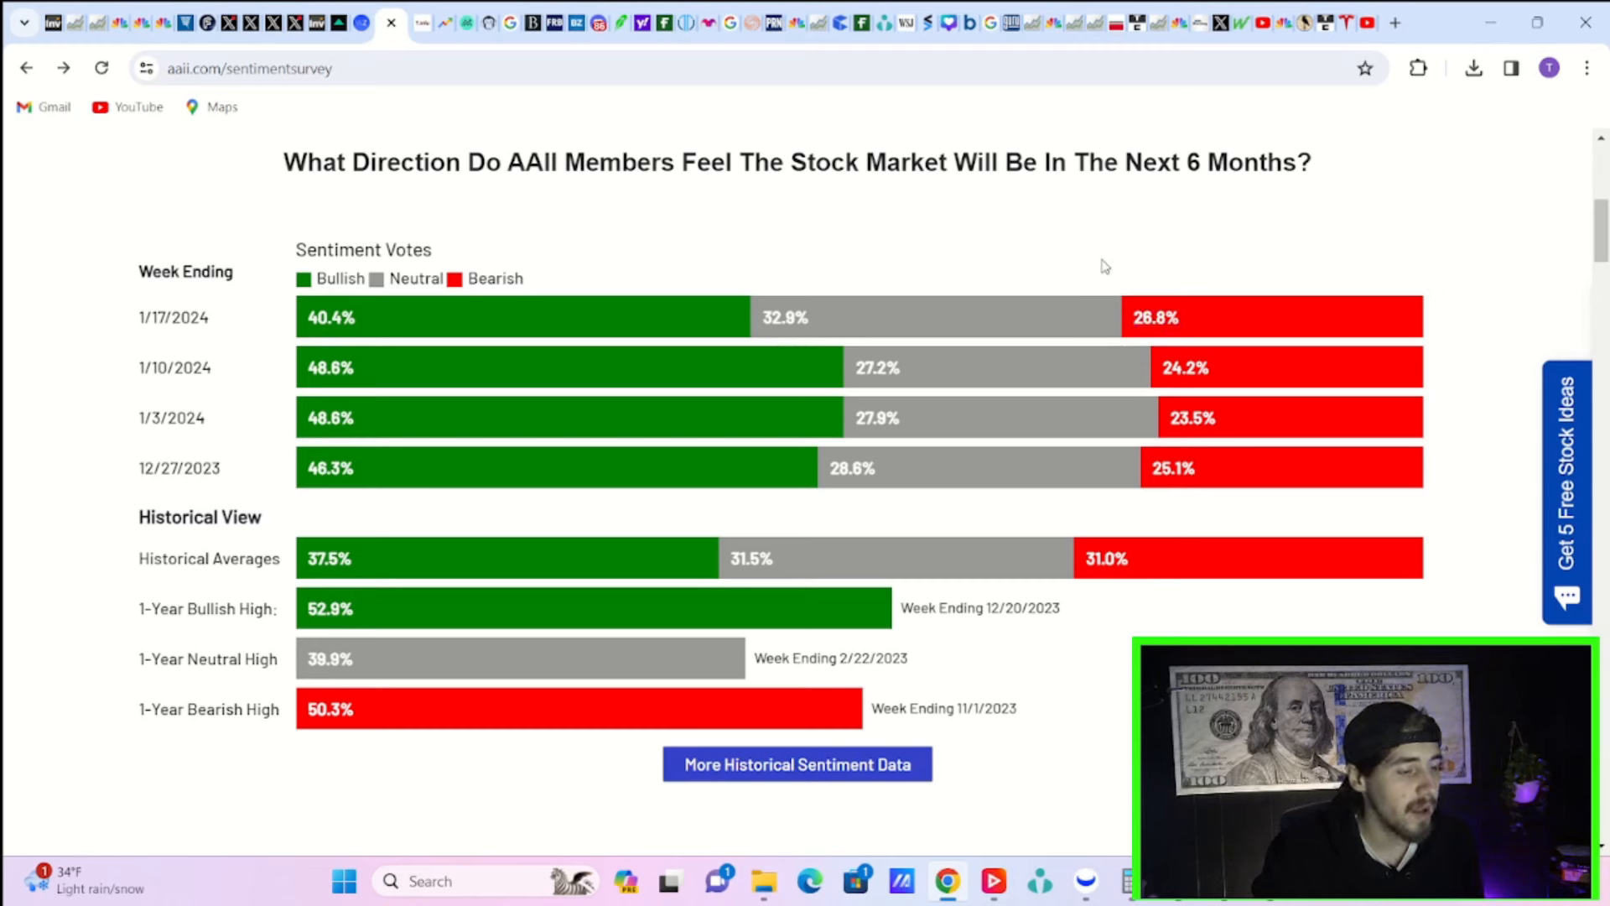
pyautogui.moveTo(871, 491)
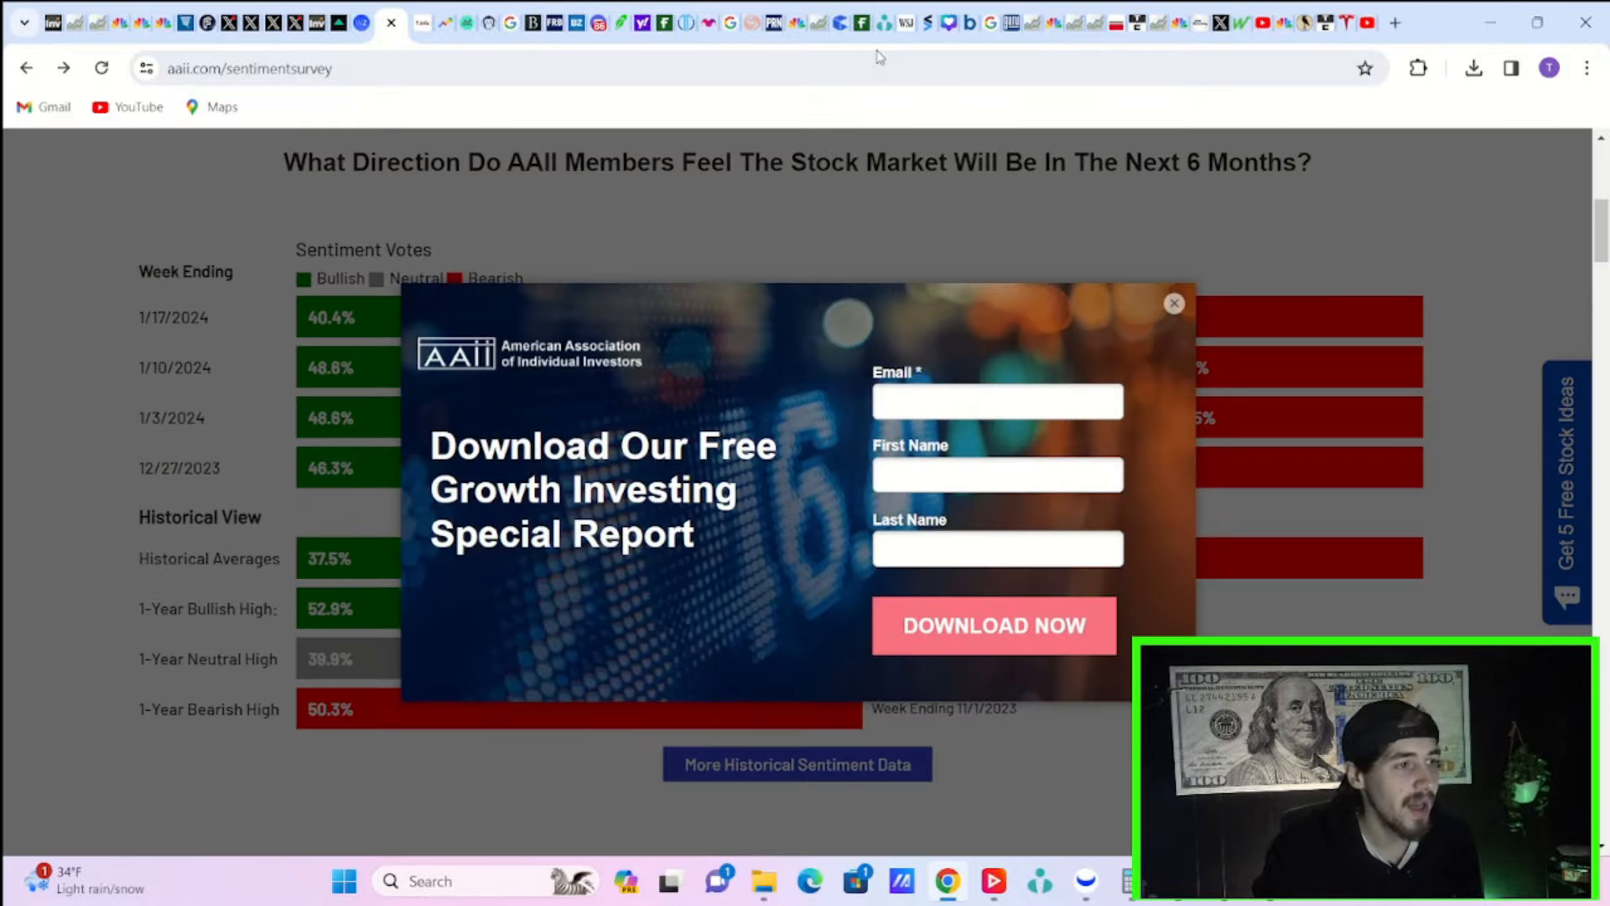
pyautogui.click(1172, 304)
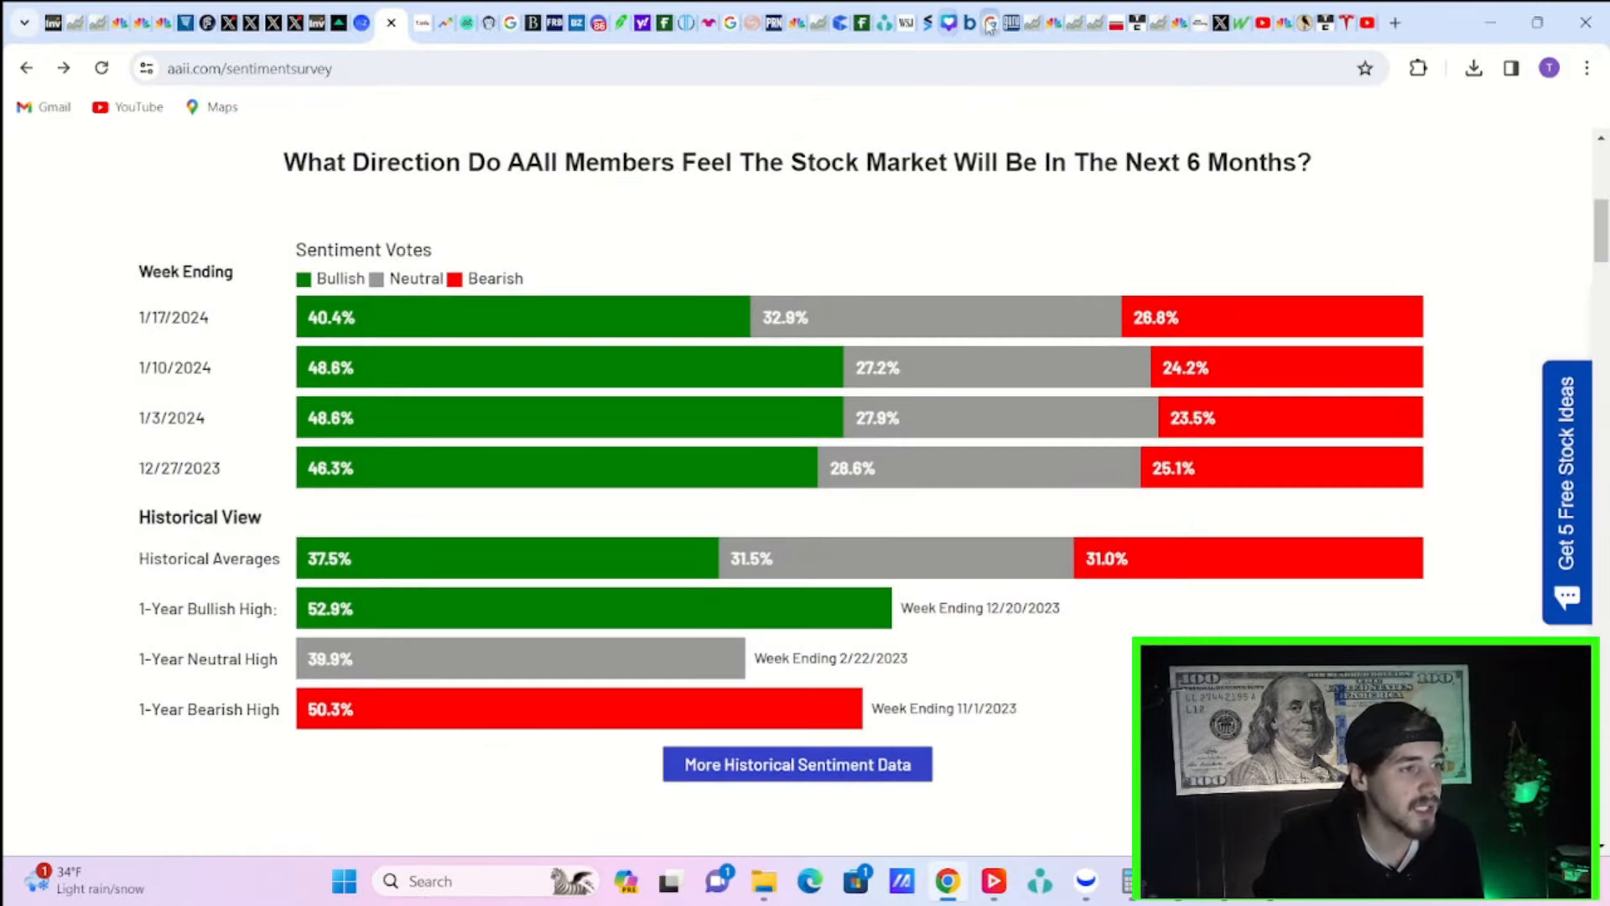
# Step: Switch to Barchart's $MMFI breadth chart of stocks above their 50-day average and scroll down
pyautogui.click(986, 22)
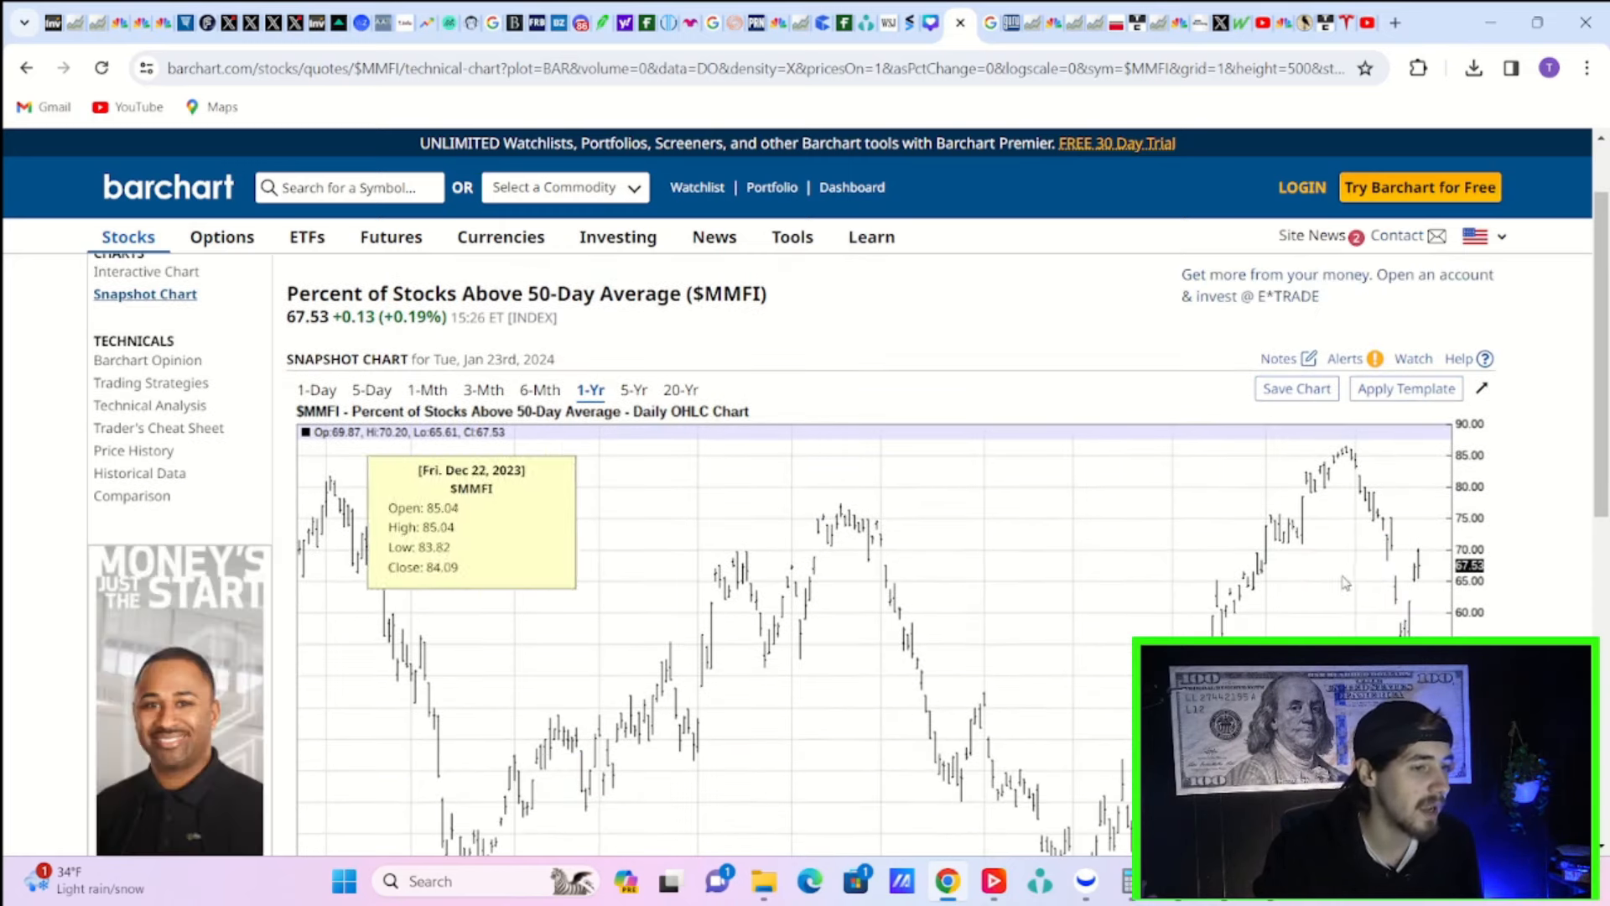
pyautogui.scroll(-3)
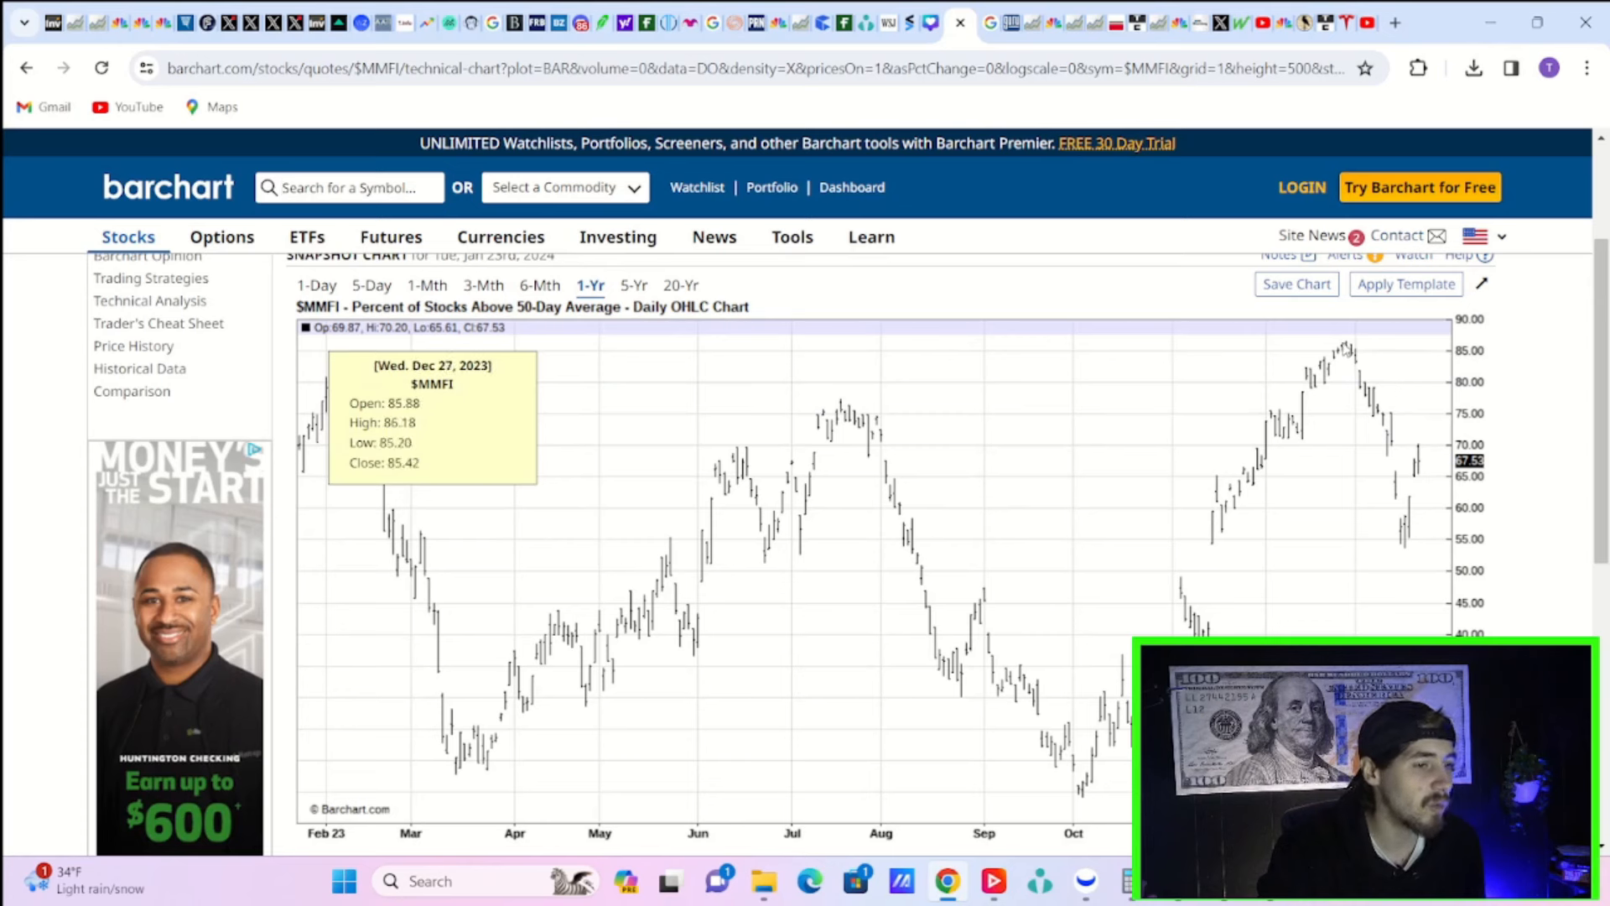
pyautogui.moveTo(1349, 356)
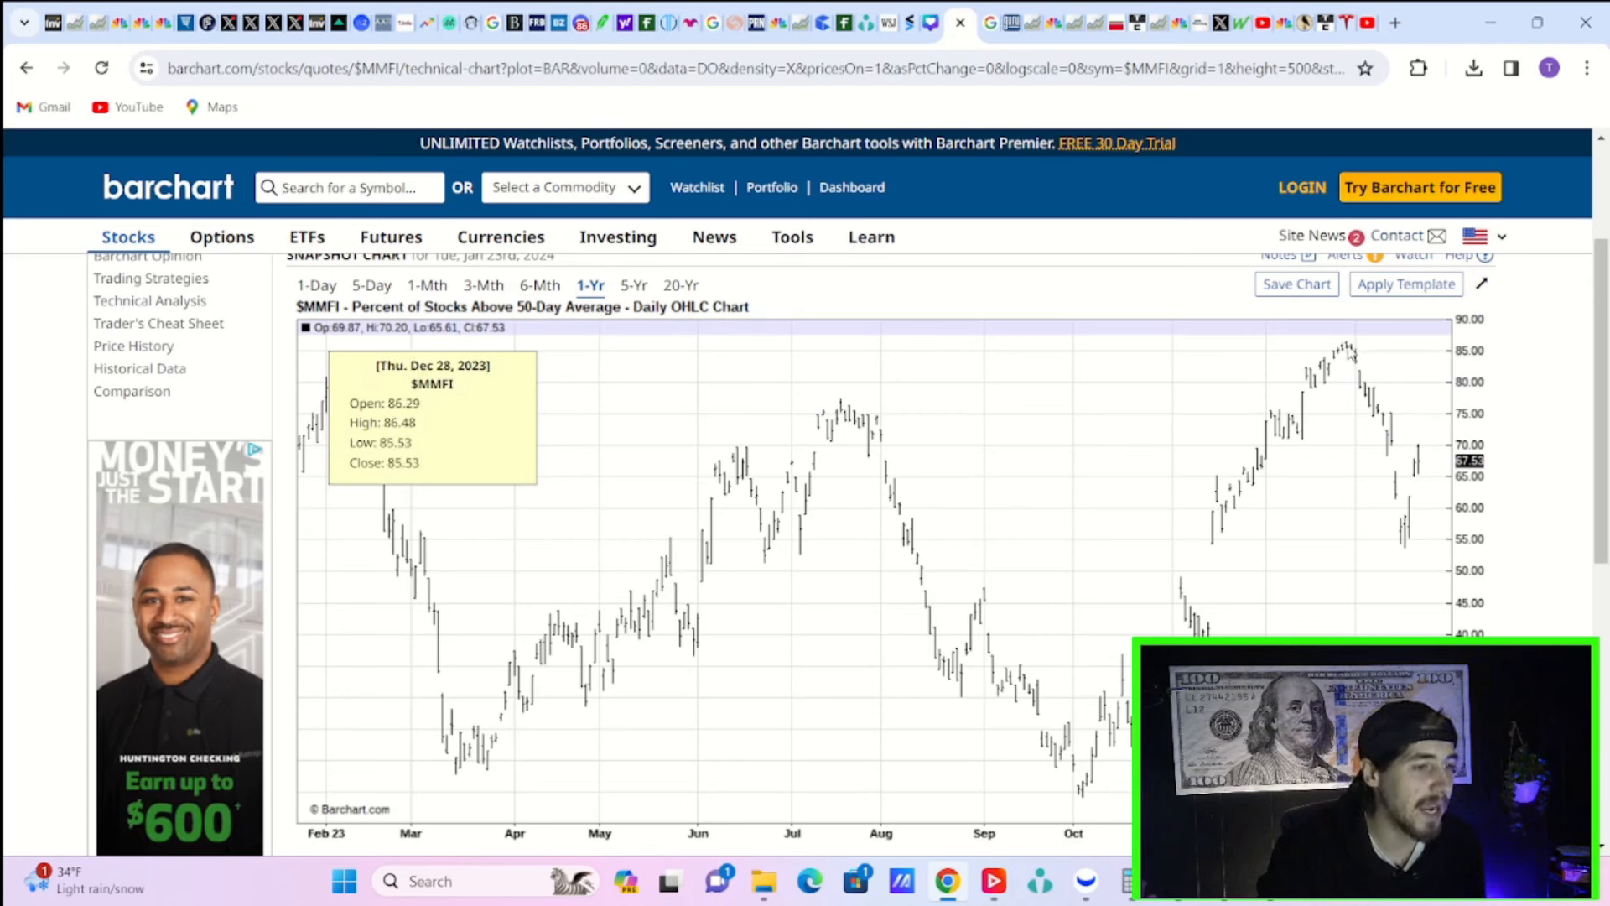
pyautogui.moveTo(1345, 354)
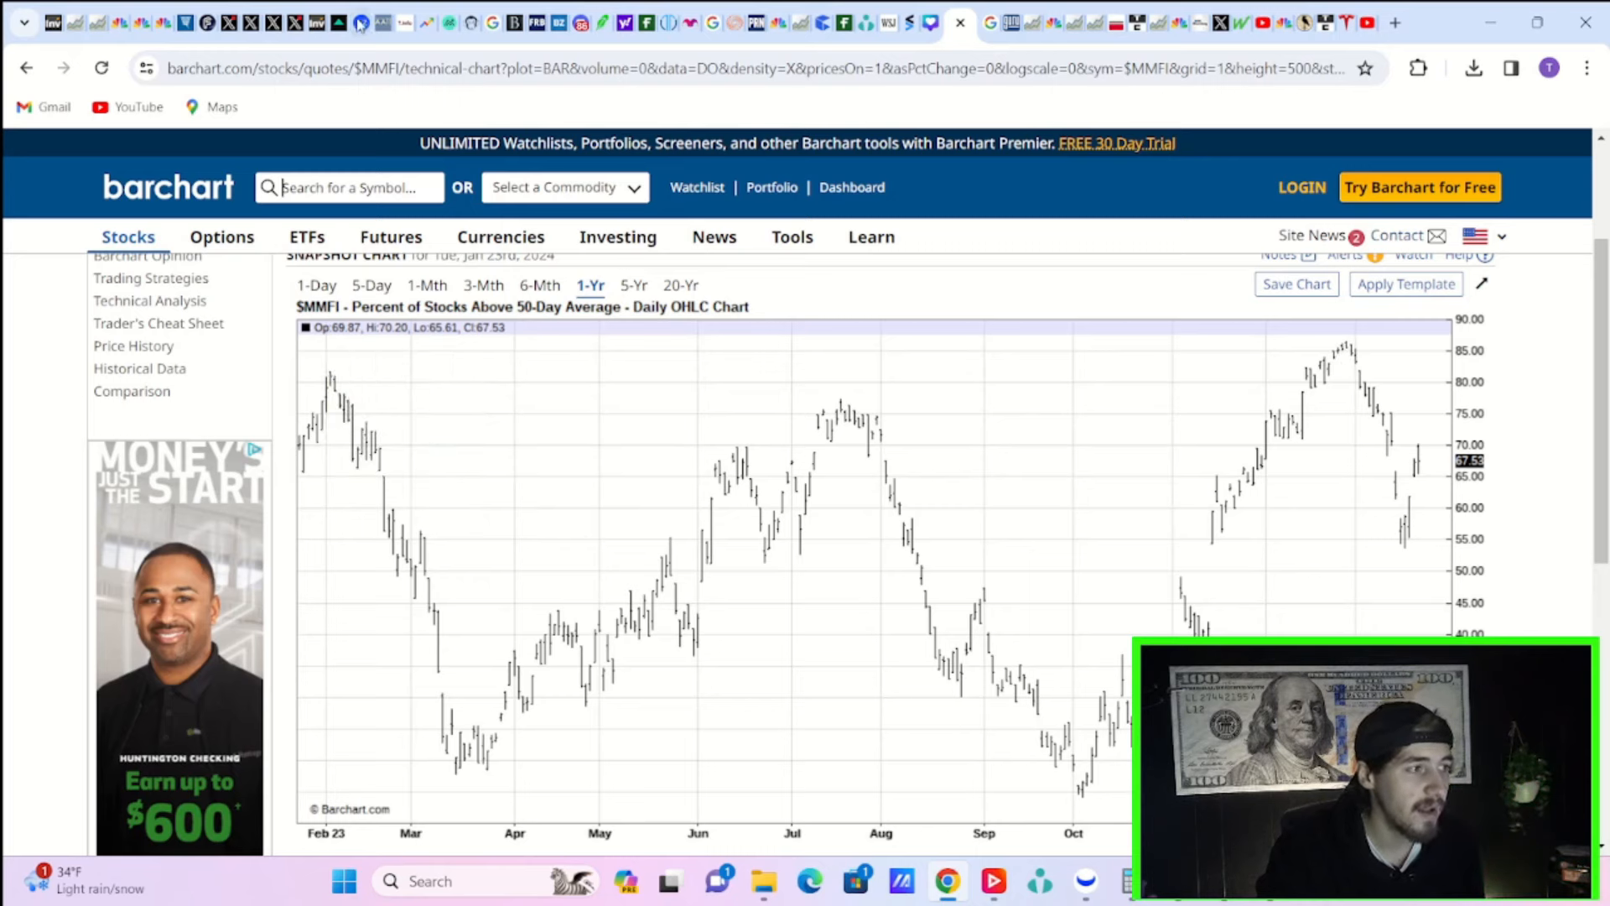
pyautogui.moveTo(446, 21)
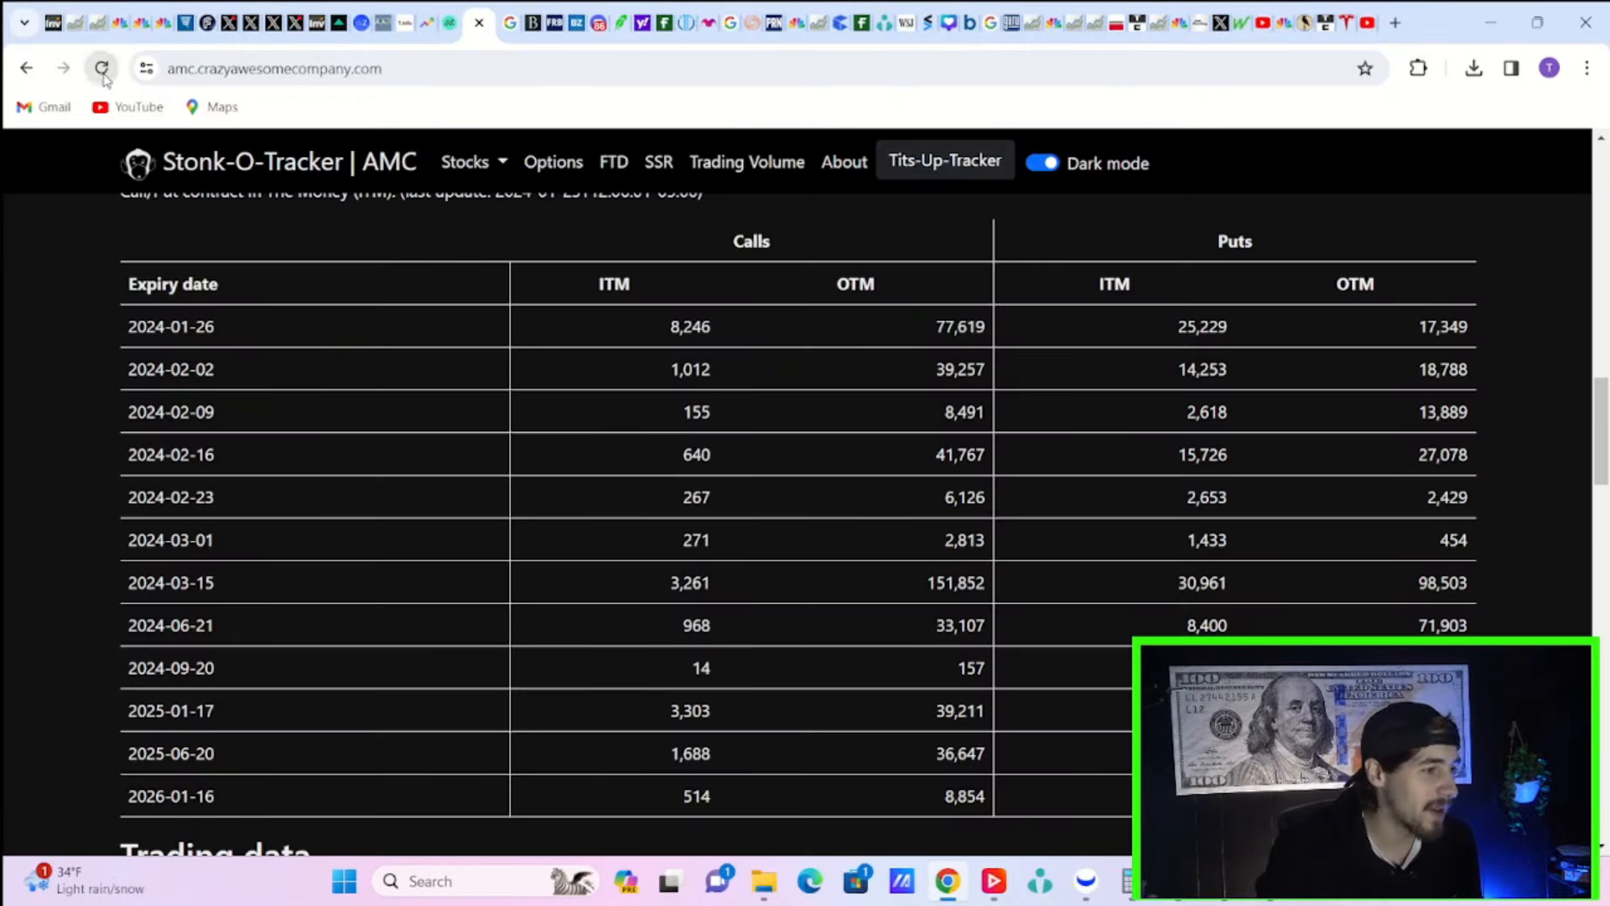
# Step: Reload the Stonk-O-Tracker AMC page for fresh ITM/OTM call and put counts
pyautogui.click(101, 69)
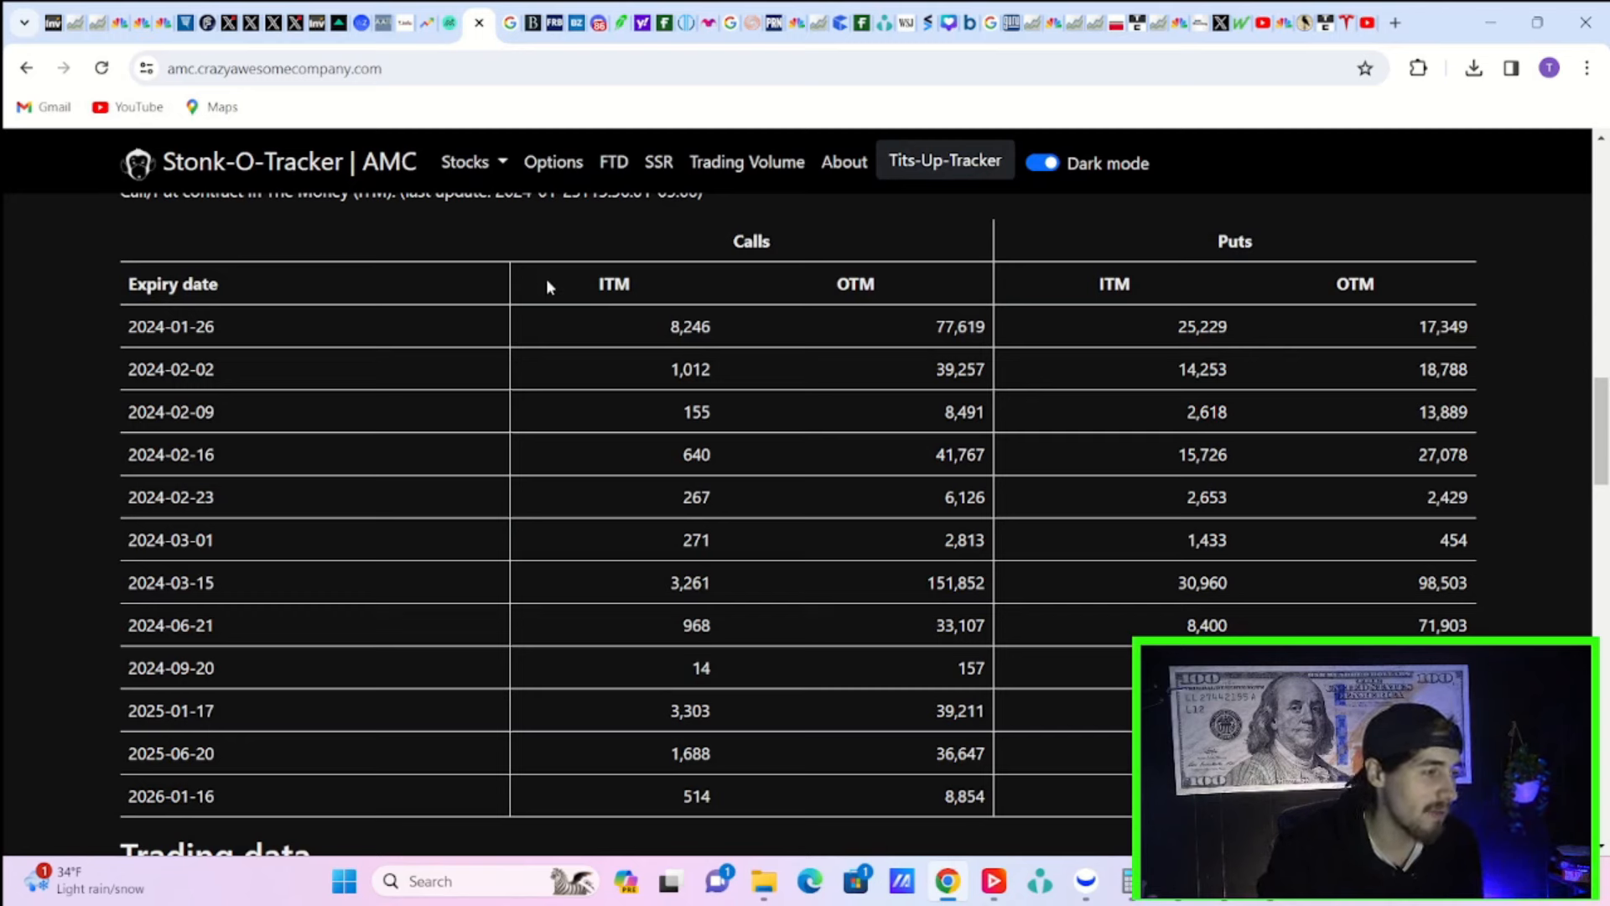
pyautogui.moveTo(253, 434)
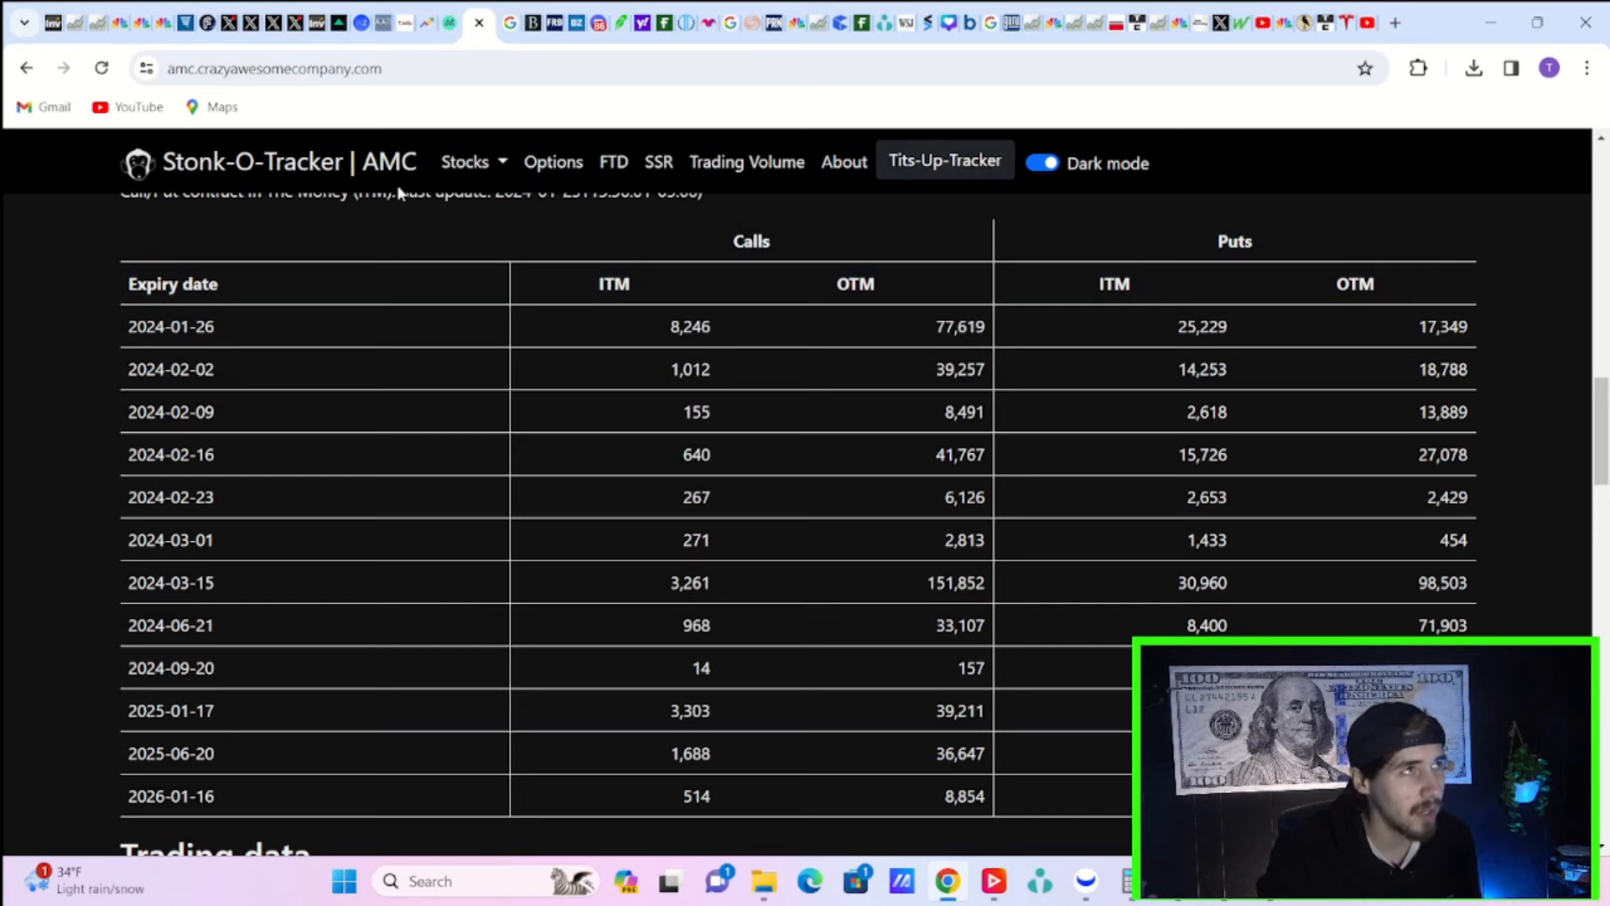
pyautogui.moveTo(491, 199)
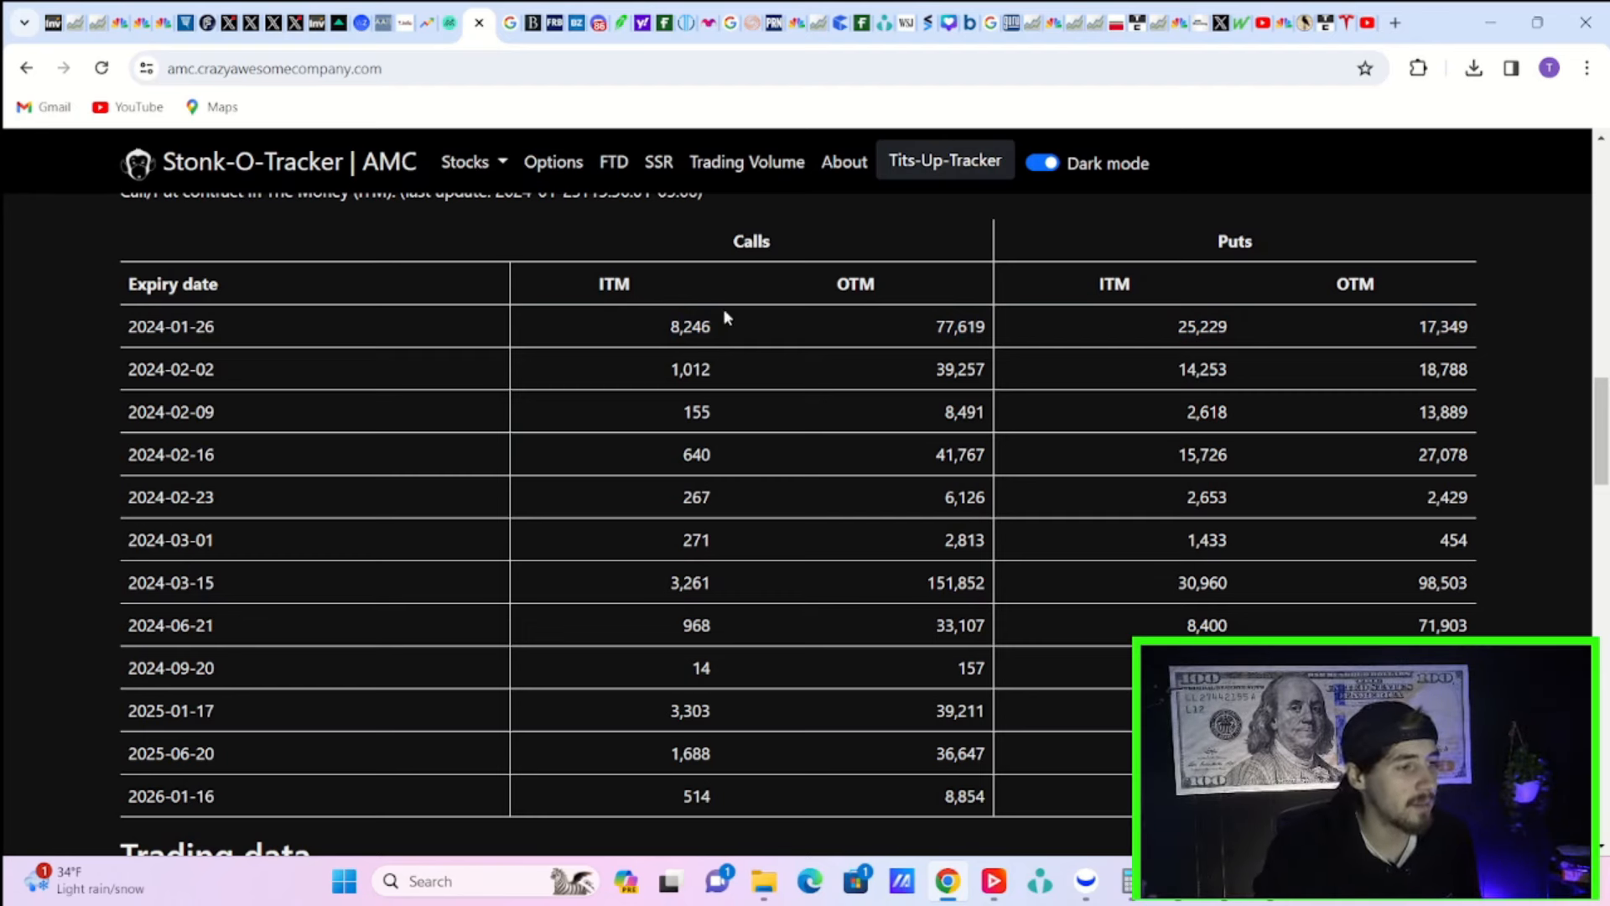
pyautogui.moveTo(939, 321)
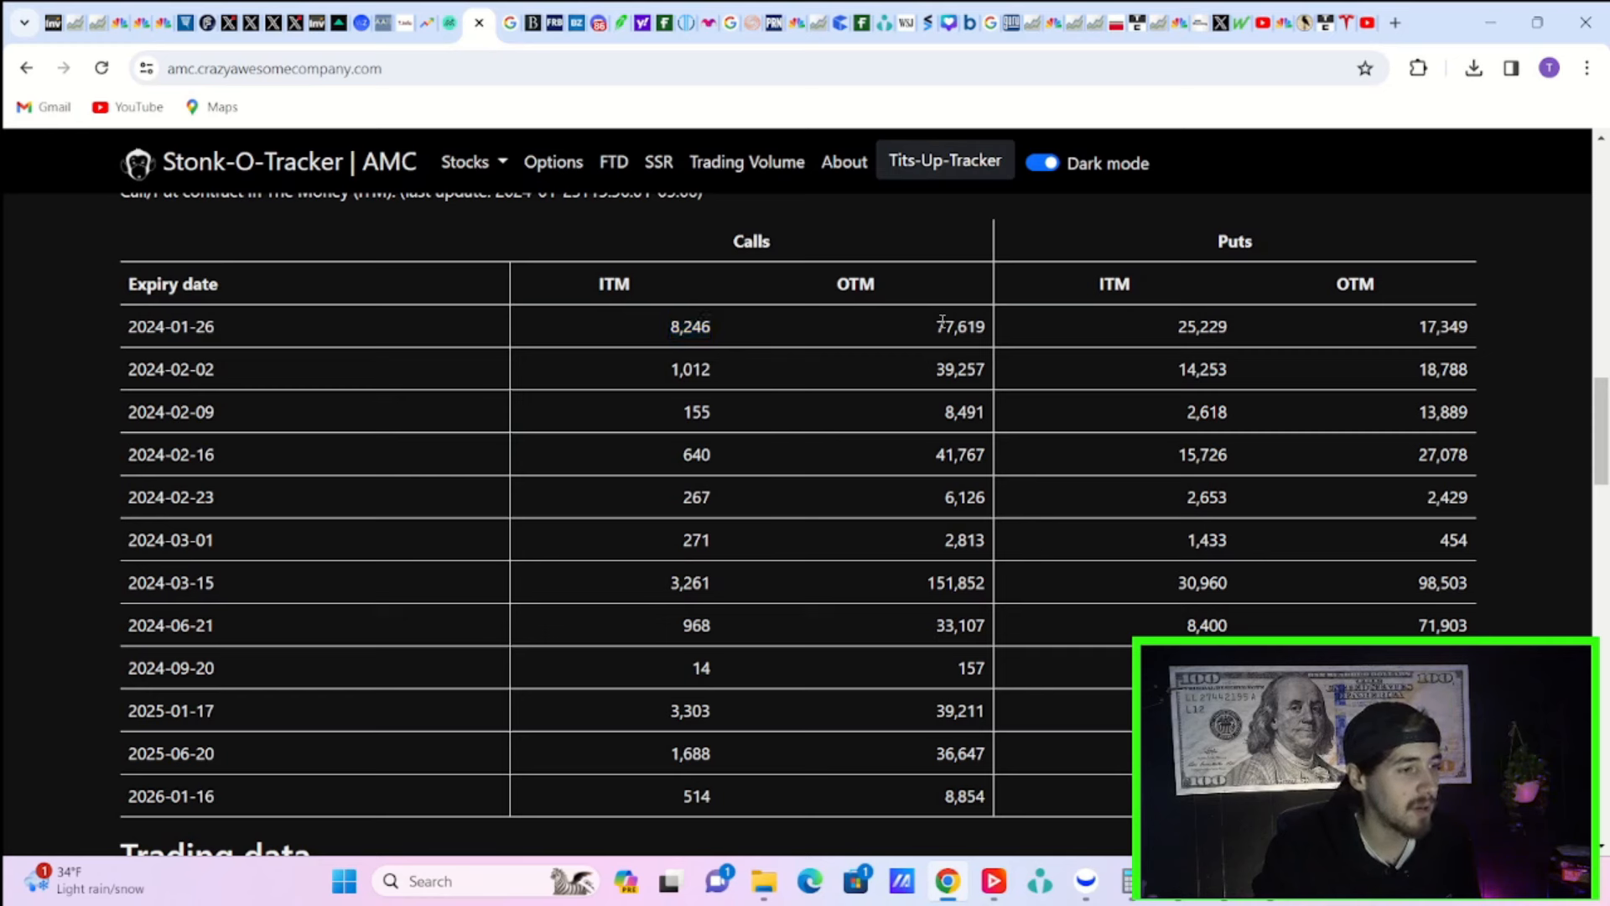
pyautogui.moveTo(987, 270)
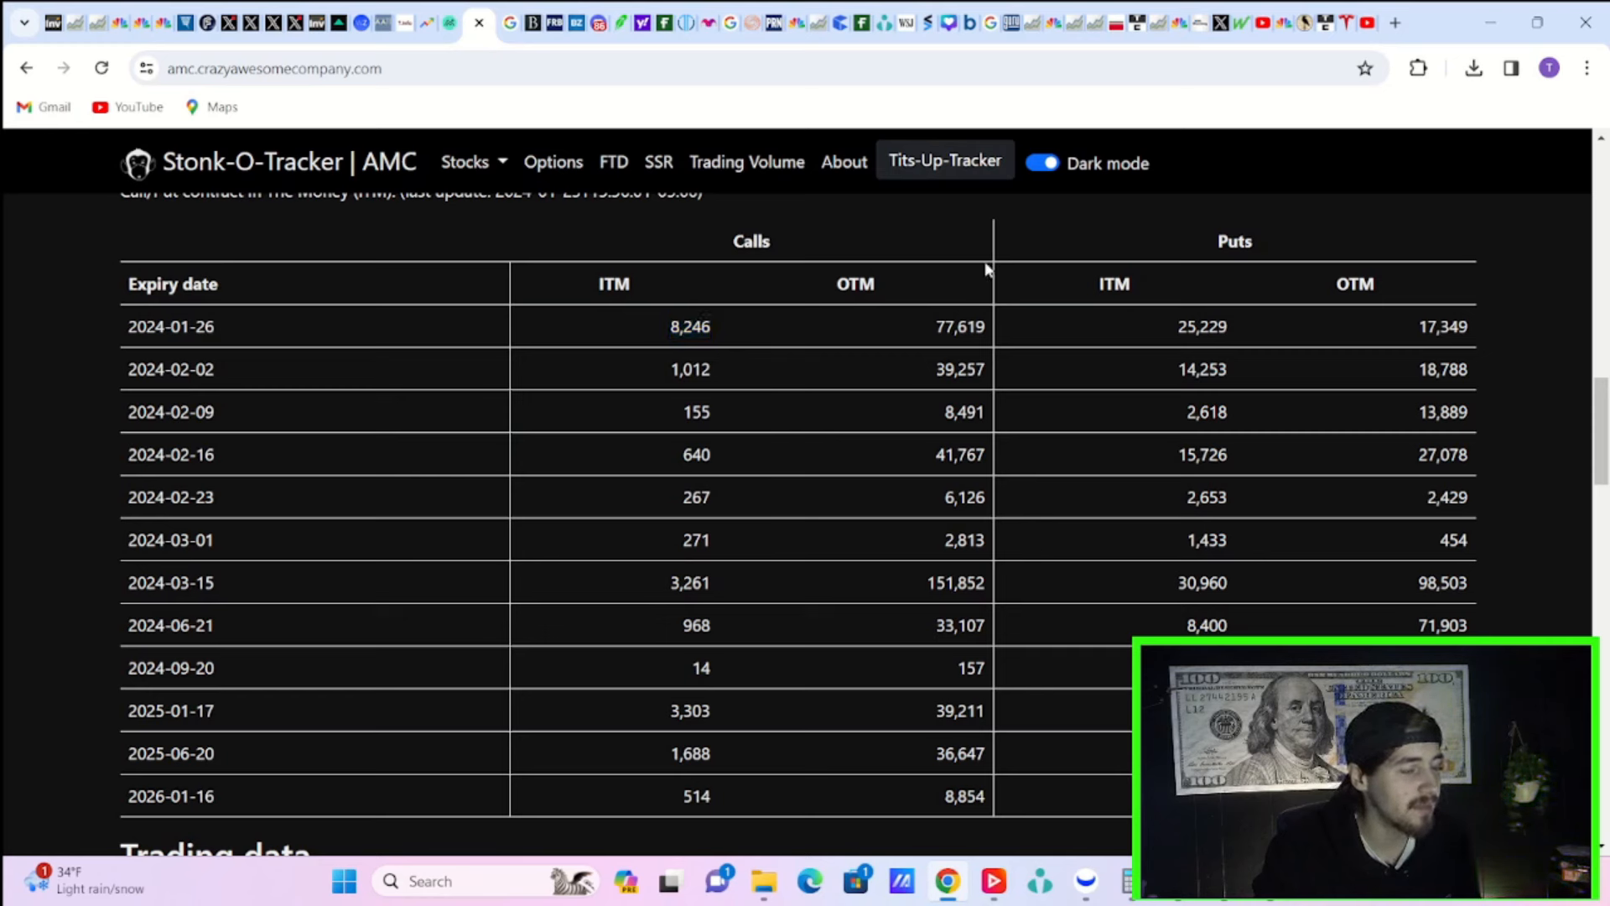
pyautogui.moveTo(1174, 340)
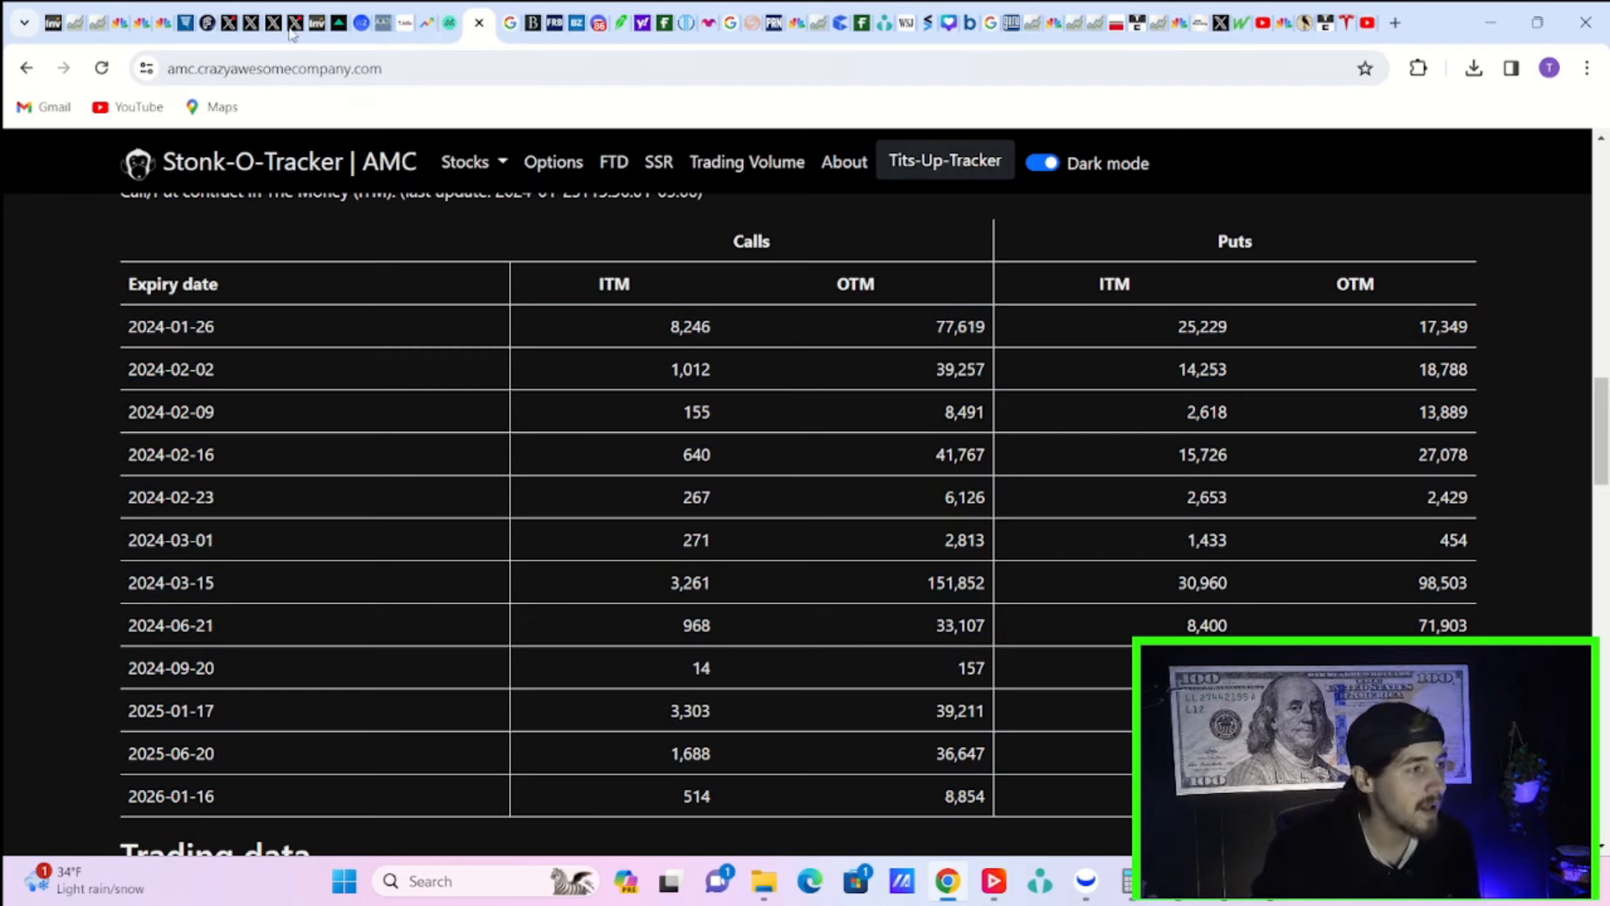
pyautogui.moveTo(315, 22)
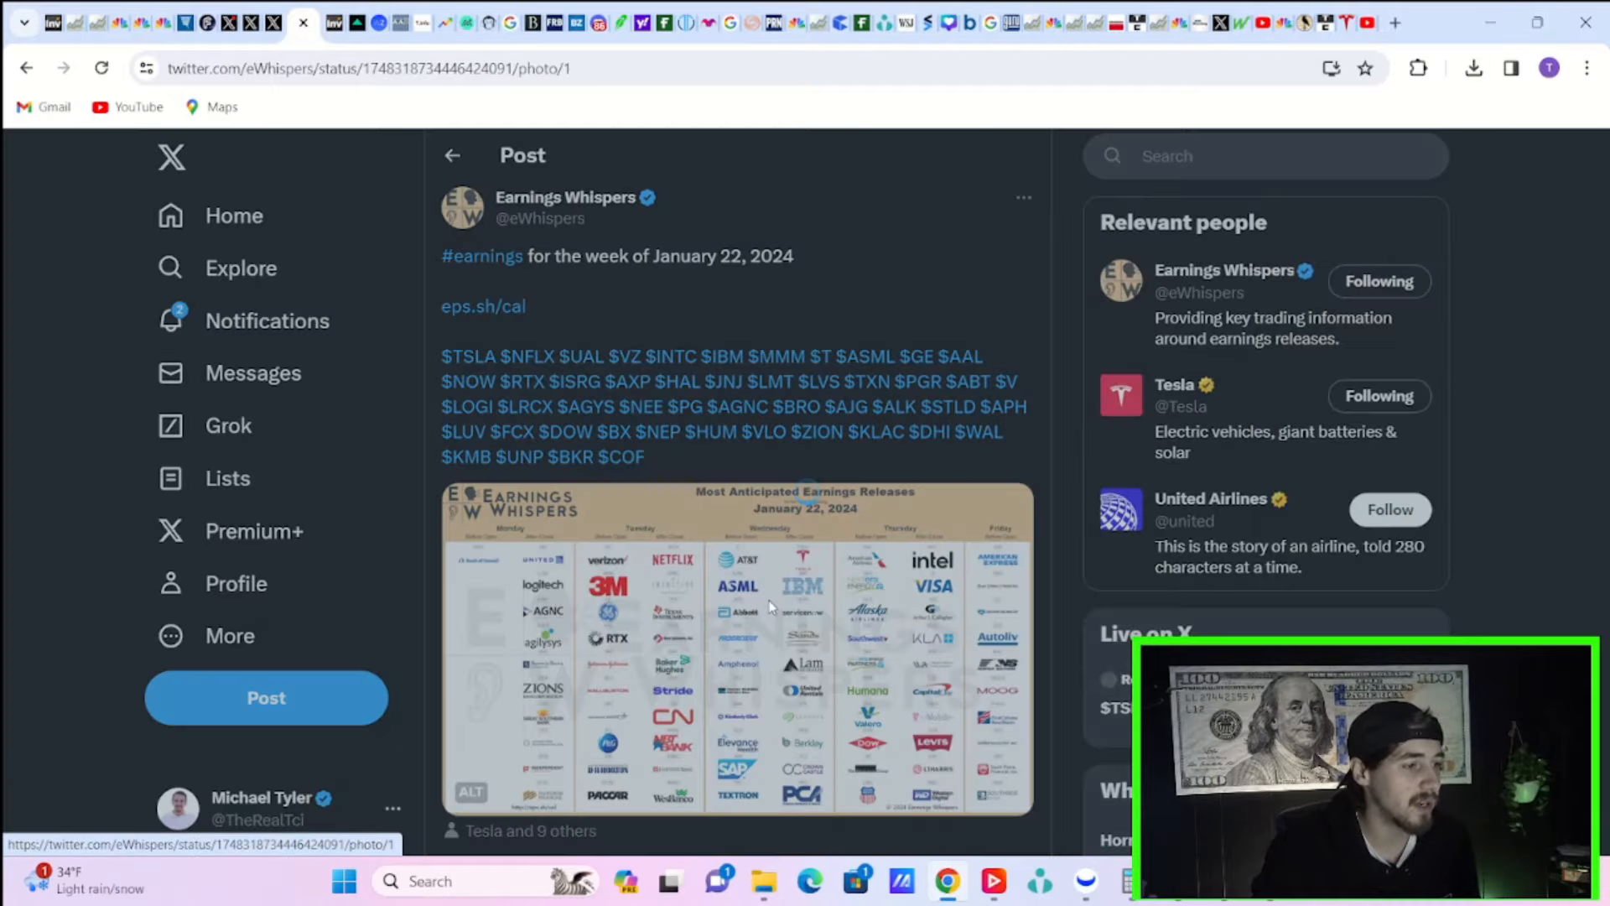
# Step: Enlarge the Earnings Whispers most anticipated earnings chart for the week of January 22, 2024
pyautogui.click(736, 648)
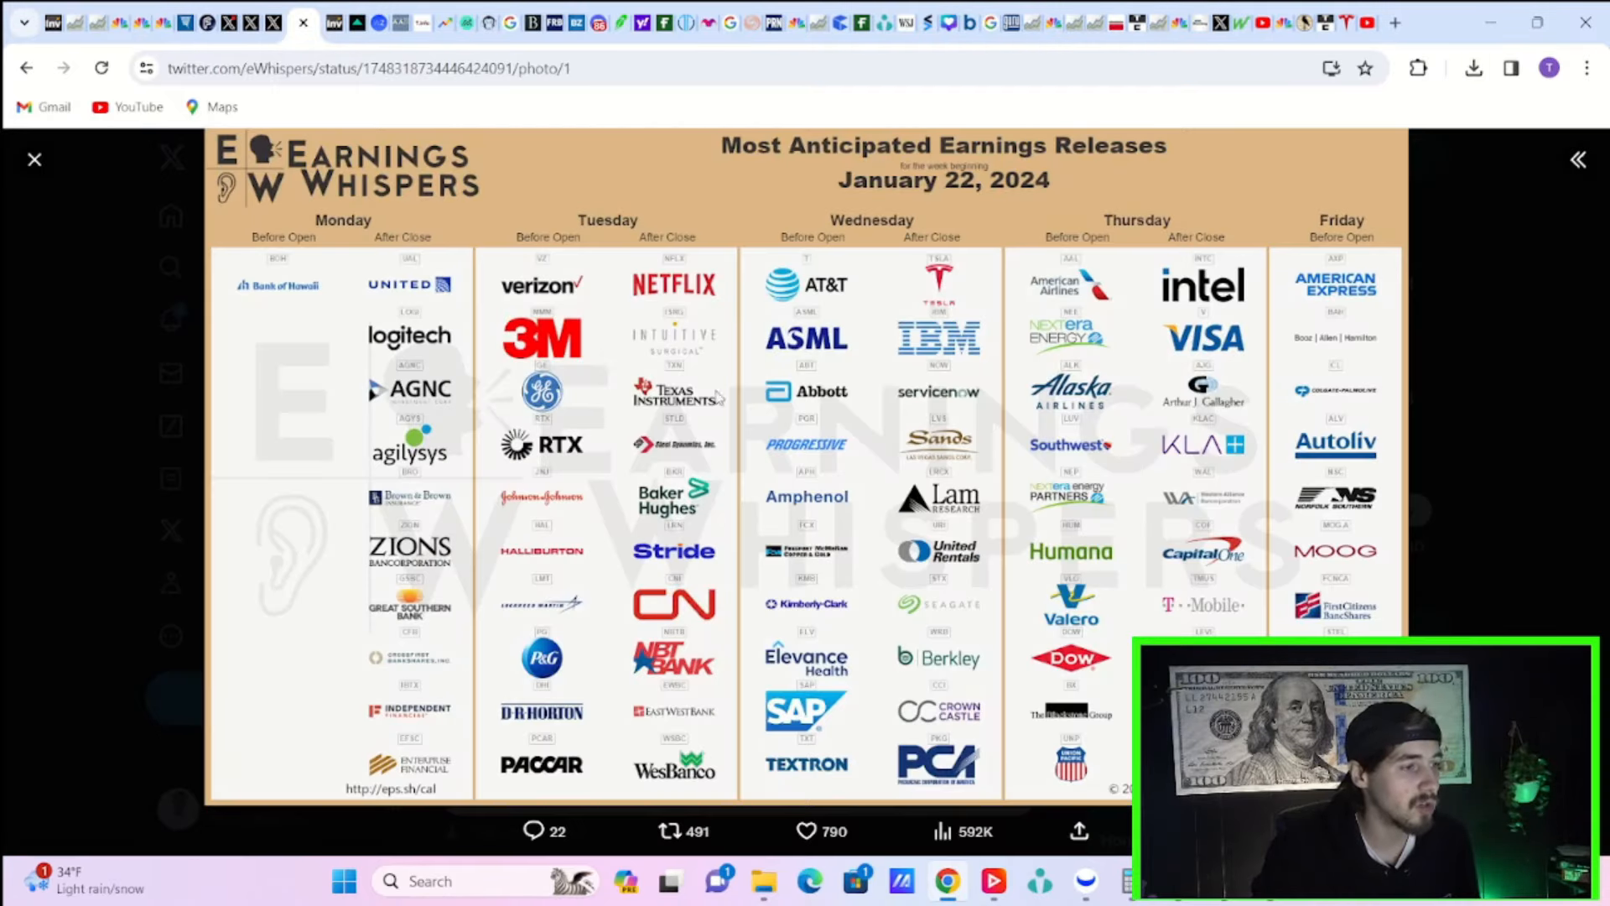
pyautogui.moveTo(703, 468)
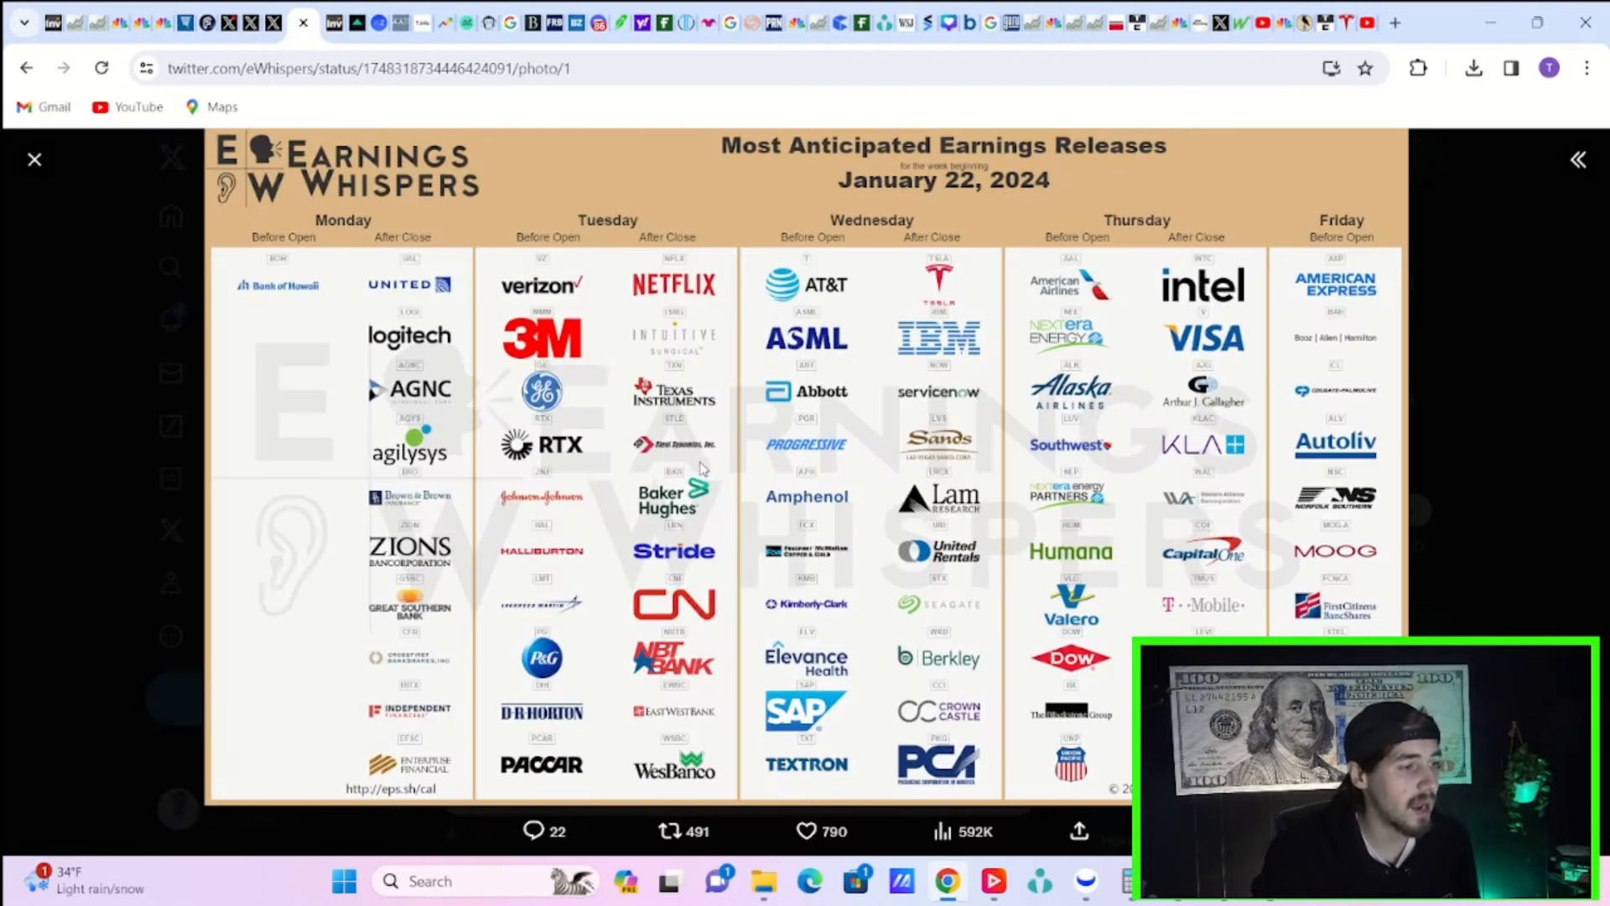
pyautogui.moveTo(721, 653)
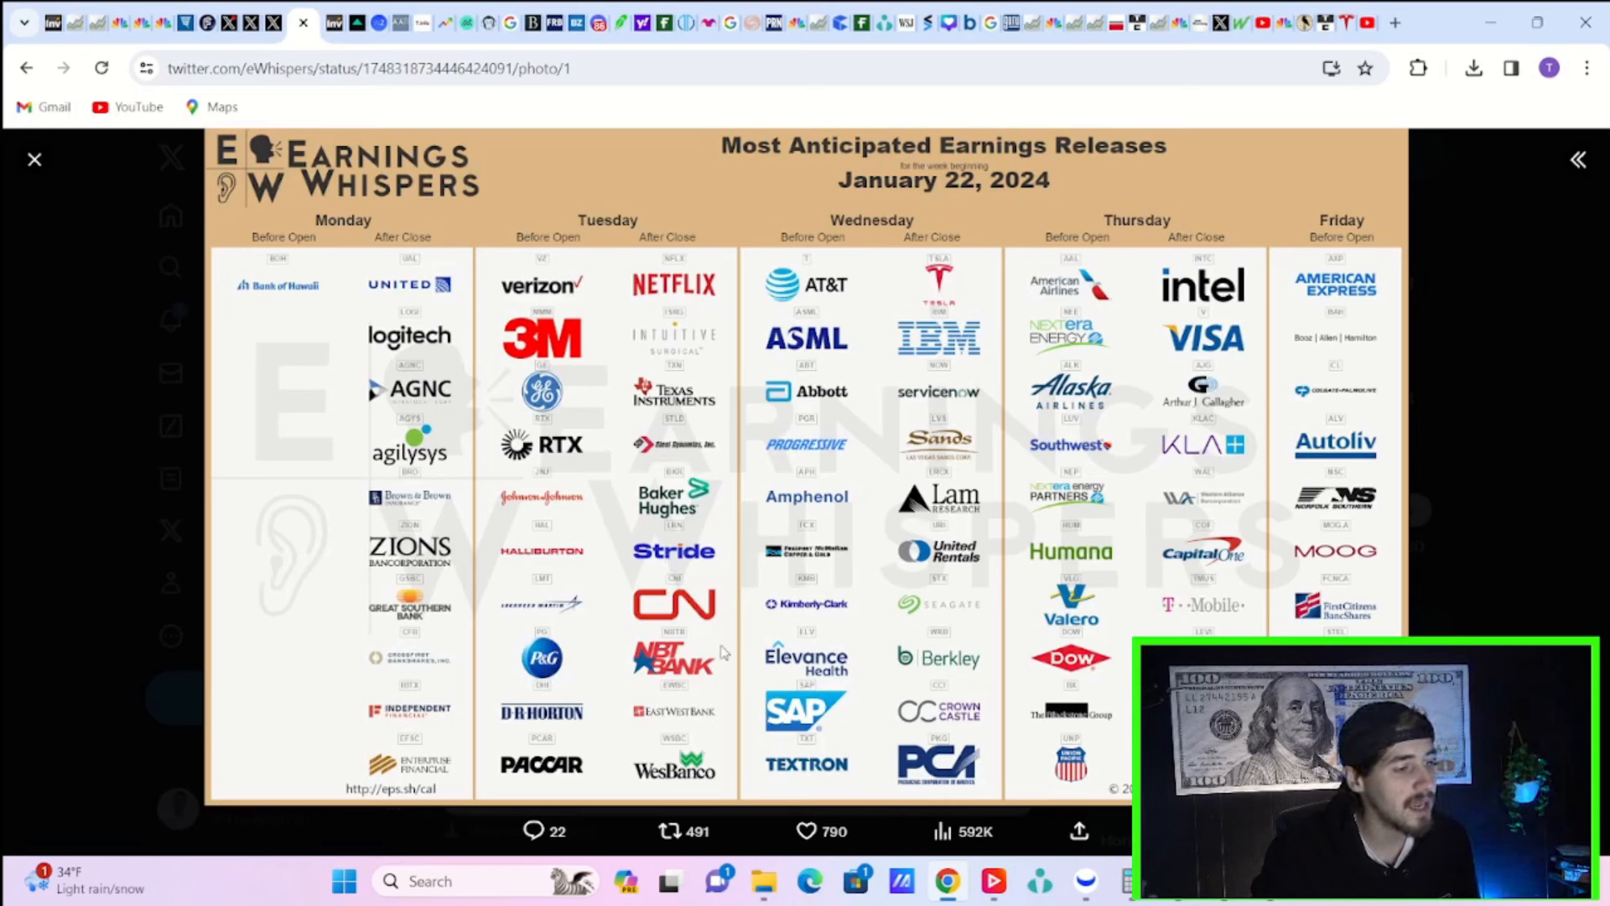
pyautogui.moveTo(913, 216)
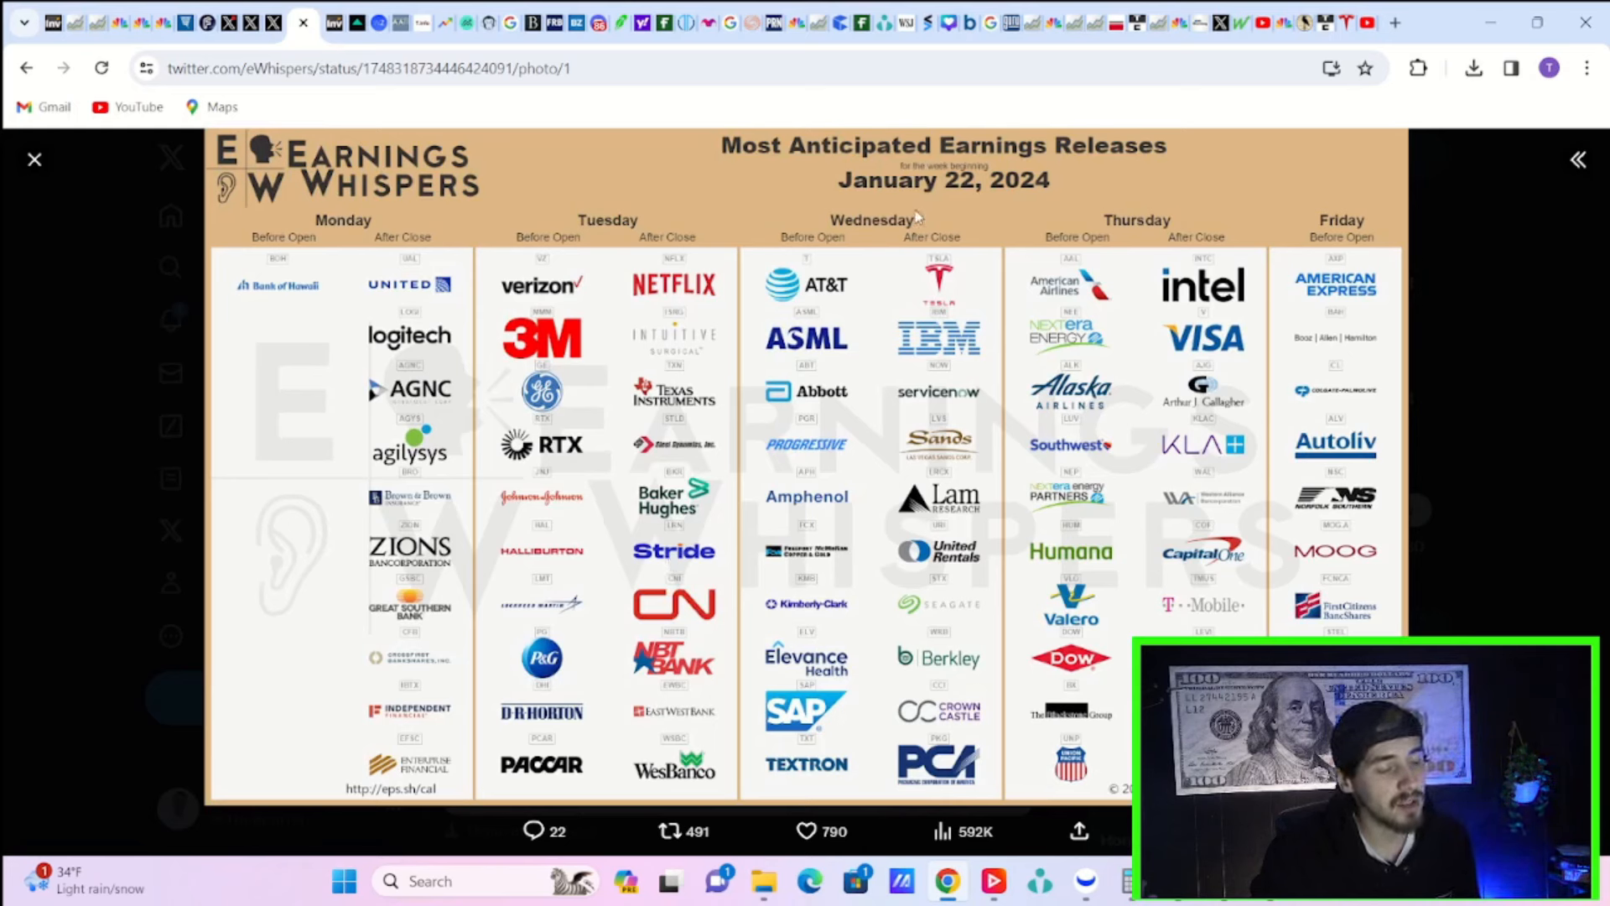
pyautogui.moveTo(890, 305)
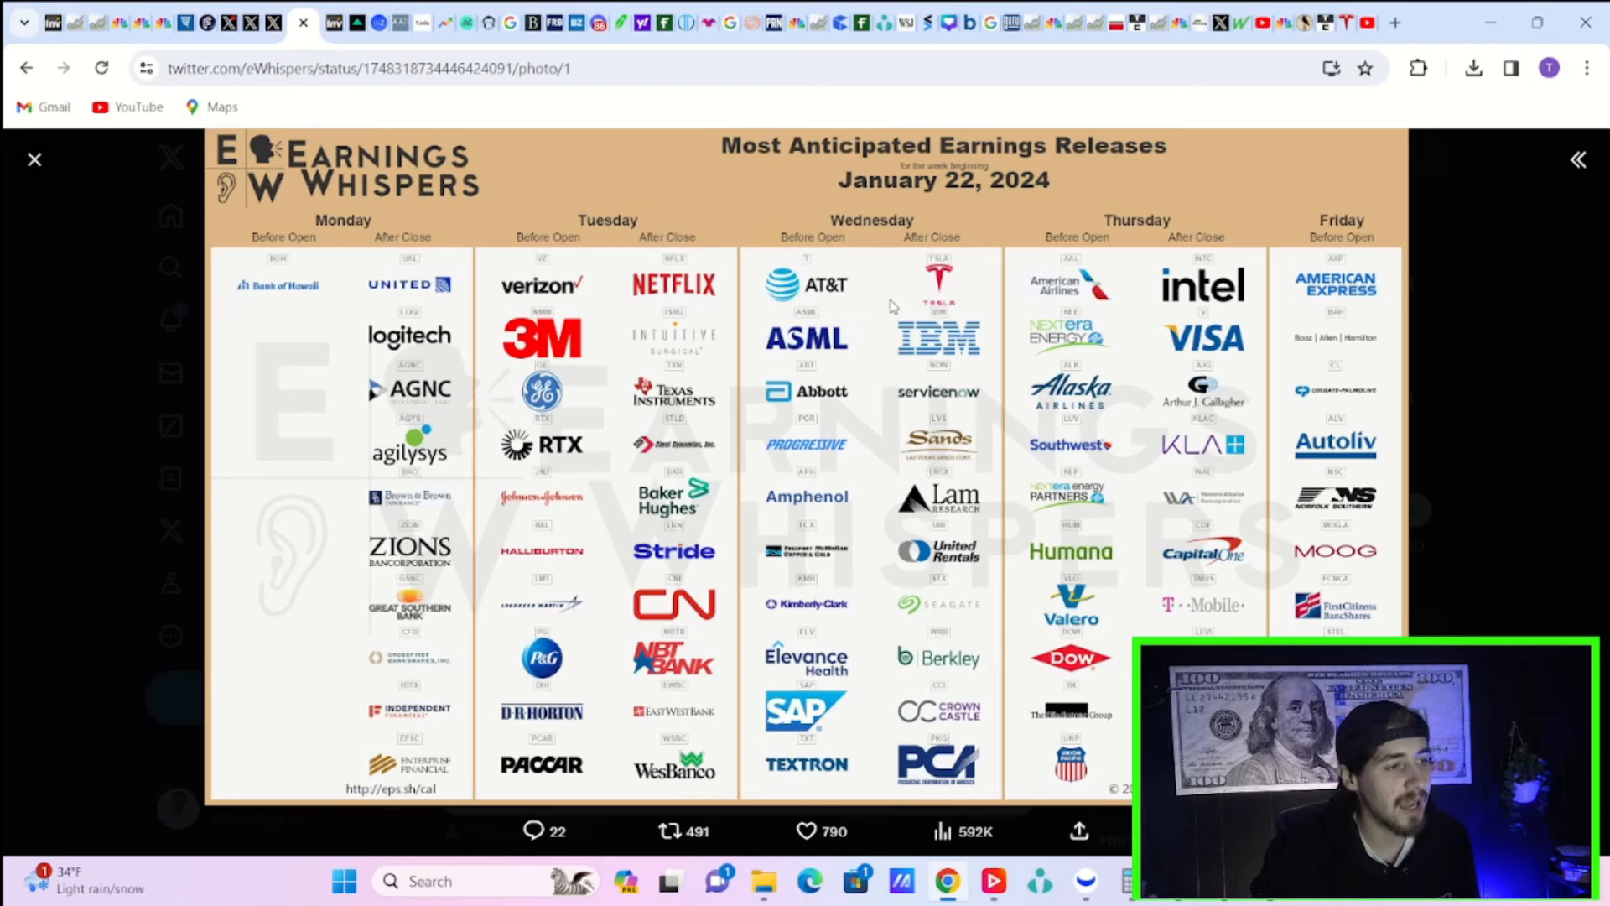
pyautogui.moveTo(852, 545)
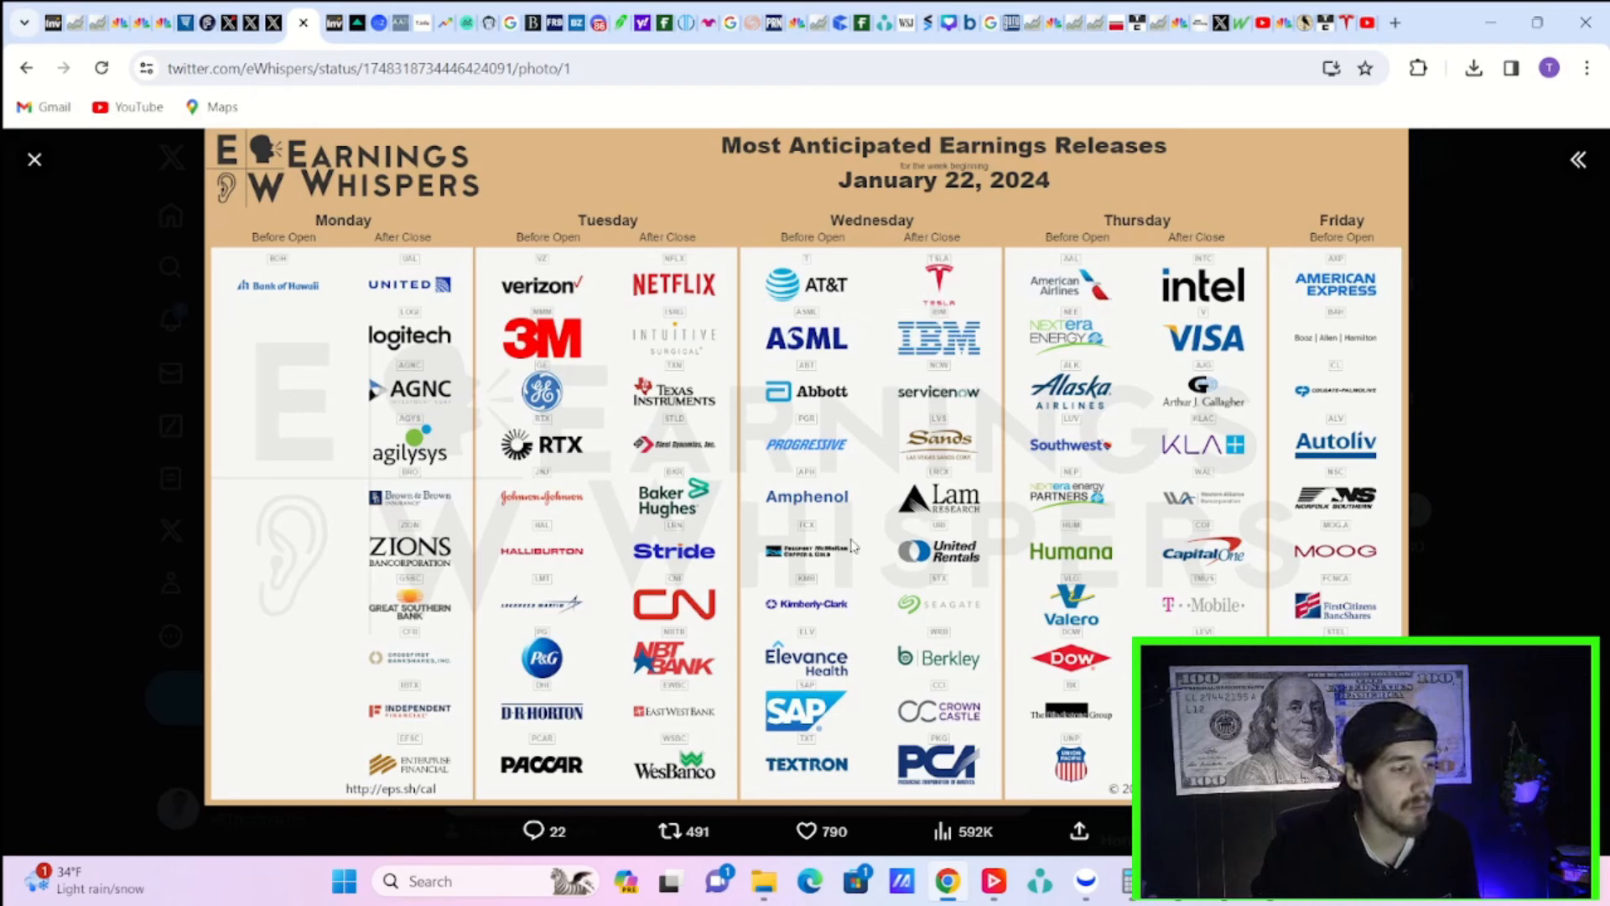
pyautogui.moveTo(853, 865)
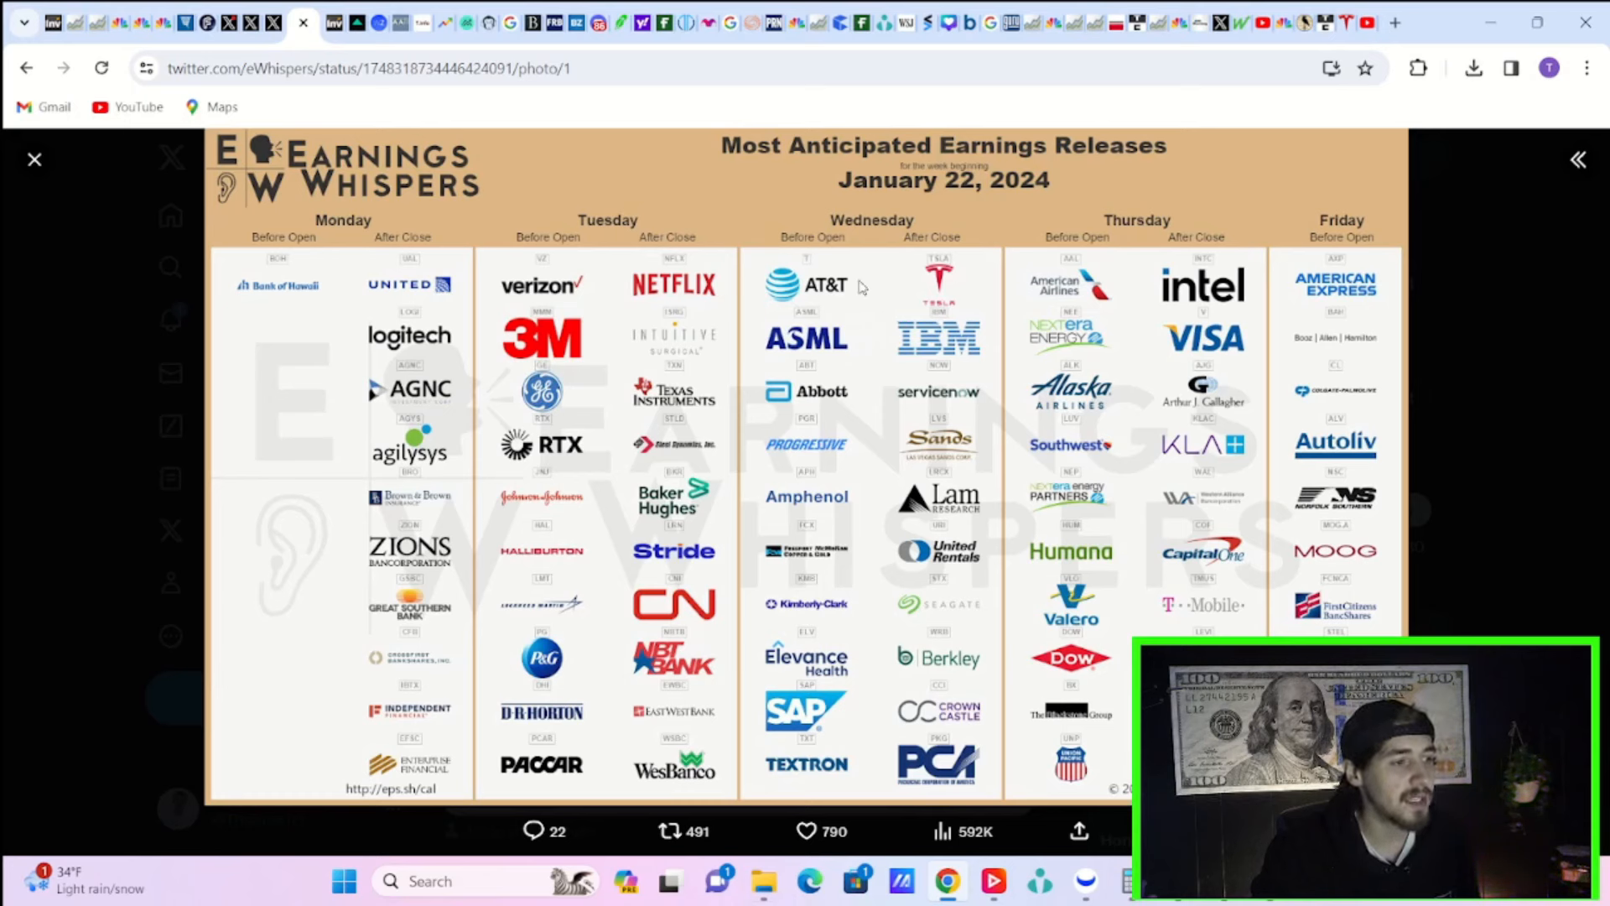
pyautogui.moveTo(988, 473)
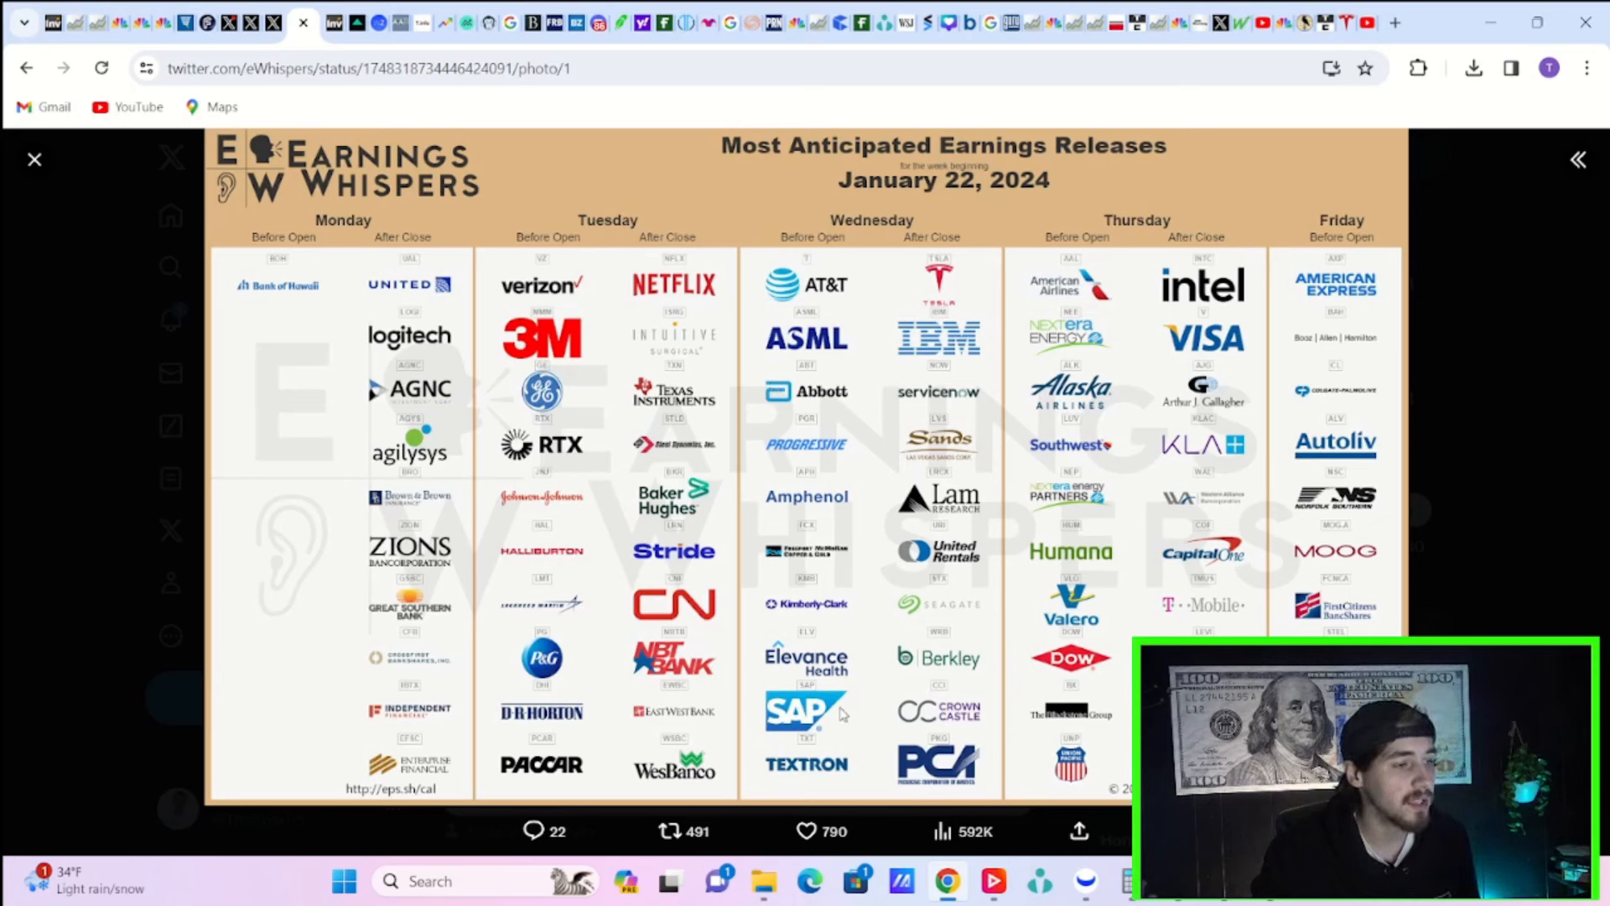
pyautogui.moveTo(855, 327)
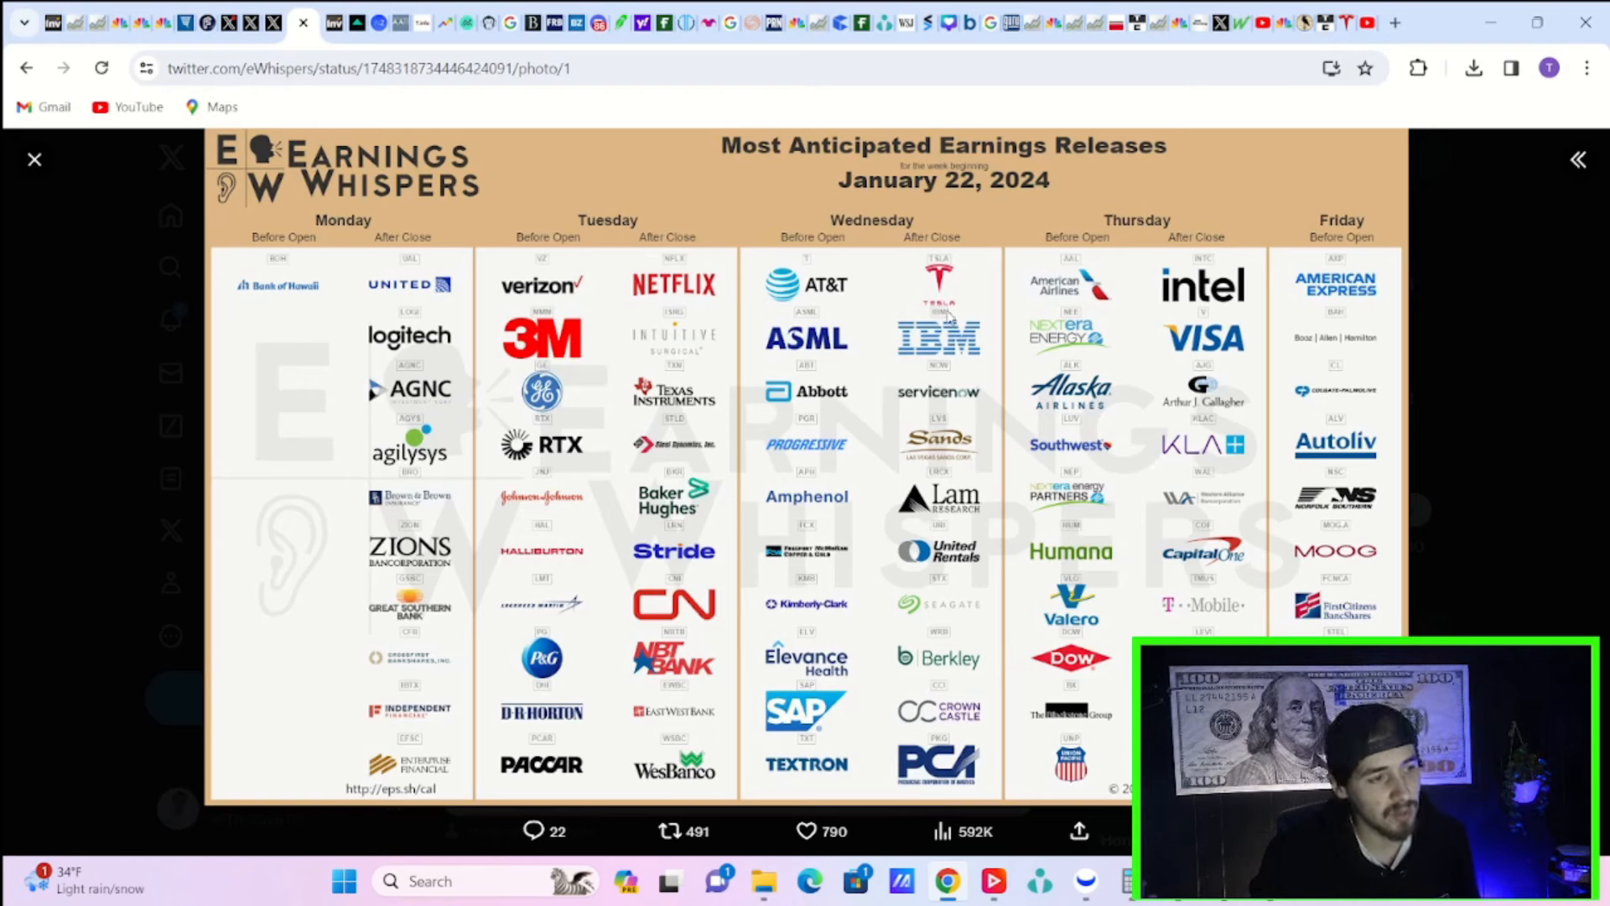
pyautogui.moveTo(1027, 349)
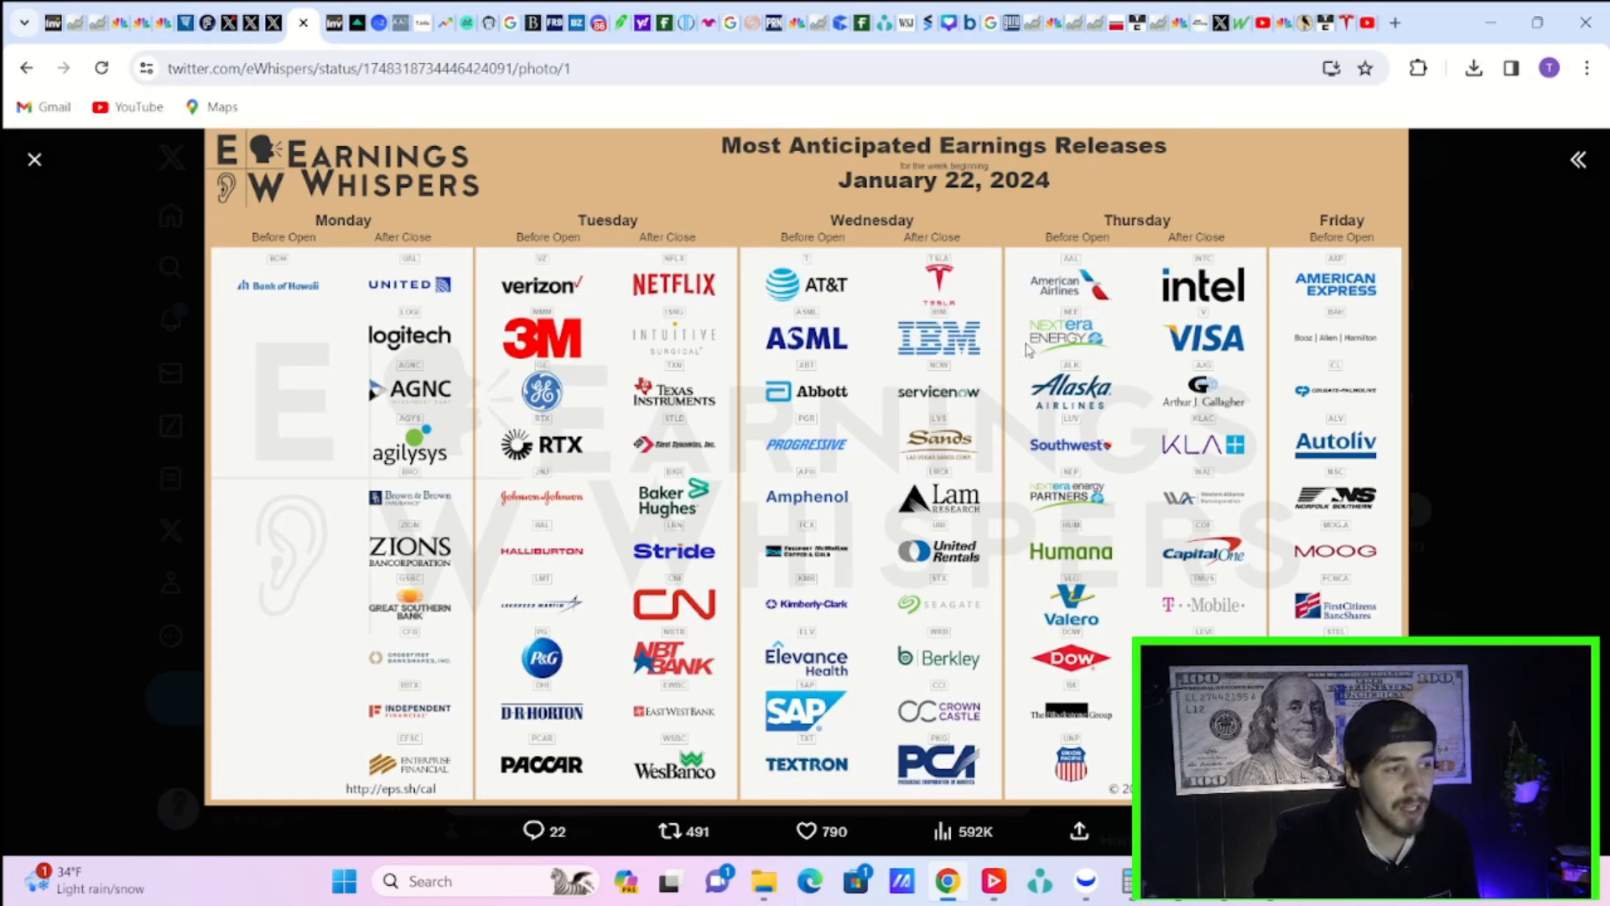
pyautogui.moveTo(1104, 341)
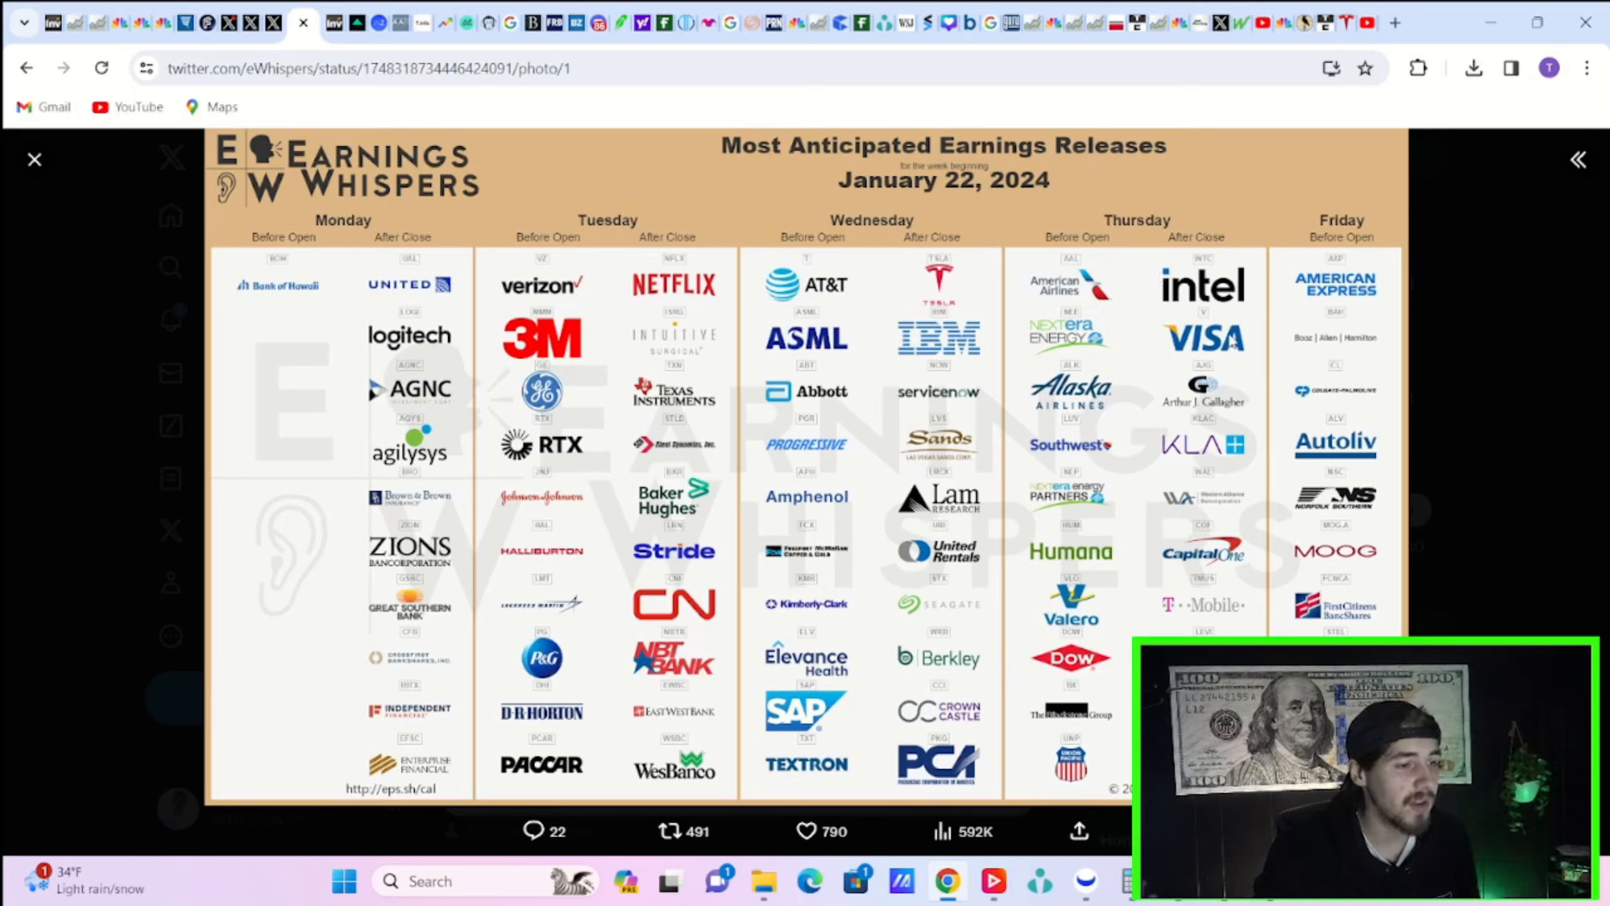
pyautogui.moveTo(1273, 409)
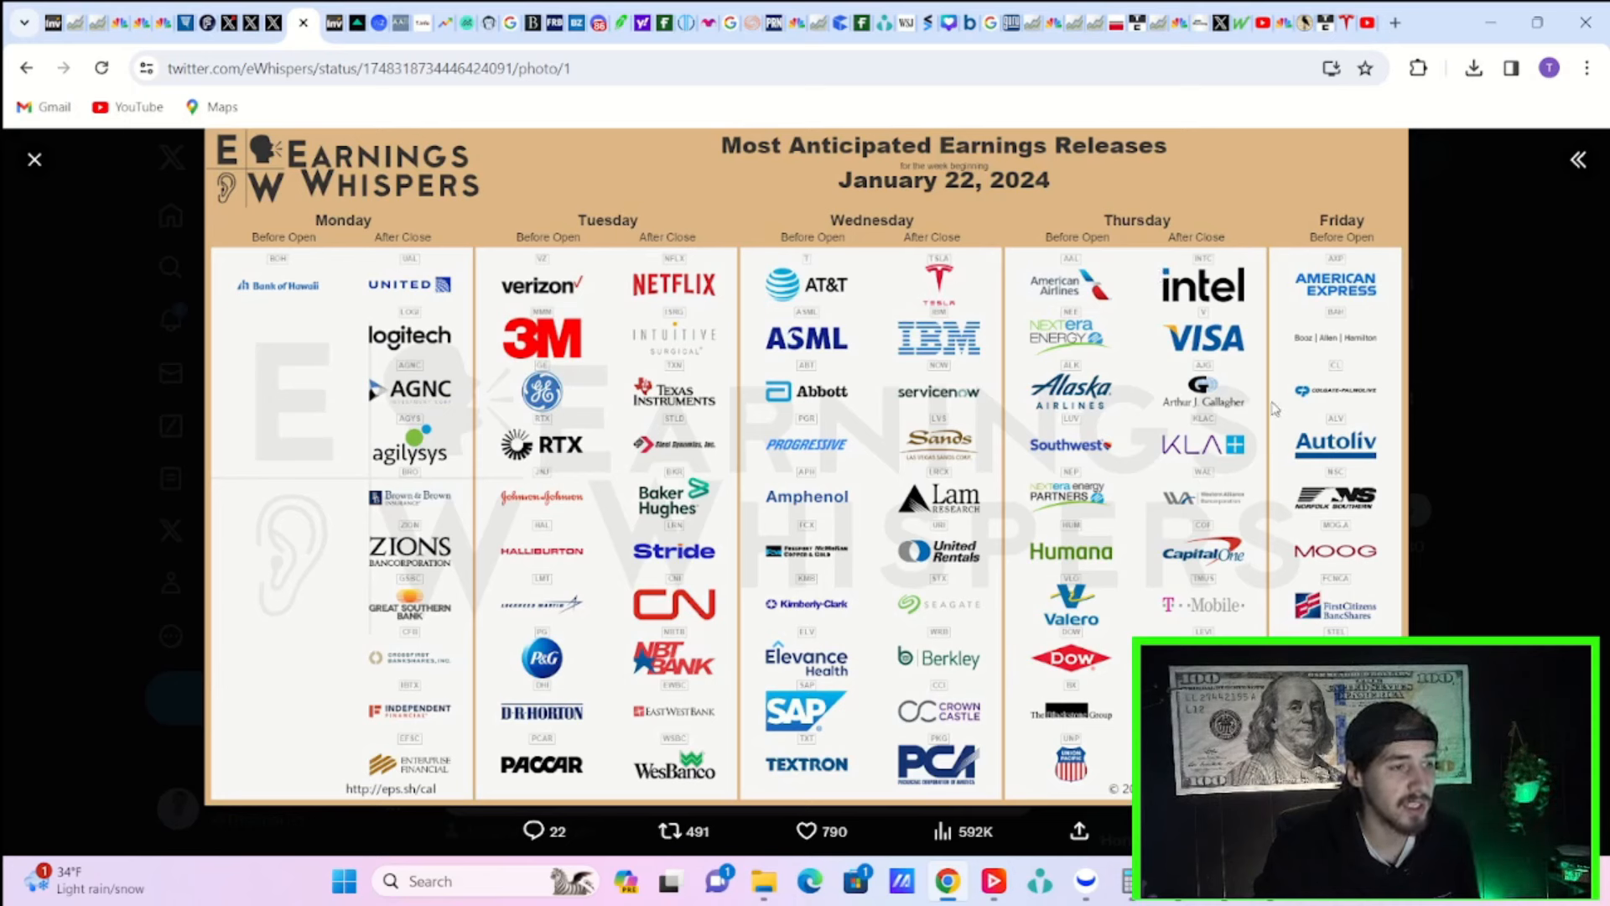
pyautogui.moveTo(1394, 290)
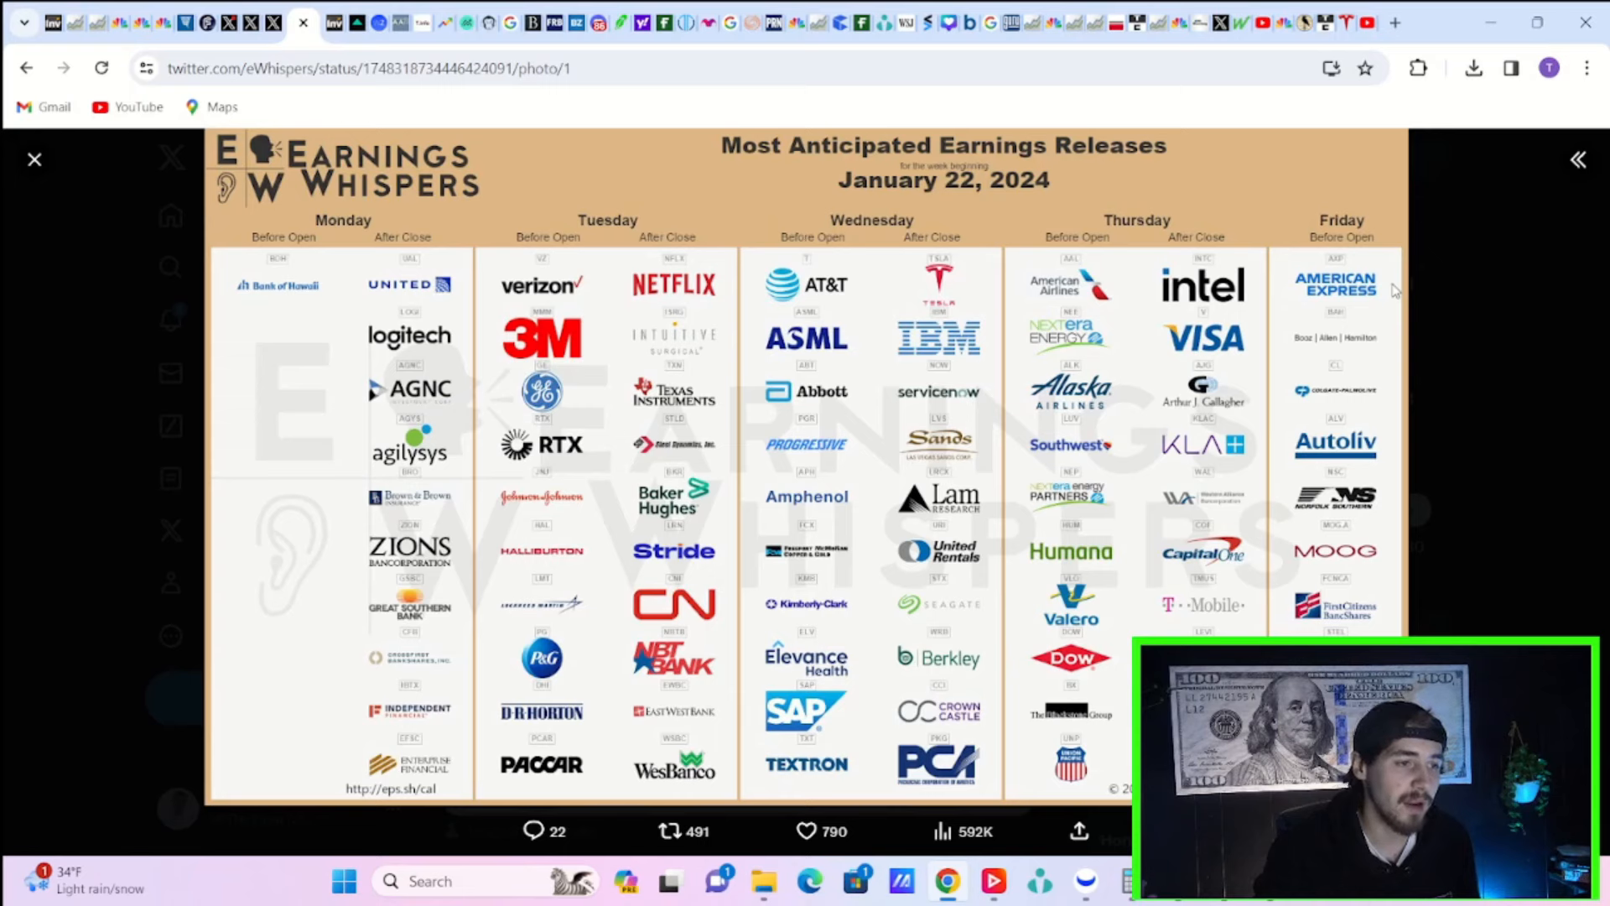
pyautogui.moveTo(208, 280)
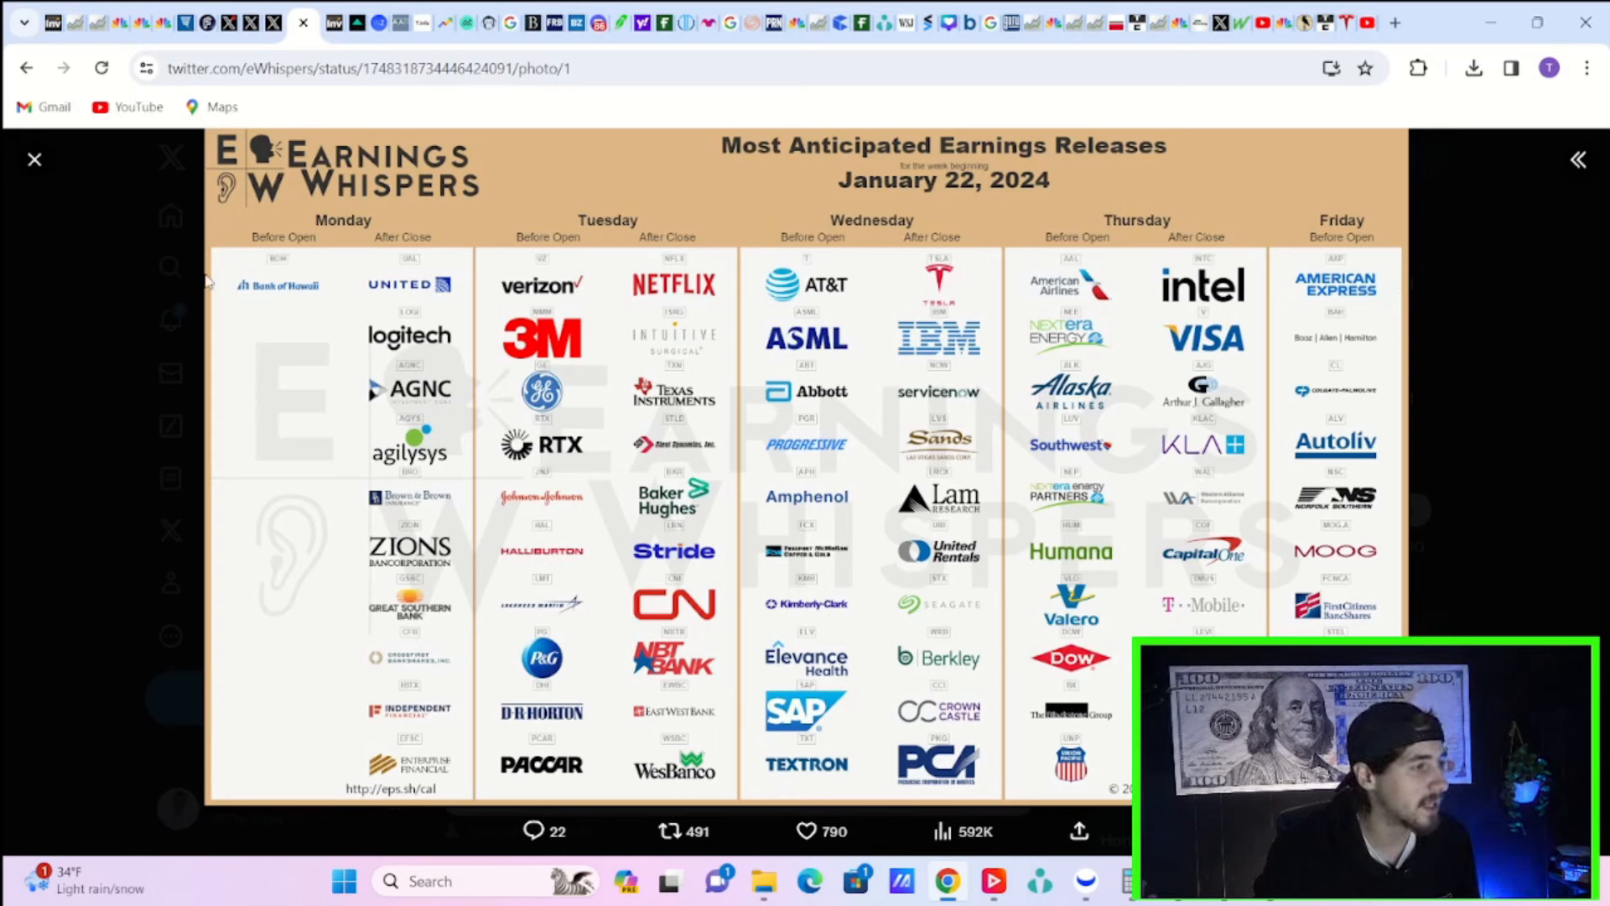
pyautogui.moveTo(159, 21)
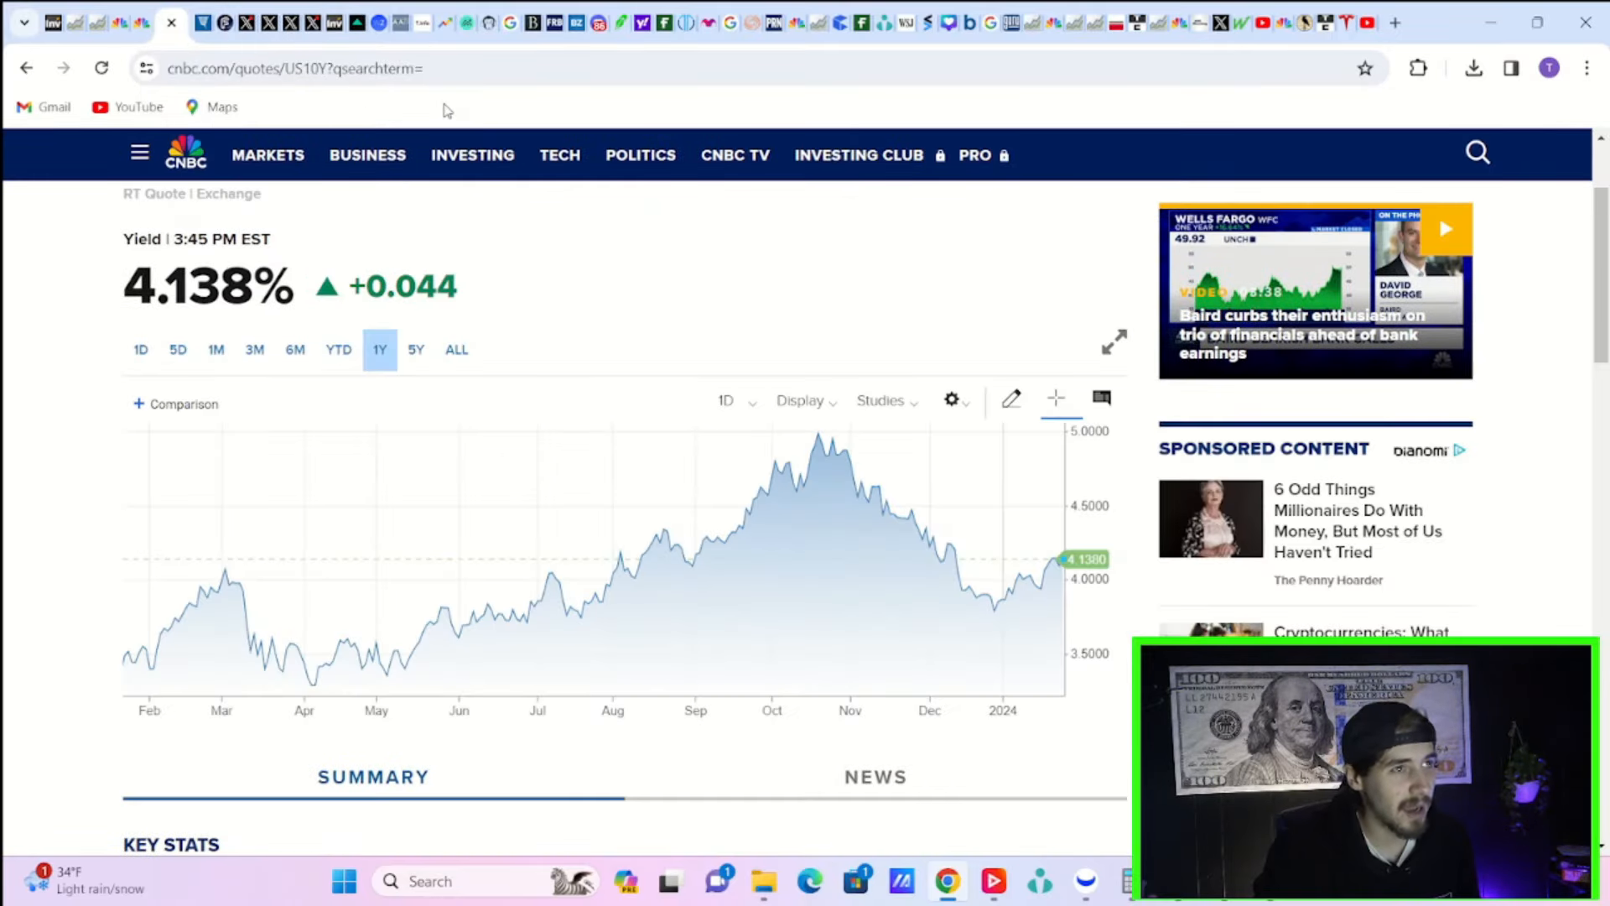
pyautogui.moveTo(721, 542)
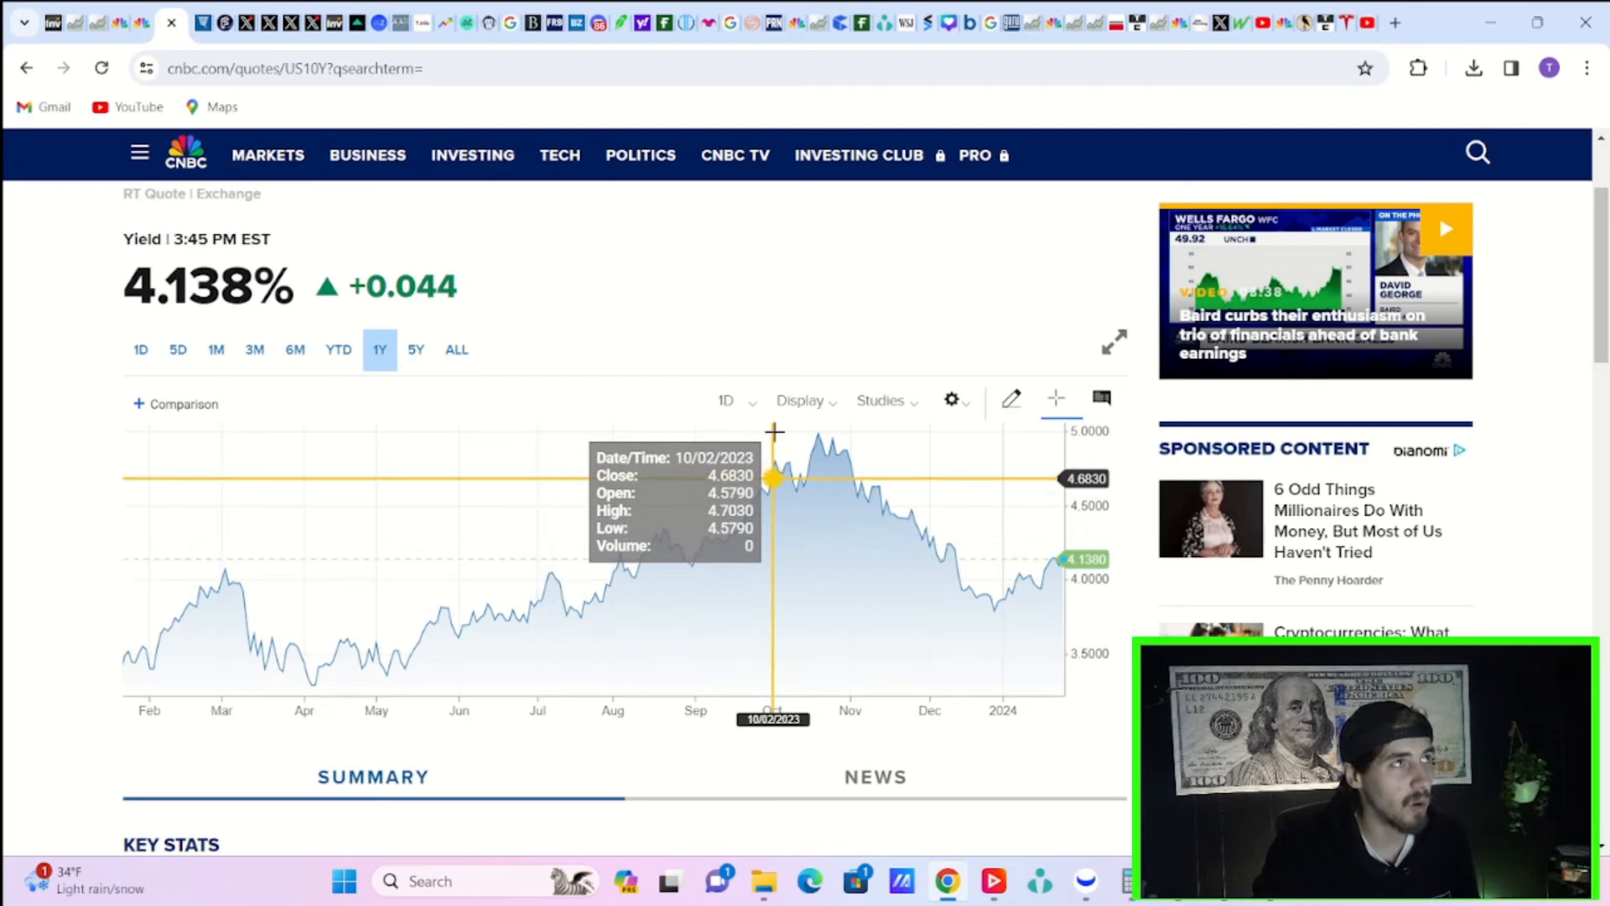
pyautogui.moveTo(860, 367)
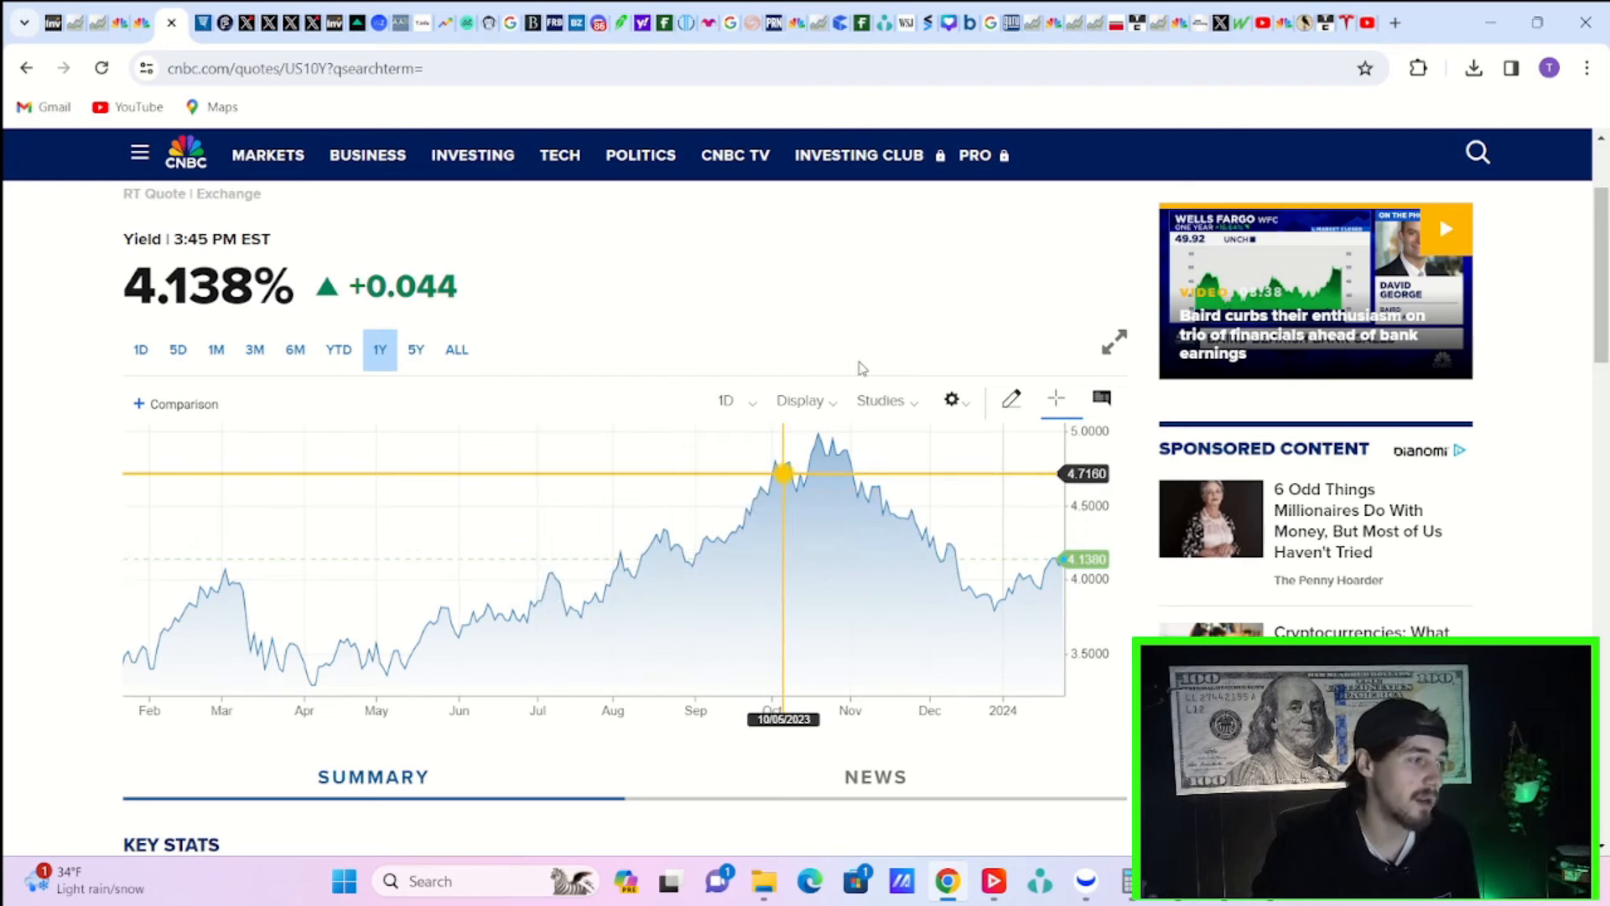
pyautogui.scroll(3)
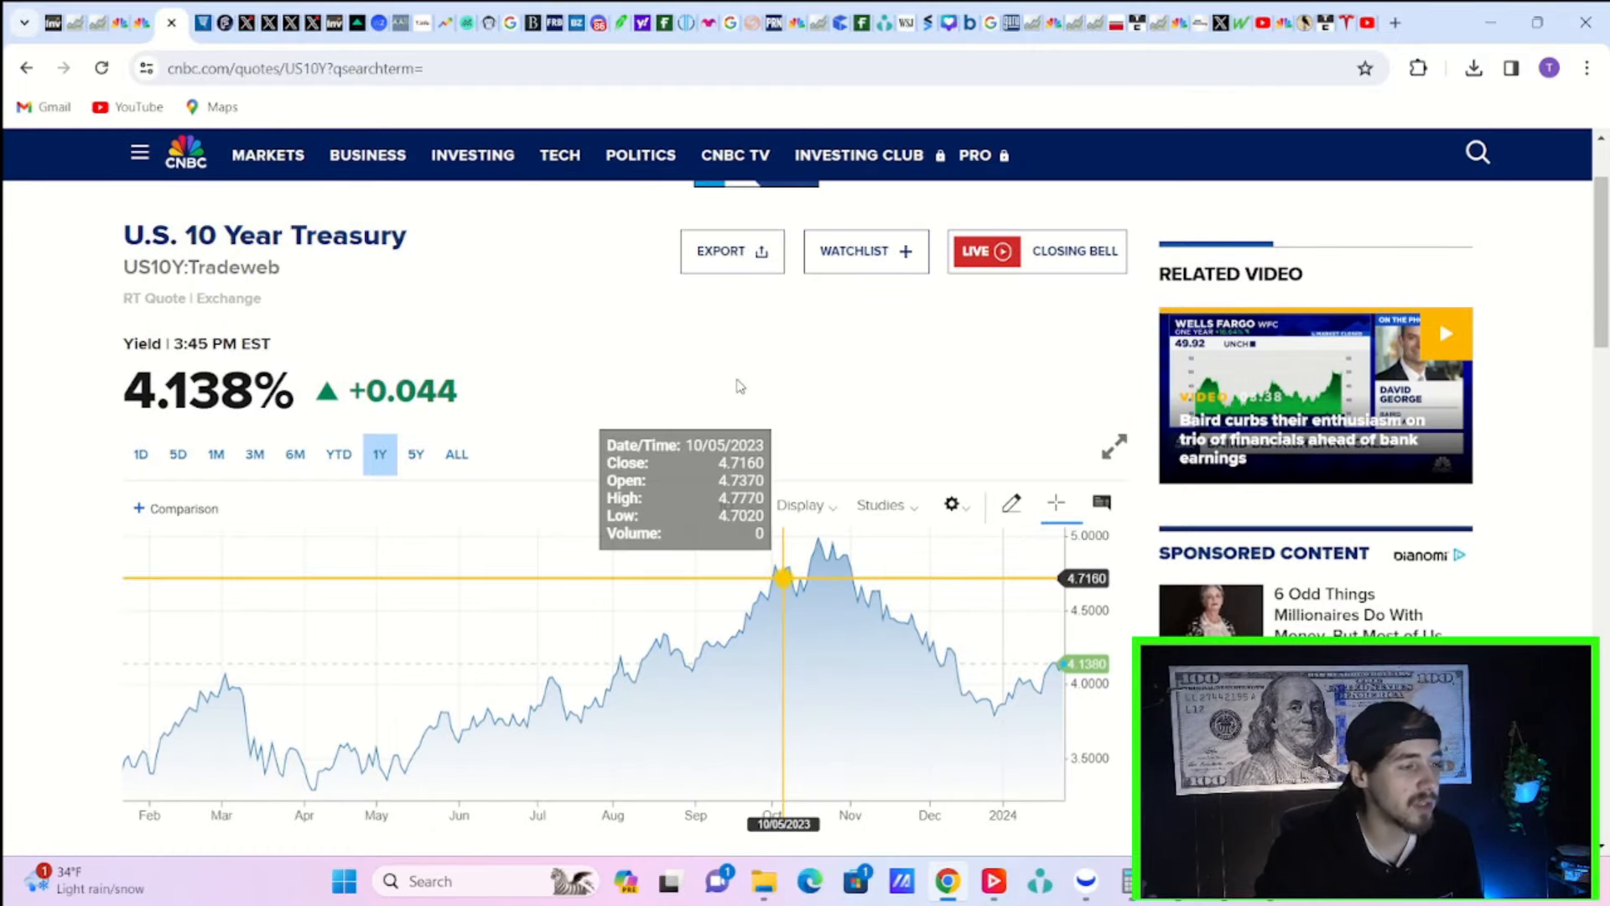
pyautogui.moveTo(775, 446)
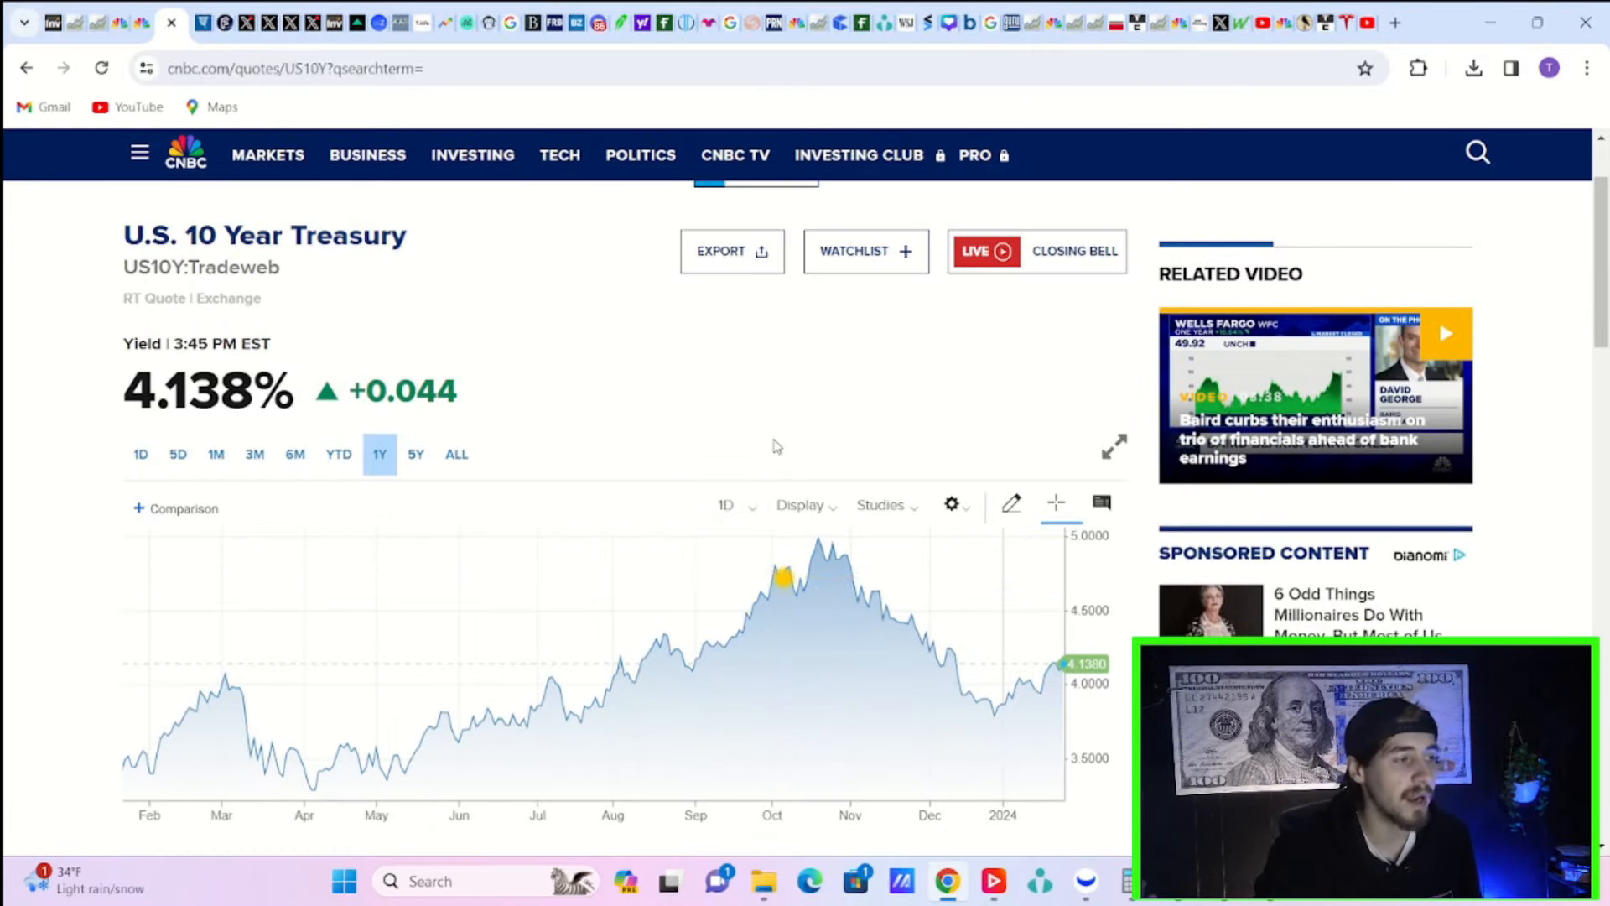
pyautogui.moveTo(664, 634)
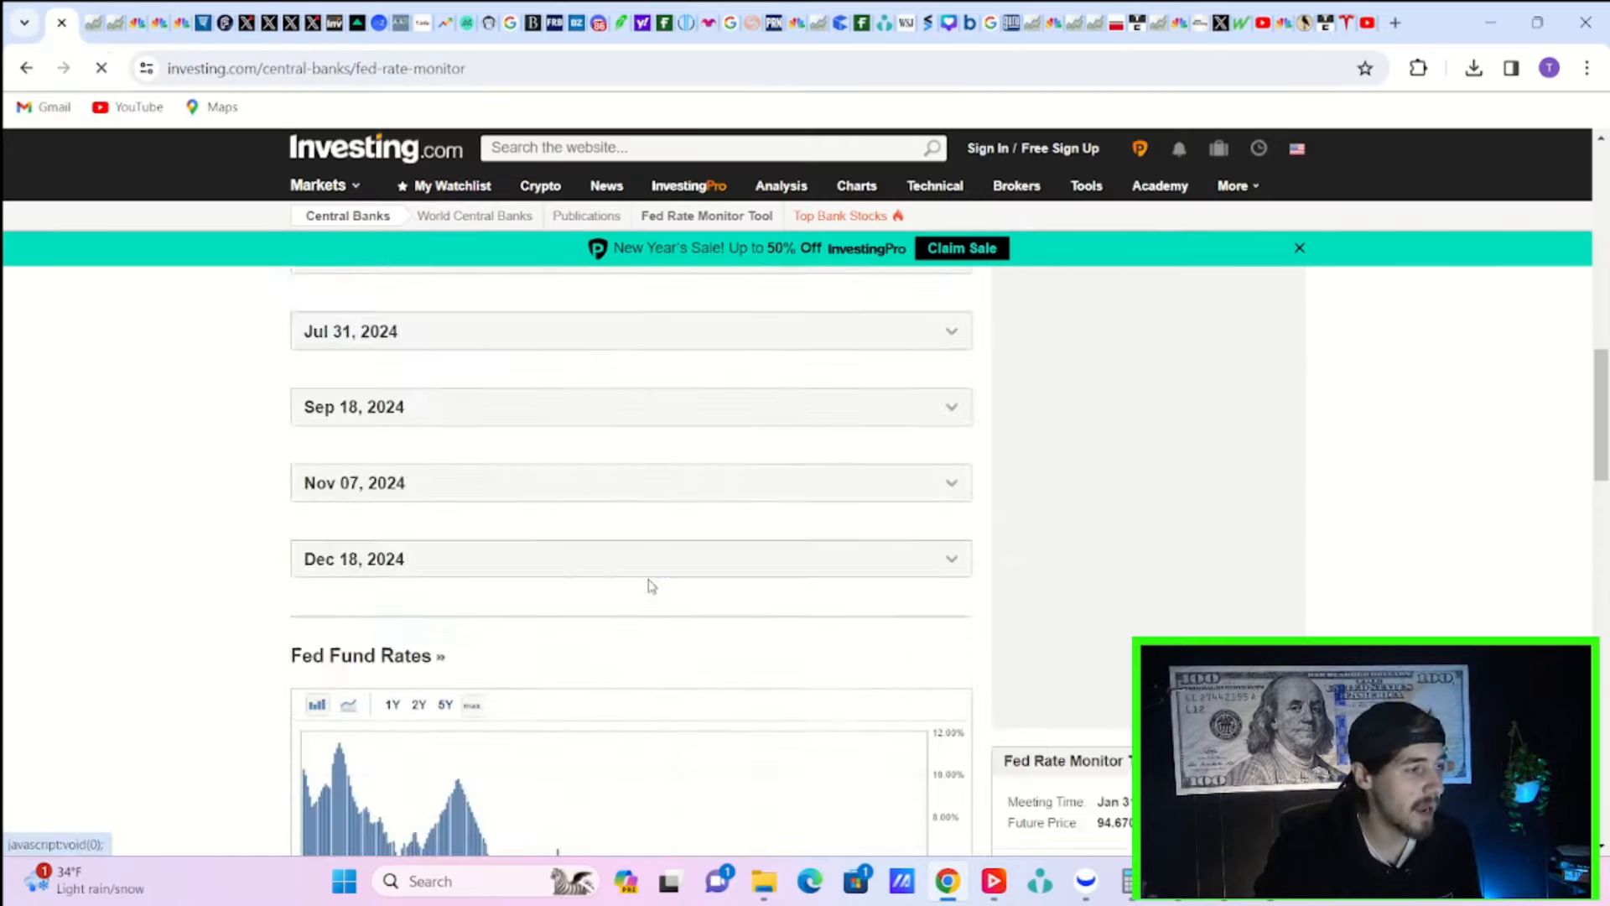
# Step: Scroll the Fed Rate Monitor to the Mar 20, 2024 meeting's rate probabilities
pyautogui.scroll(3)
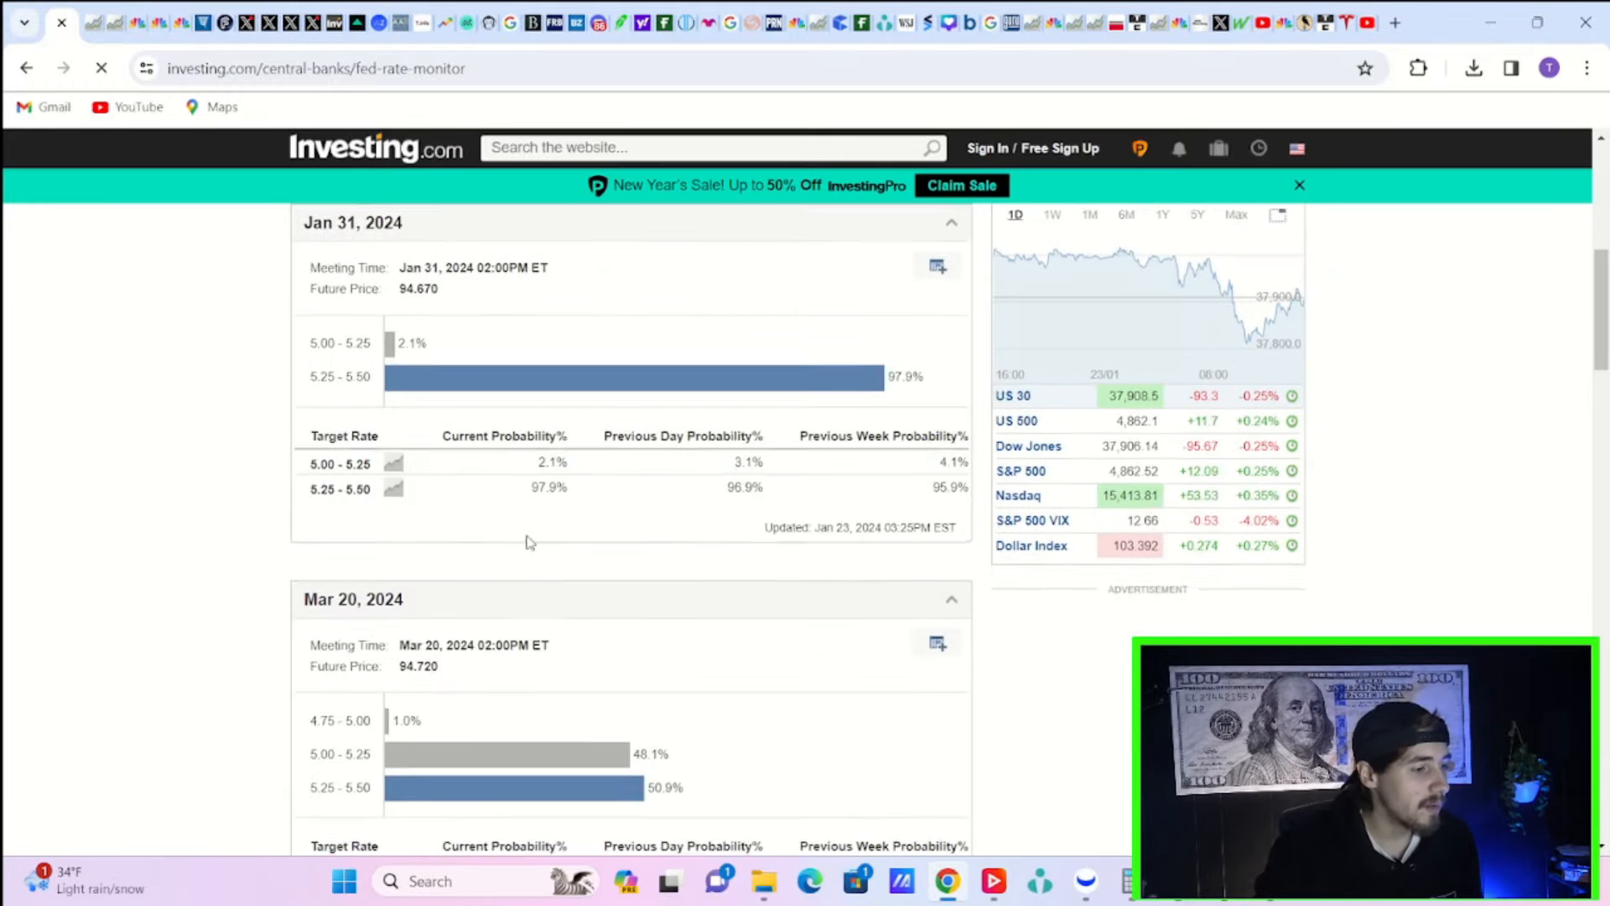
pyautogui.scroll(-3)
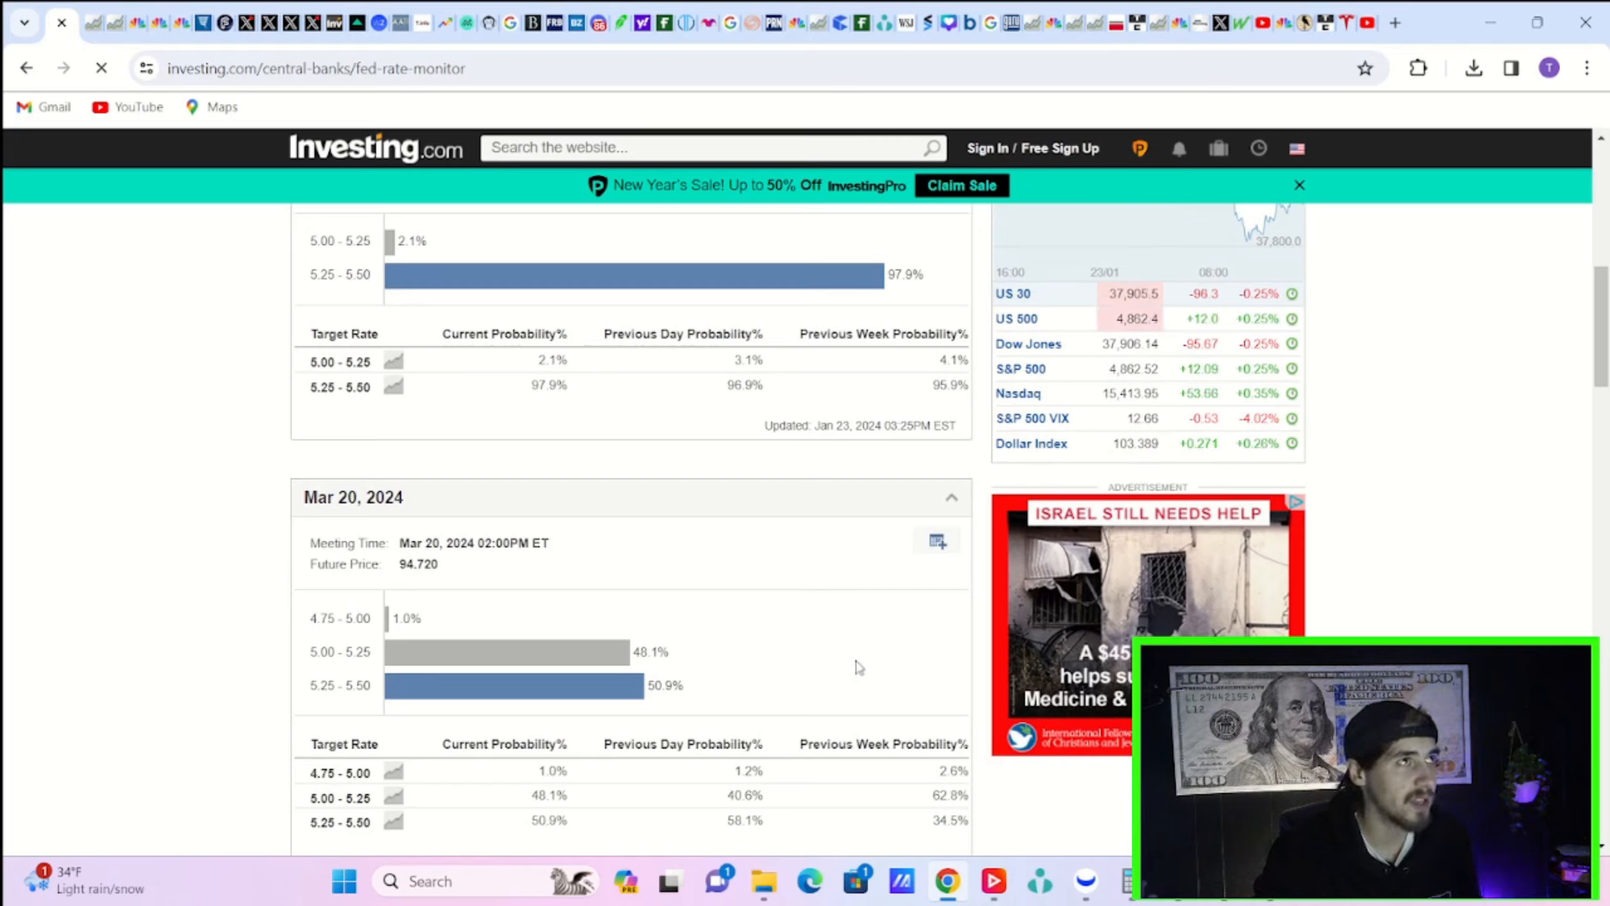
pyautogui.moveTo(870, 693)
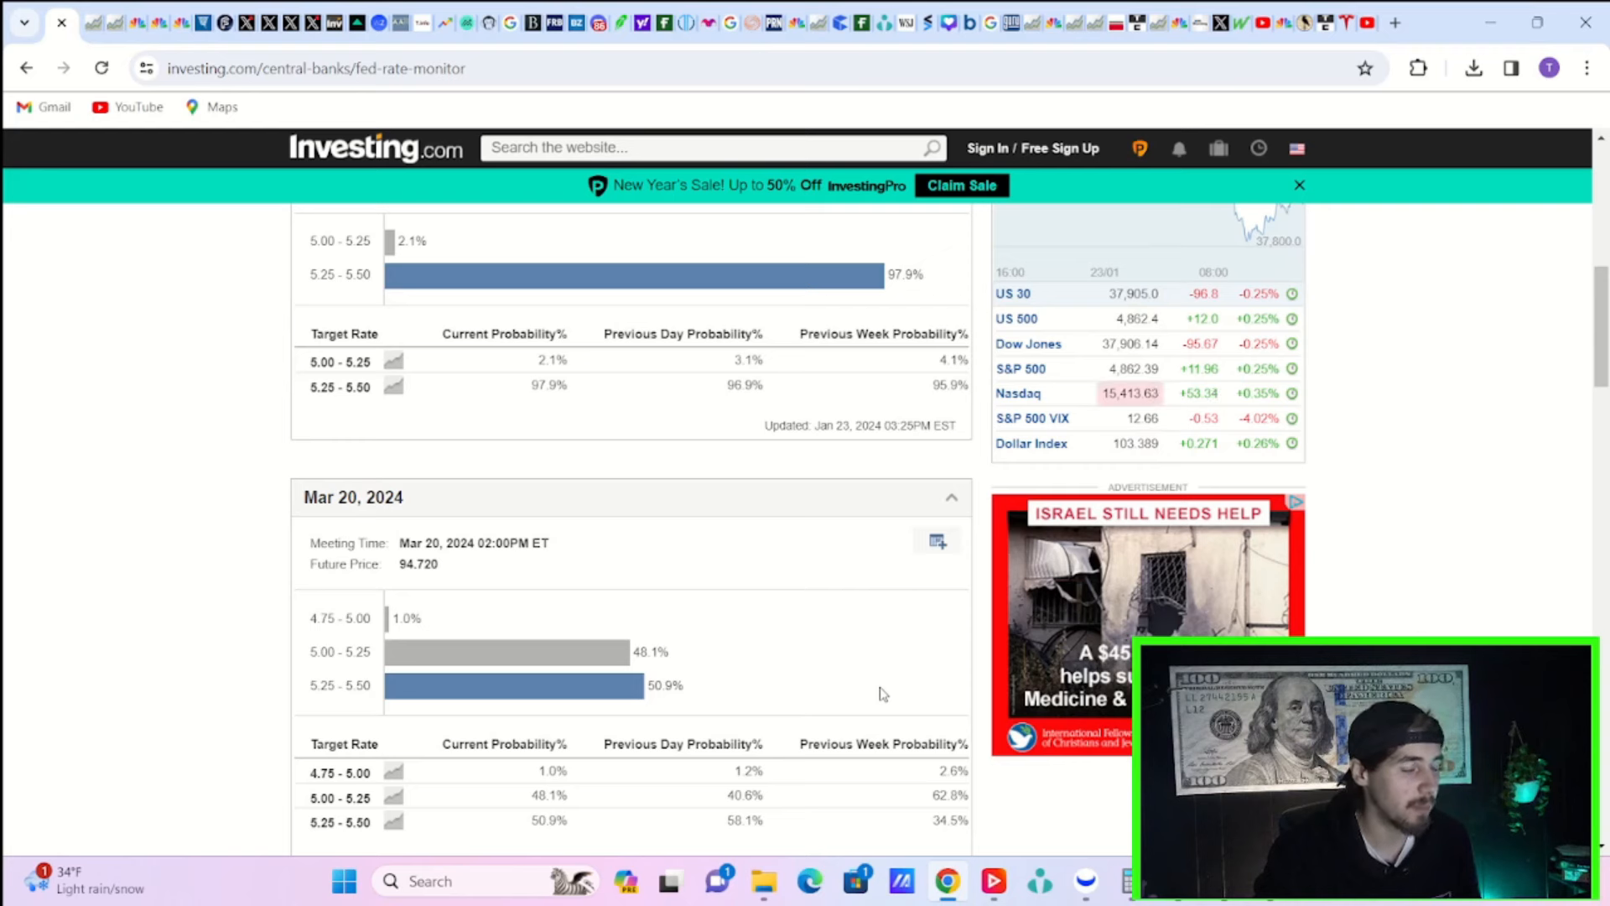
pyautogui.moveTo(388, 583)
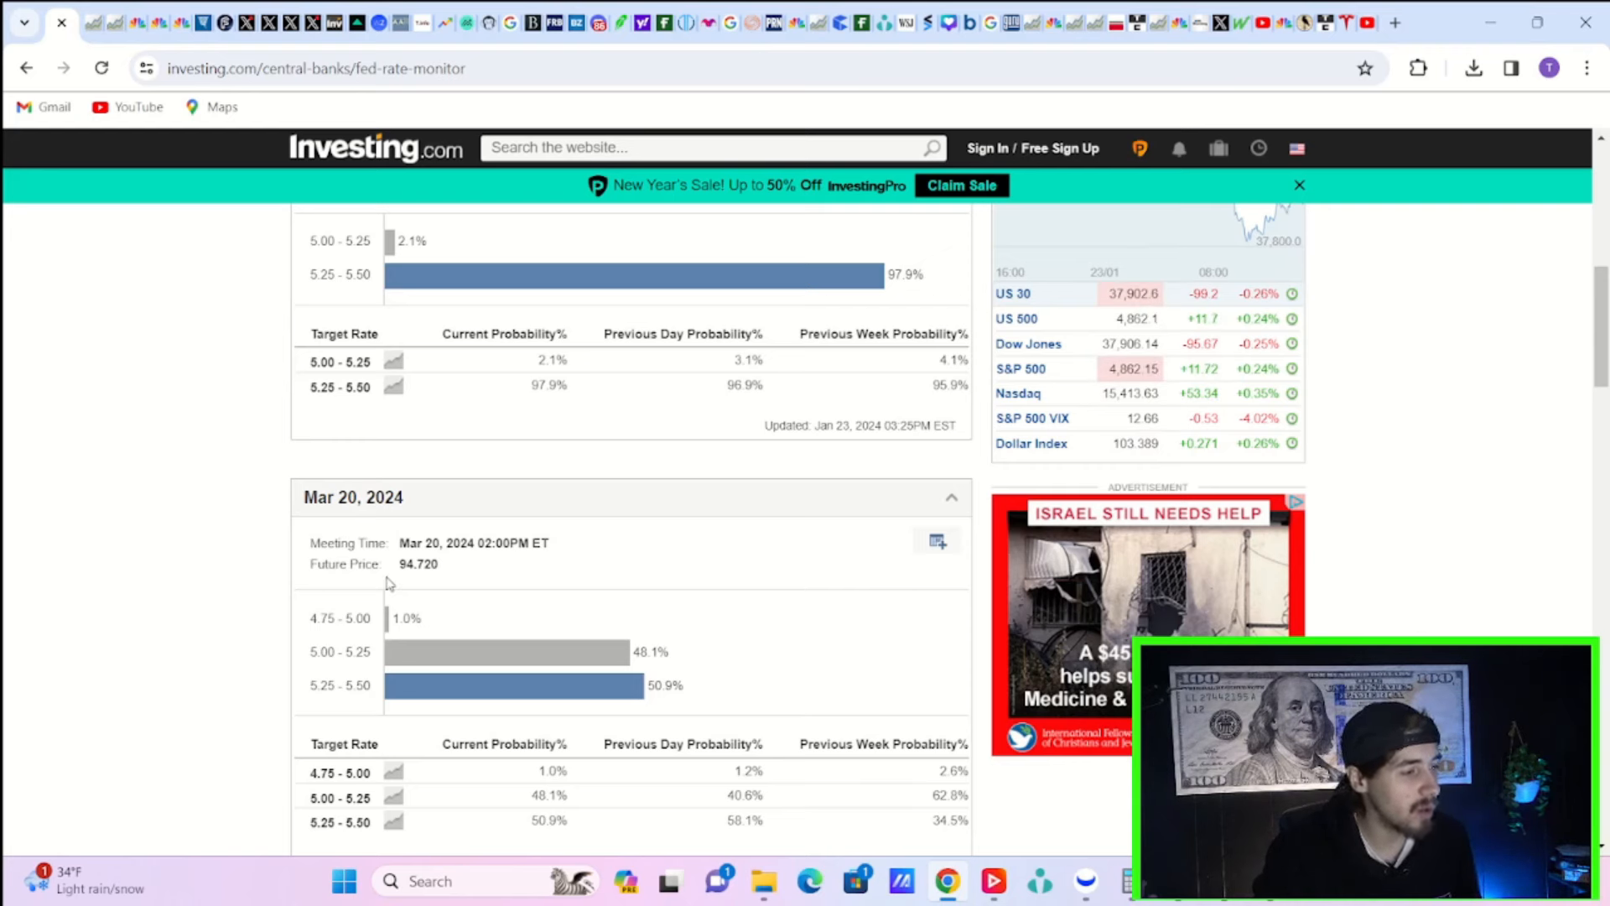
pyautogui.moveTo(696, 637)
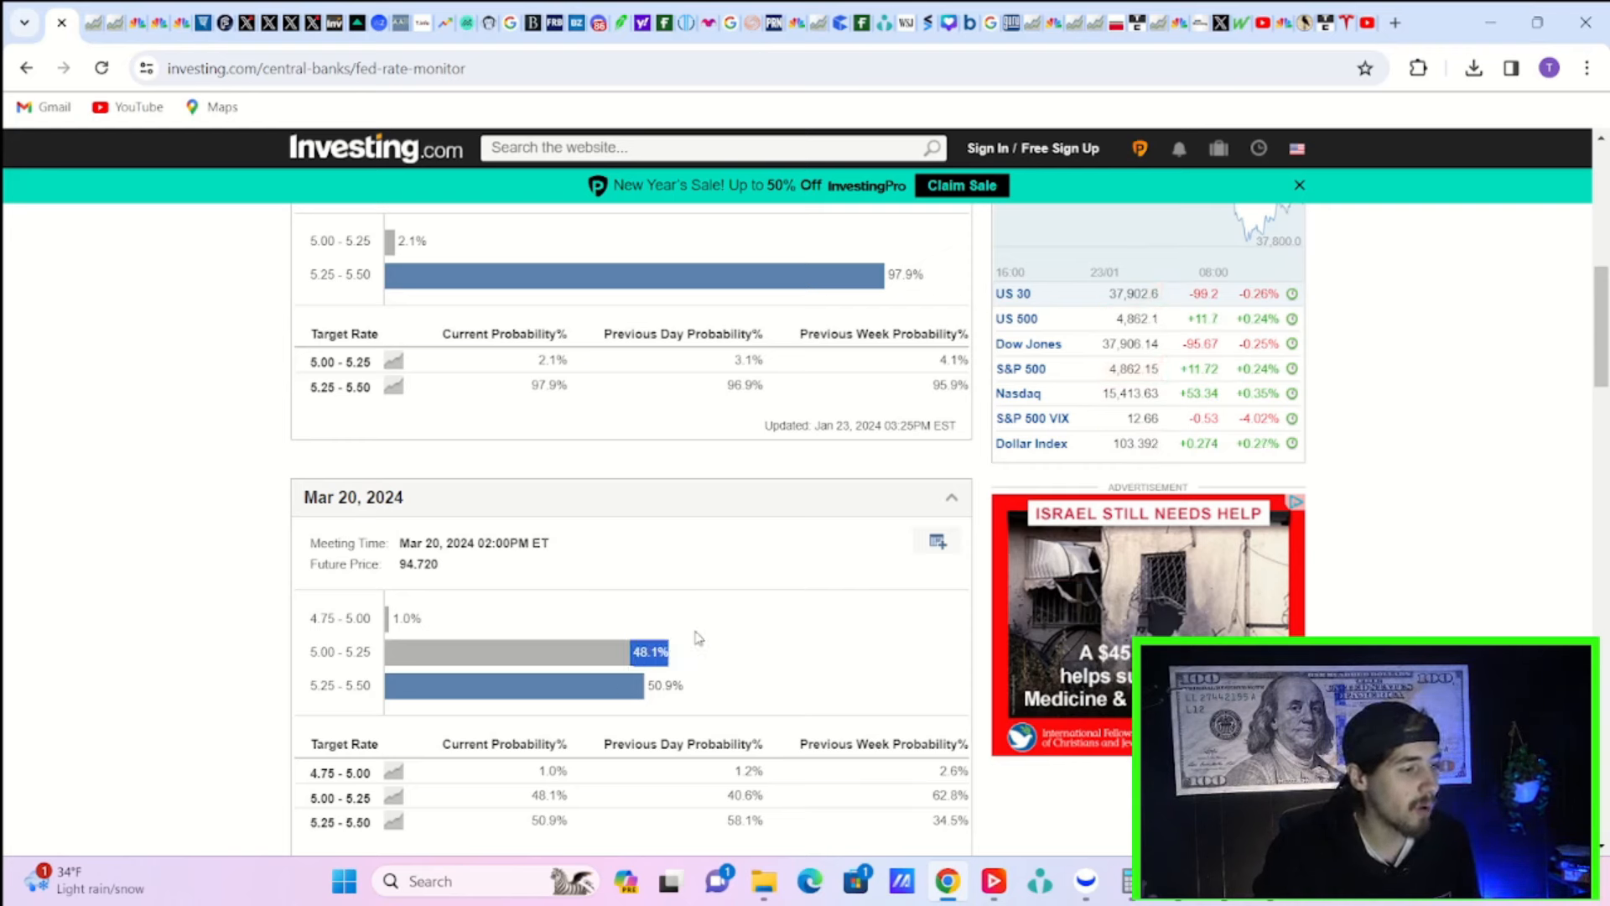
pyautogui.moveTo(716, 568)
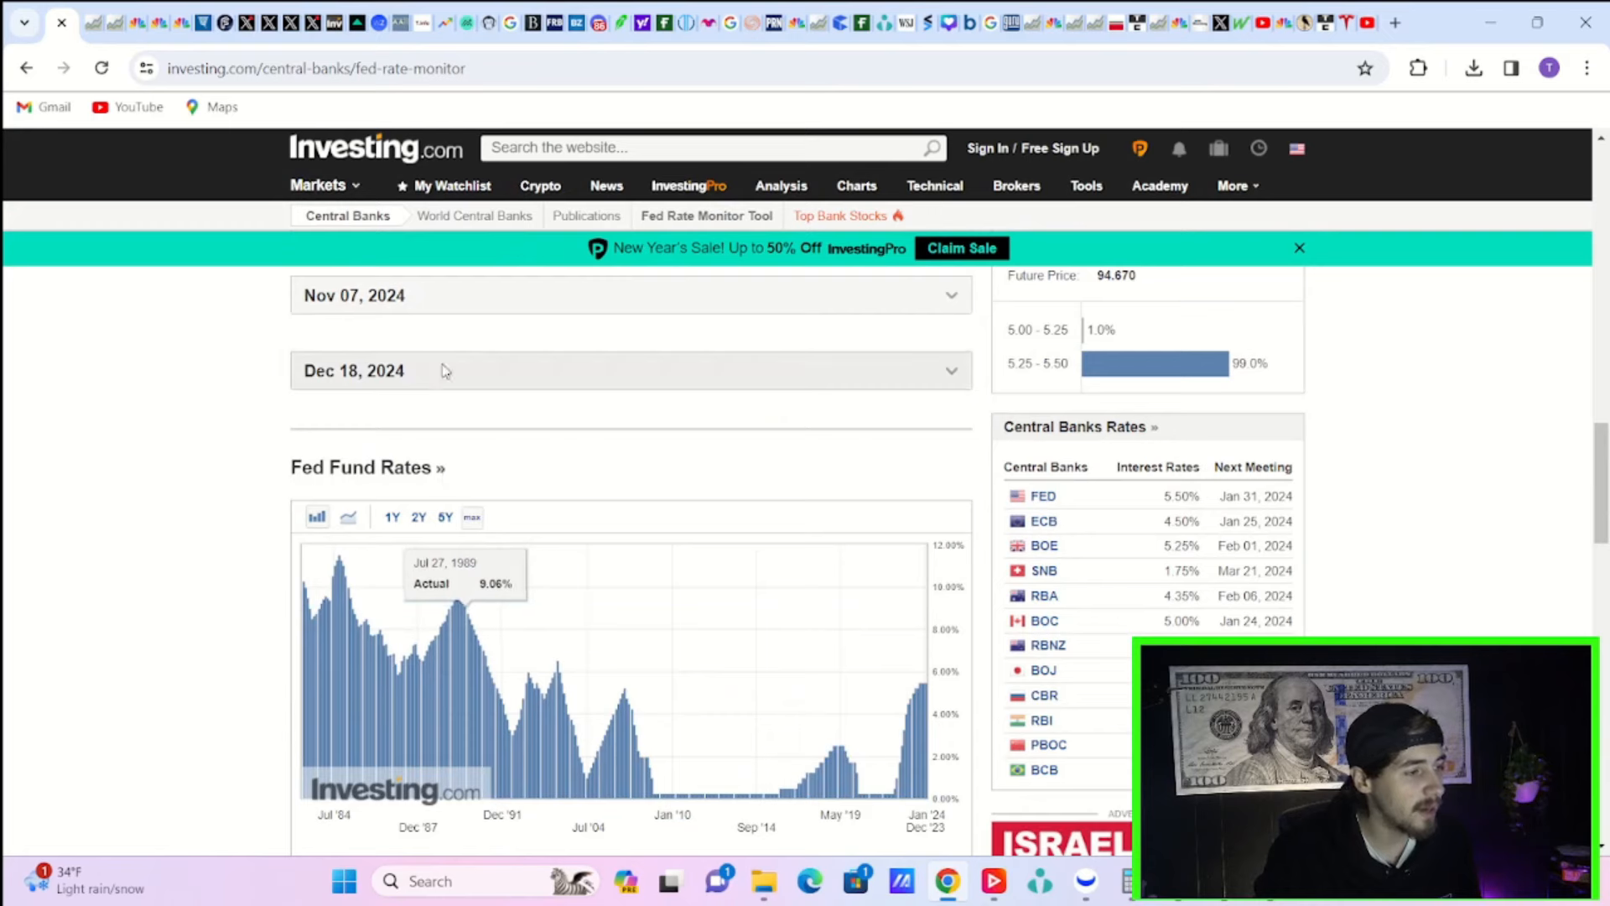
# Step: Bring the last meeting's table into view and highlight the 35.1% probability for 3.75–4.00
pyautogui.scroll(3)
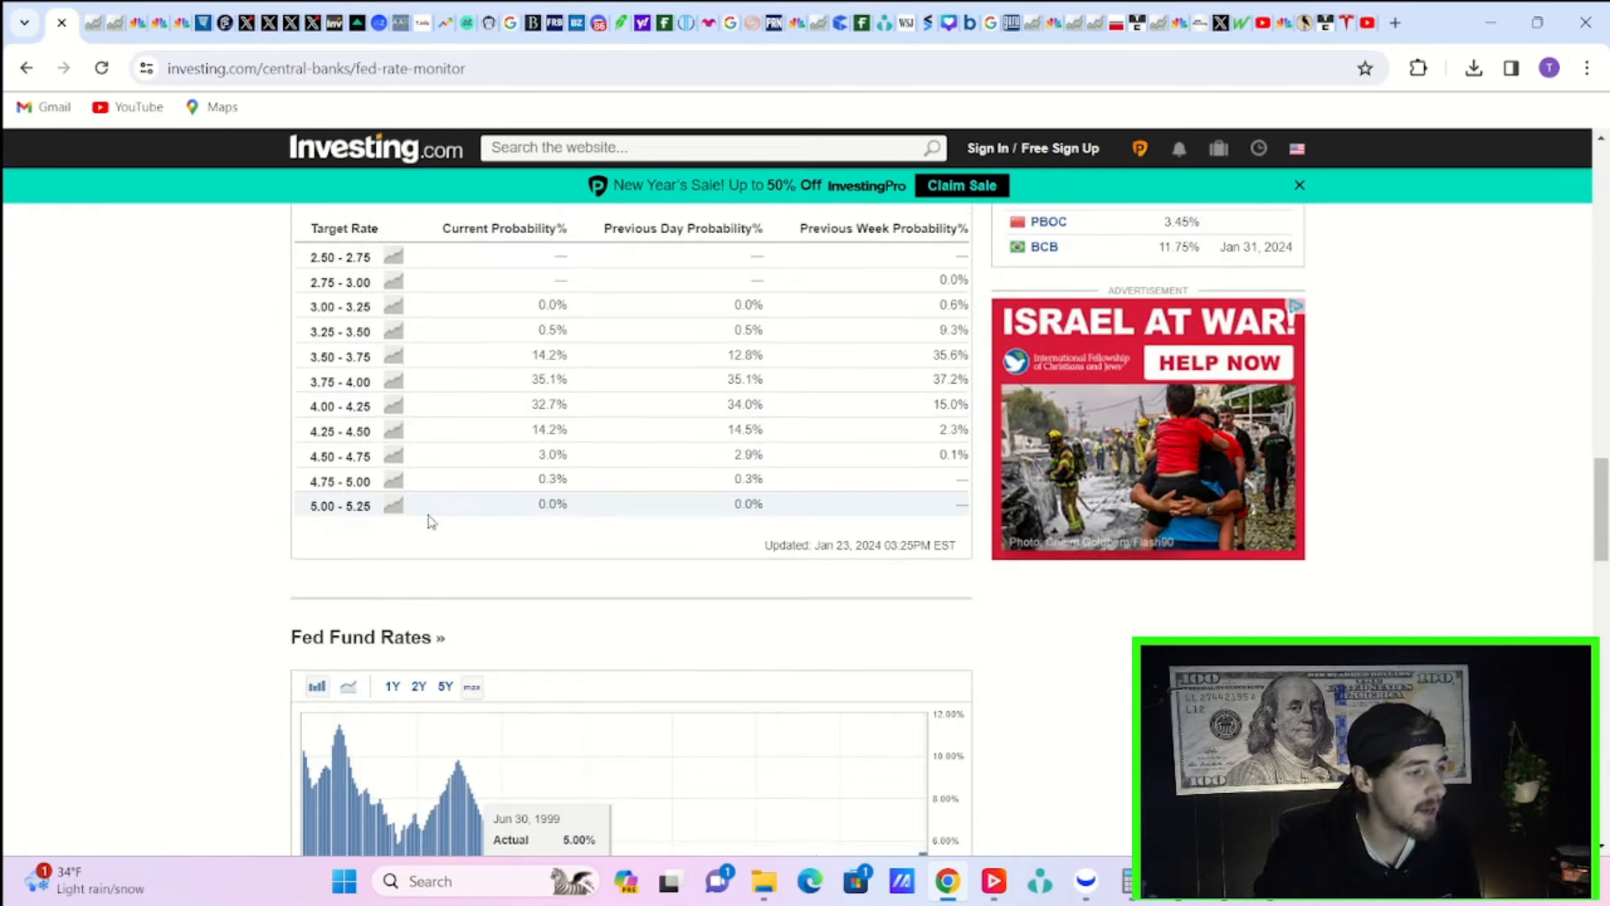
pyautogui.moveTo(493, 446)
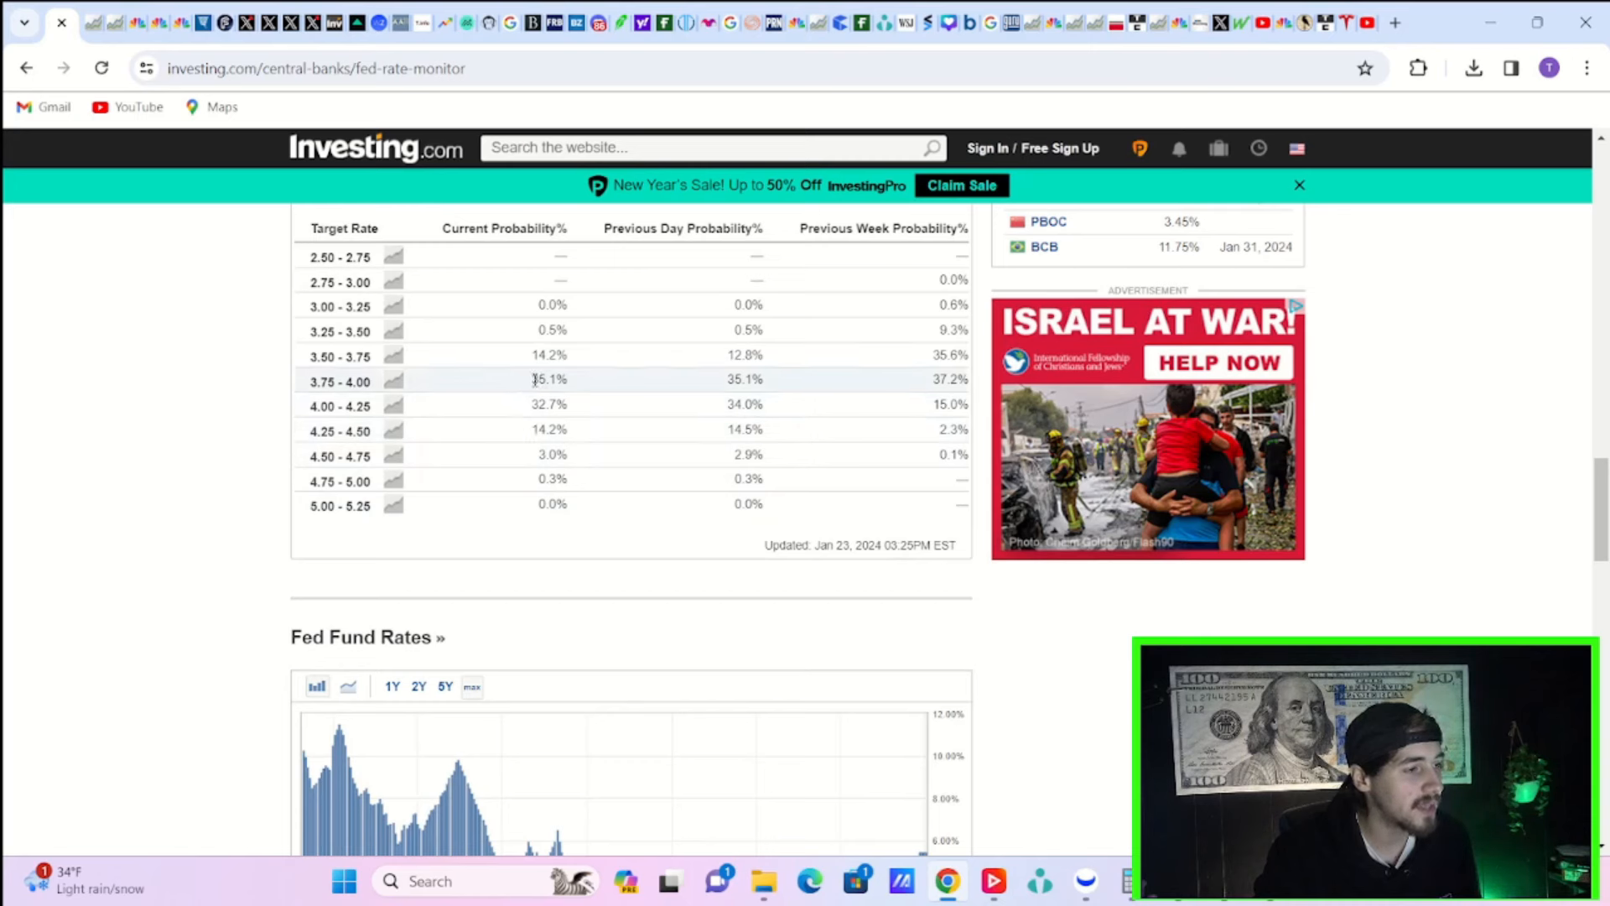
pyautogui.doubleClick(549, 379)
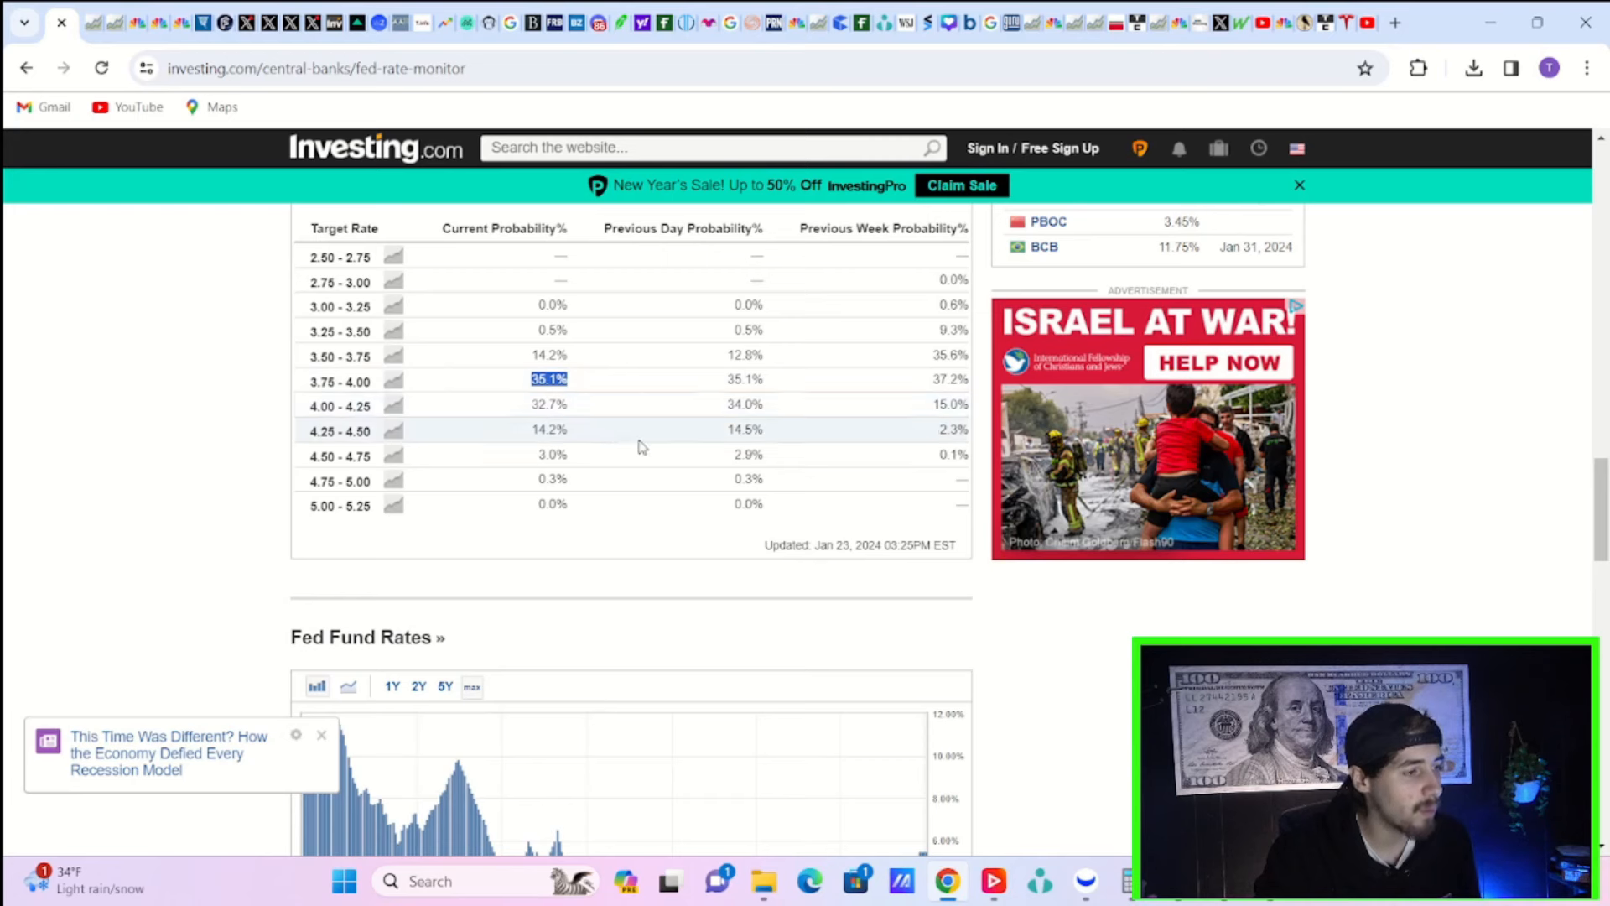
pyautogui.moveTo(578, 412)
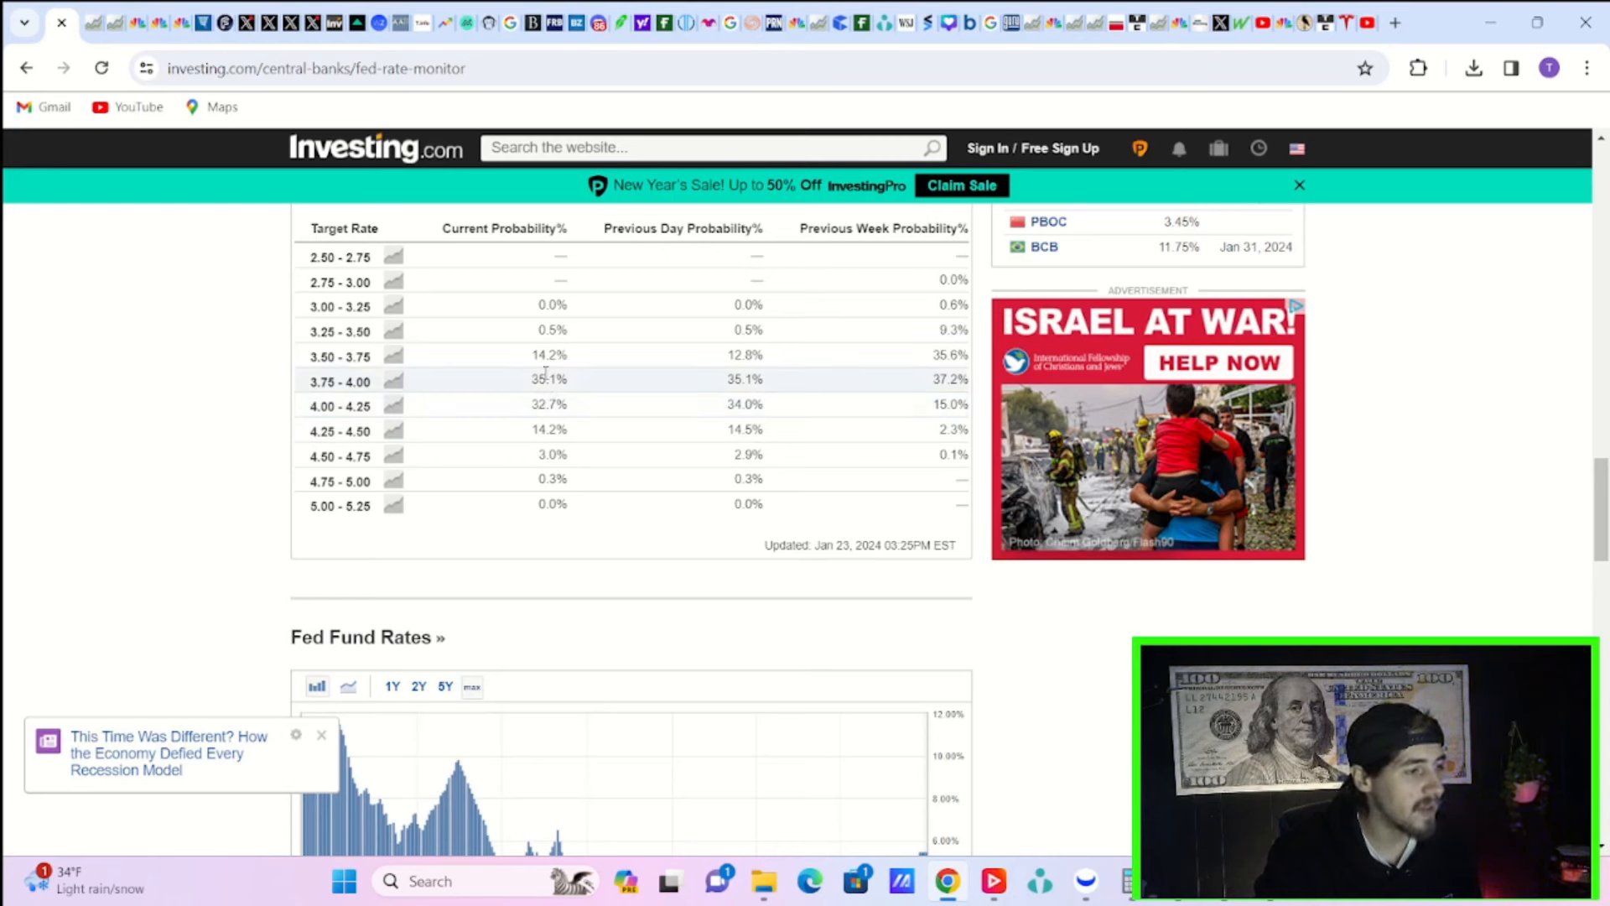
pyautogui.moveTo(521, 384)
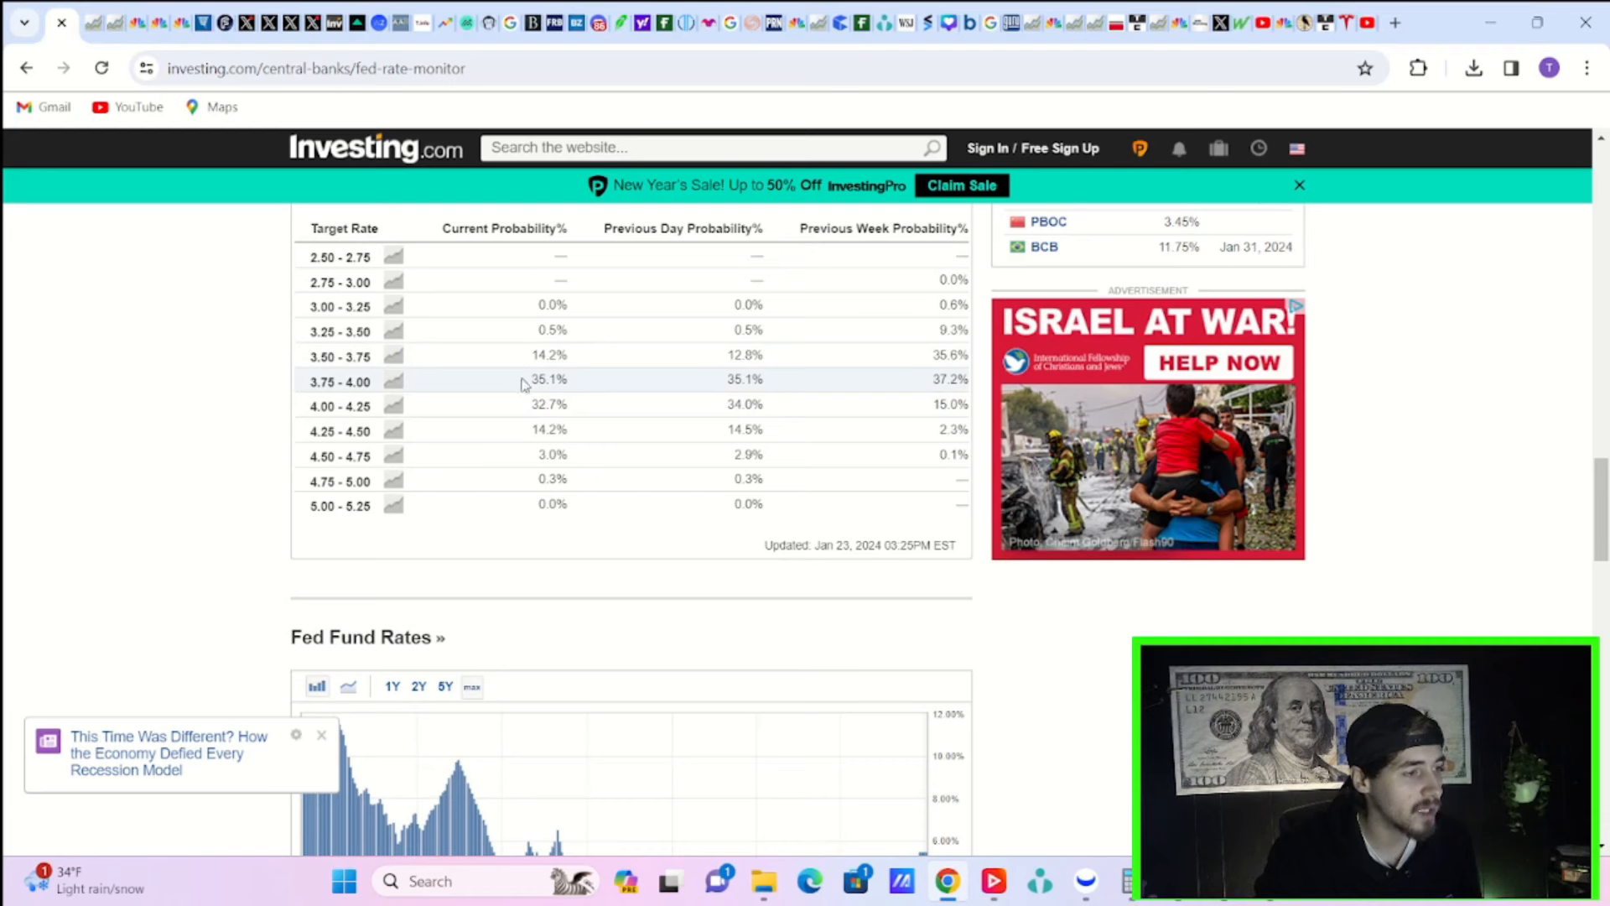
pyautogui.moveTo(532, 430)
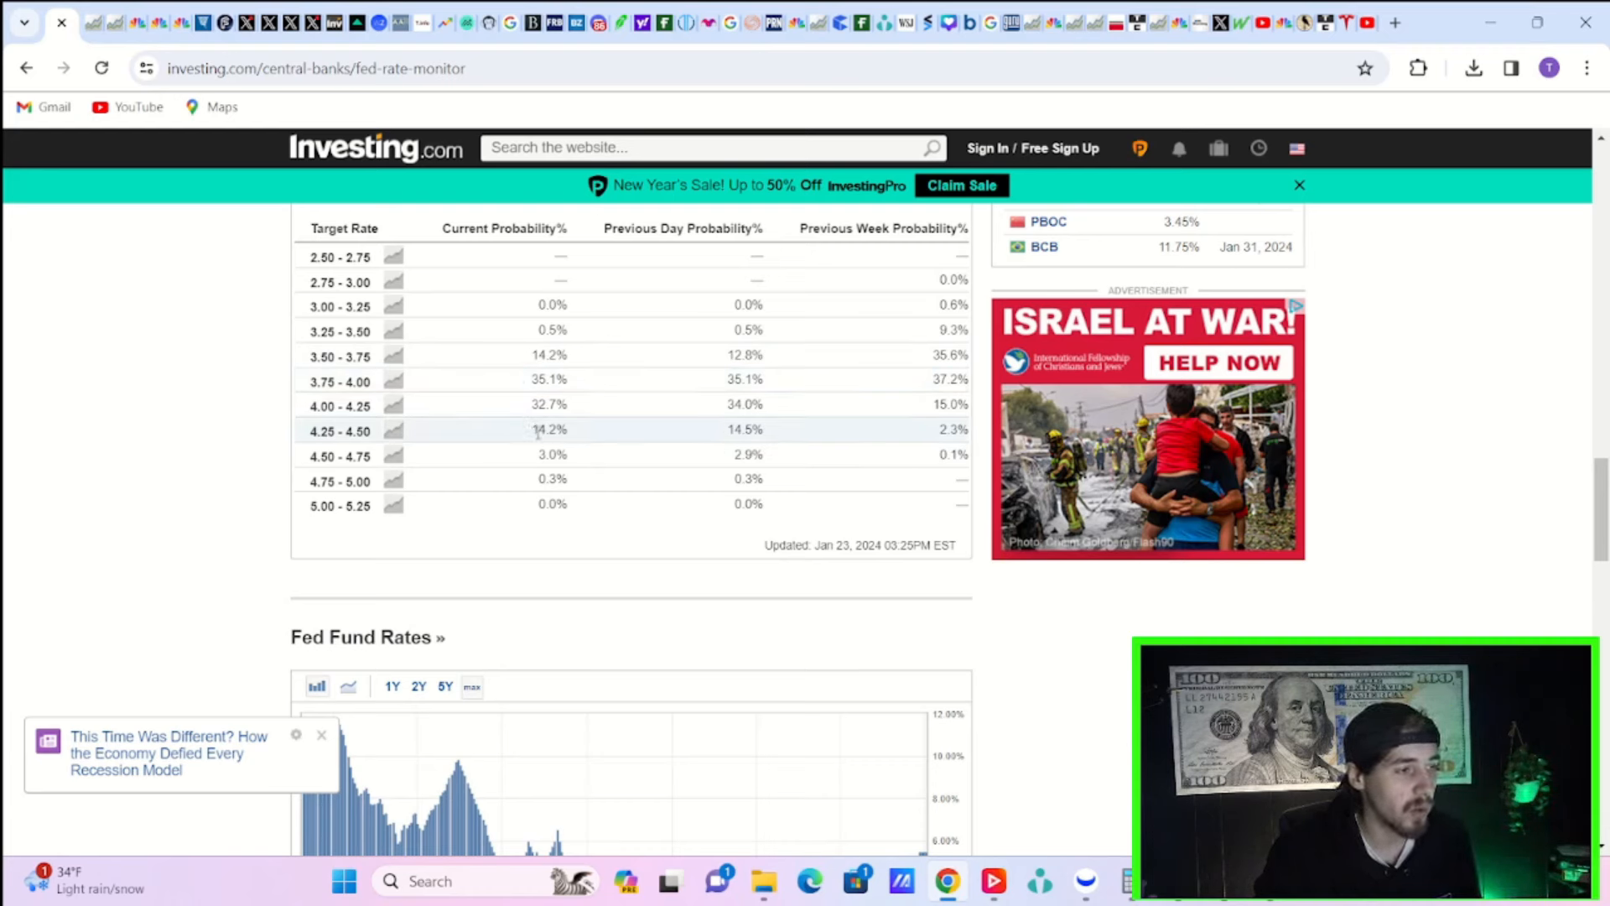
pyautogui.moveTo(347, 842)
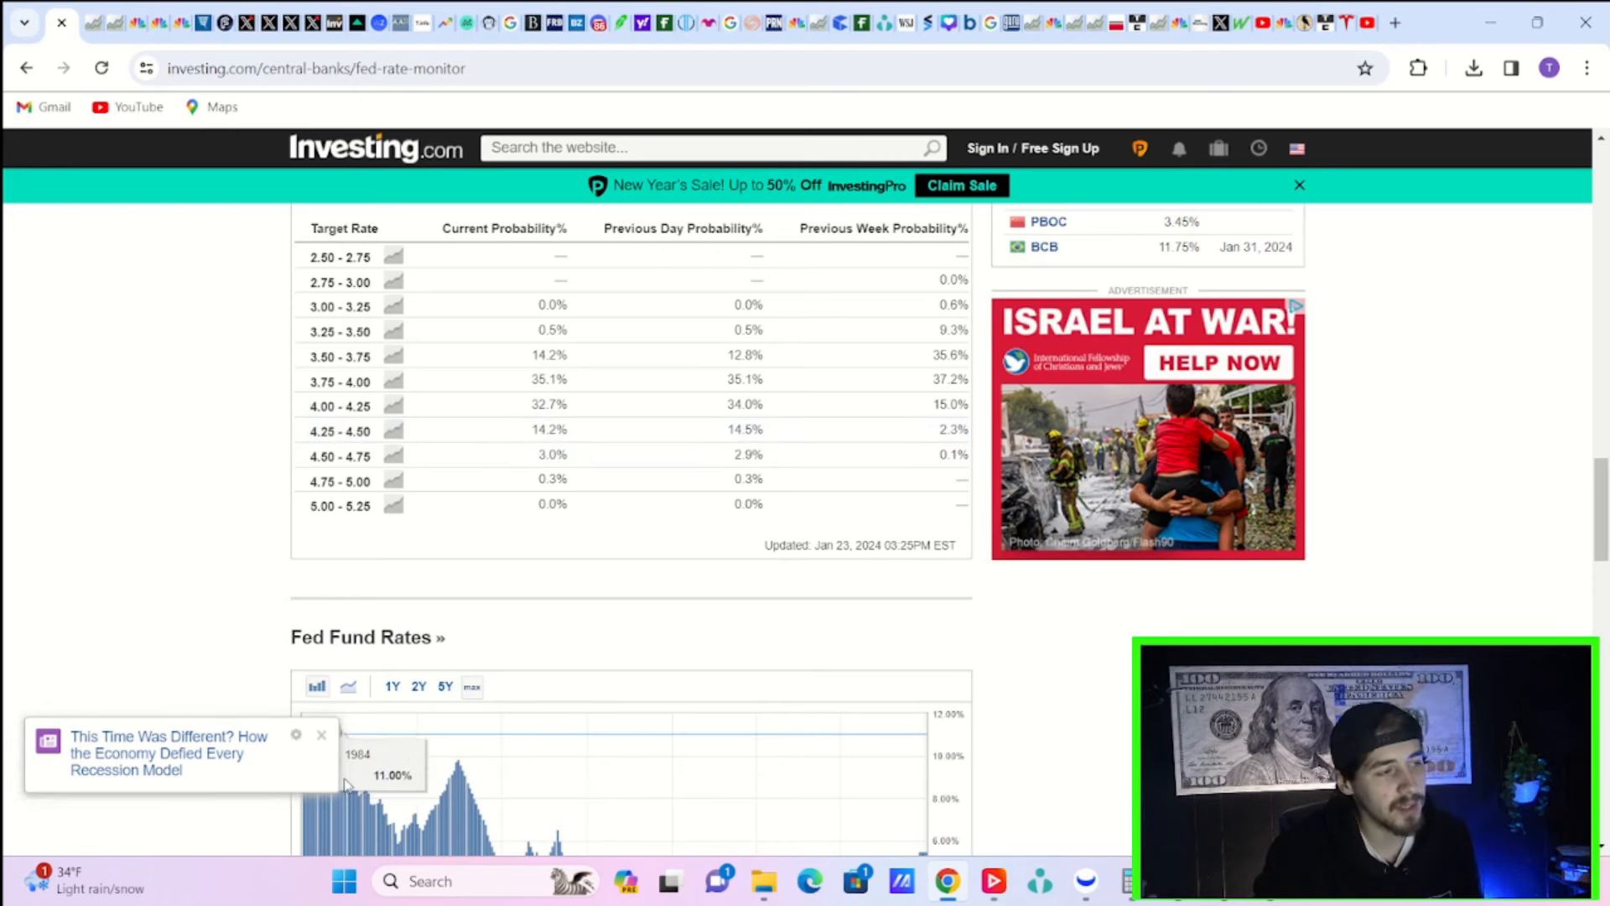
pyautogui.moveTo(1084, 881)
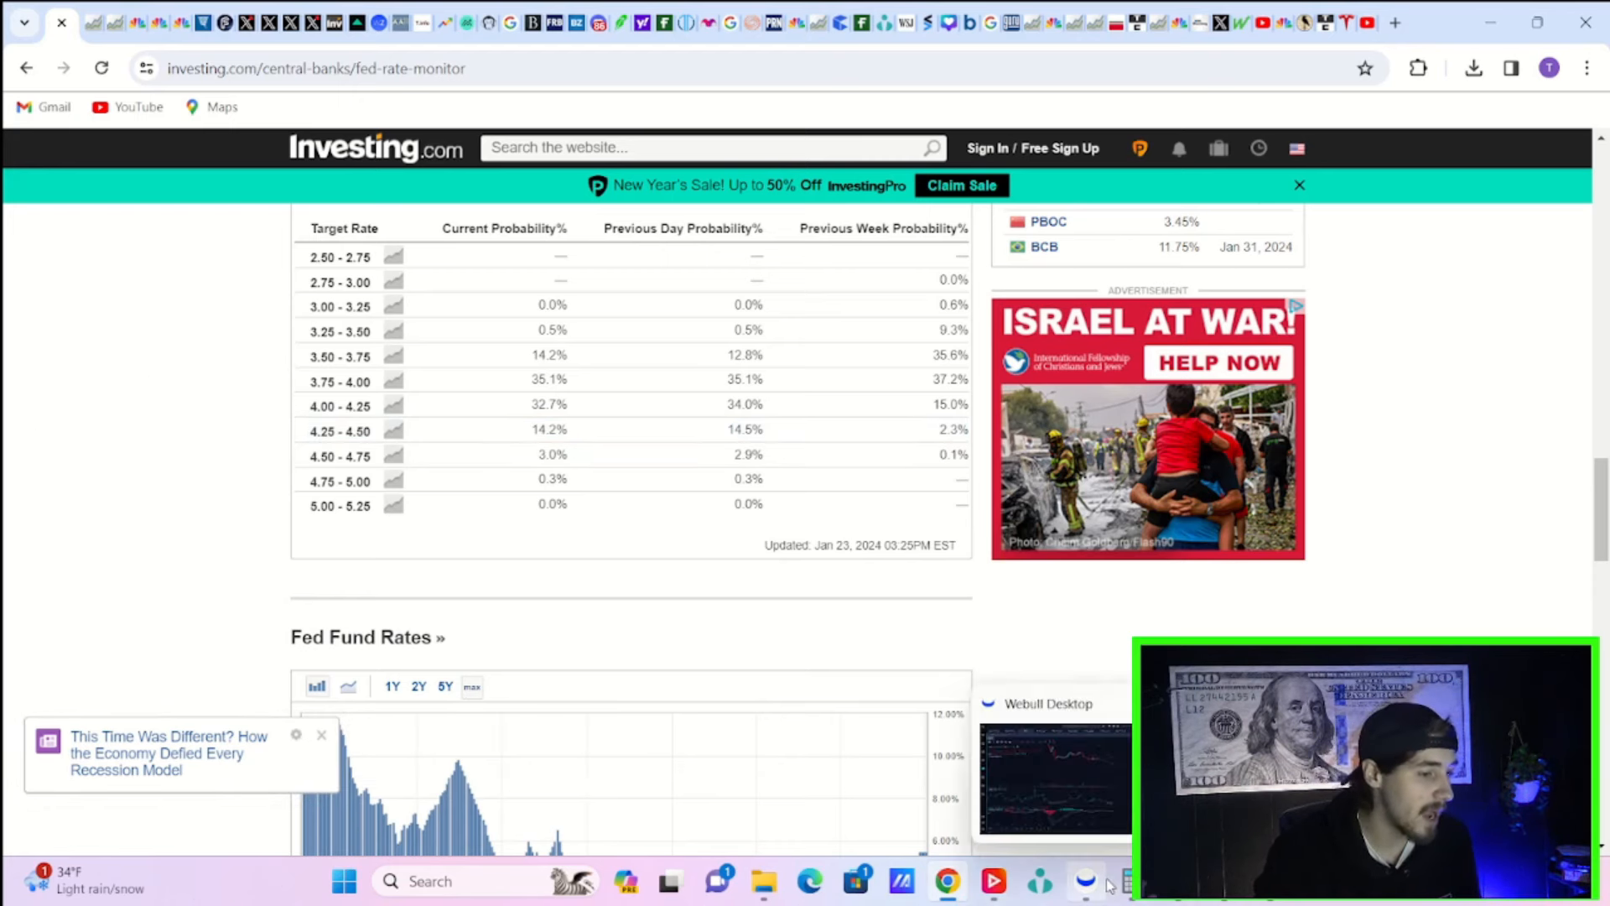
# Step: Bring the Webull AMC daily chart with its 50/100/200-day averages, RSI and MACD to the front
pyautogui.click(1054, 778)
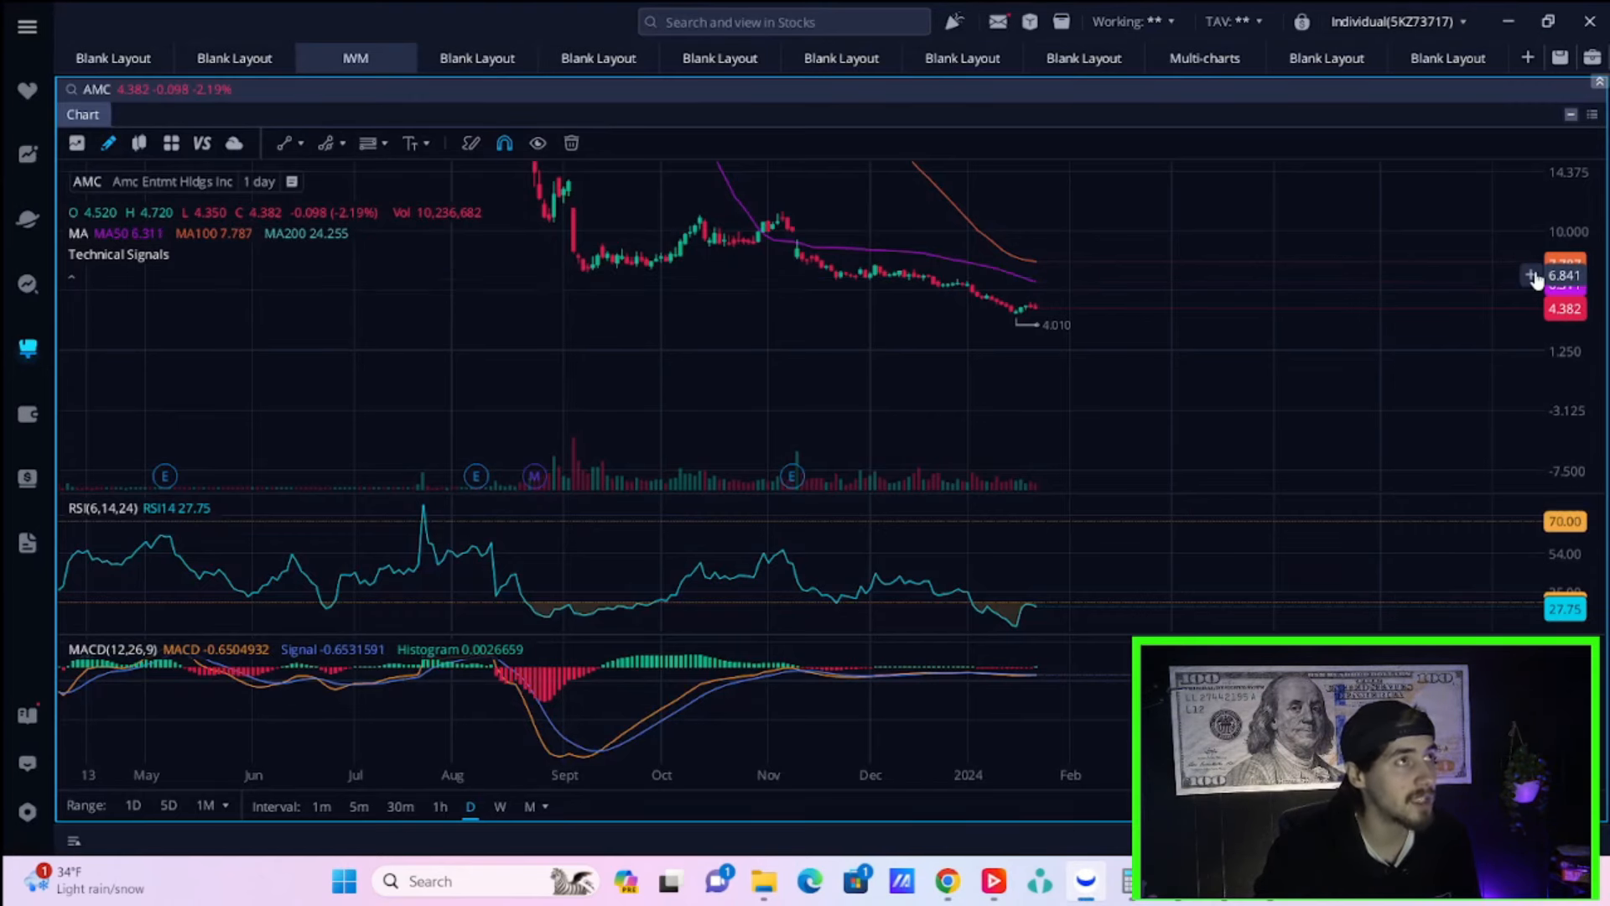
pyautogui.moveTo(1434, 372)
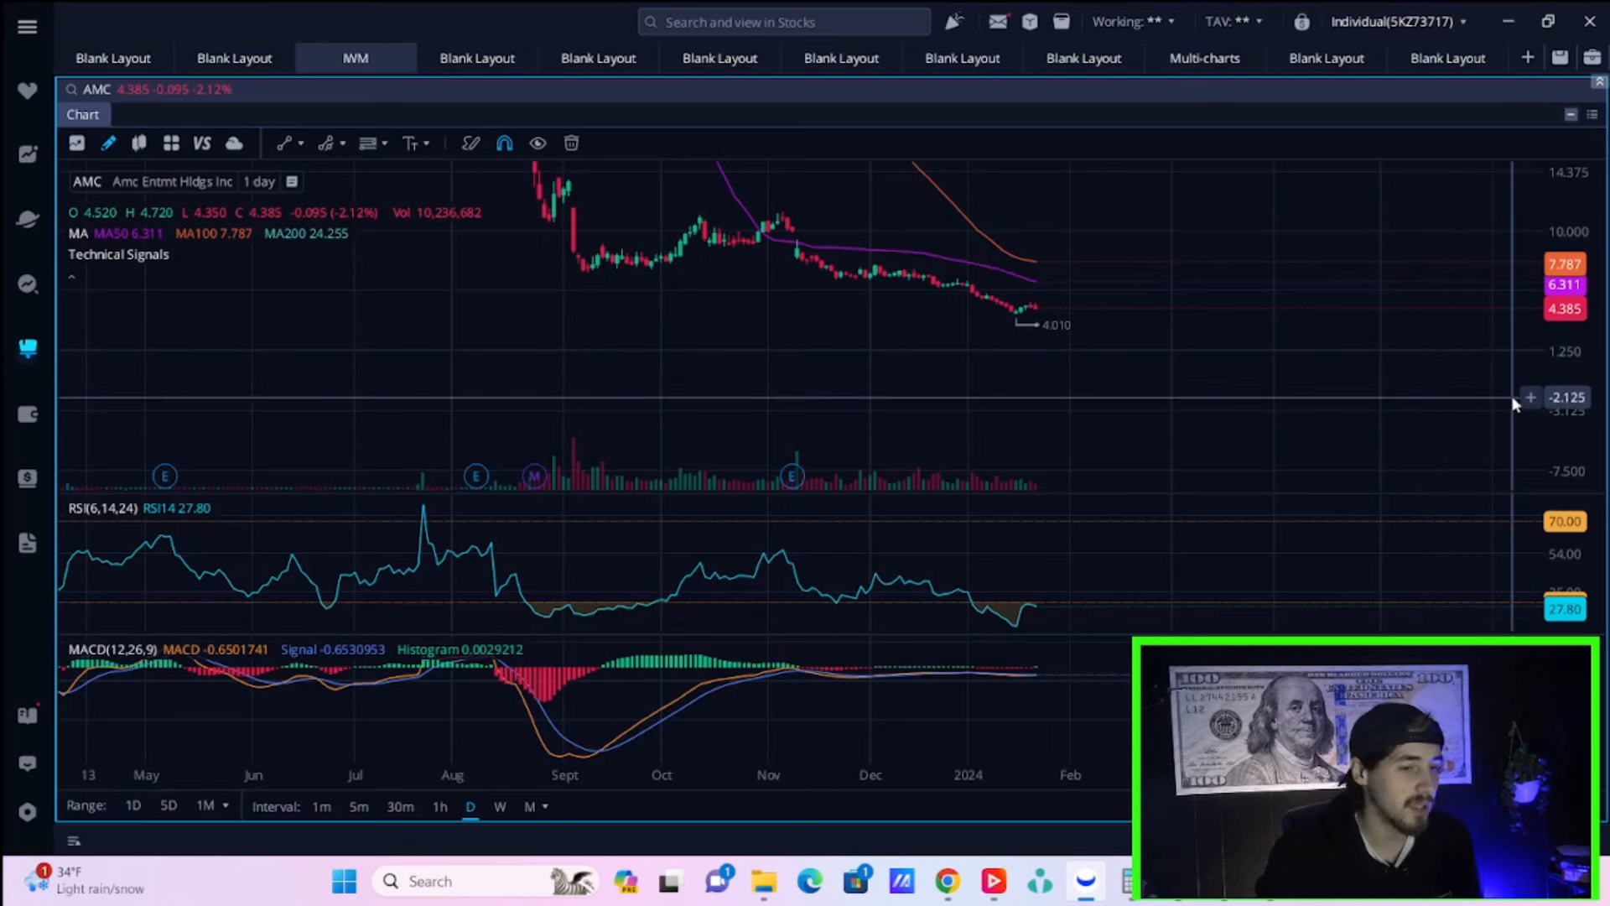
pyautogui.moveTo(1444, 373)
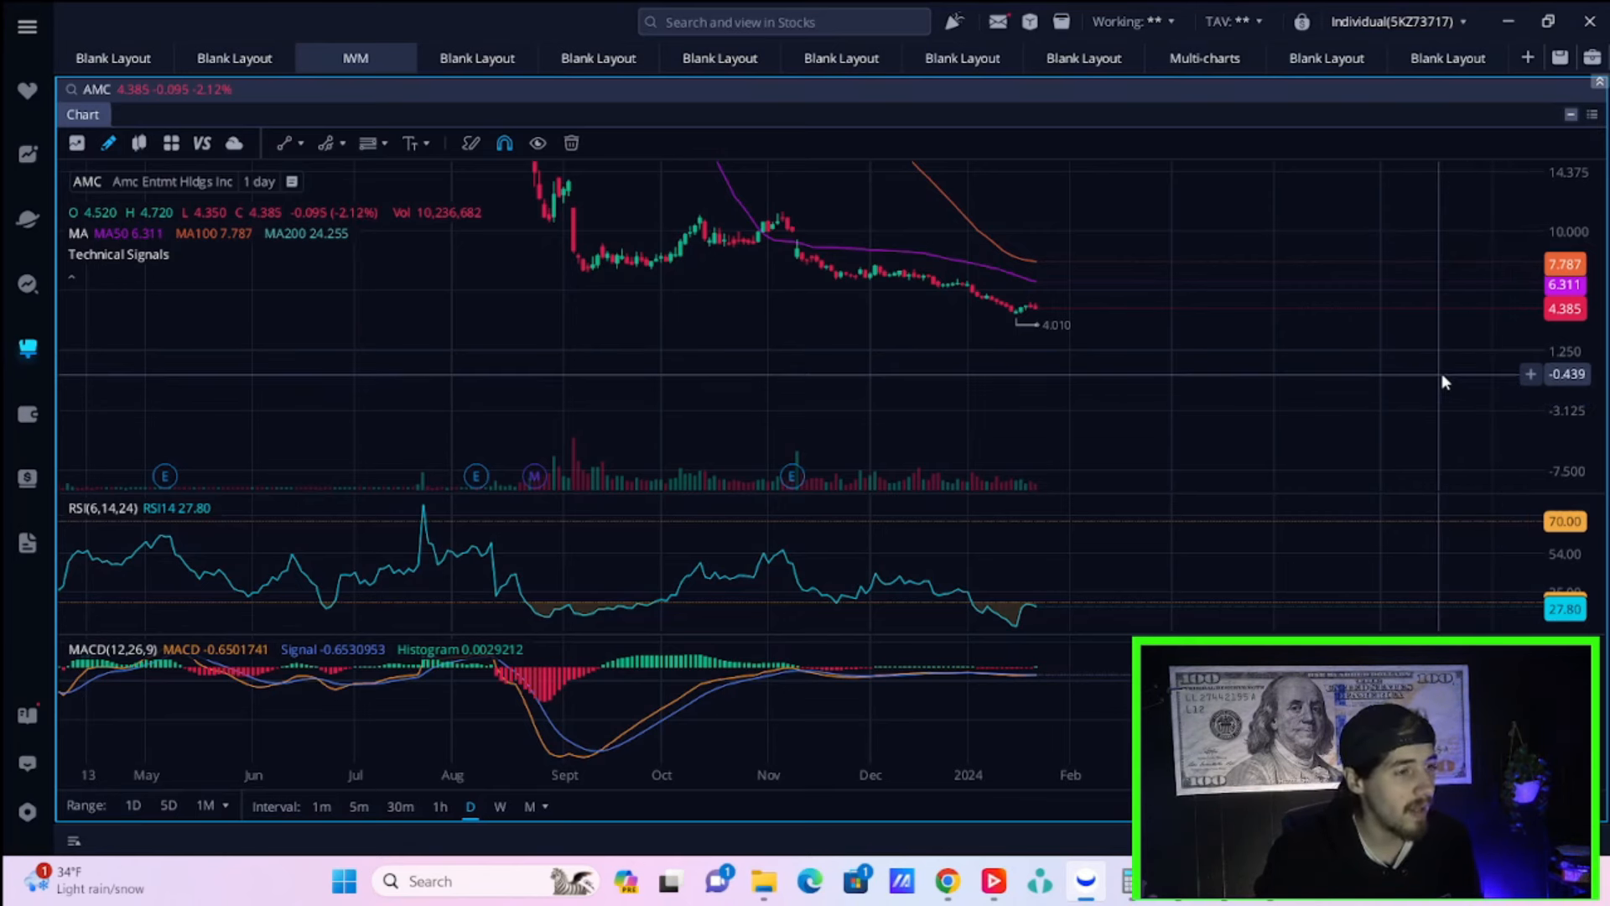
pyautogui.moveTo(217, 231)
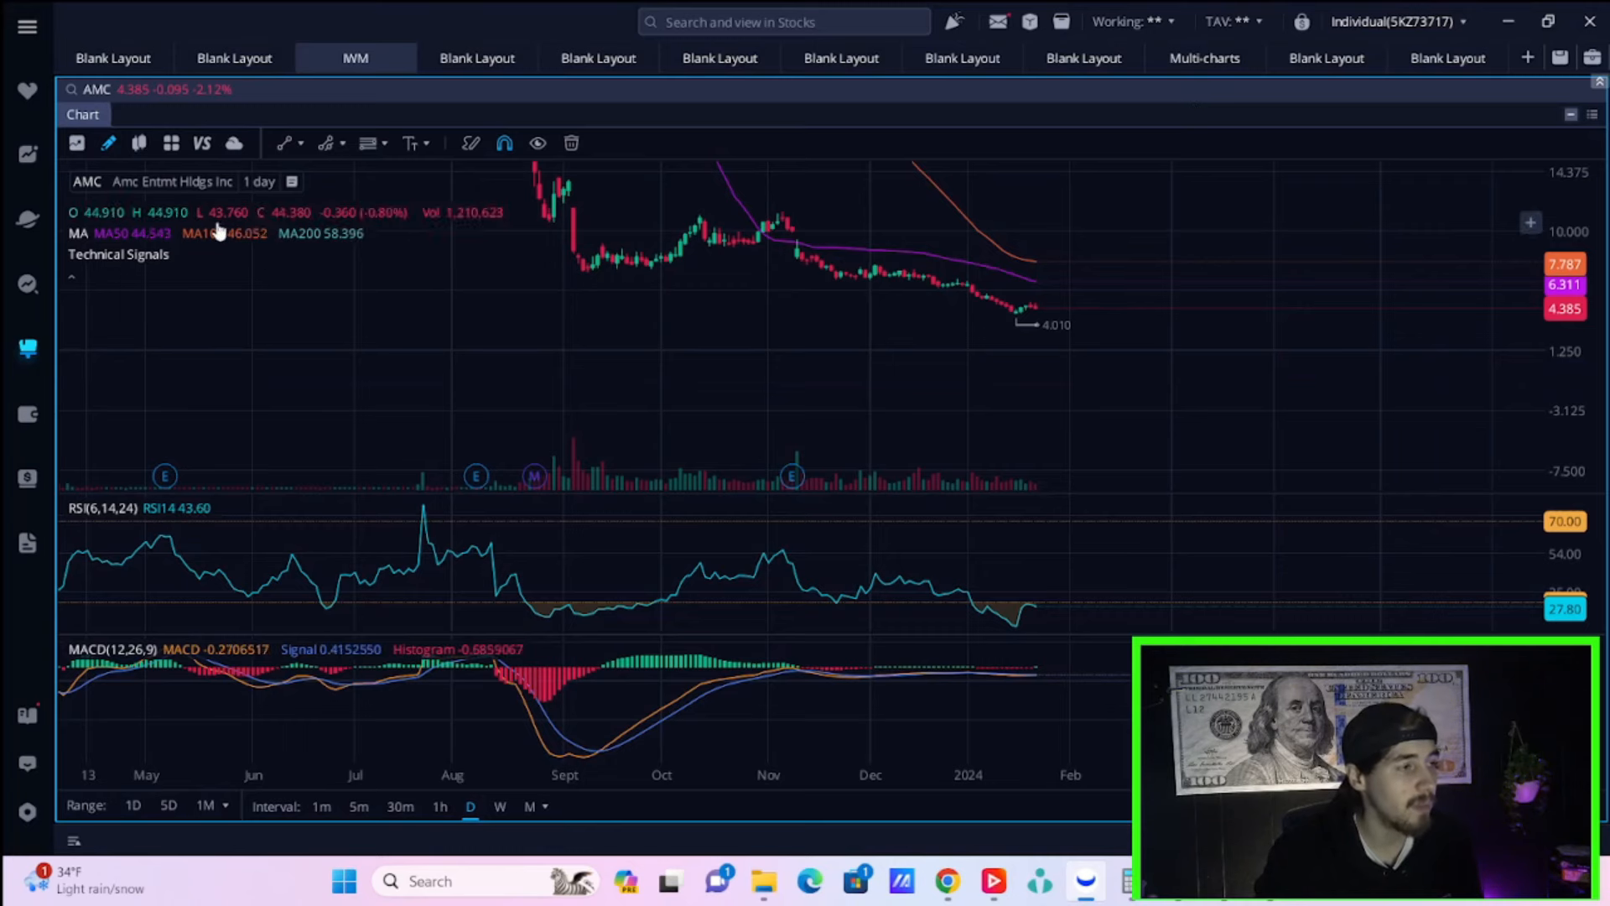
pyautogui.moveTo(426, 232)
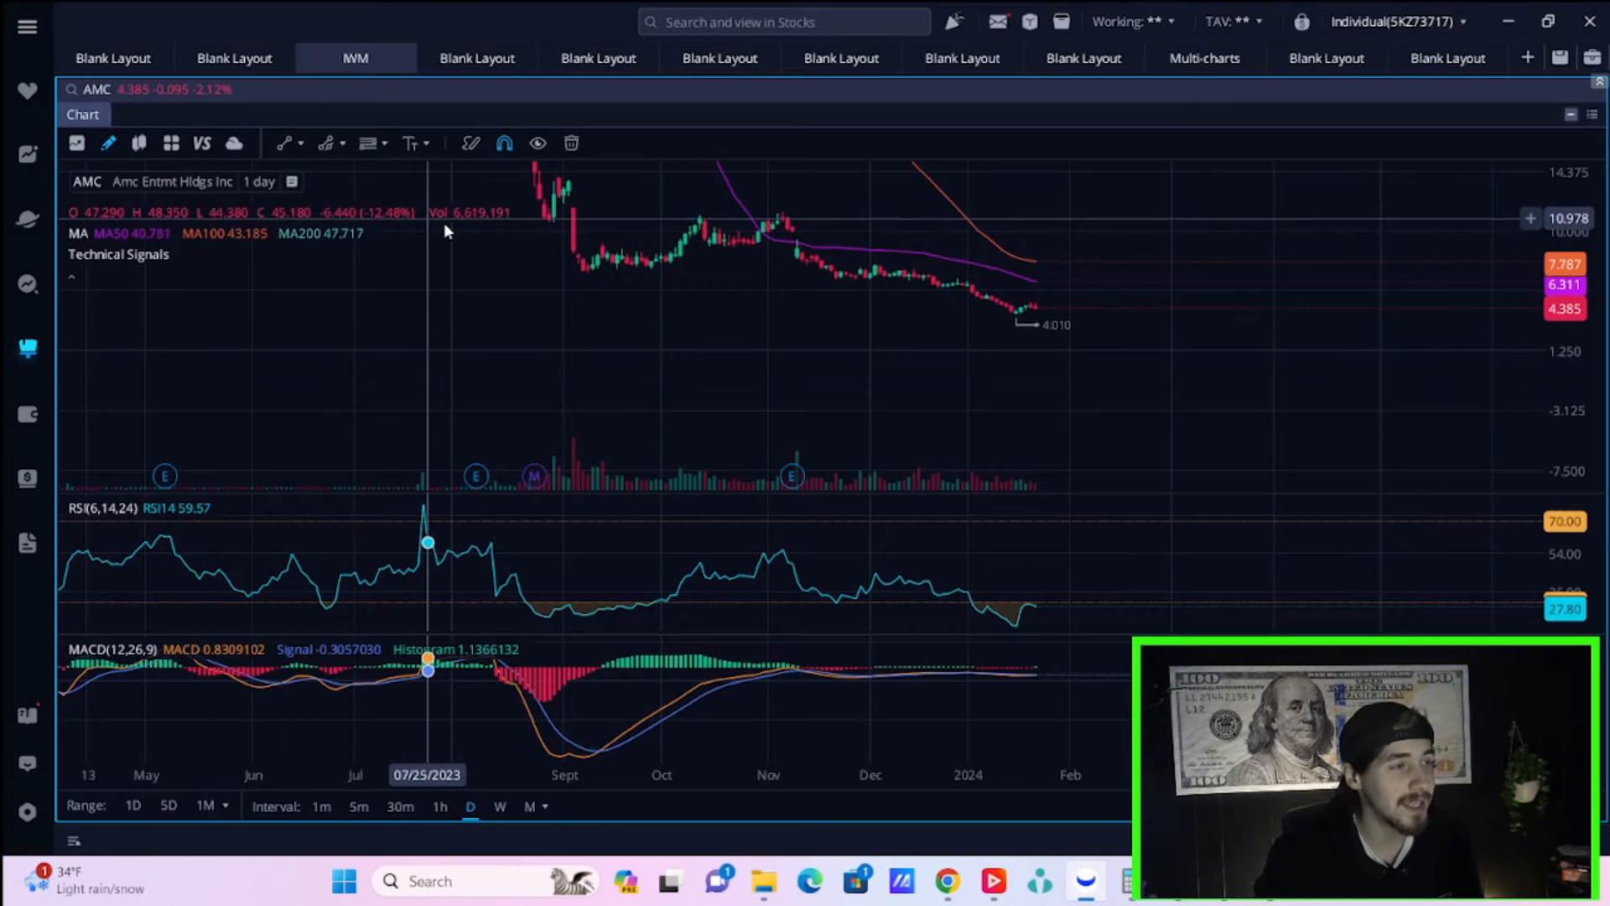
pyautogui.moveTo(644, 220)
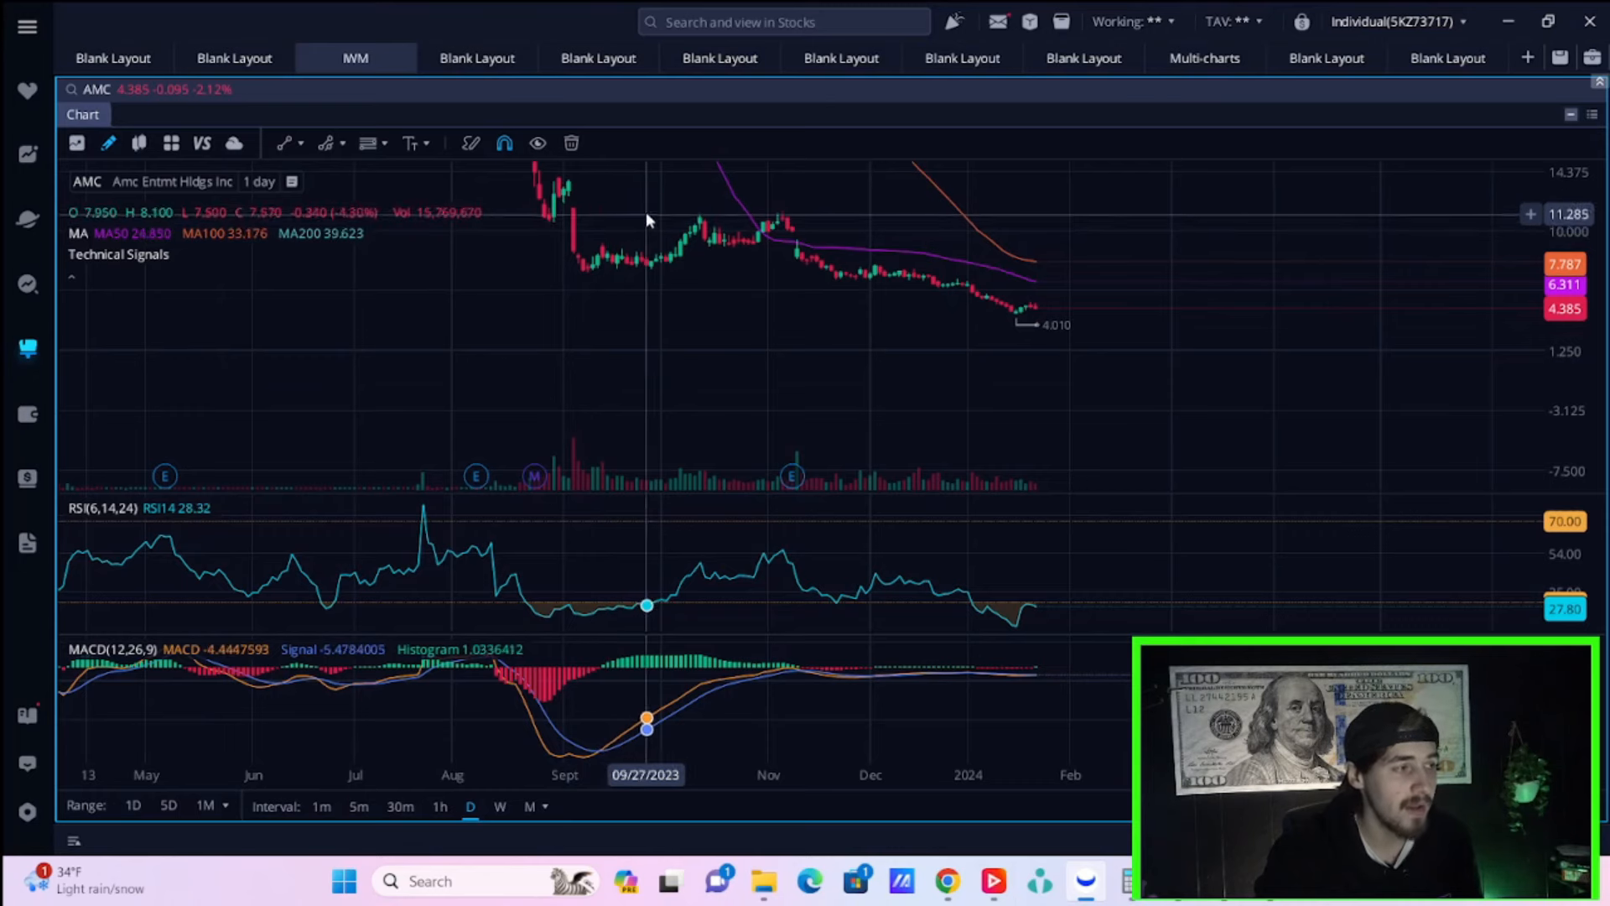
pyautogui.moveTo(1254, 481)
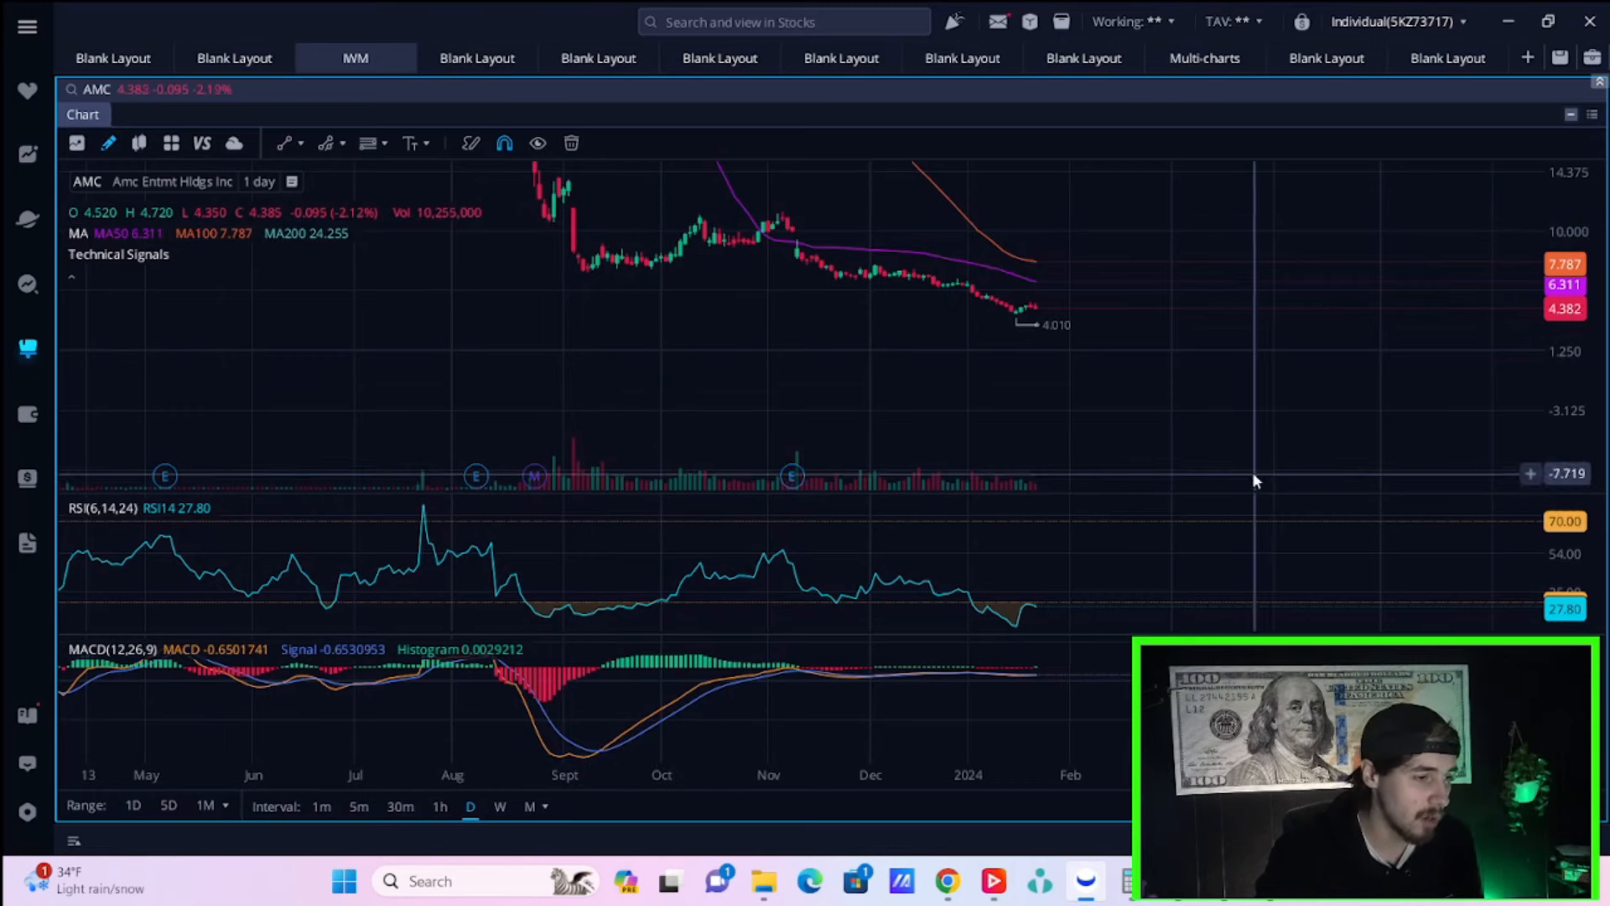
pyautogui.moveTo(1140, 612)
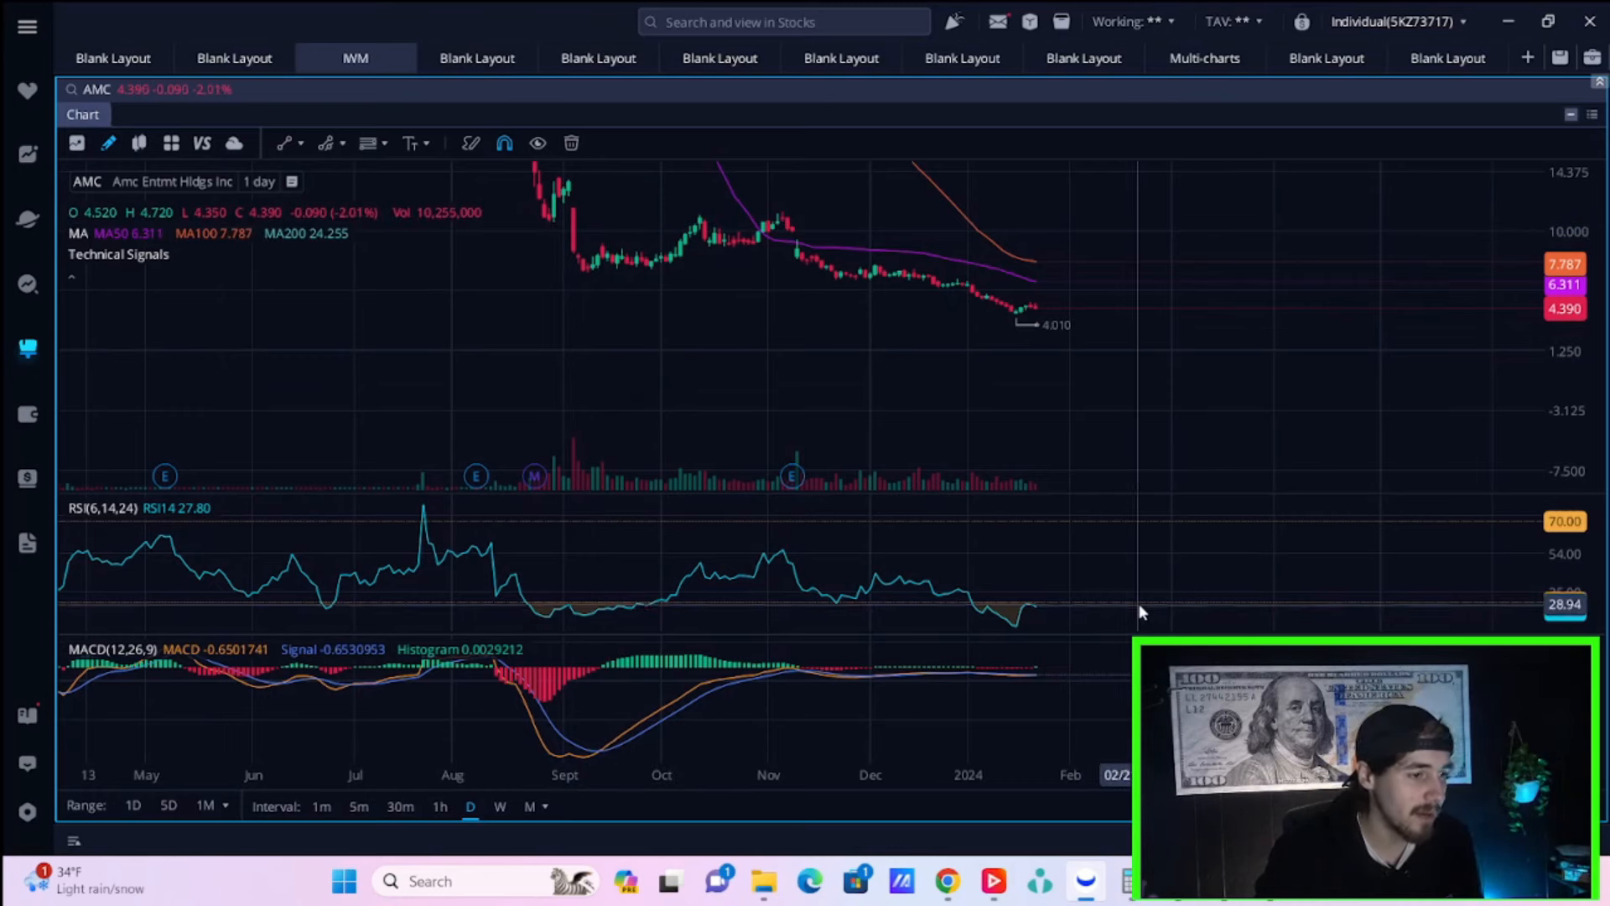
pyautogui.moveTo(1114, 600)
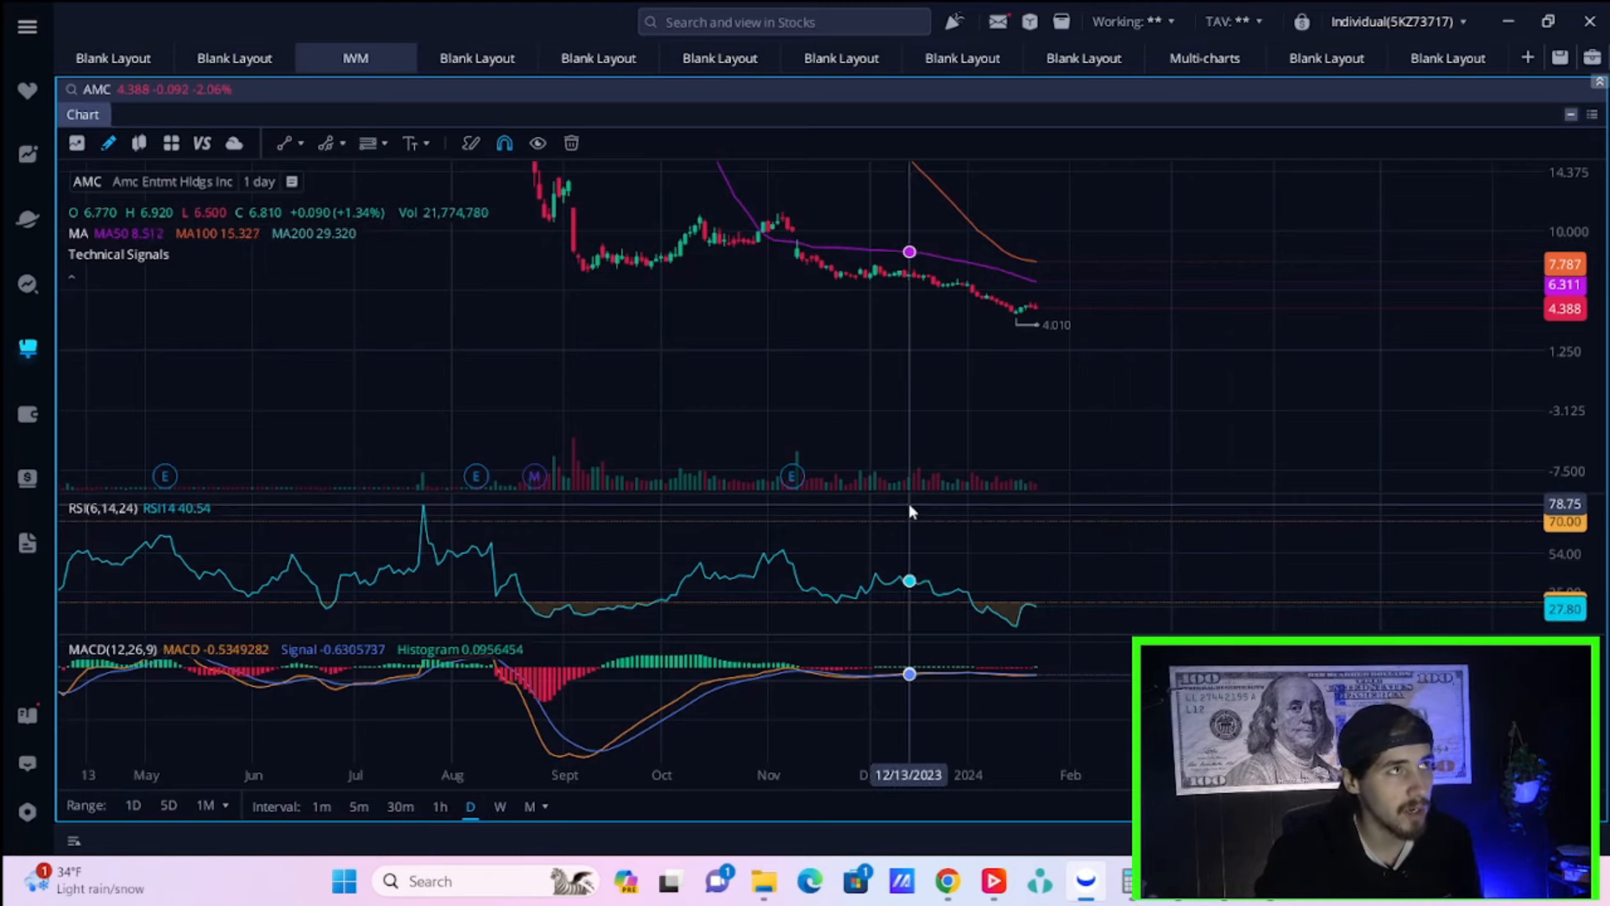
pyautogui.moveTo(822, 433)
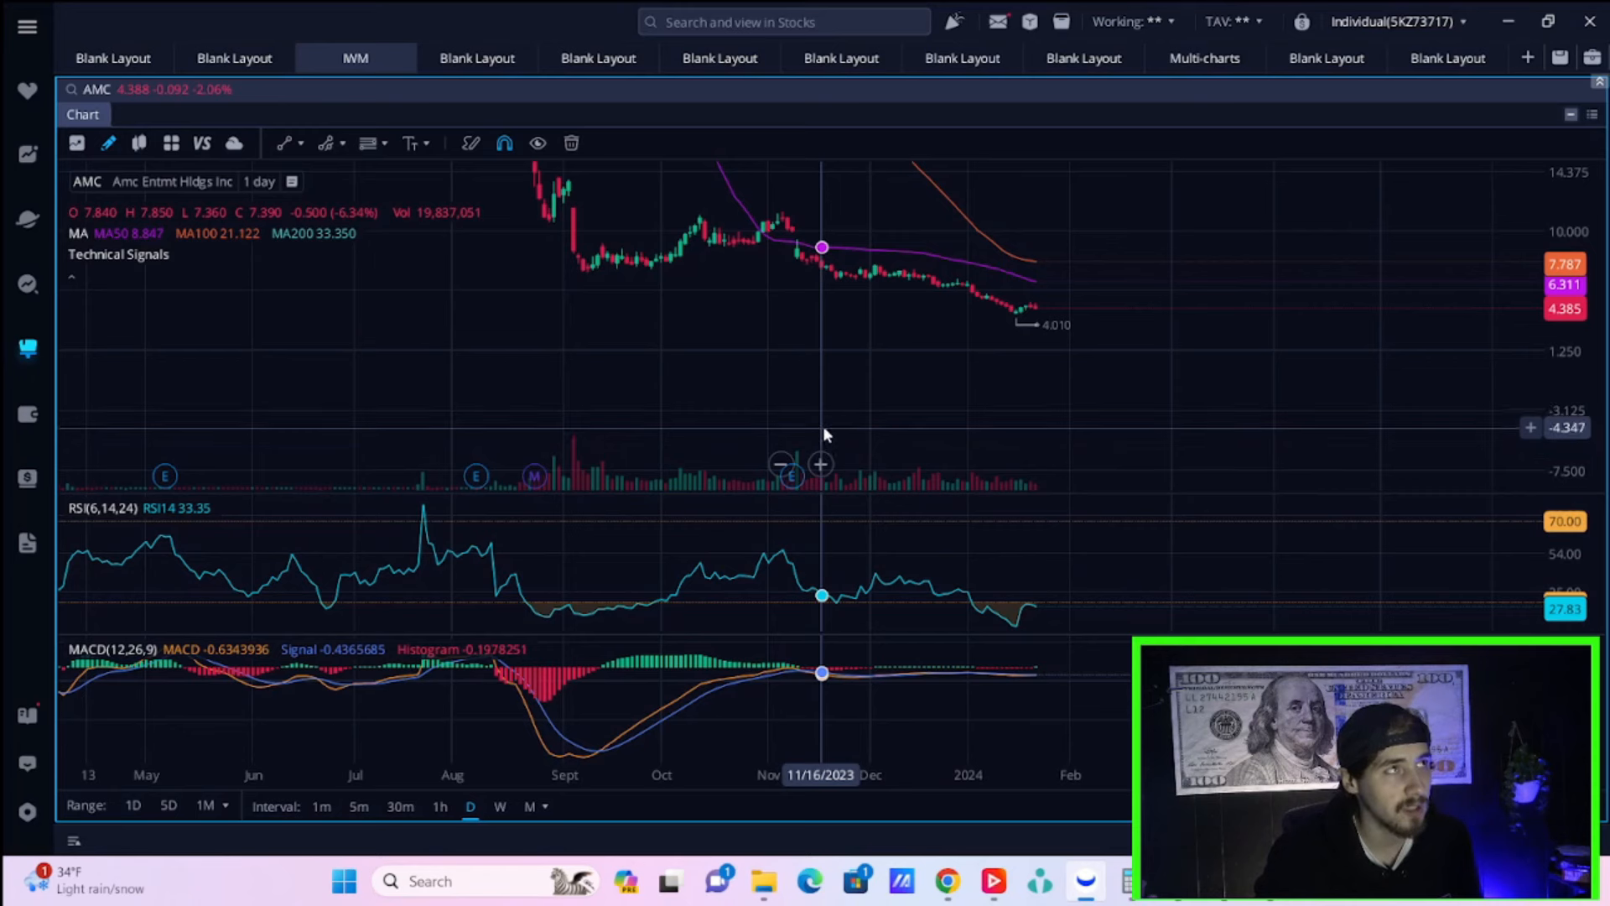
pyautogui.moveTo(803, 416)
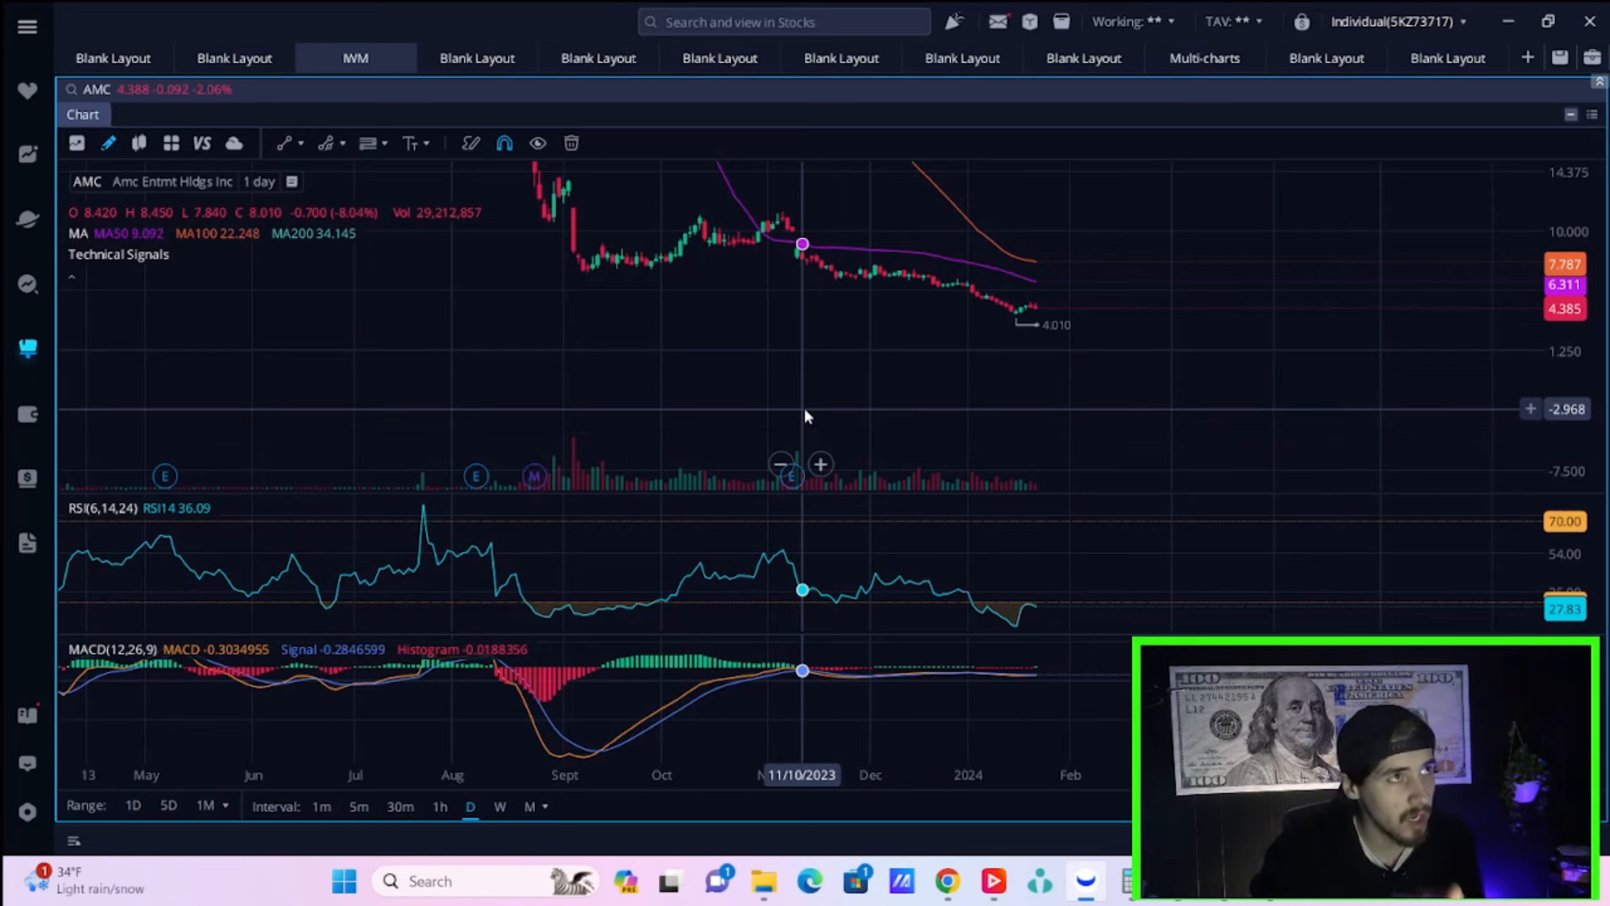
pyautogui.moveTo(758, 373)
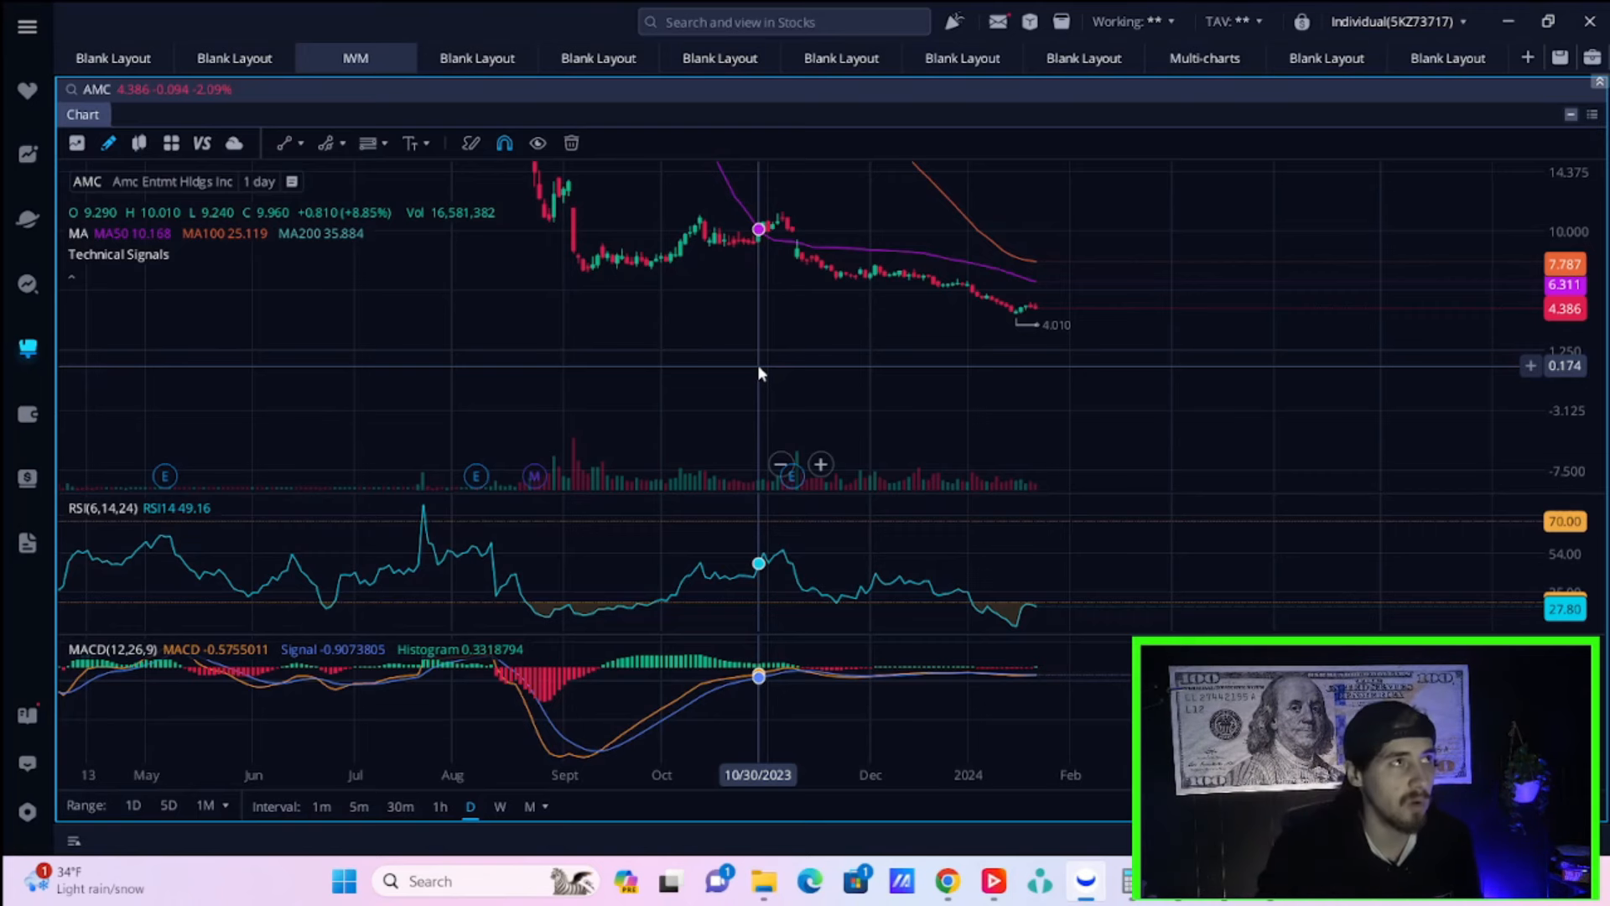
pyautogui.moveTo(776, 47)
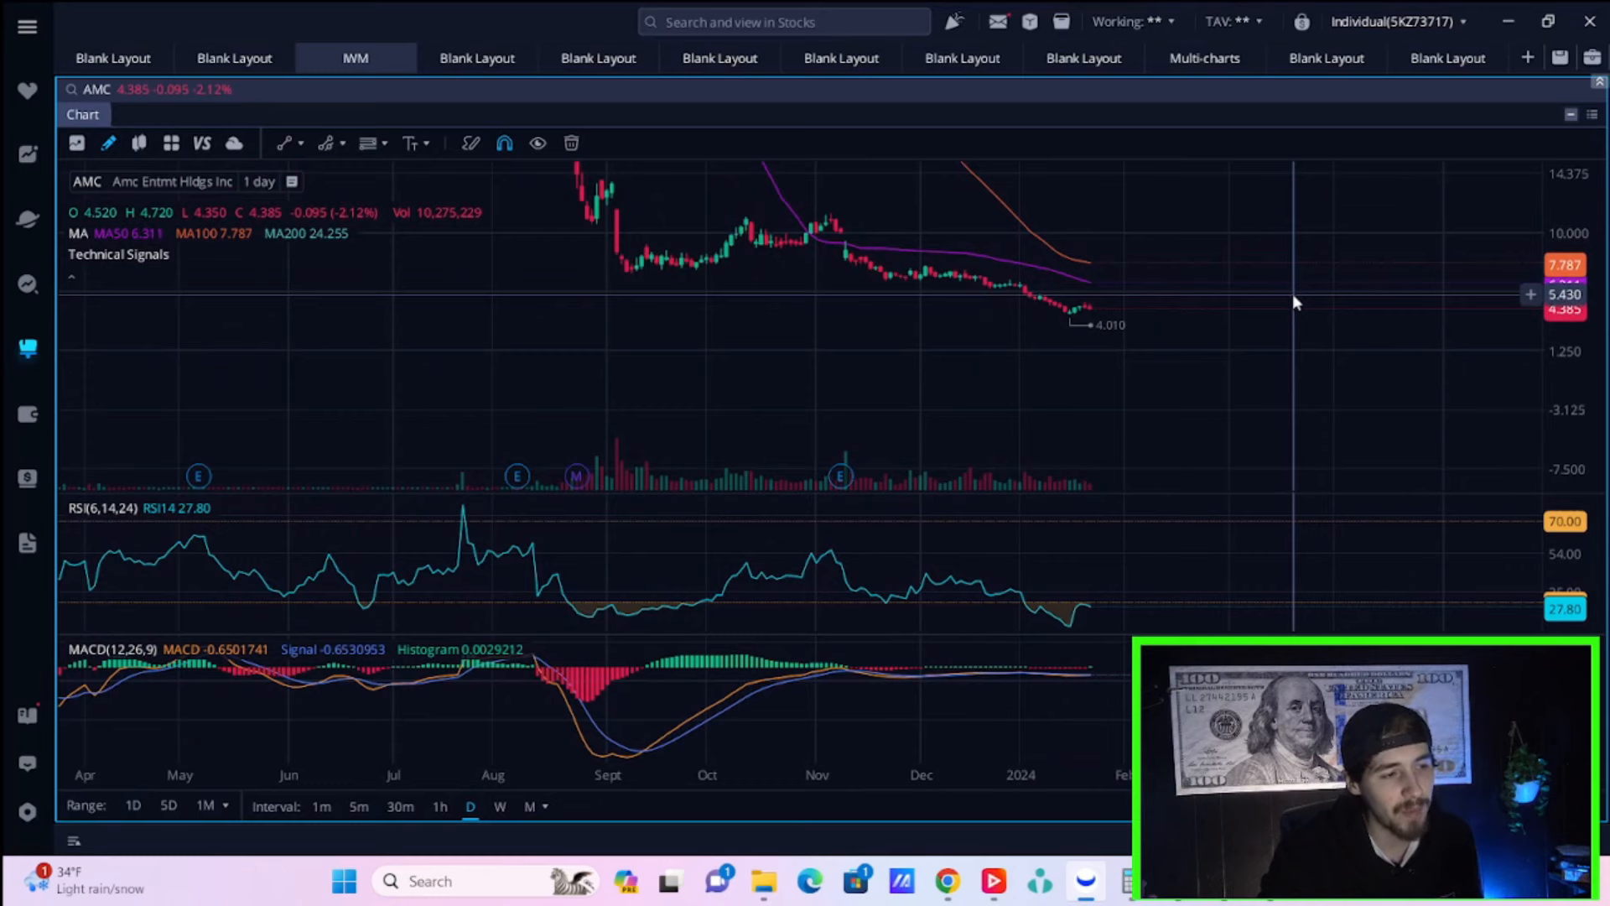
pyautogui.moveTo(1073, 285)
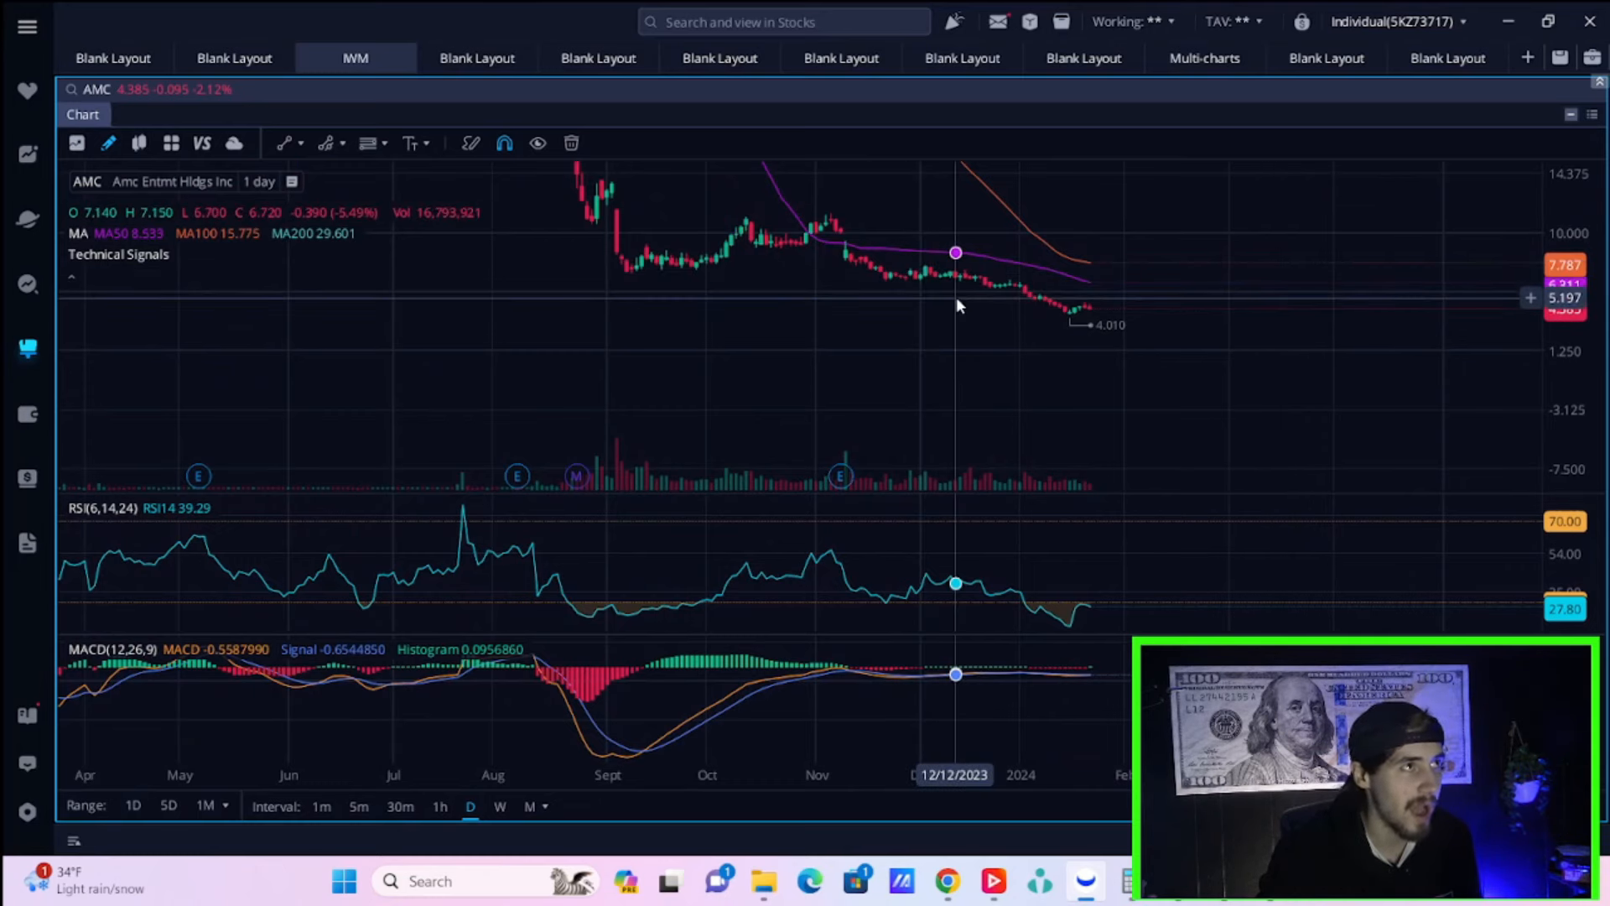
pyautogui.moveTo(929, 338)
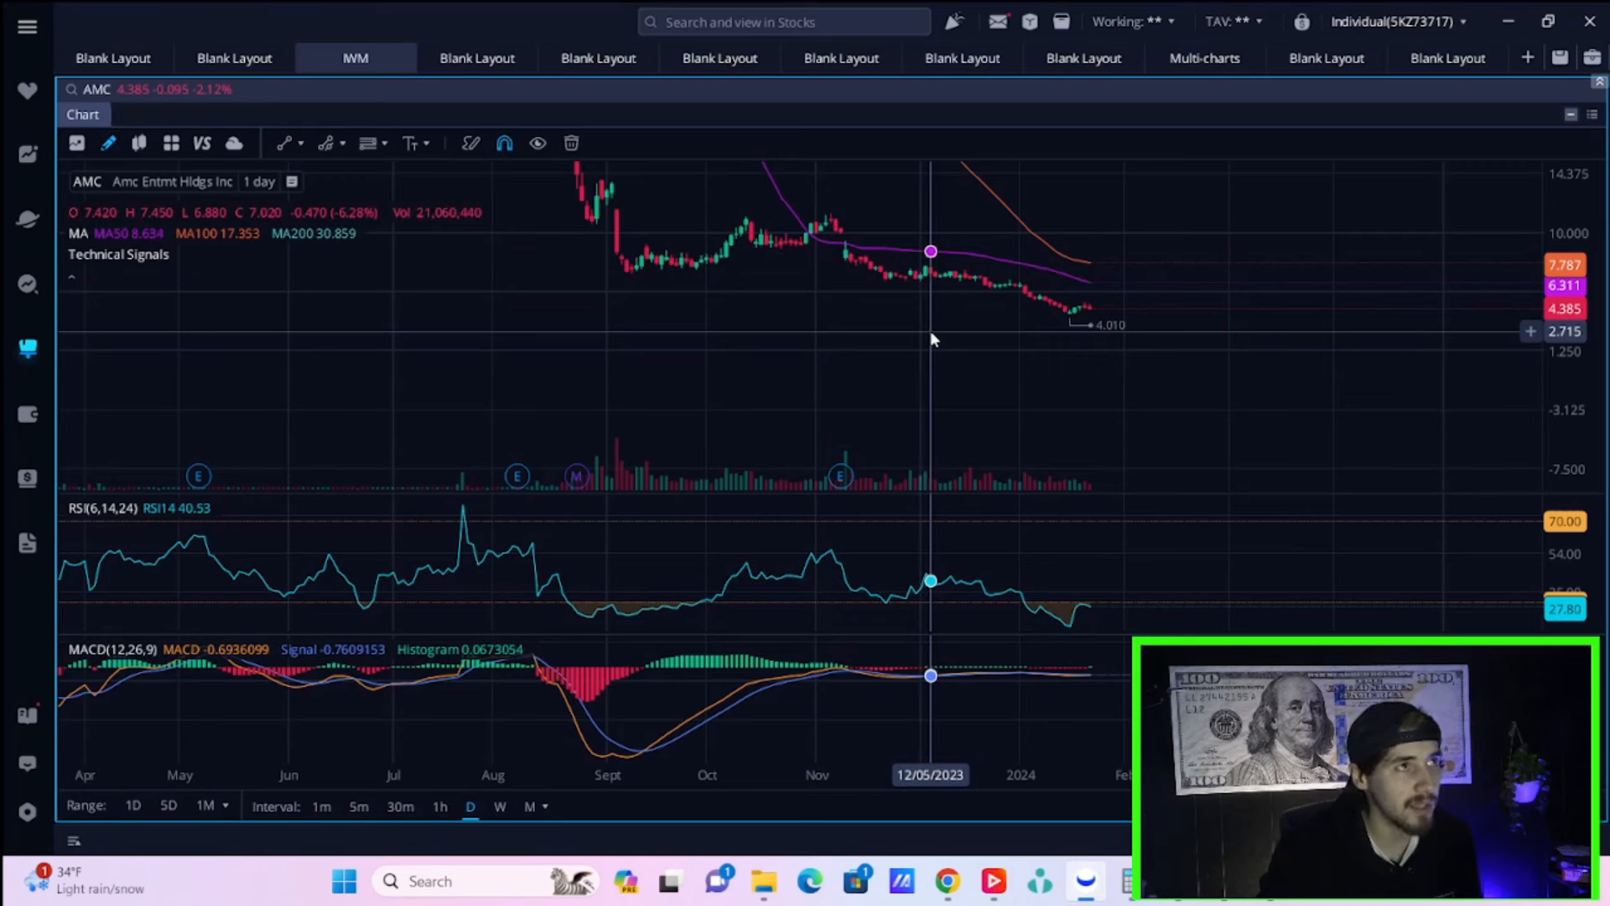
pyautogui.moveTo(1075, 339)
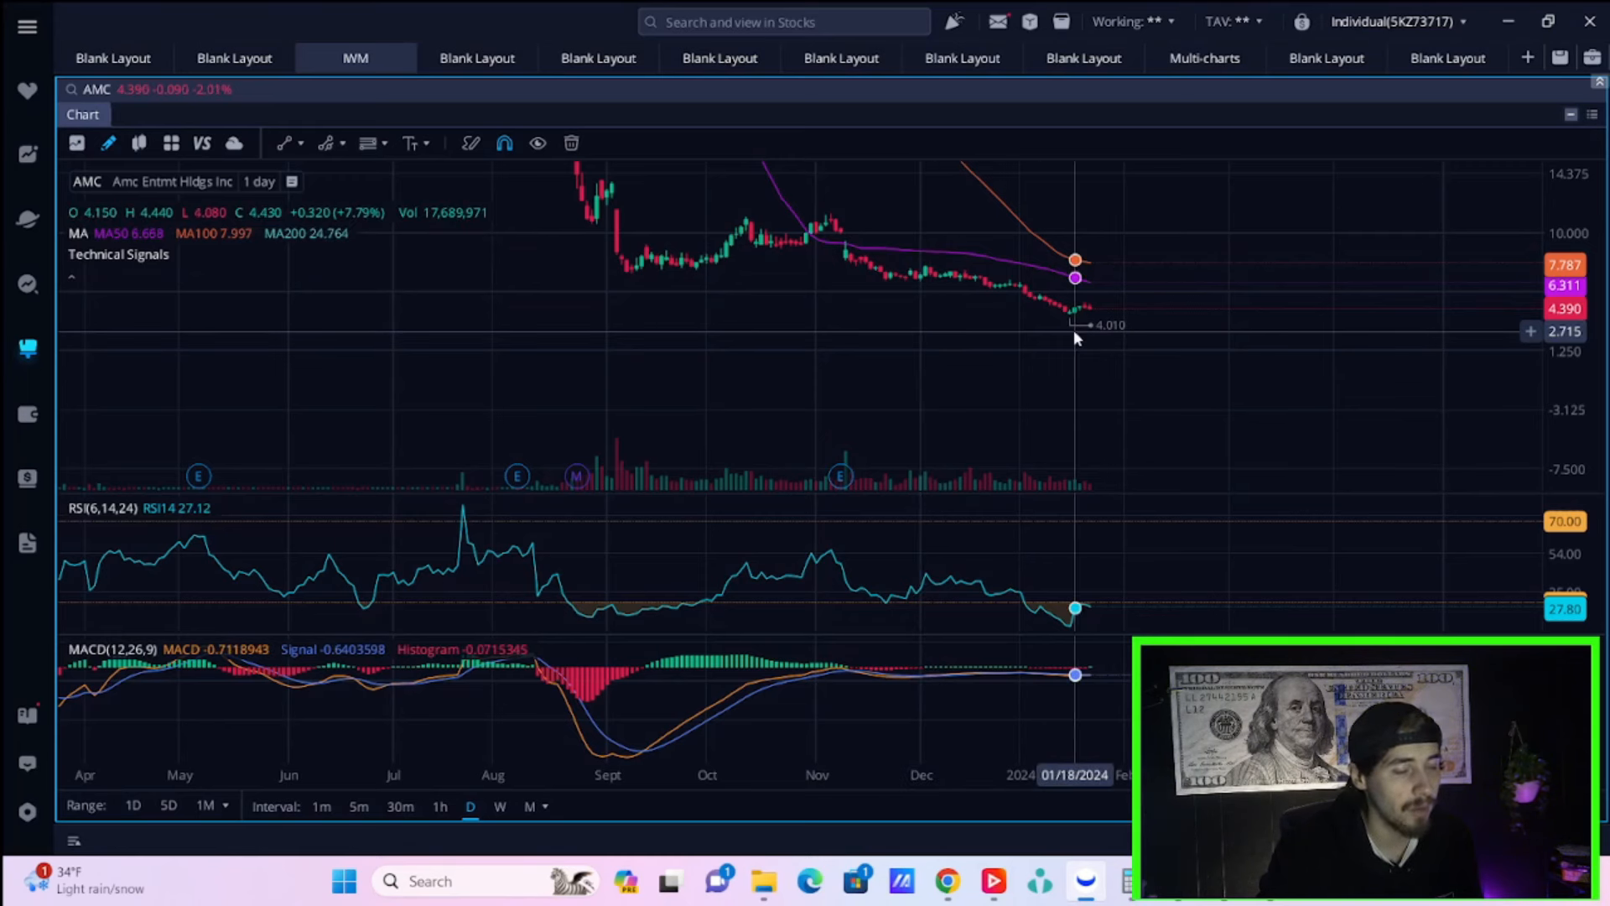
pyautogui.moveTo(1025, 400)
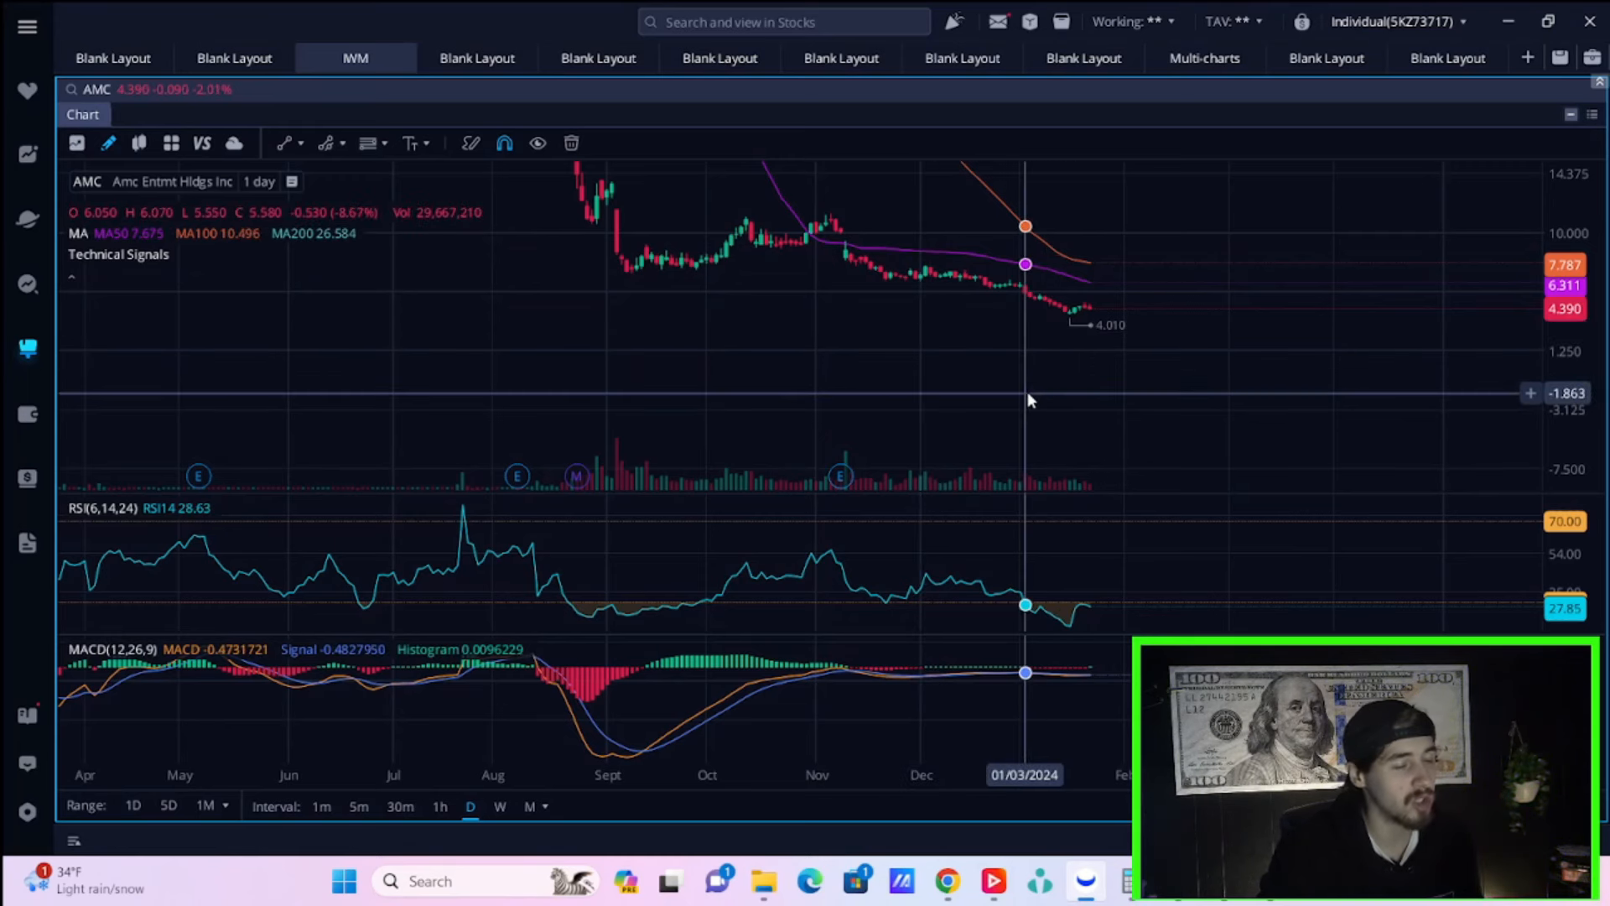
pyautogui.moveTo(1088, 320)
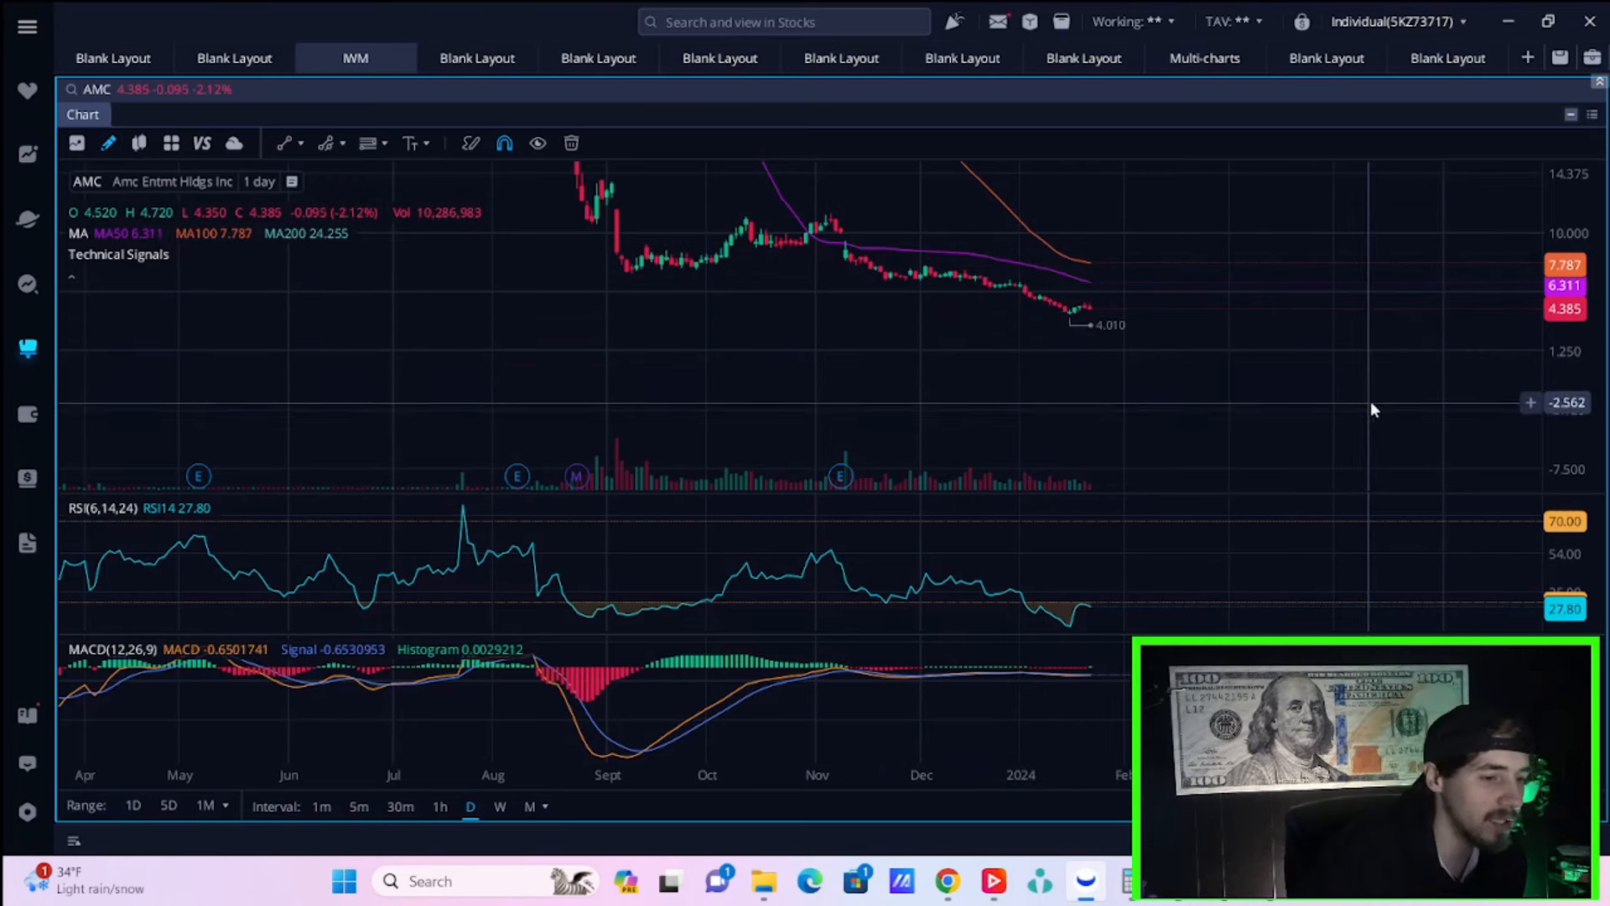
pyautogui.moveTo(1107, 548)
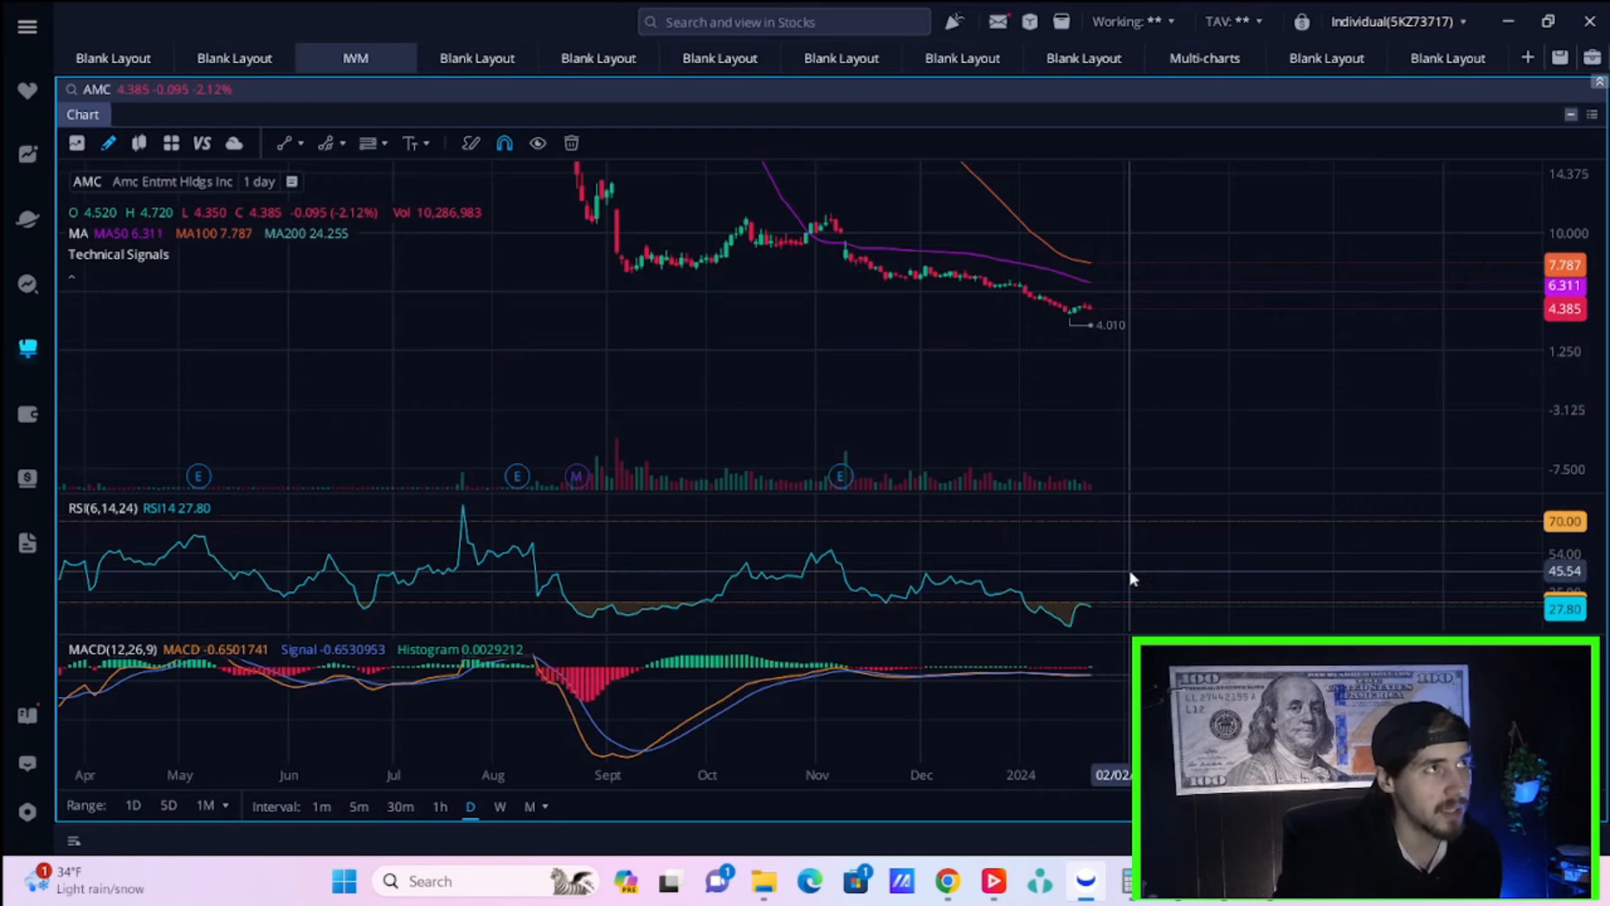
pyautogui.moveTo(1090, 606)
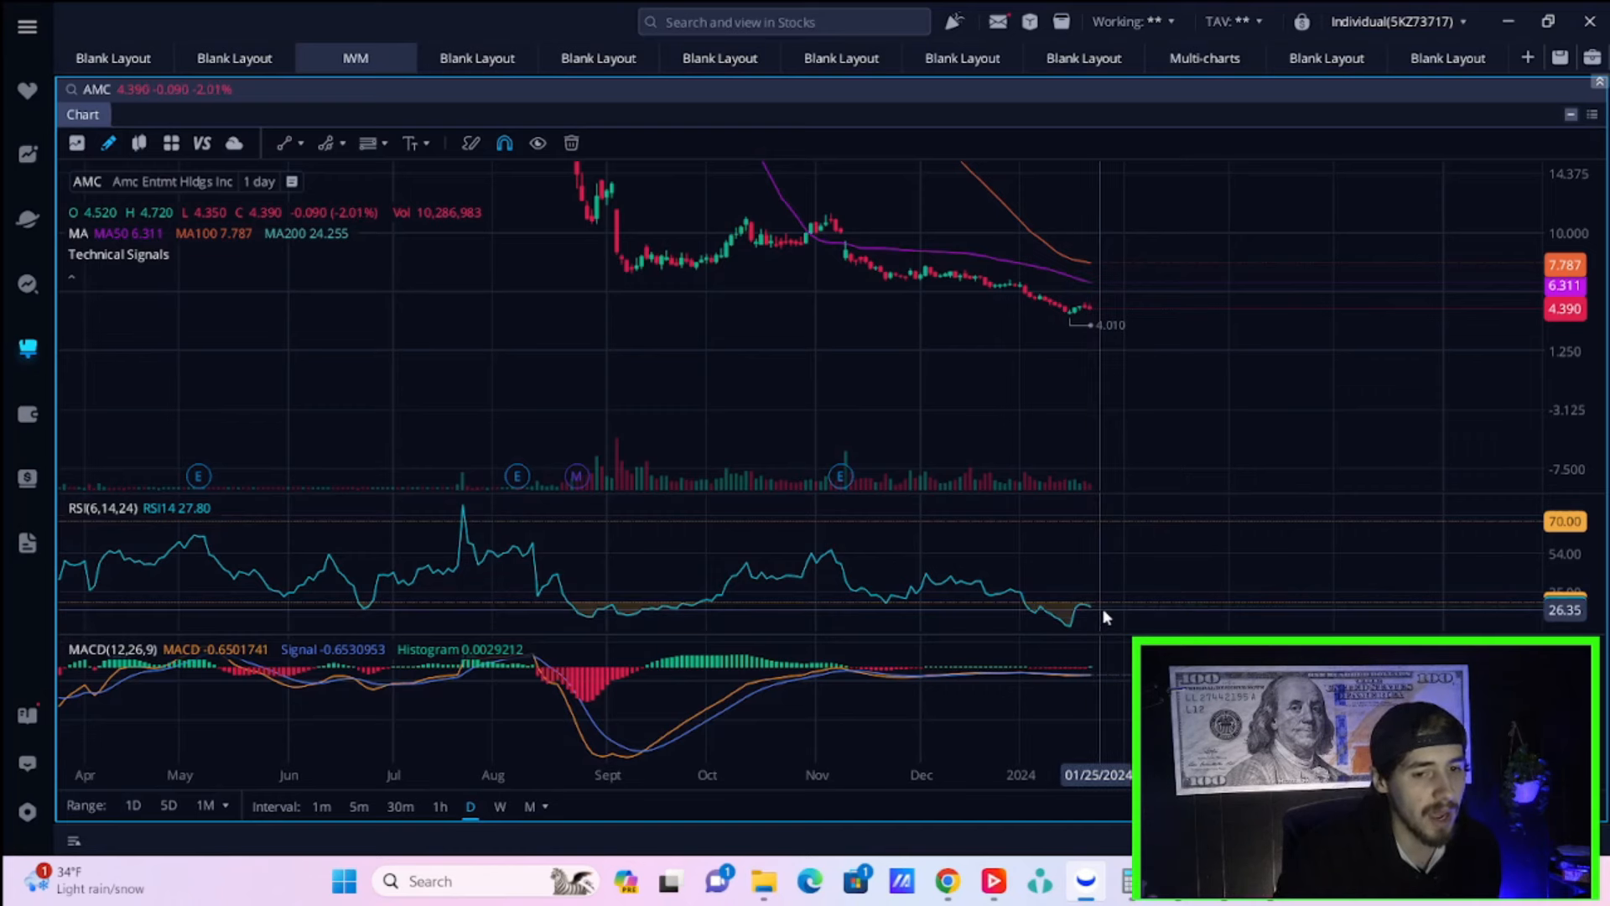
pyautogui.moveTo(1085, 604)
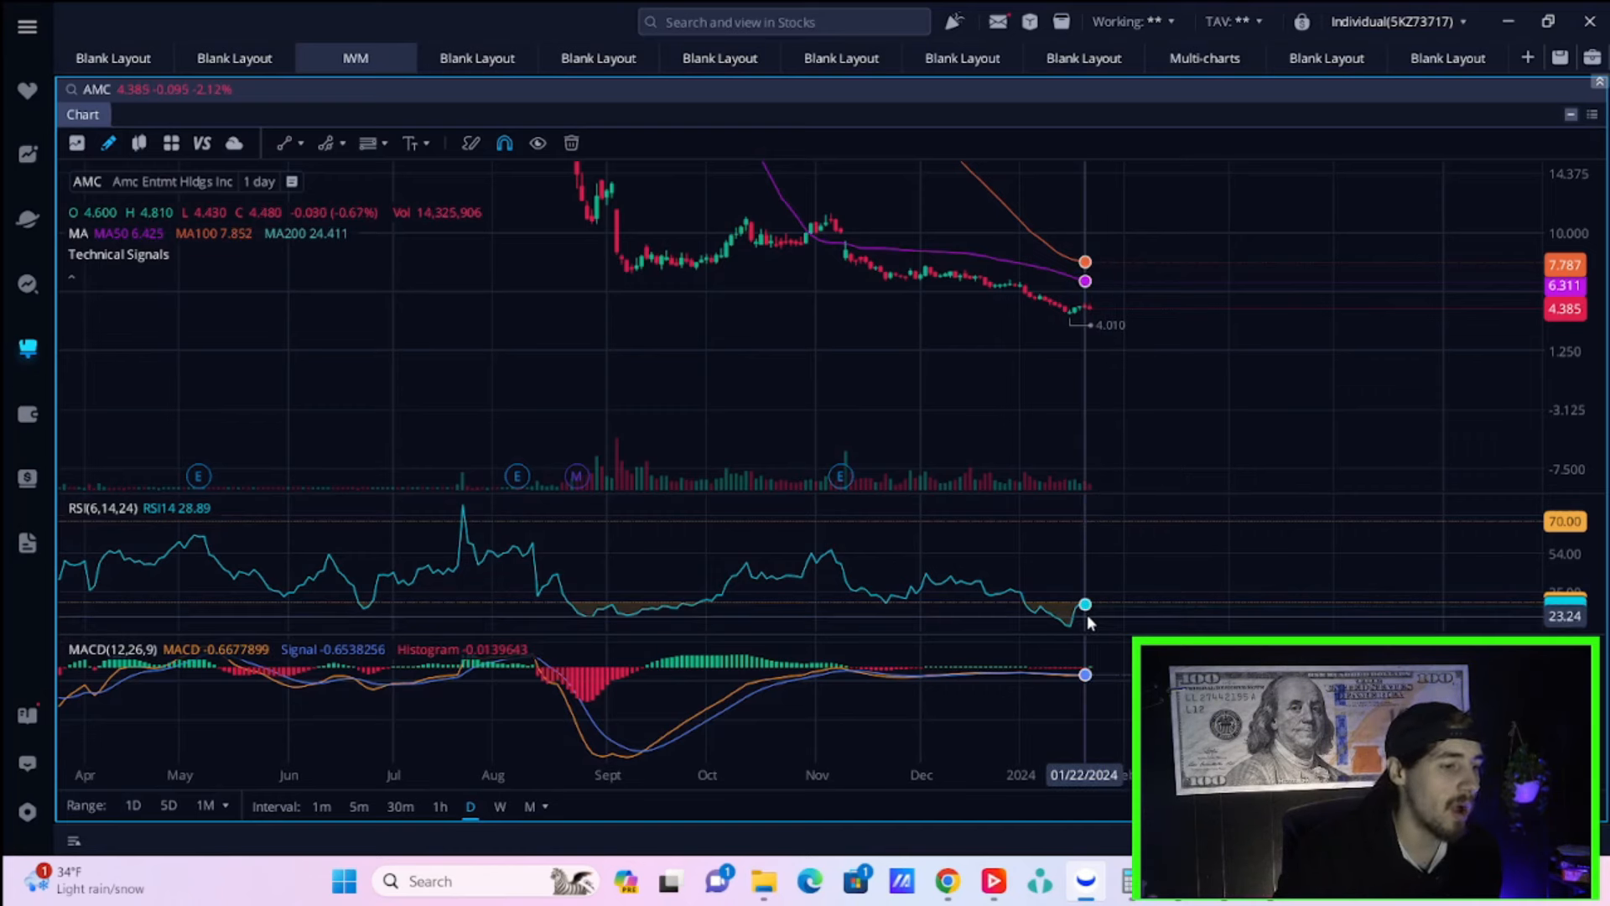
pyautogui.moveTo(906, 593)
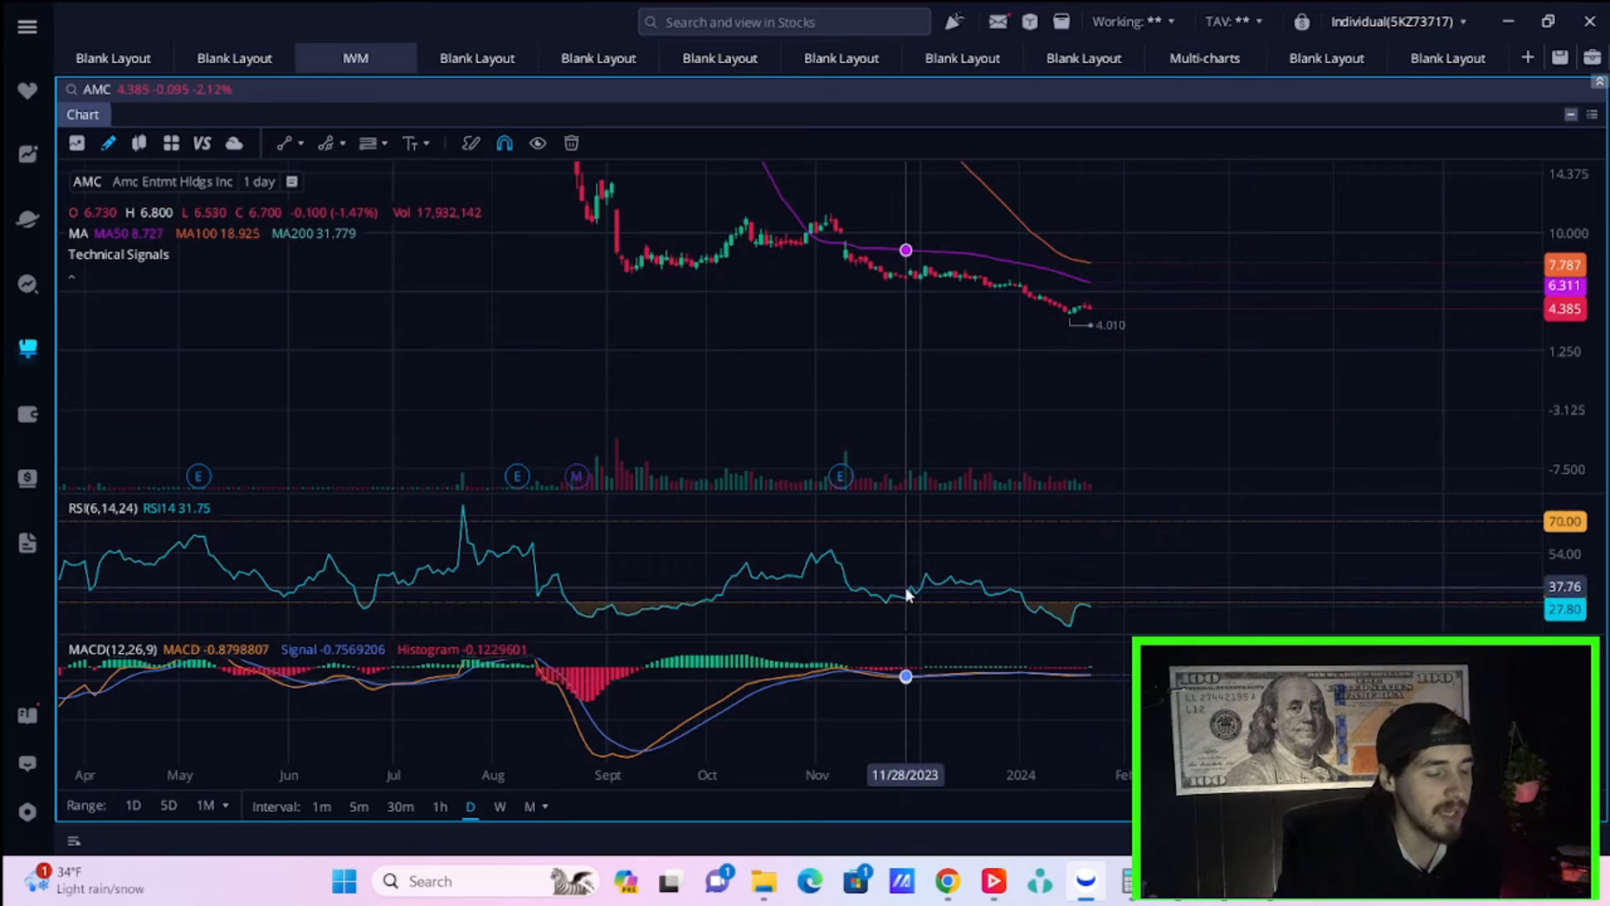
pyautogui.moveTo(683, 267)
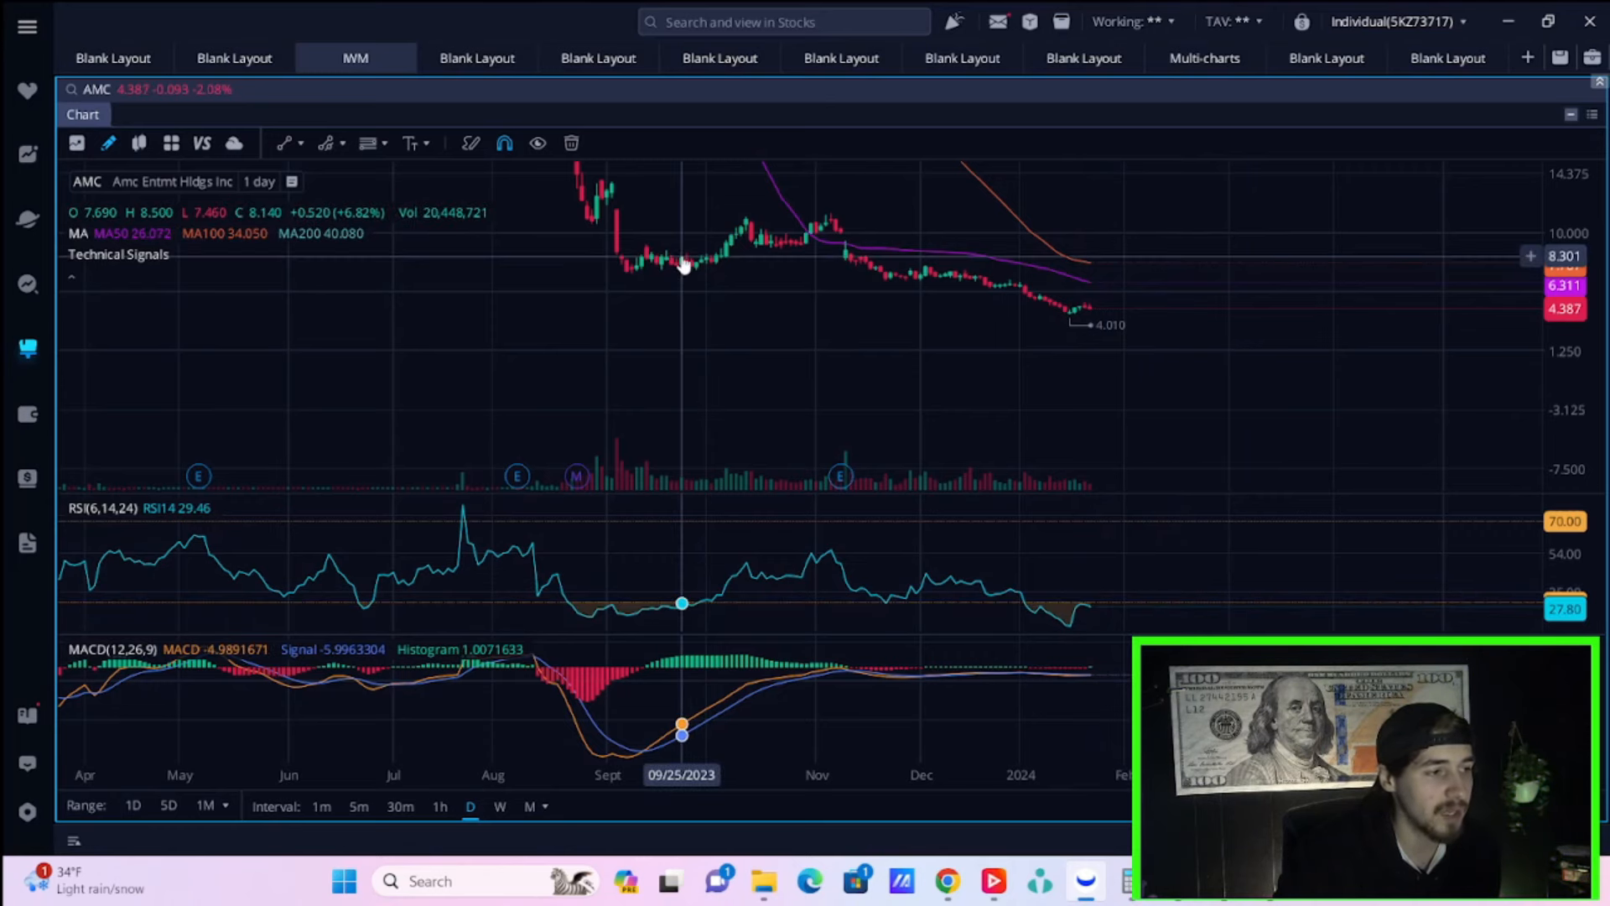
pyautogui.moveTo(711, 251)
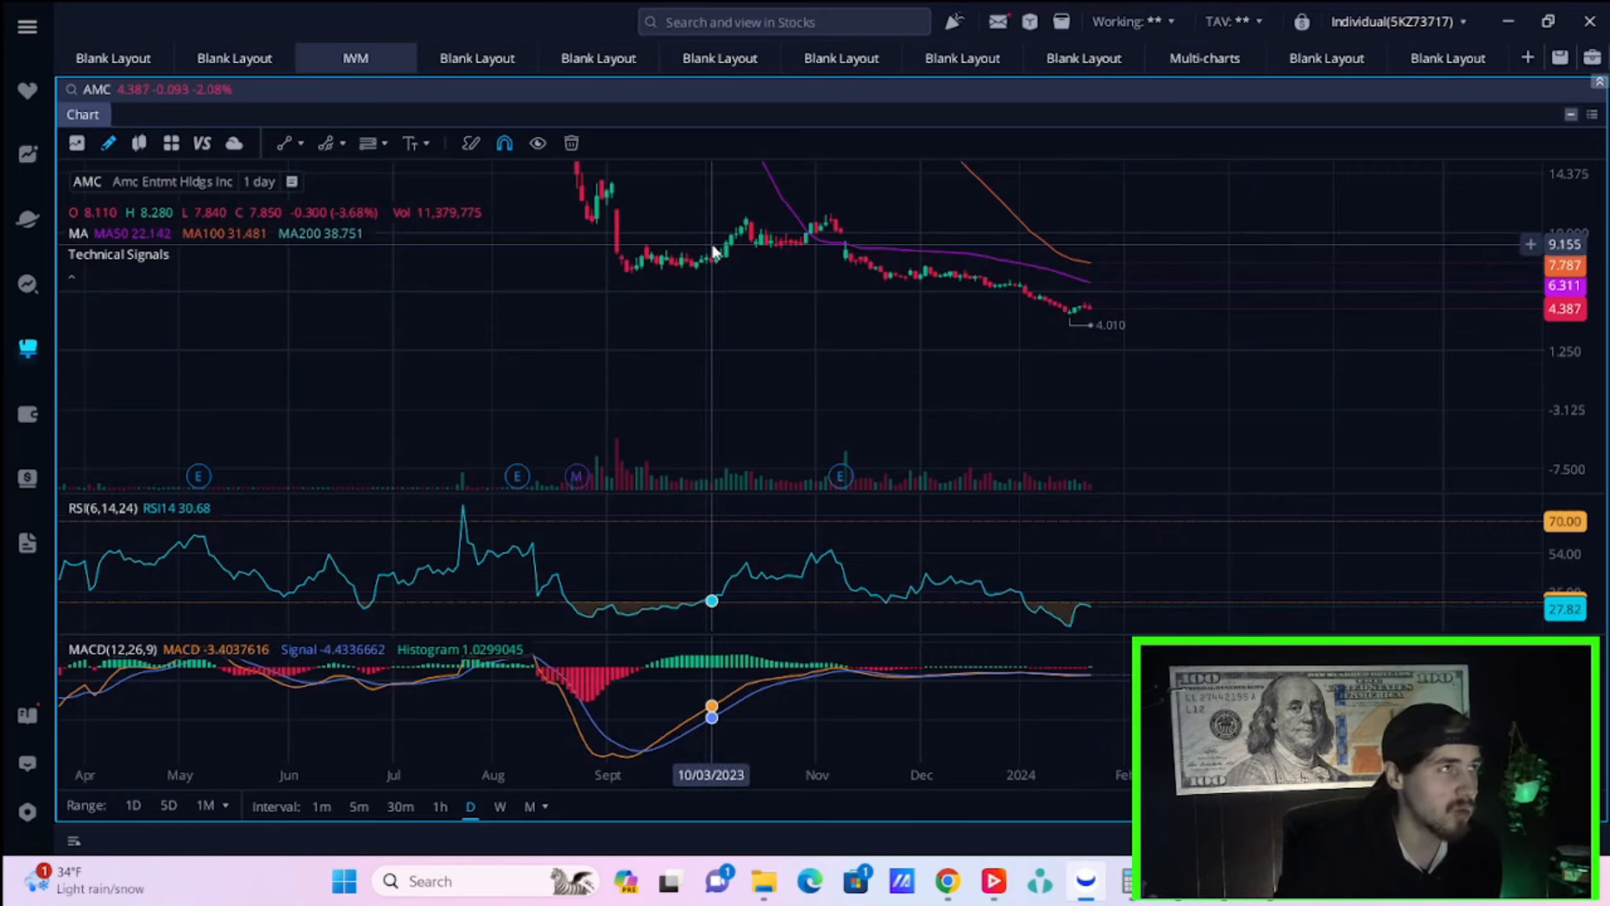
pyautogui.moveTo(850, 290)
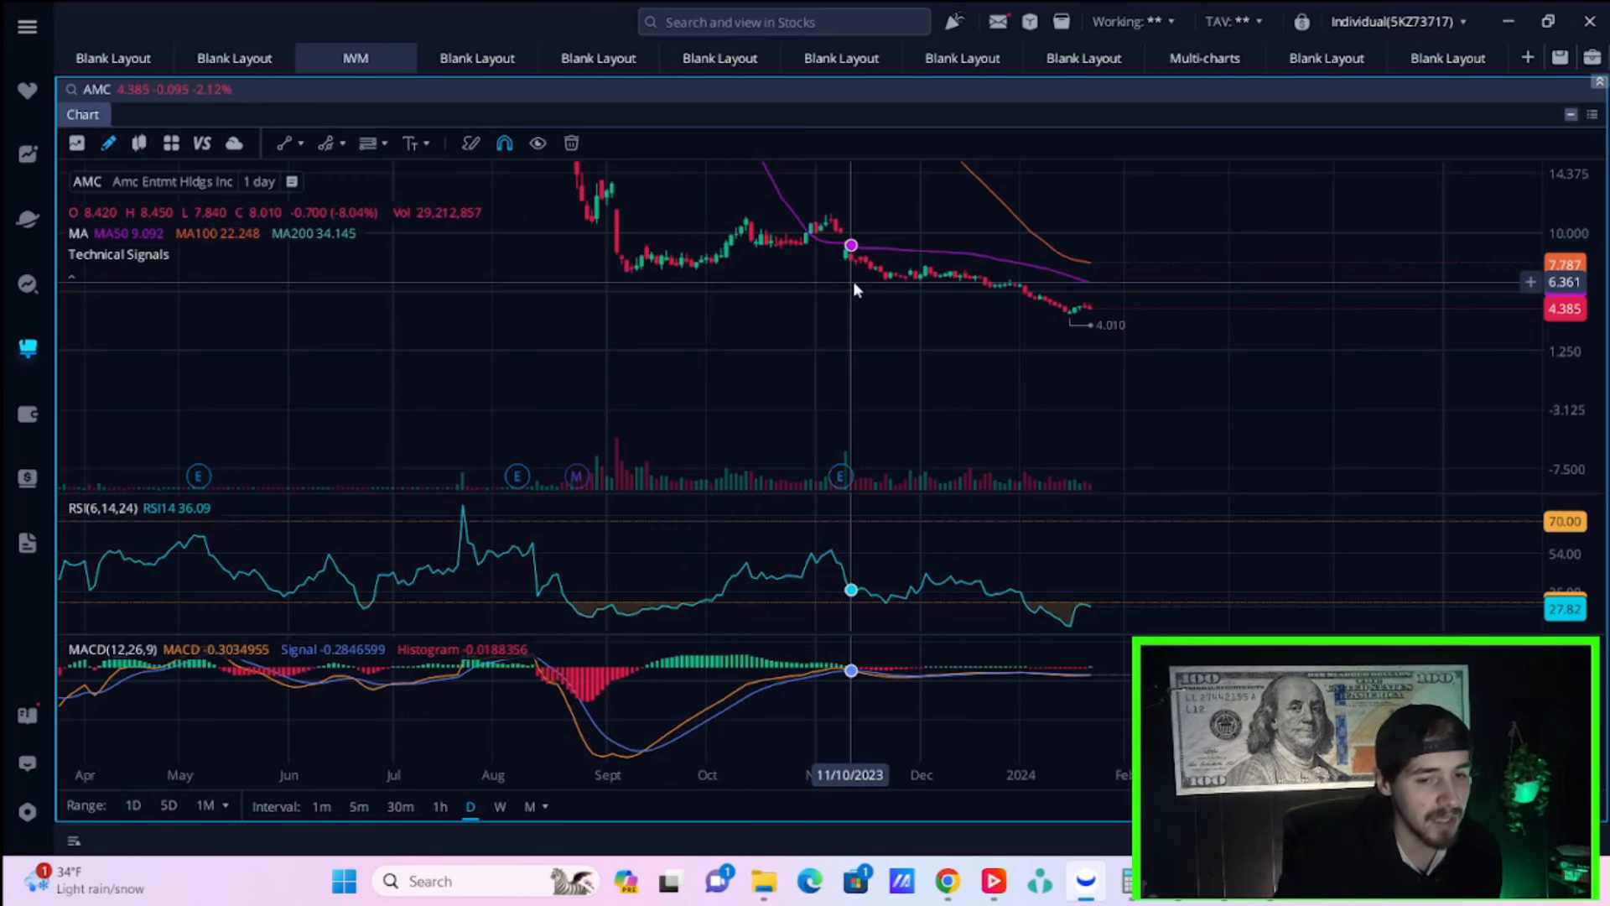
pyautogui.moveTo(909, 253)
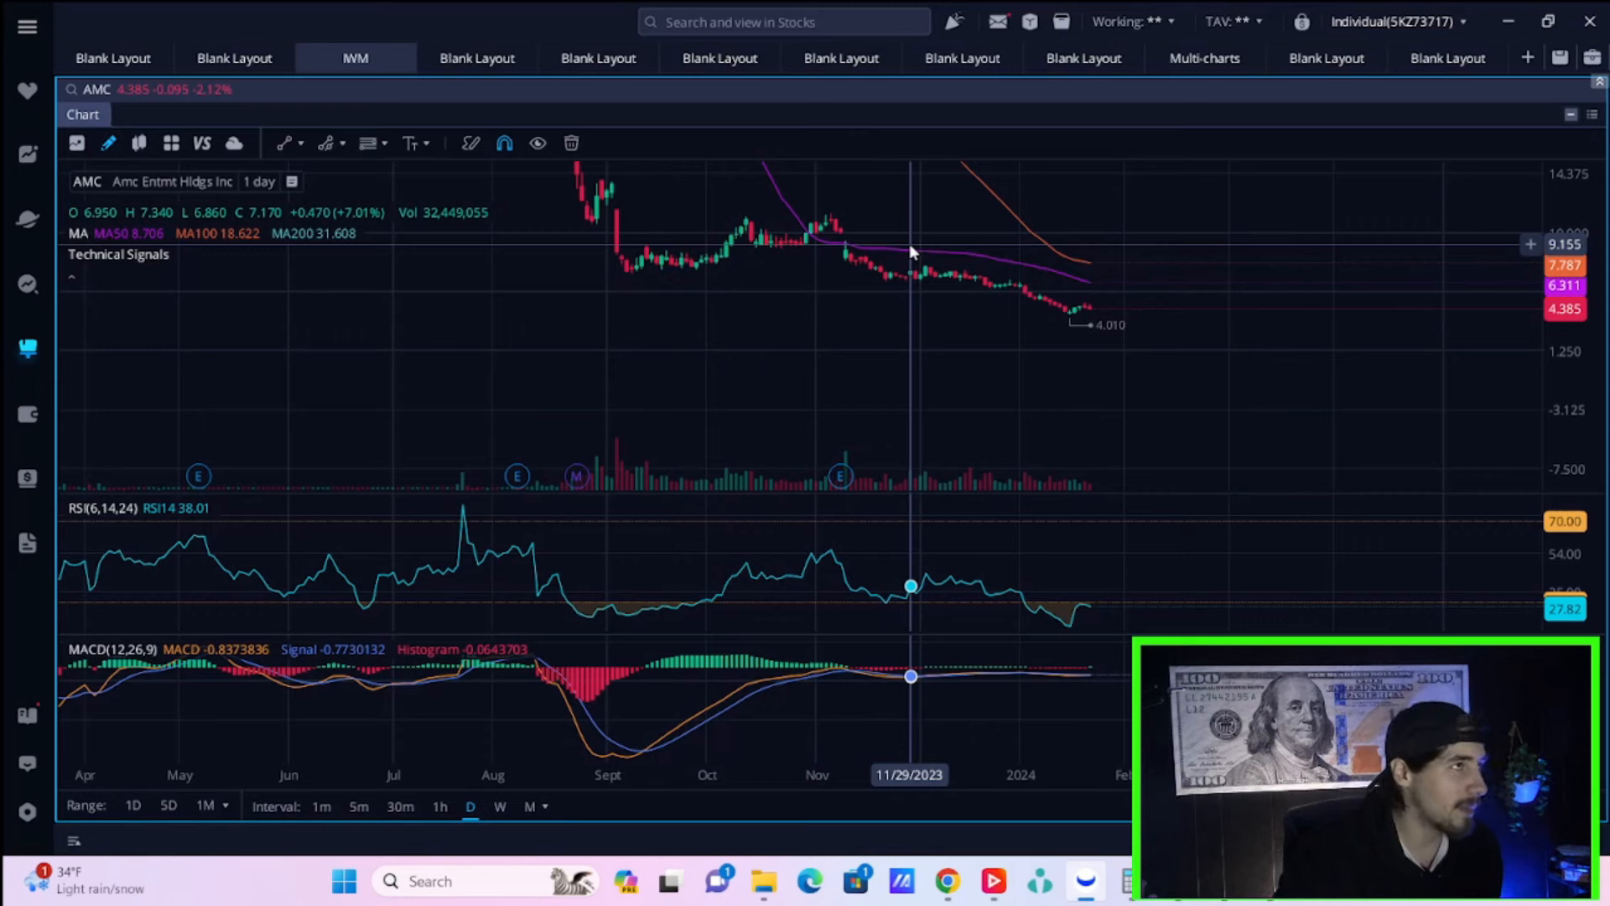
pyautogui.moveTo(1117, 278)
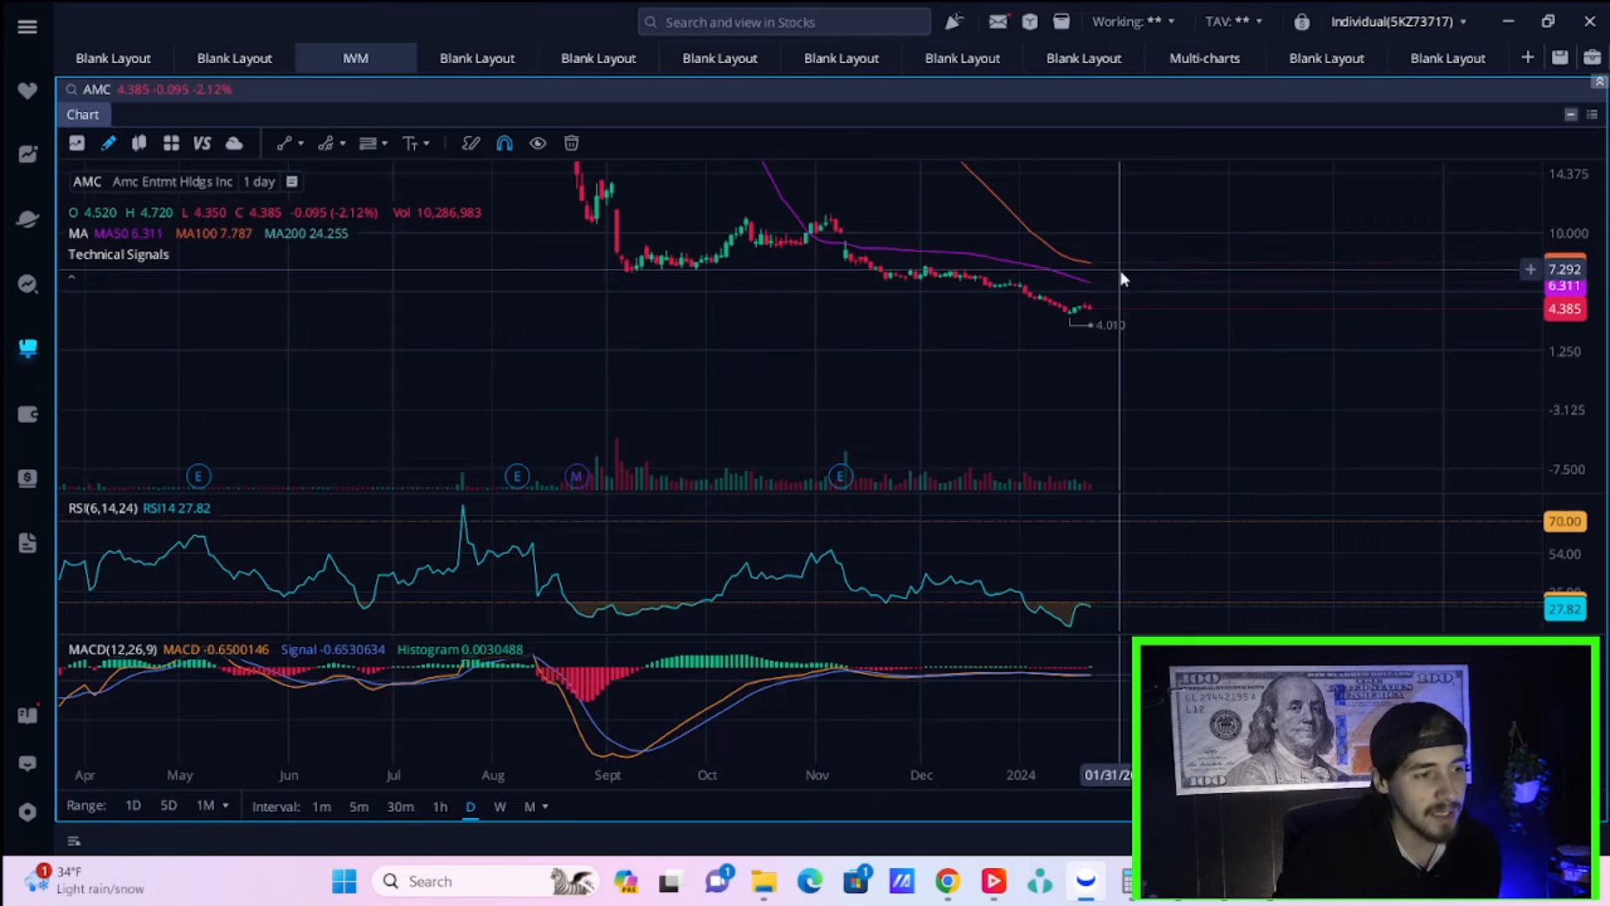
pyautogui.moveTo(845, 245)
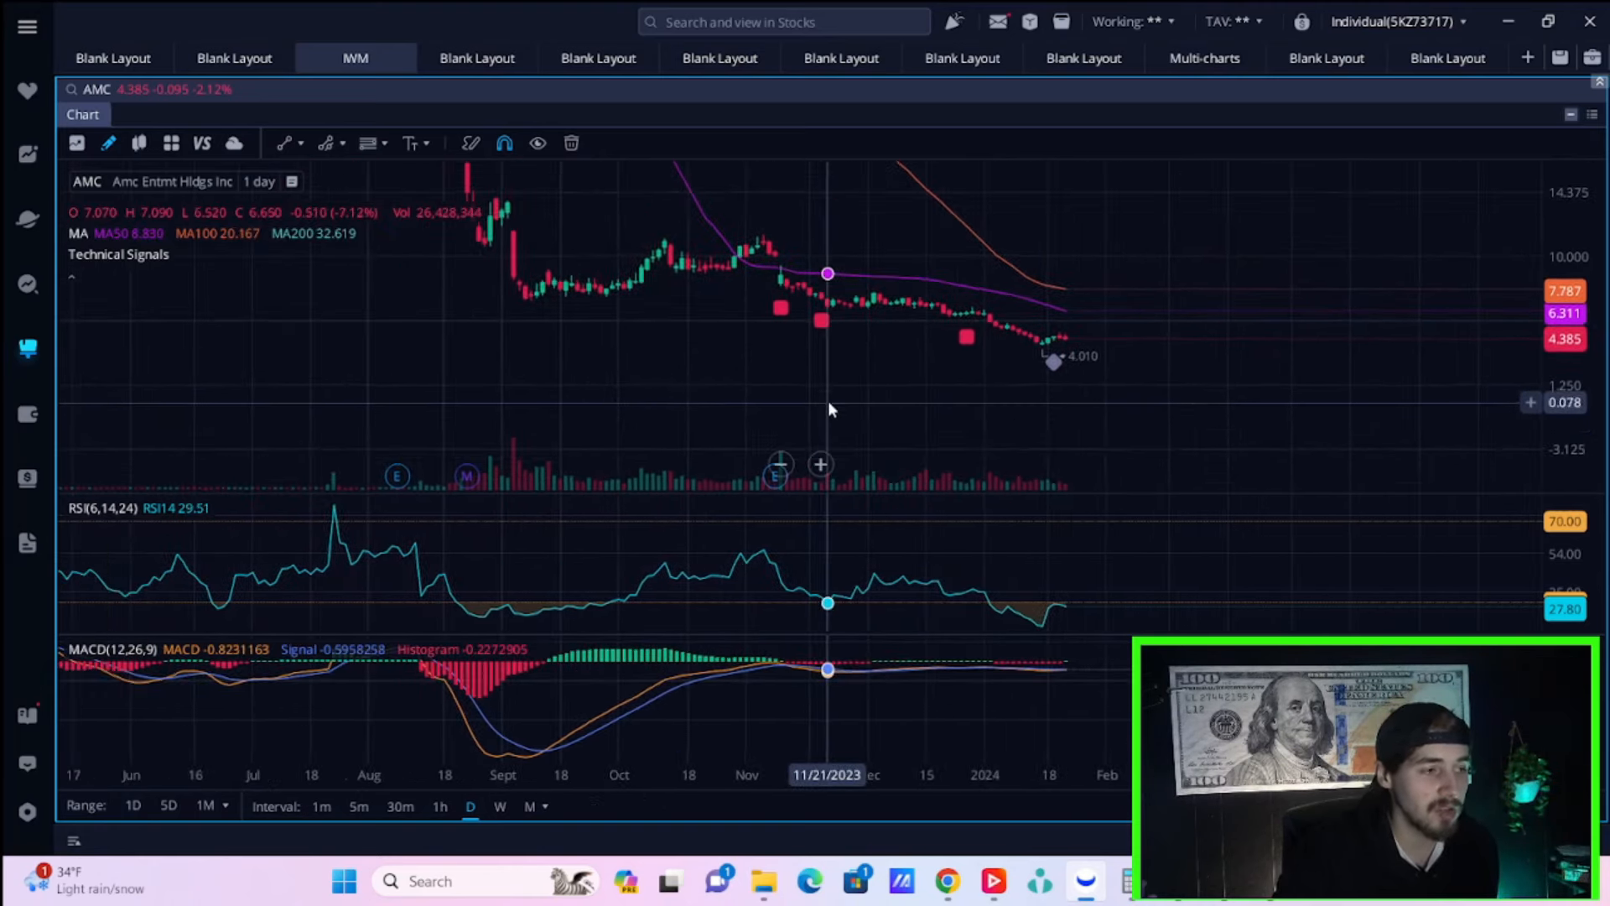
pyautogui.moveTo(822, 364)
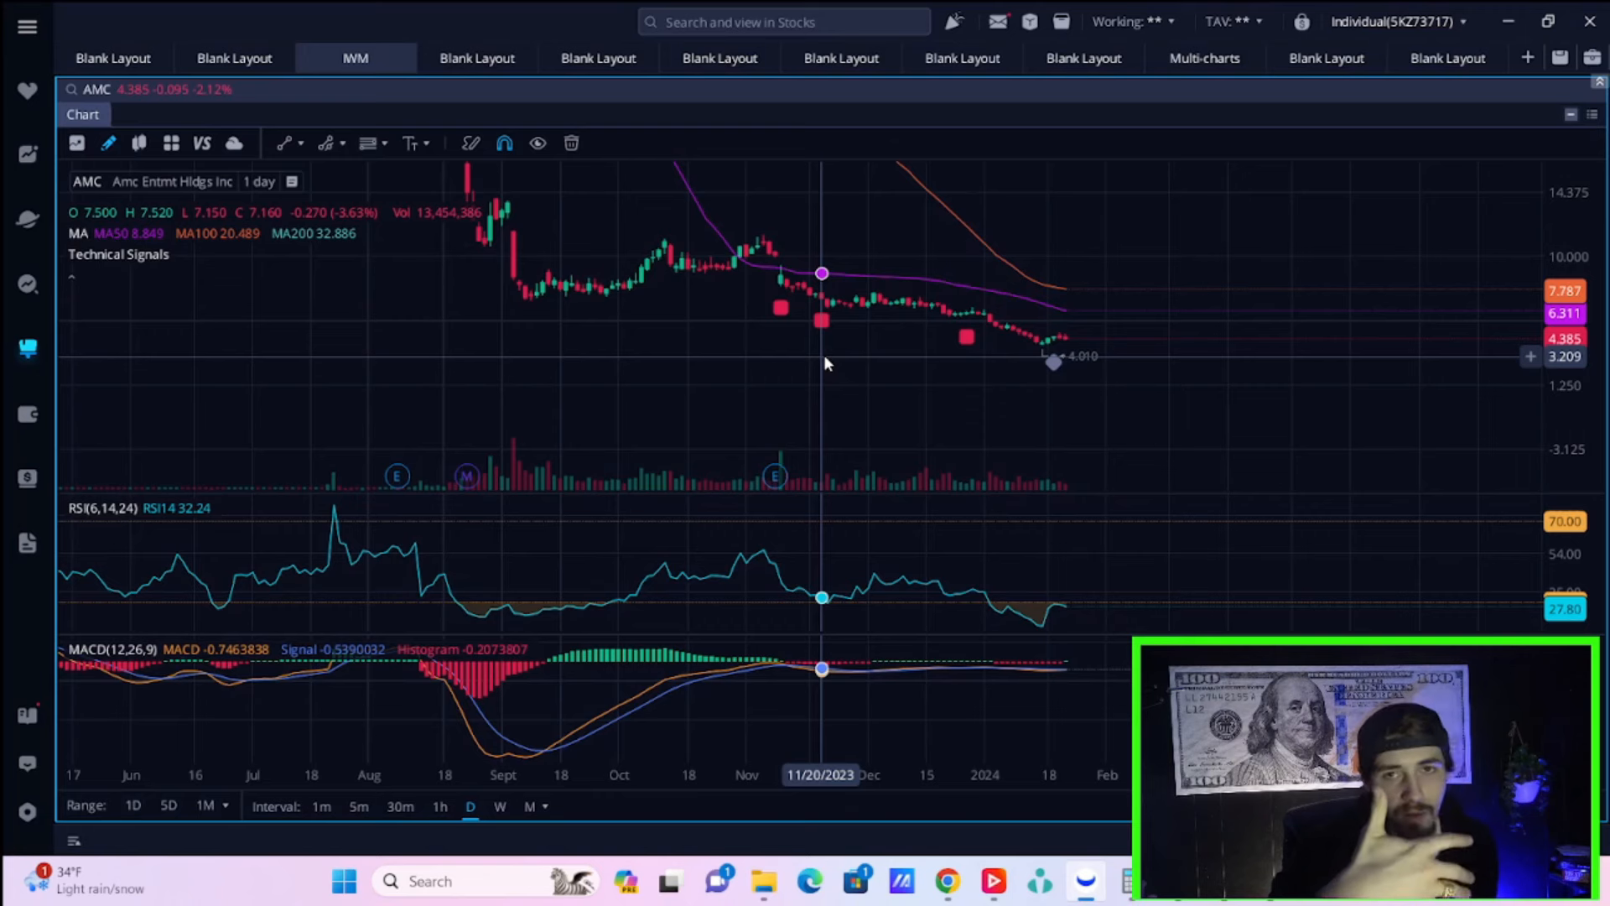
pyautogui.moveTo(832, 274)
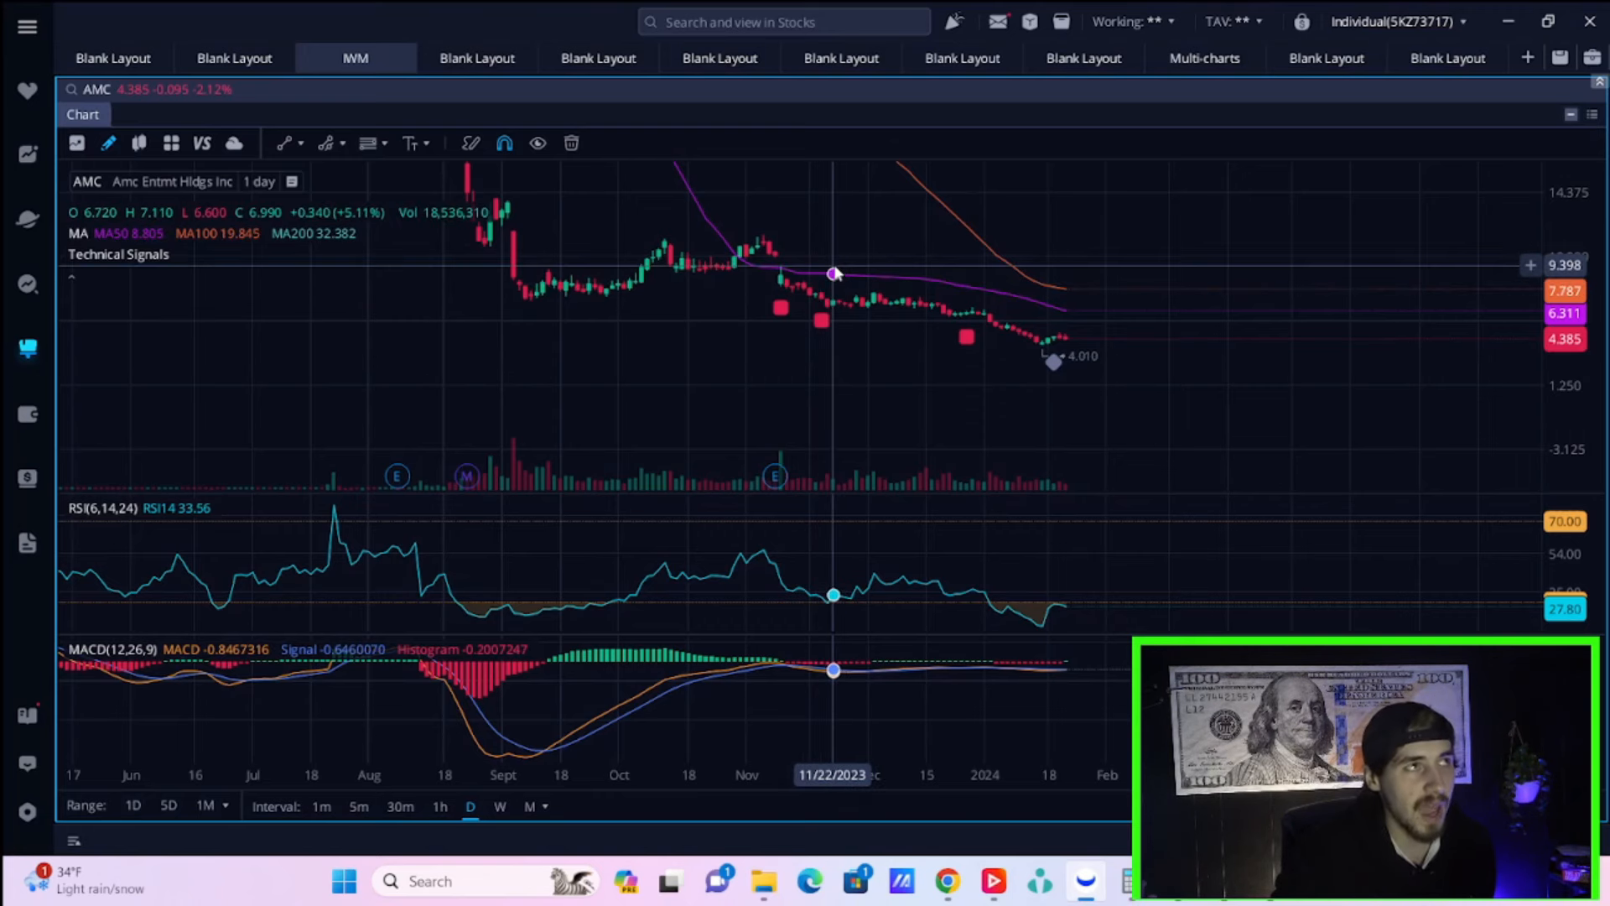
pyautogui.moveTo(822, 194)
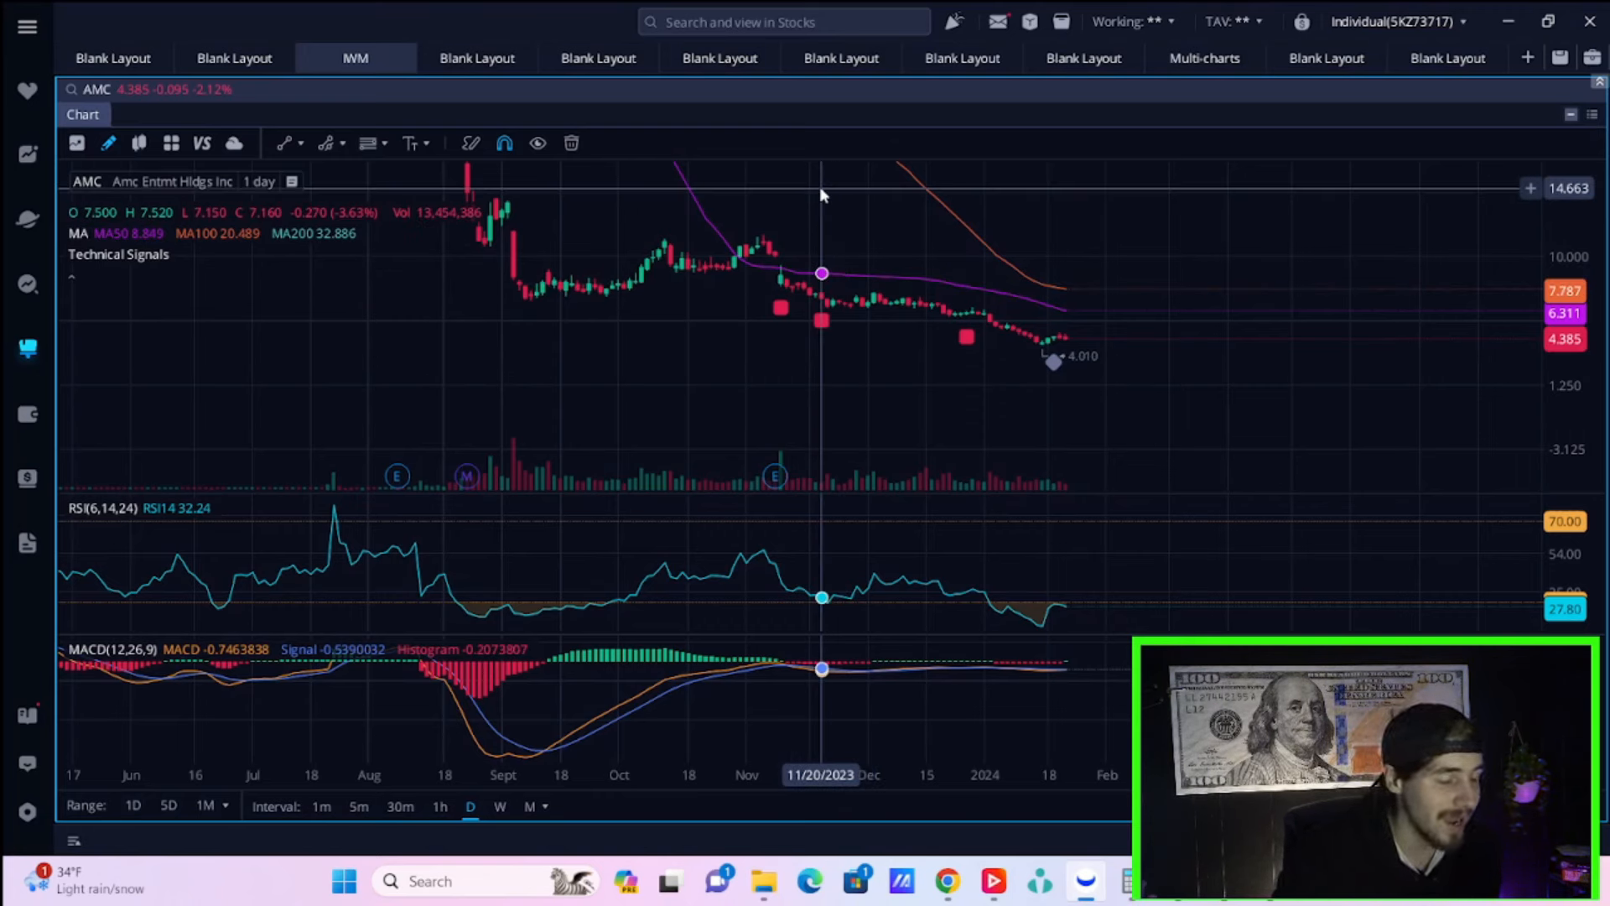
pyautogui.moveTo(828, 211)
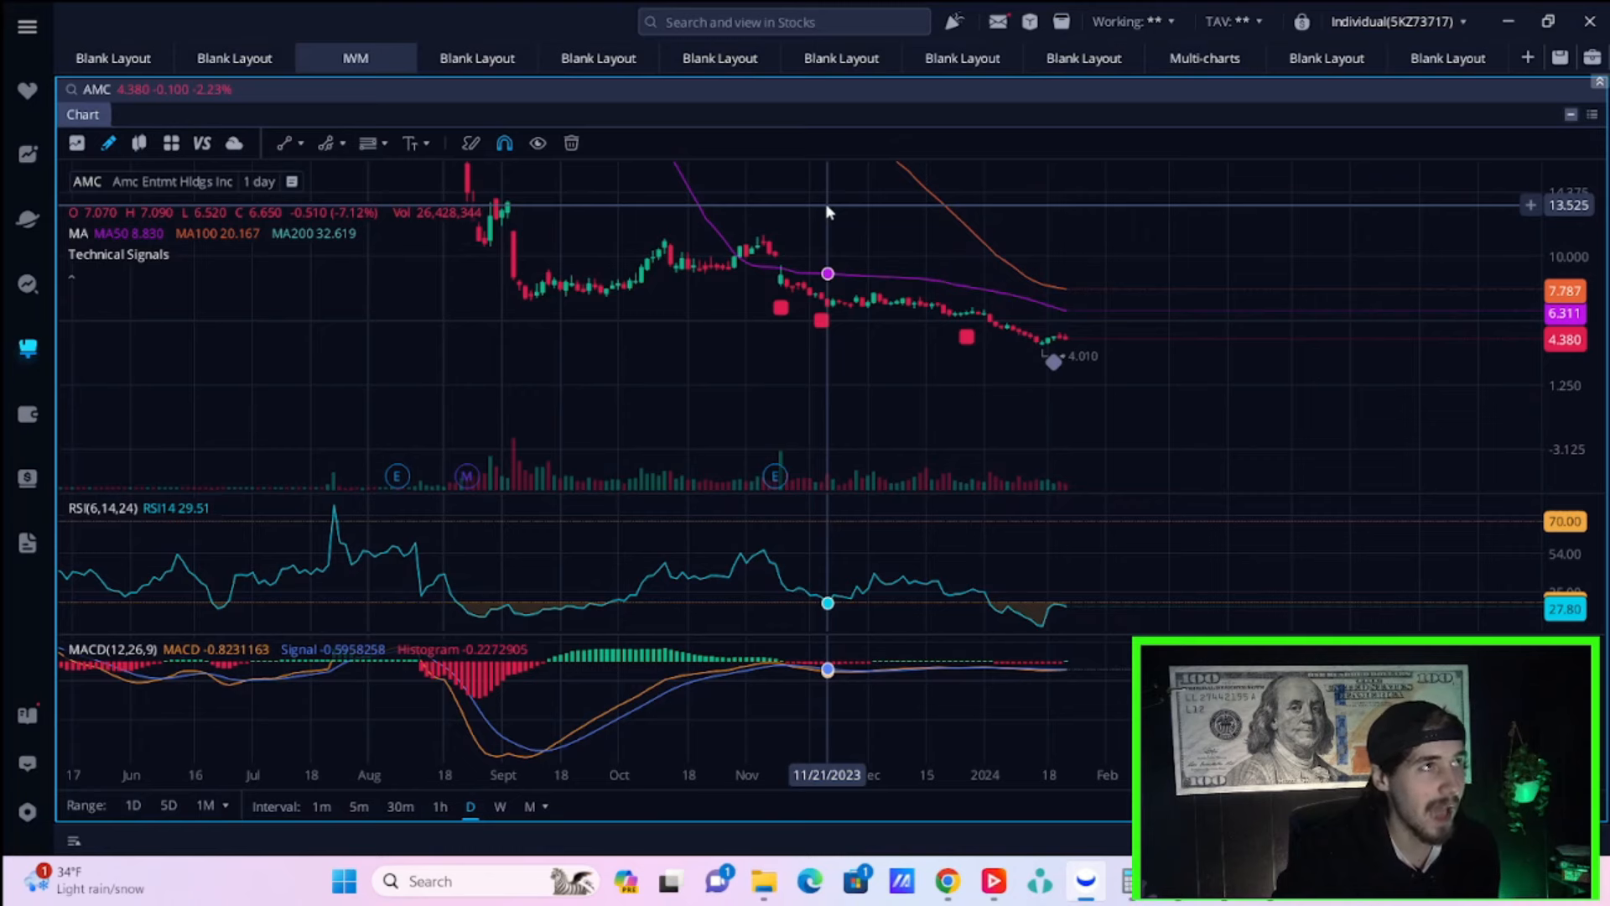
pyautogui.moveTo(890, 323)
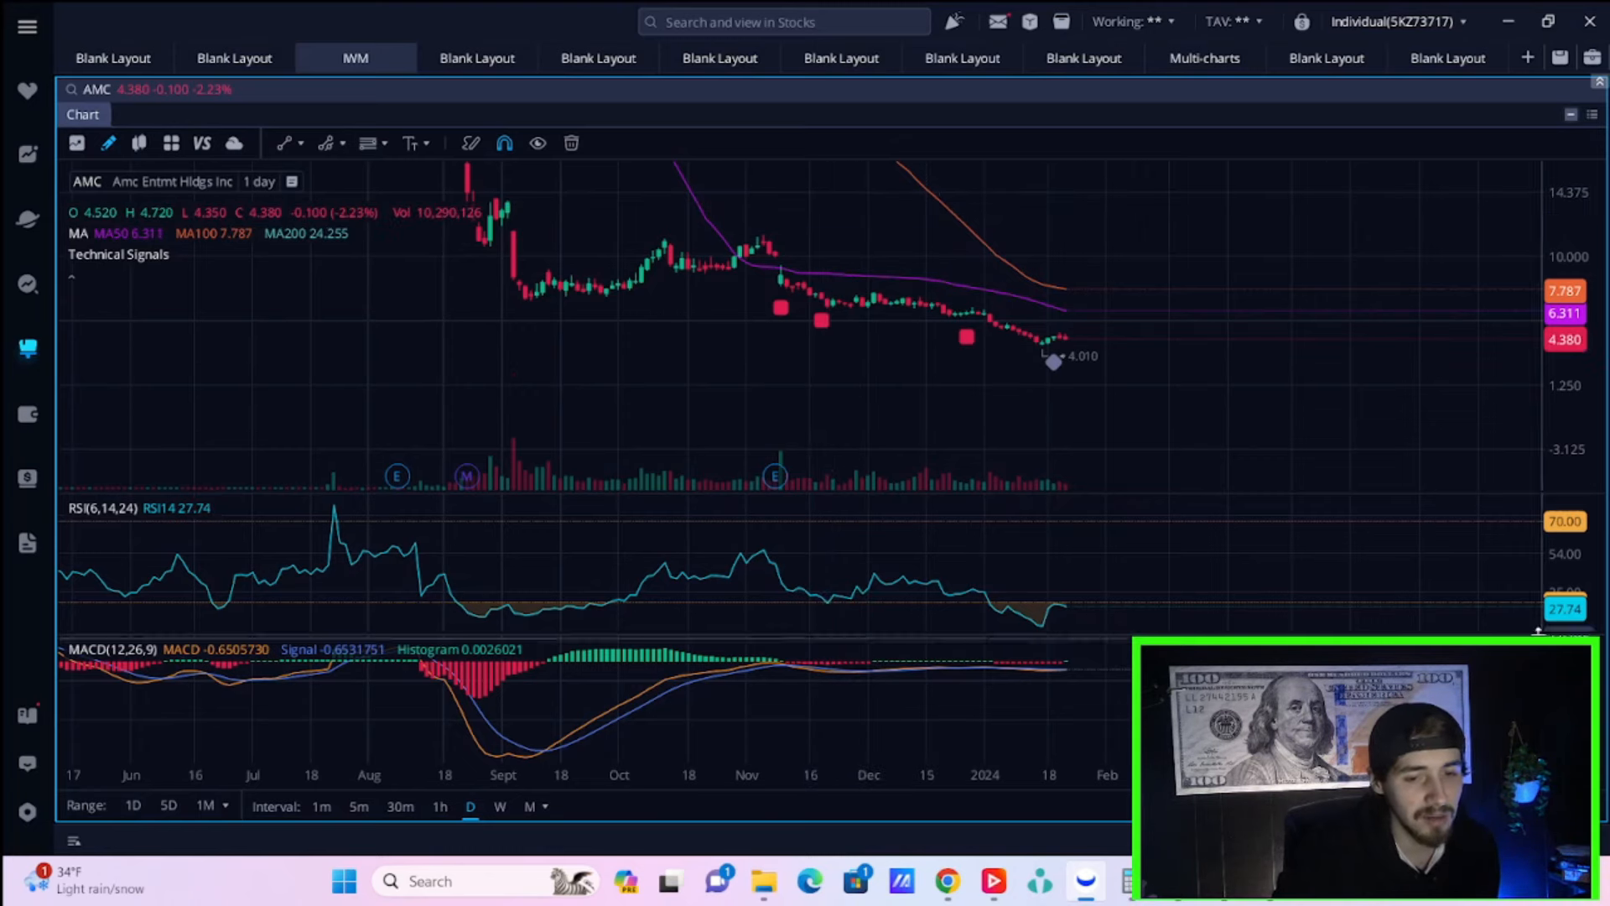
pyautogui.moveTo(1348, 463)
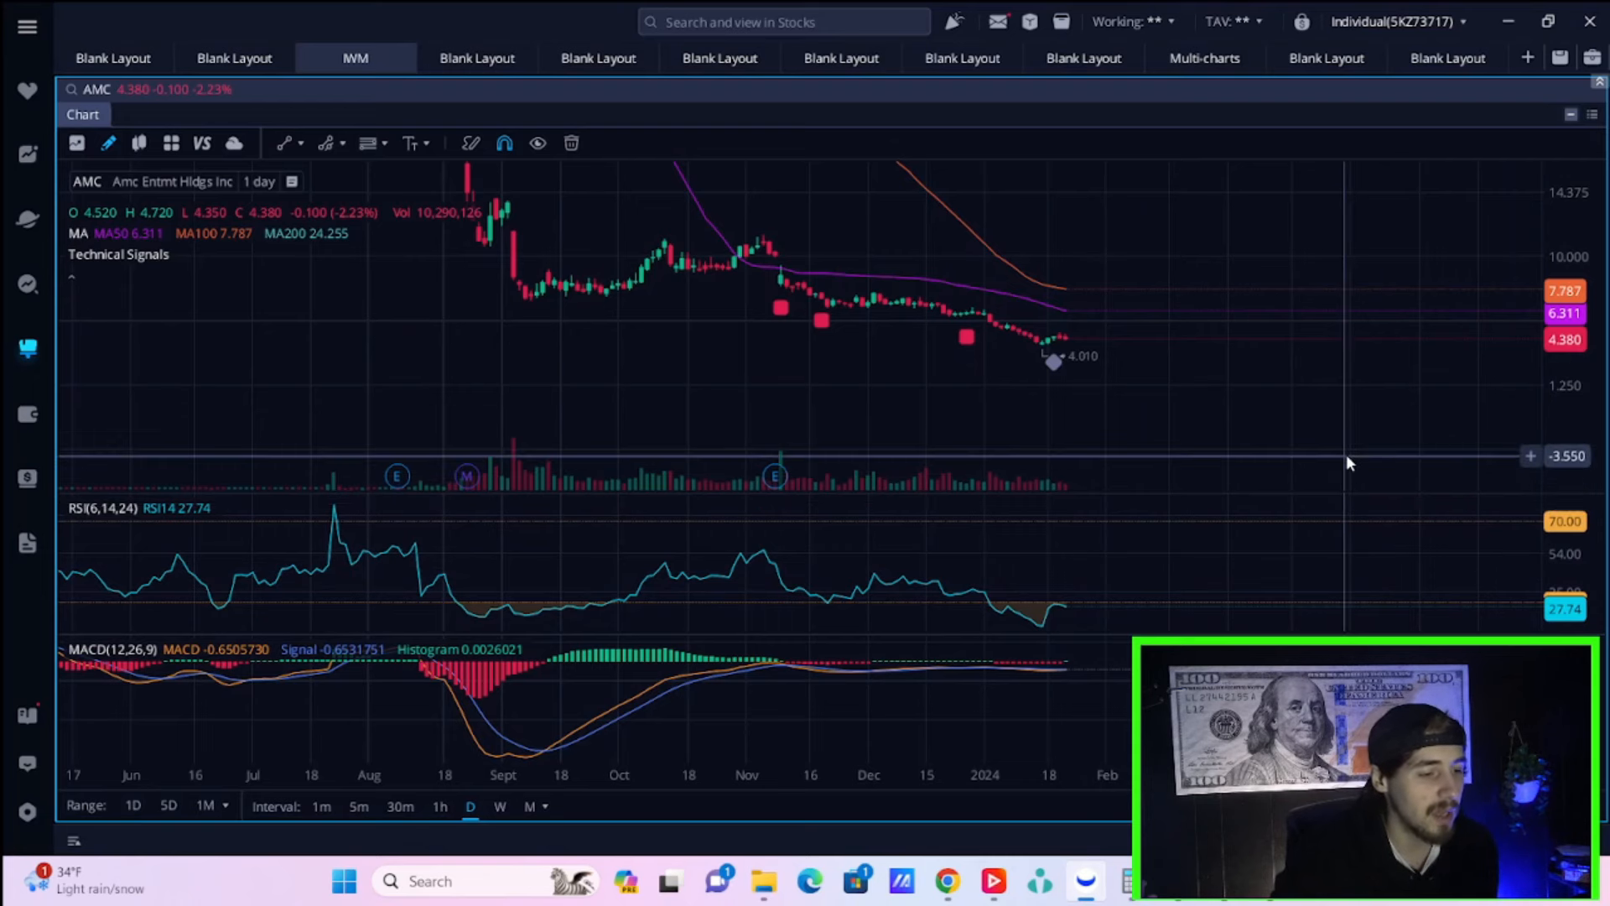
pyautogui.moveTo(1349, 464)
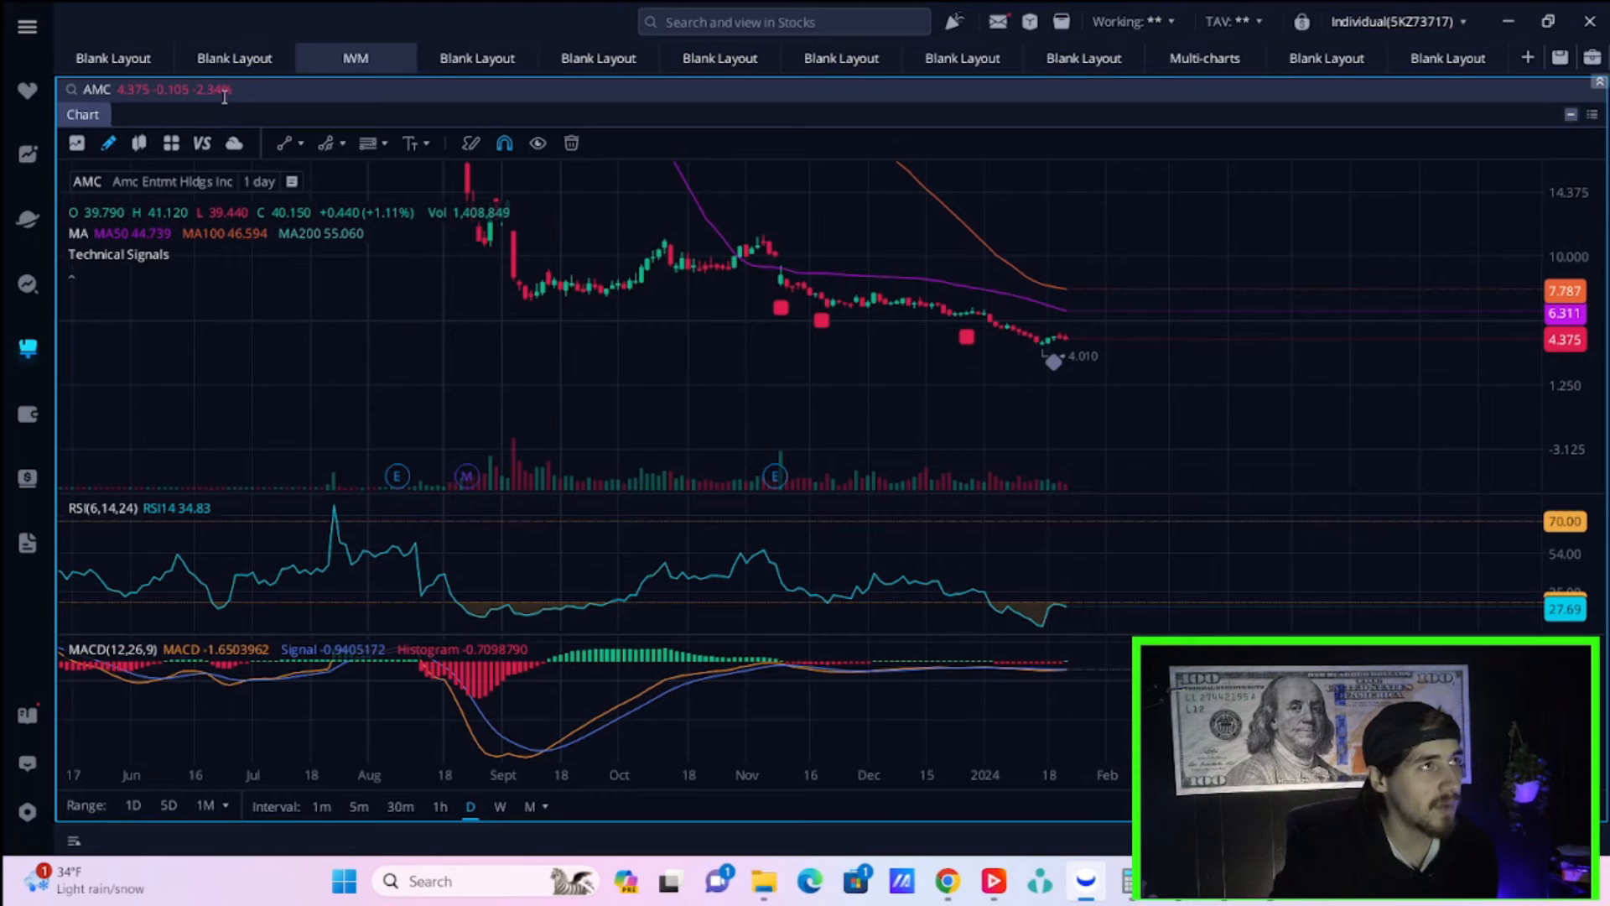
pyautogui.moveTo(1104, 336)
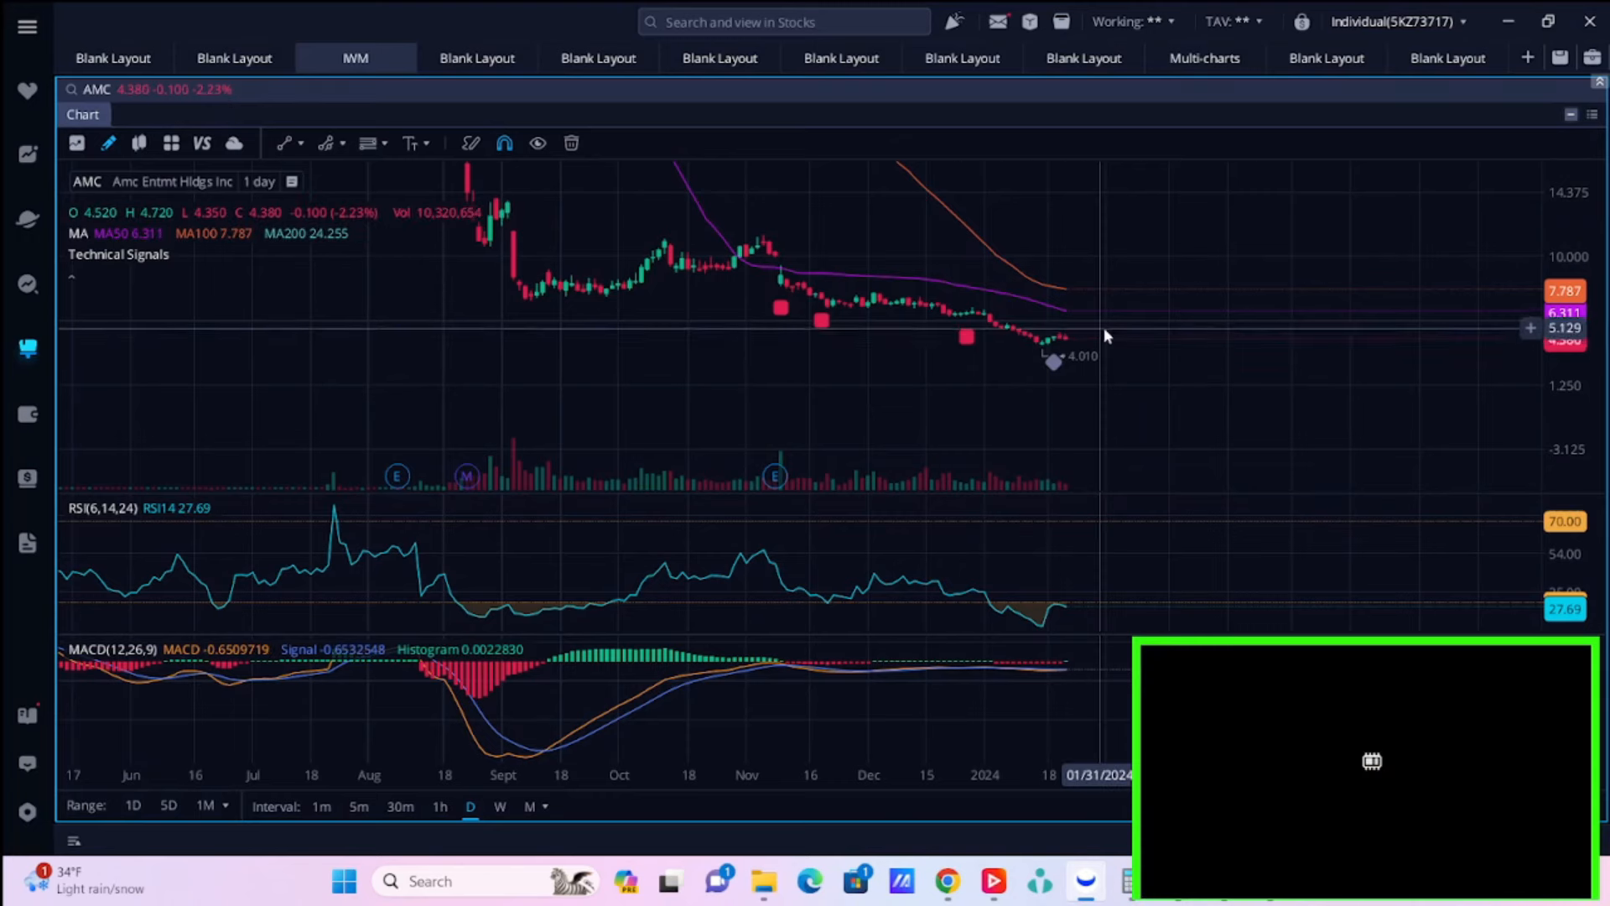
pyautogui.moveTo(1092, 357)
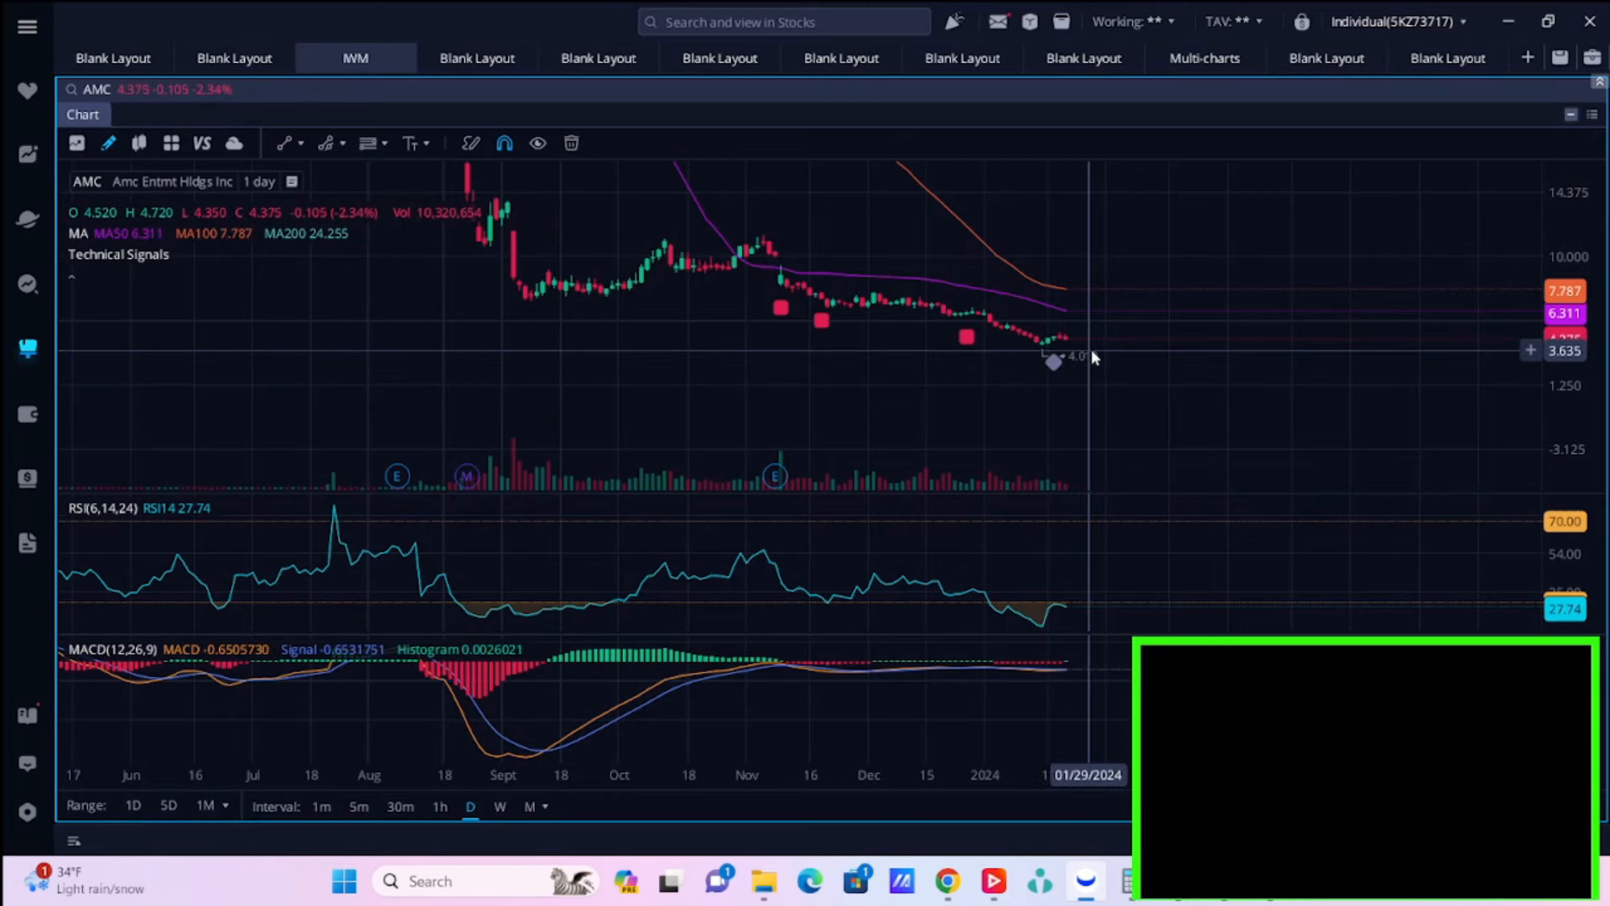